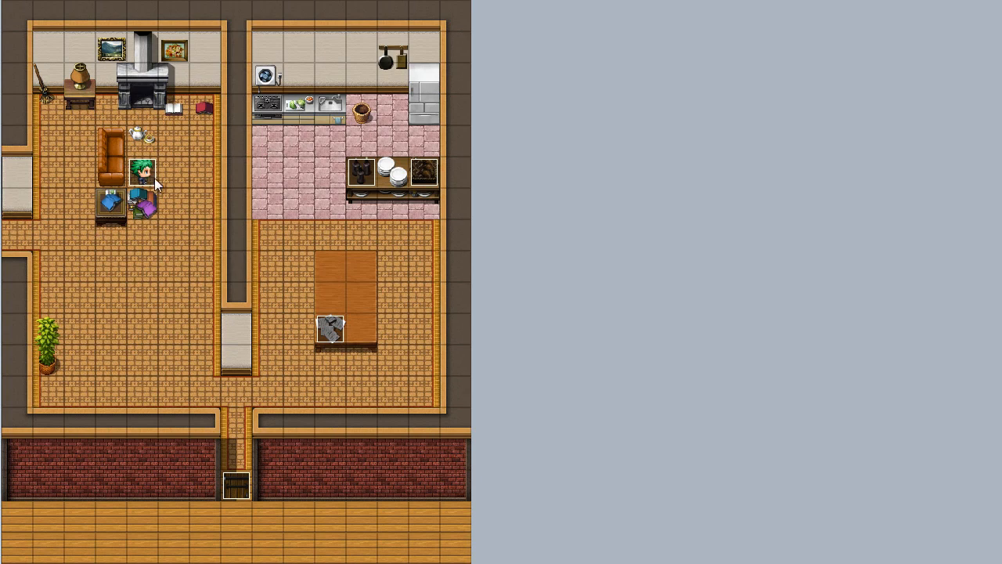
mouse_move(171, 173)
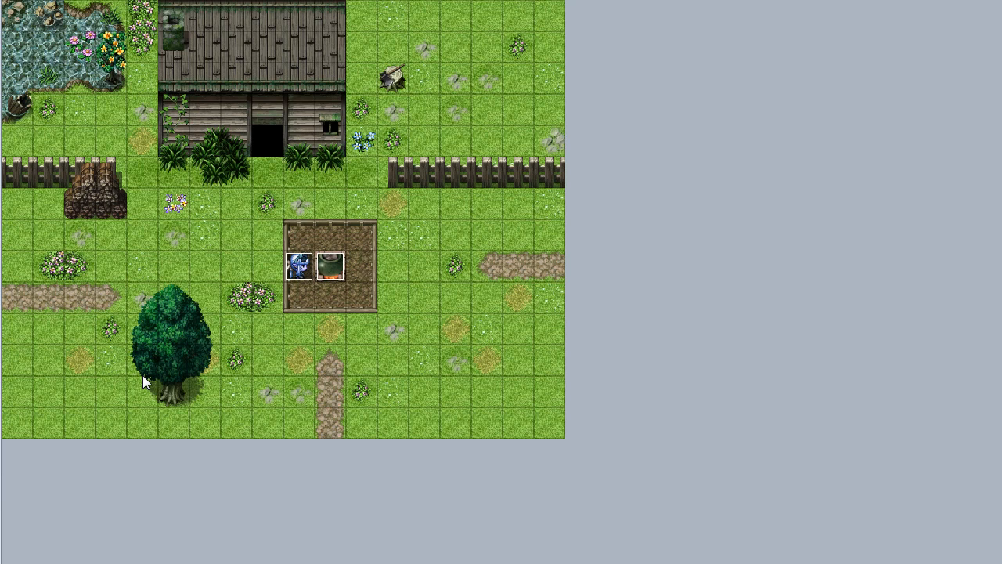
mouse_move(357, 254)
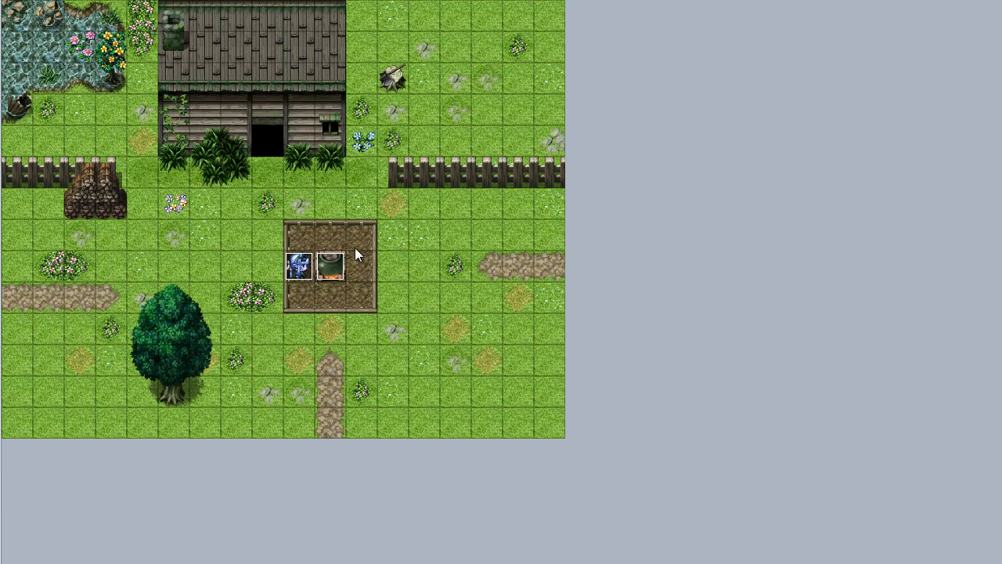
mouse_move(478, 122)
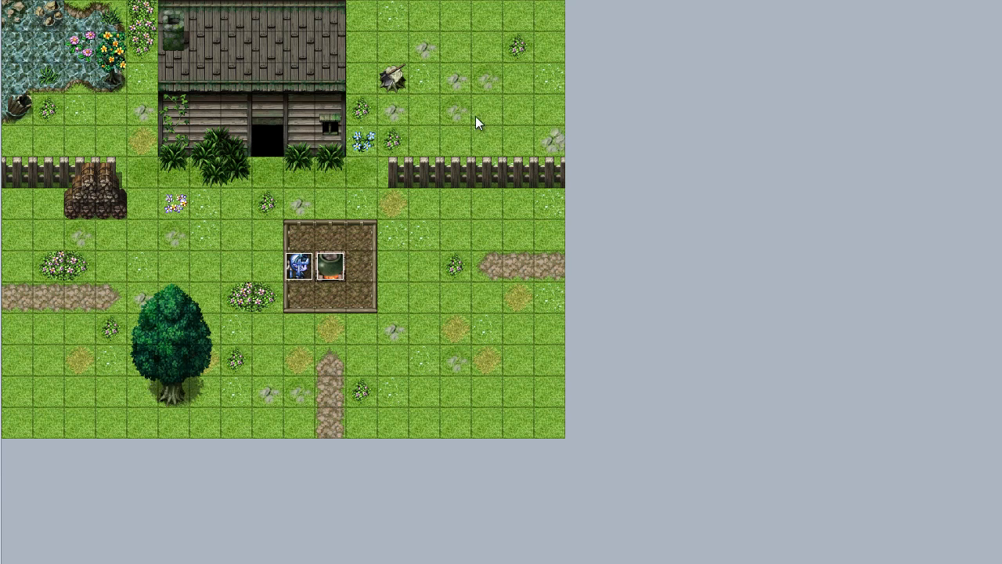
mouse_move(482, 127)
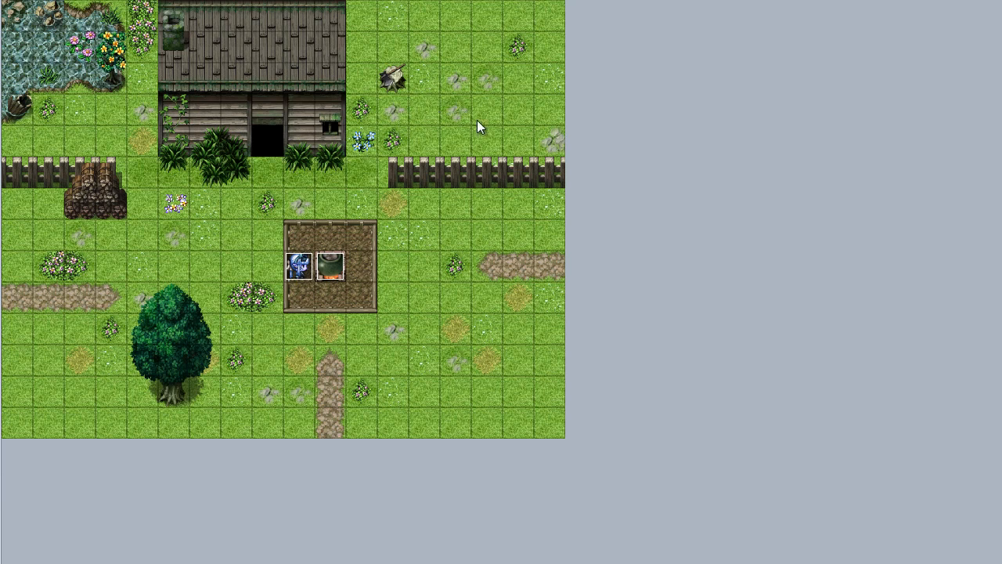
mouse_move(467, 116)
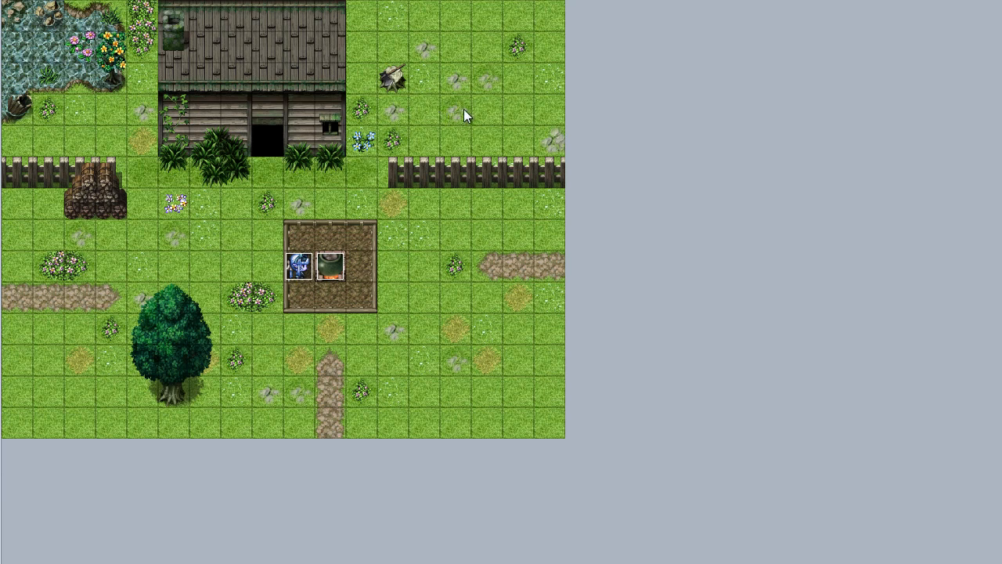
mouse_move(482, 117)
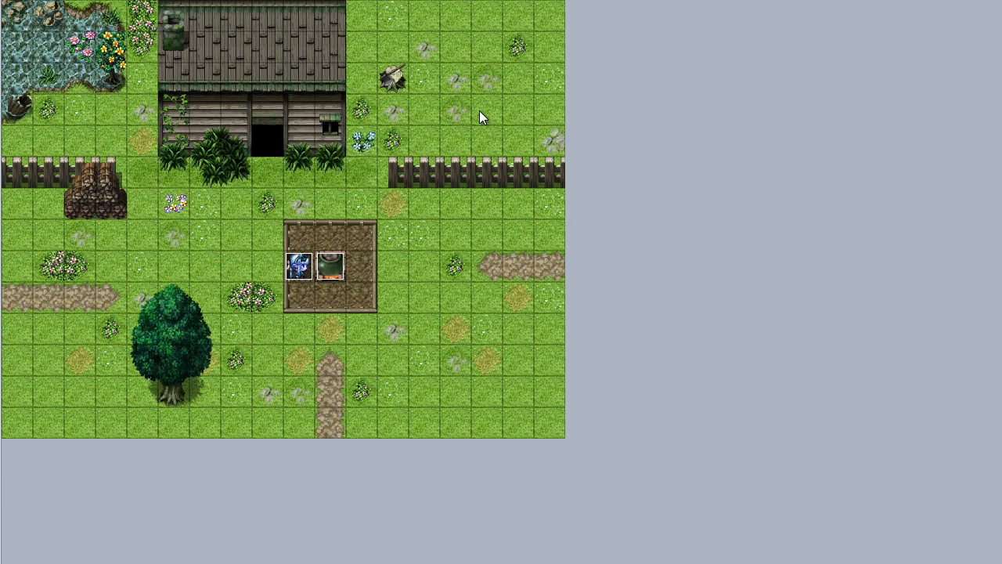
mouse_move(480, 109)
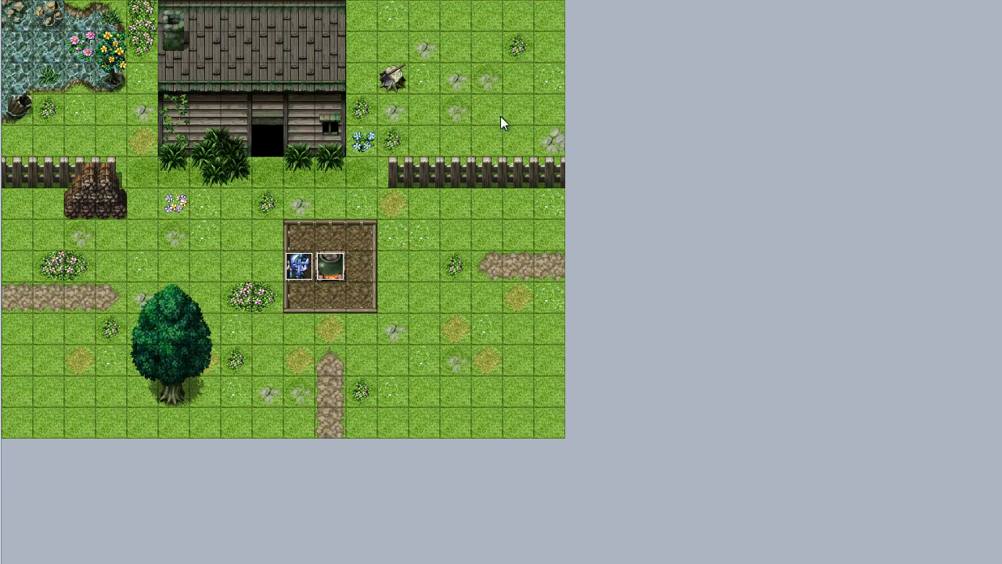
mouse_move(277, 282)
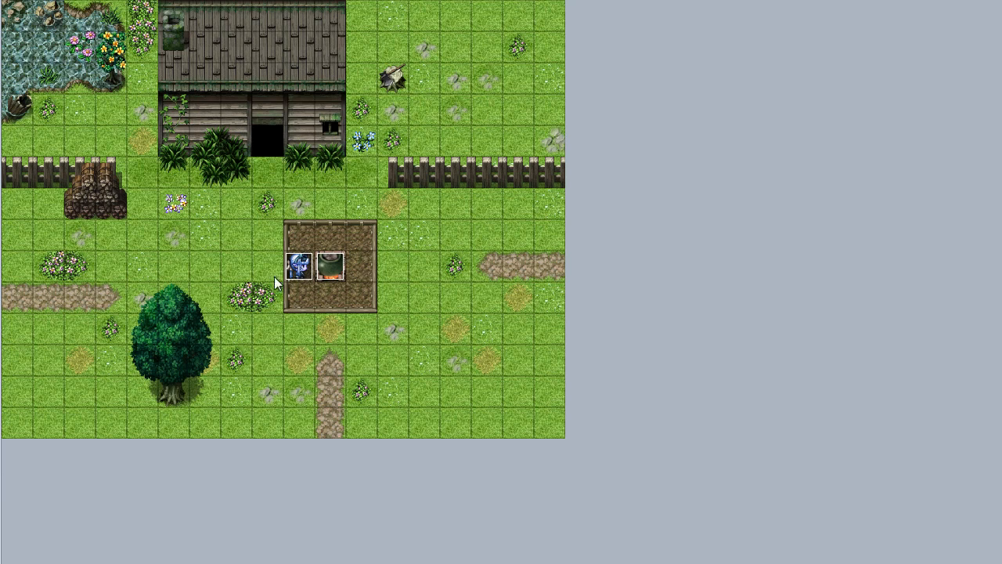
mouse_move(298, 280)
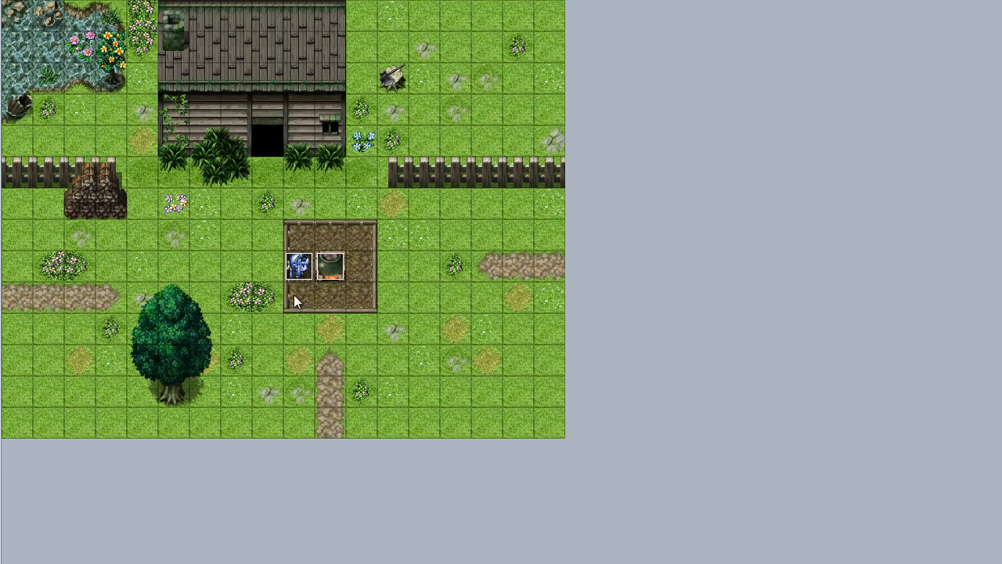
mouse_move(290, 301)
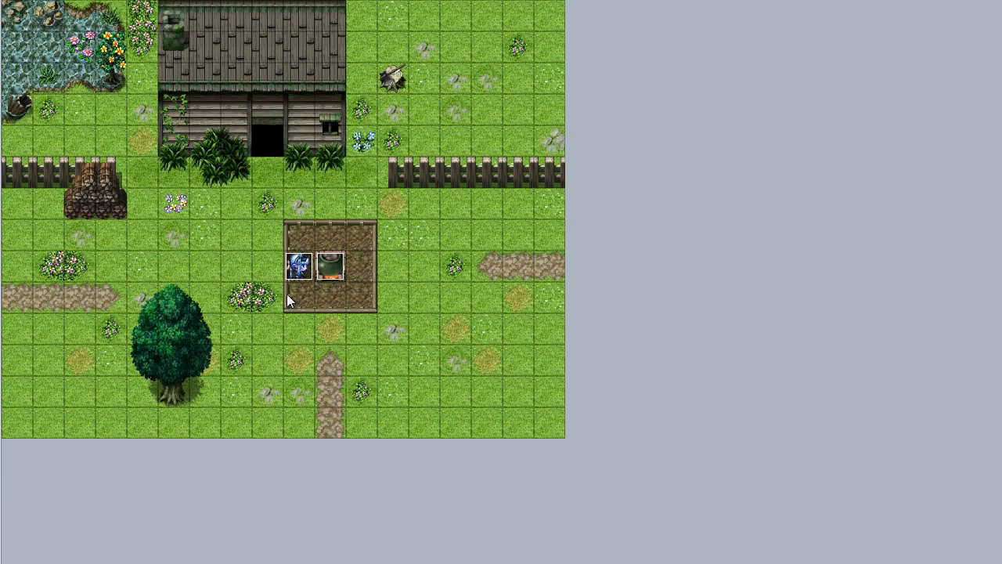
mouse_move(329, 296)
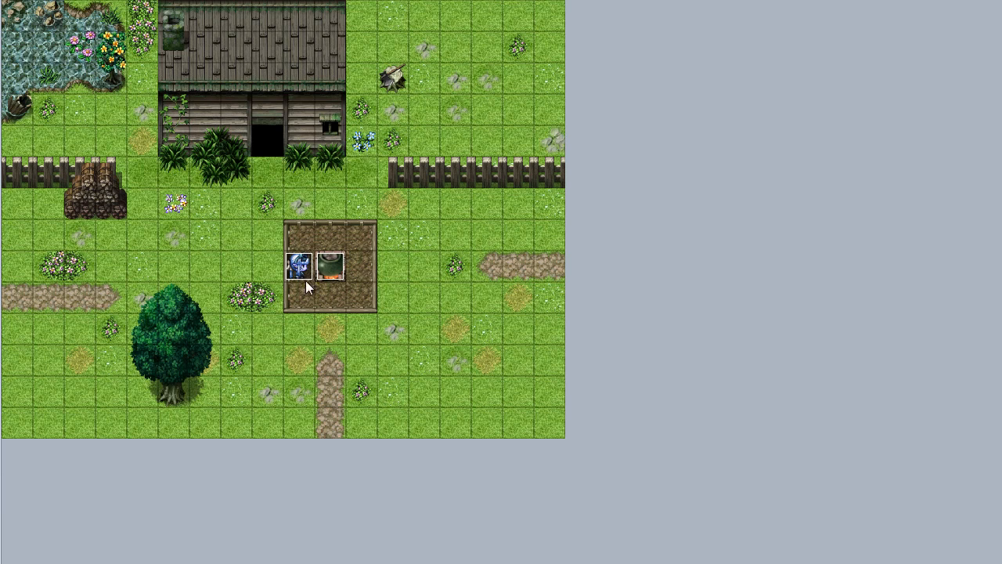
mouse_move(329, 298)
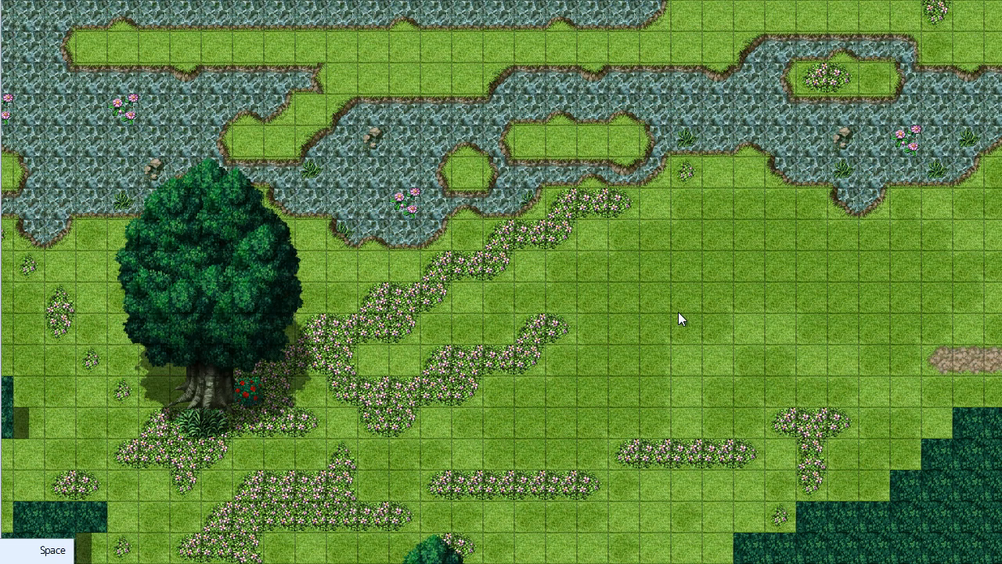
mouse_move(325, 192)
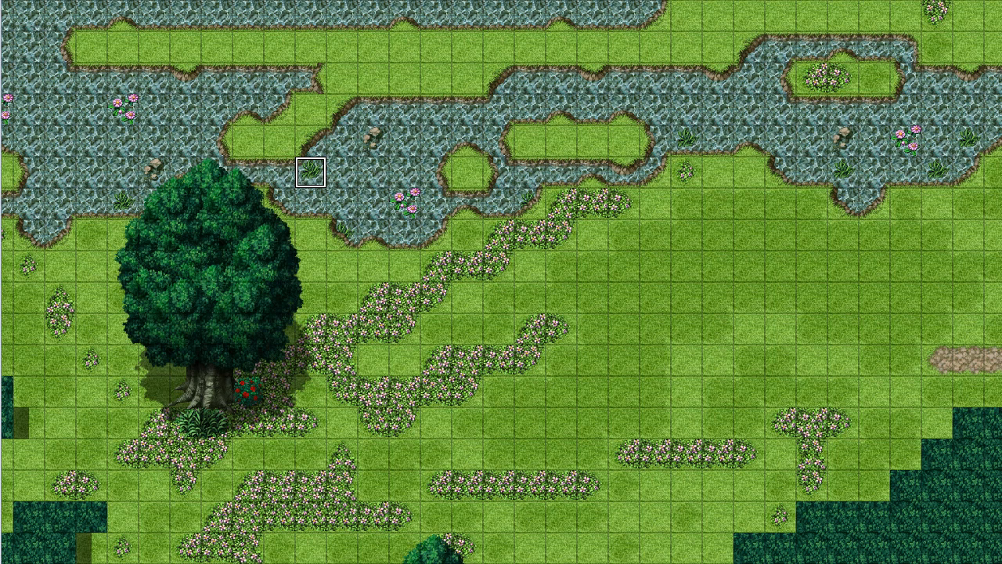
mouse_move(994, 404)
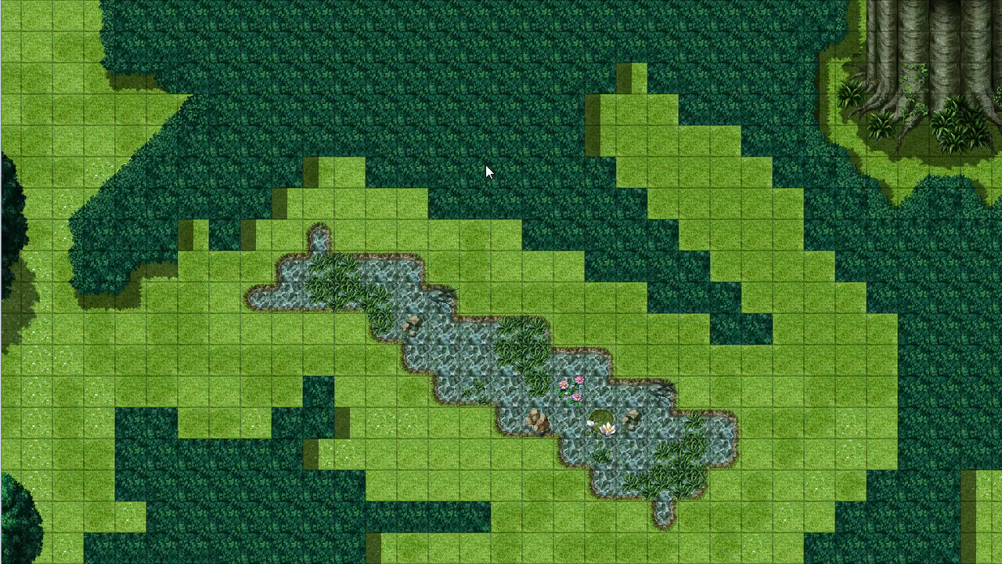
mouse_move(562, 139)
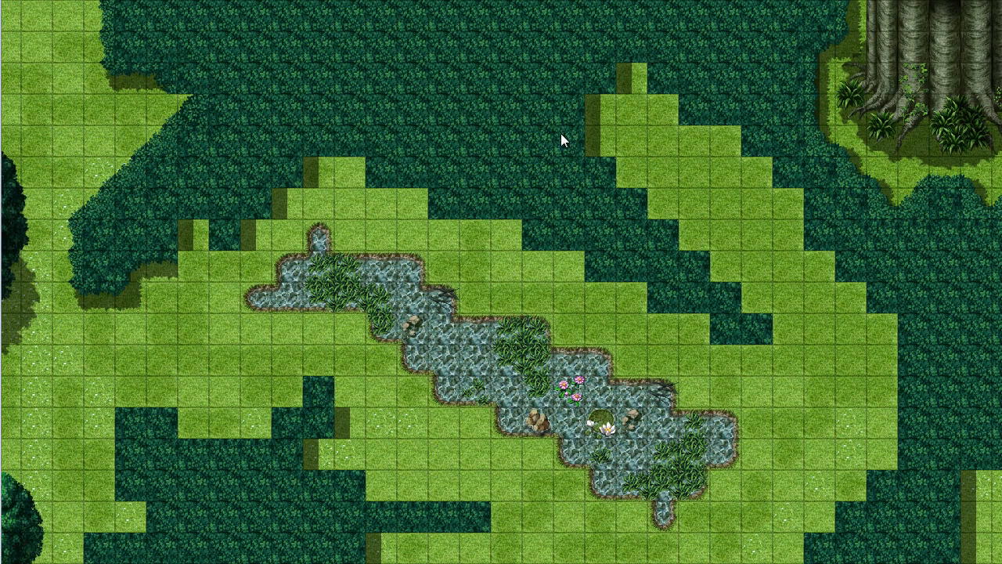
mouse_move(28, 222)
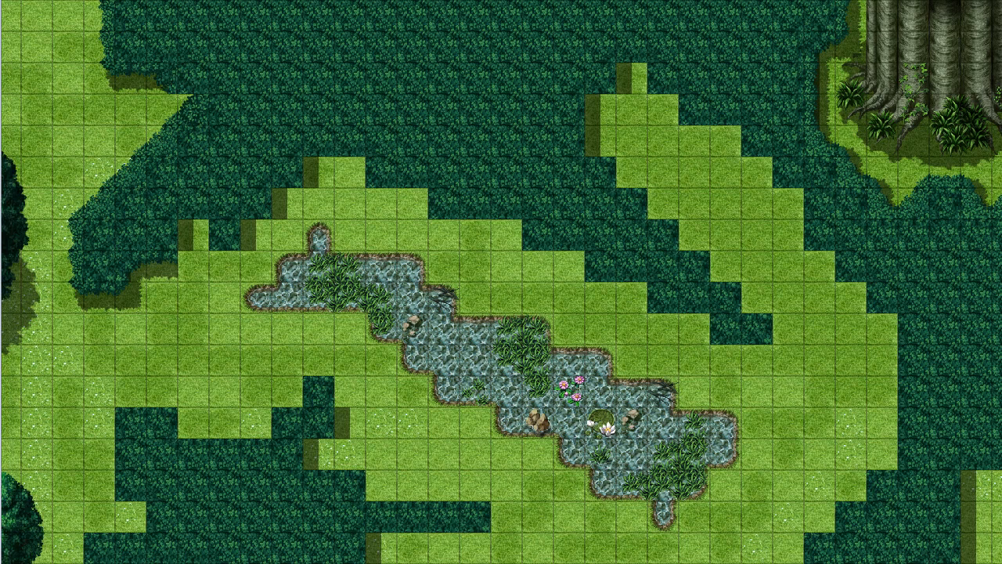
mouse_move(89, 295)
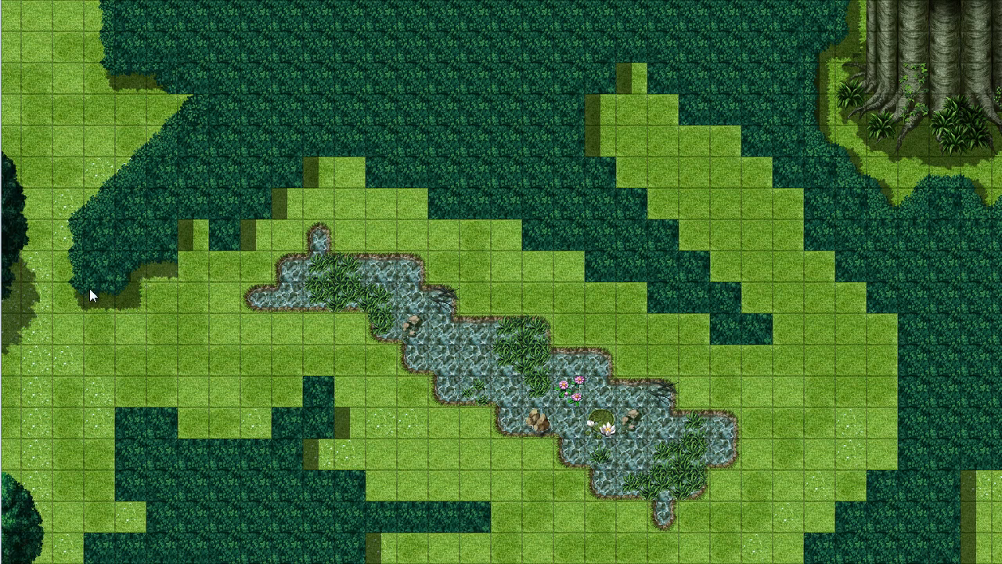
mouse_move(156, 125)
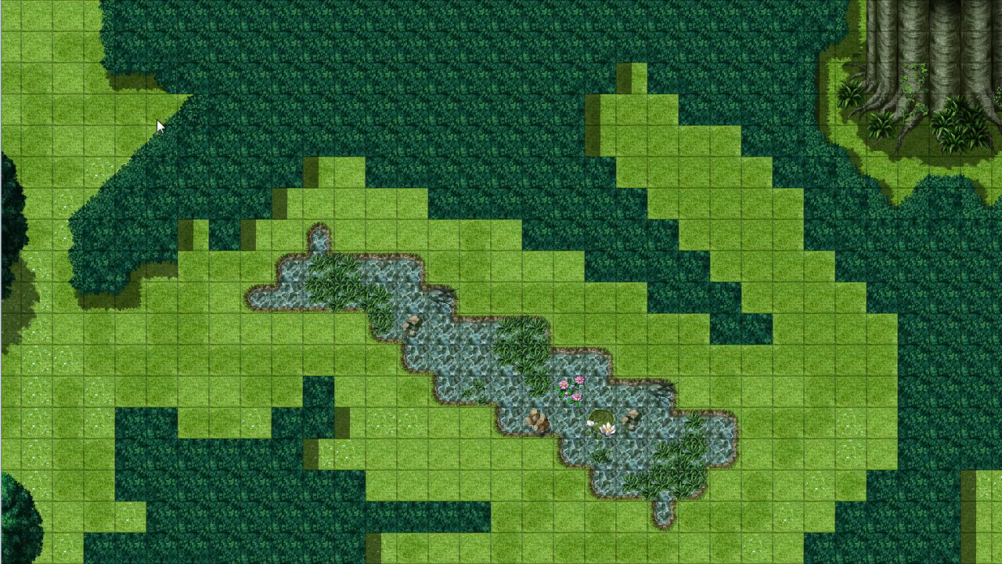
mouse_move(191, 113)
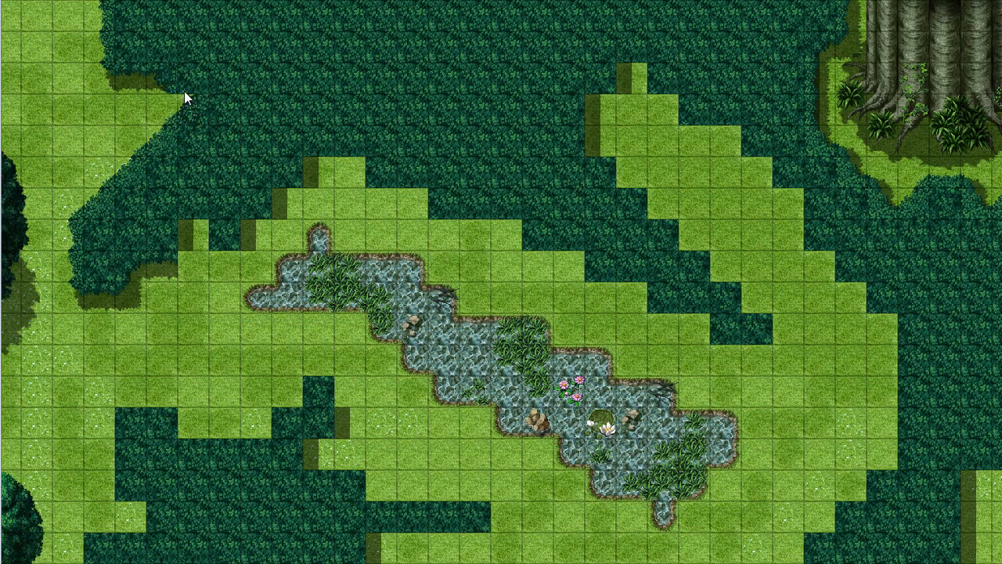
mouse_move(217, 112)
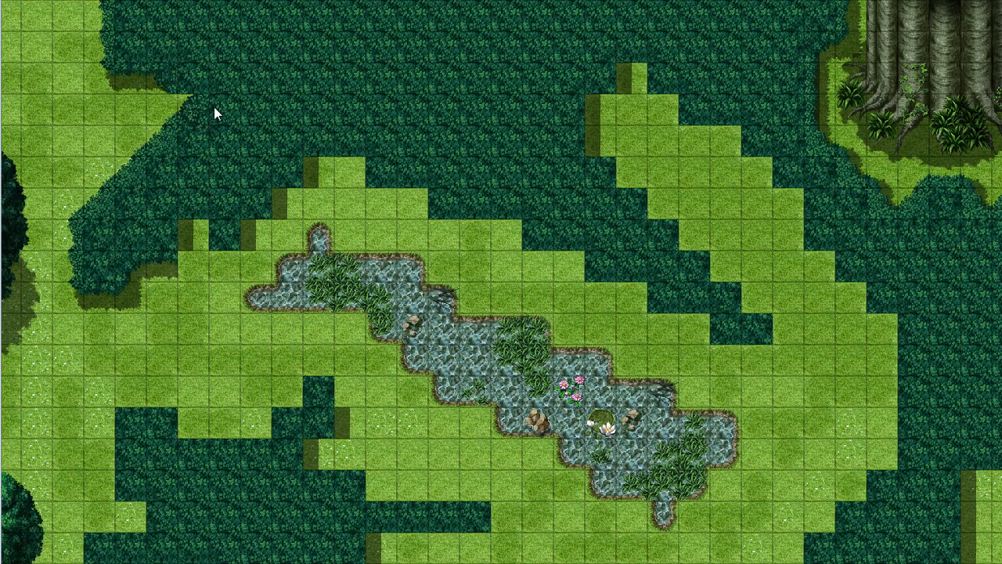
mouse_move(117, 293)
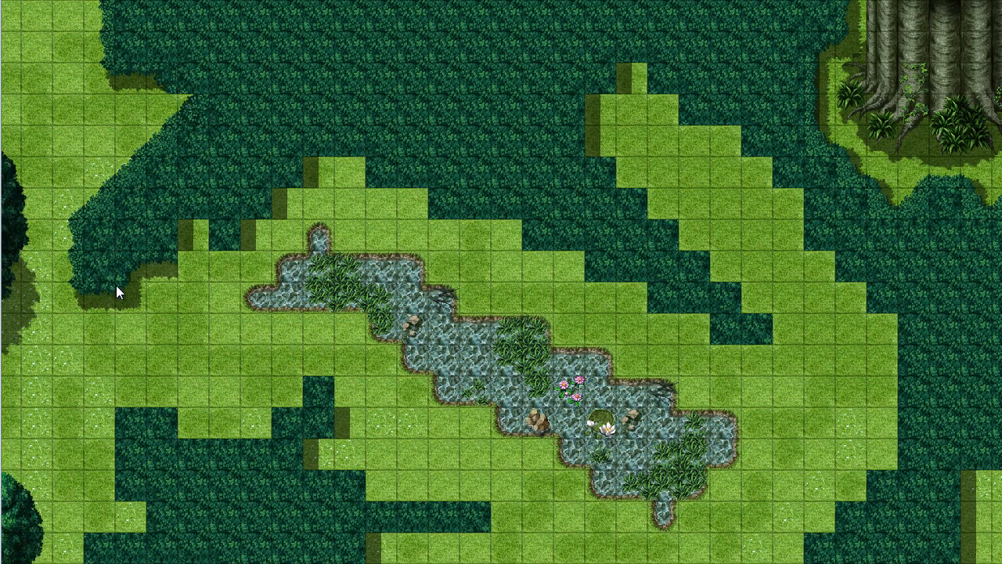
mouse_move(175, 278)
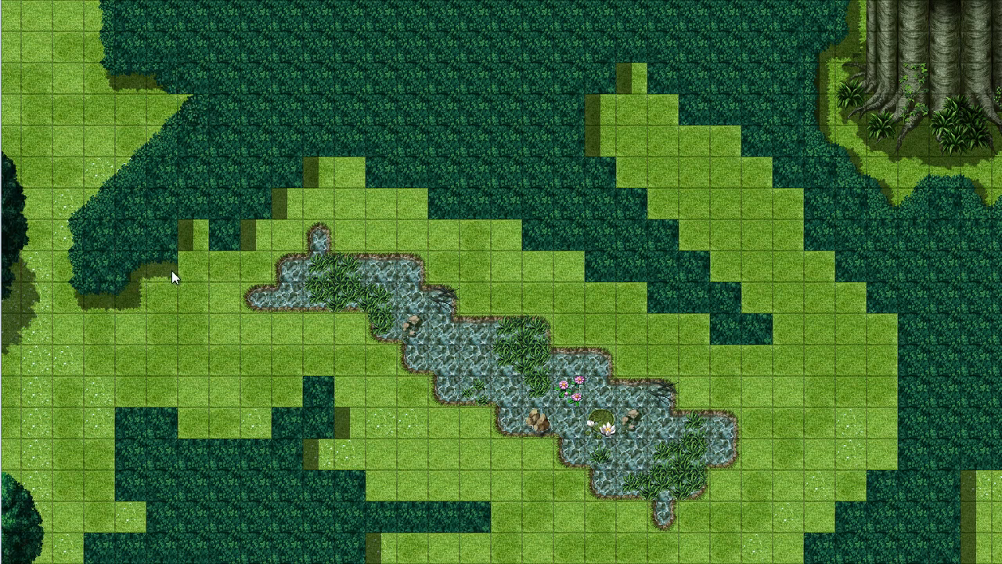
mouse_move(164, 276)
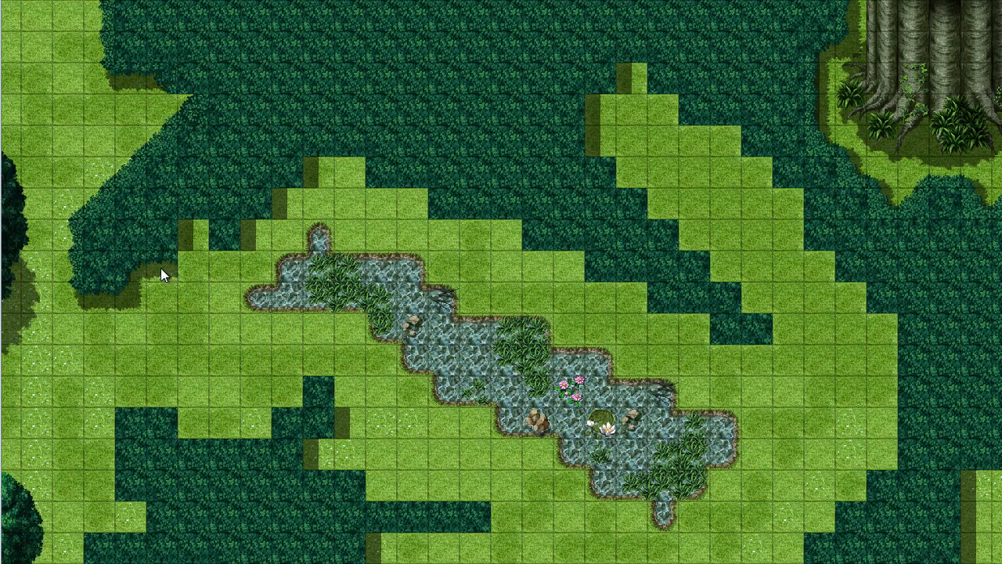
mouse_move(44, 238)
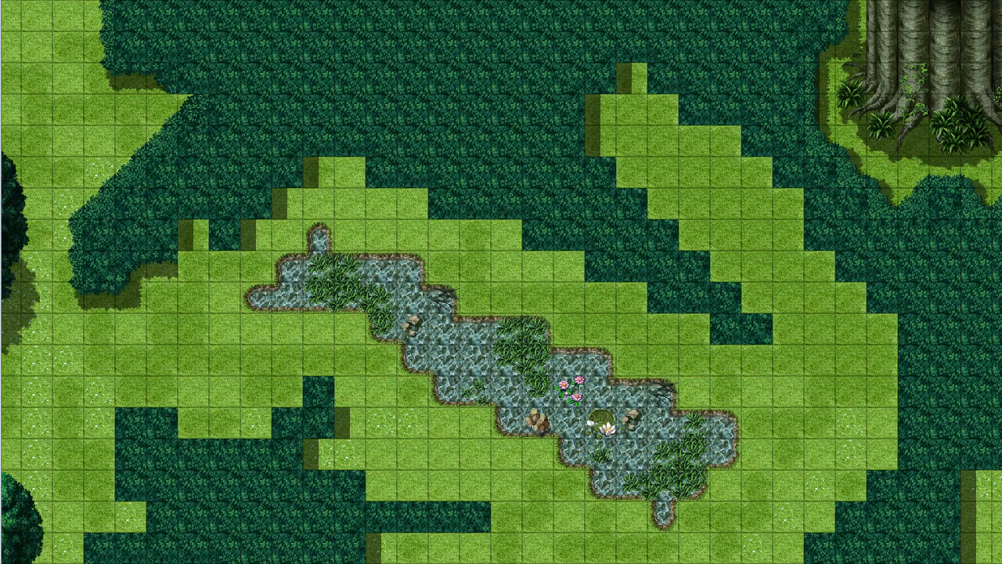
mouse_move(335, 185)
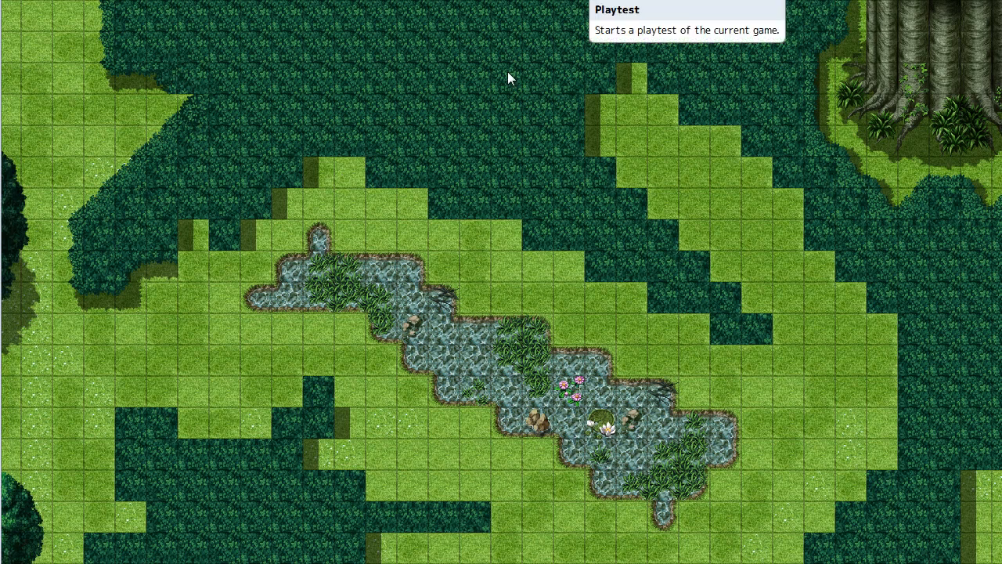
mouse_move(346, 232)
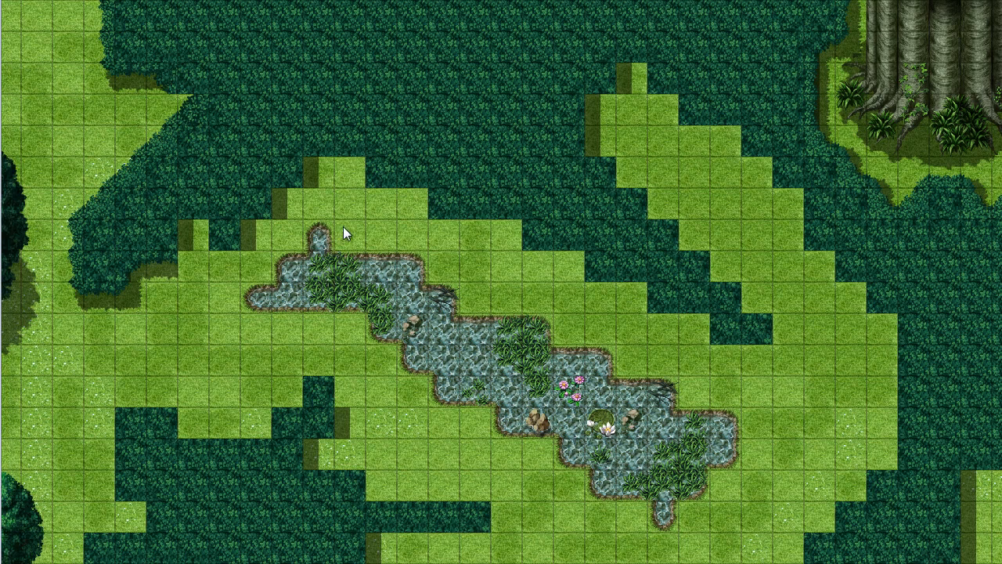
mouse_move(188, 106)
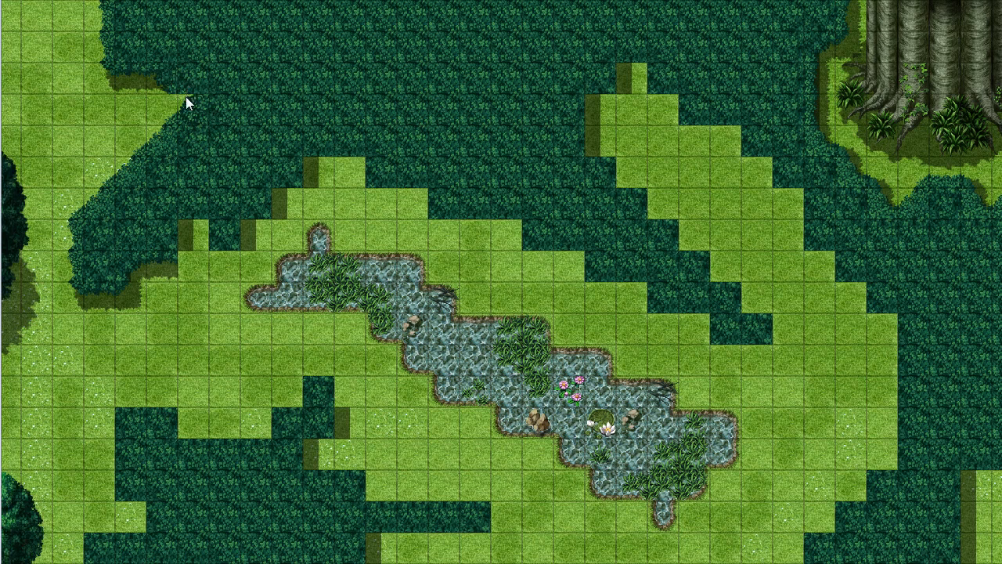
mouse_move(608, 56)
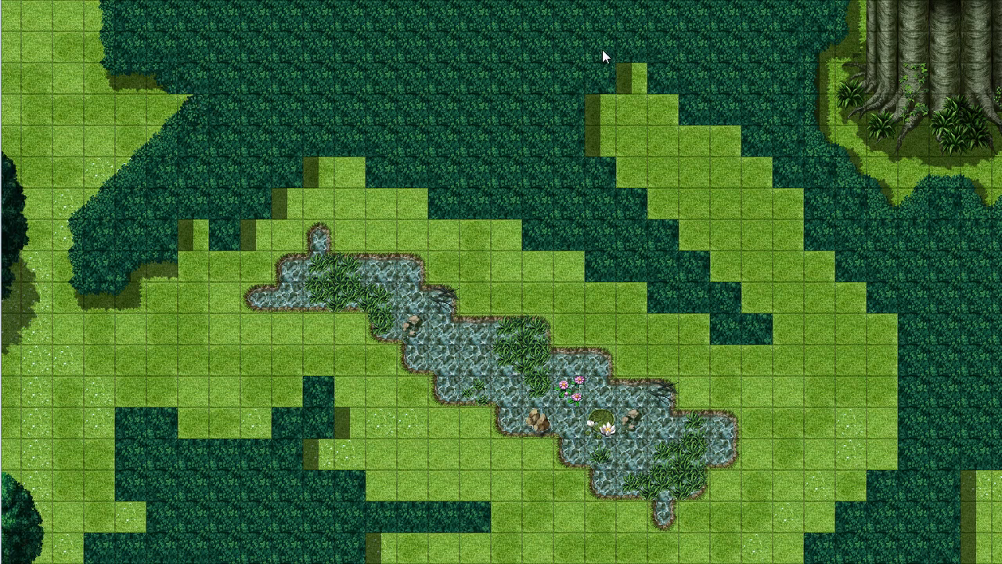
mouse_move(629, 160)
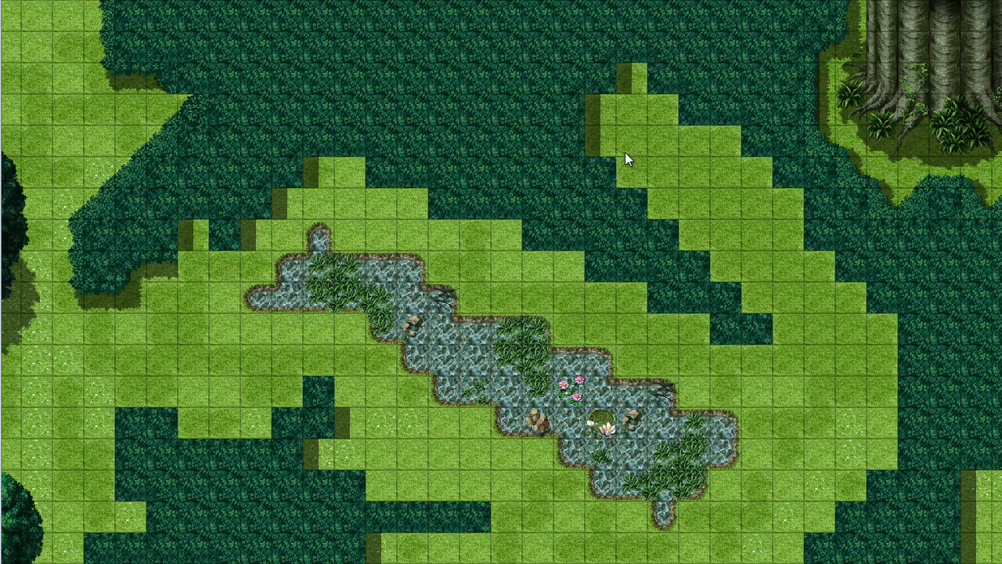
mouse_move(414, 106)
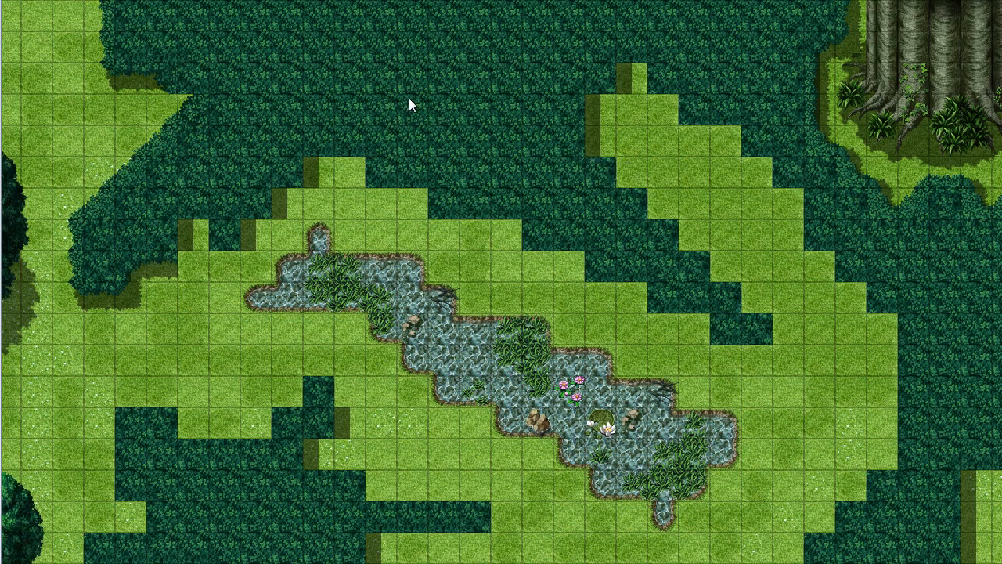
mouse_move(427, 125)
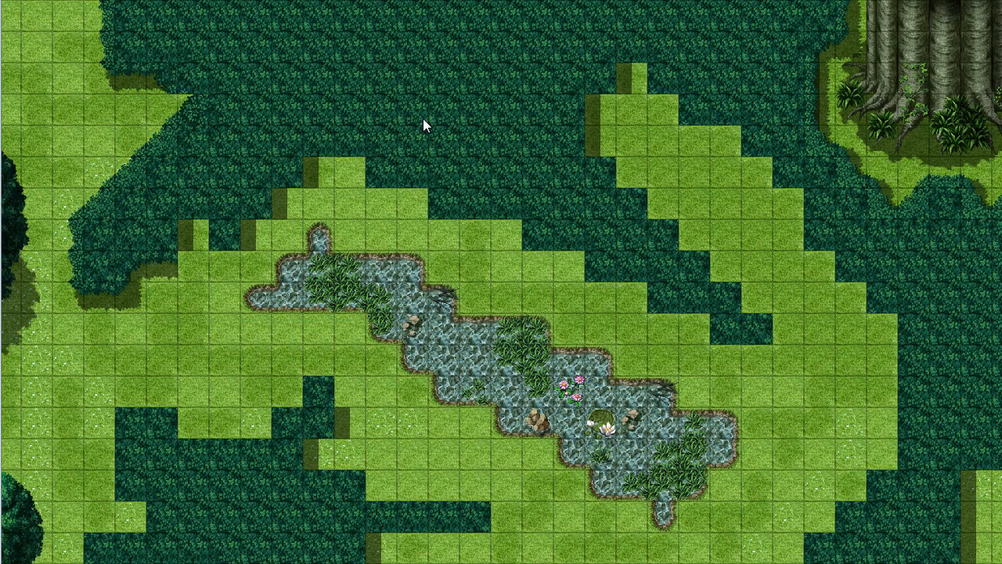
mouse_move(703, 186)
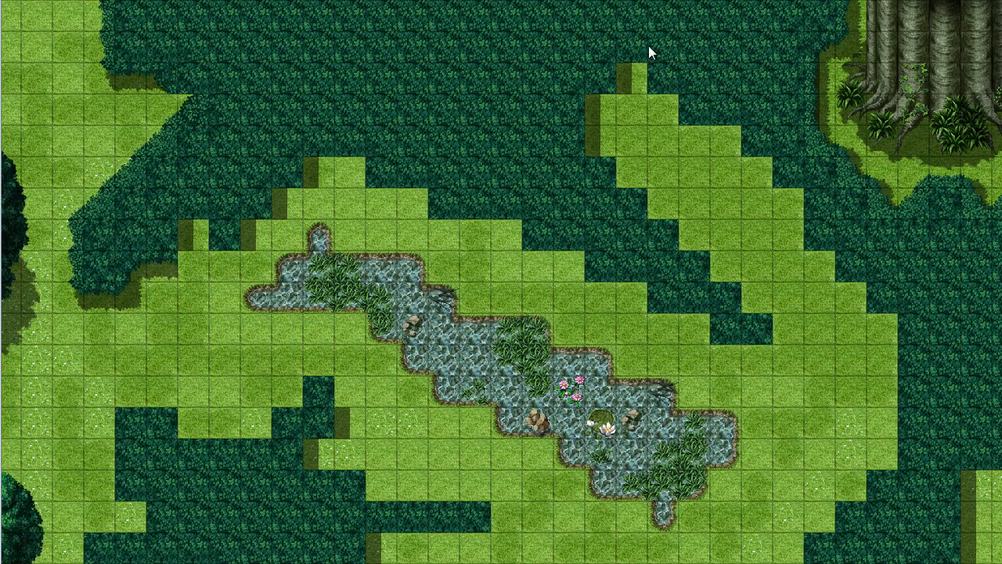
mouse_move(587, 107)
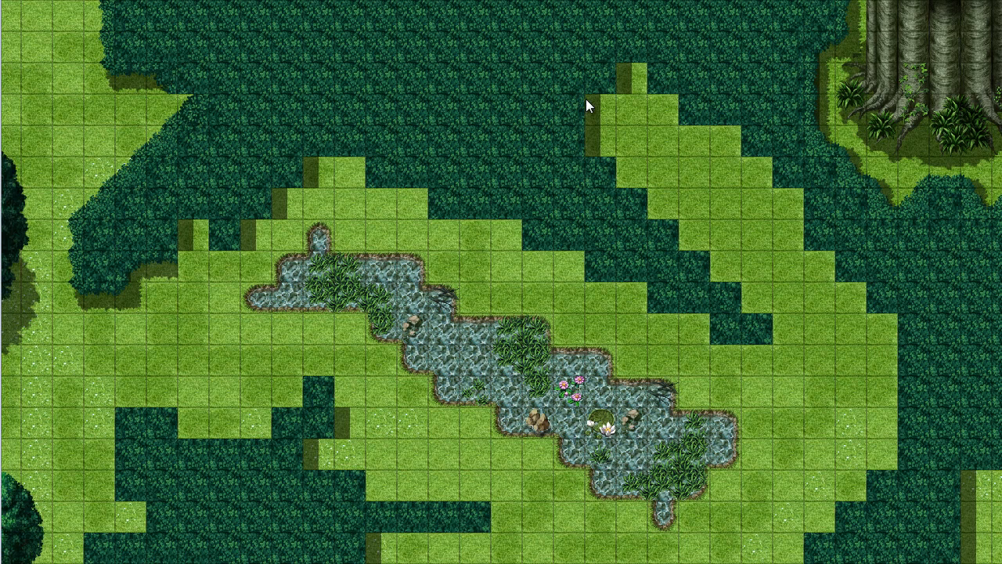
mouse_move(664, 147)
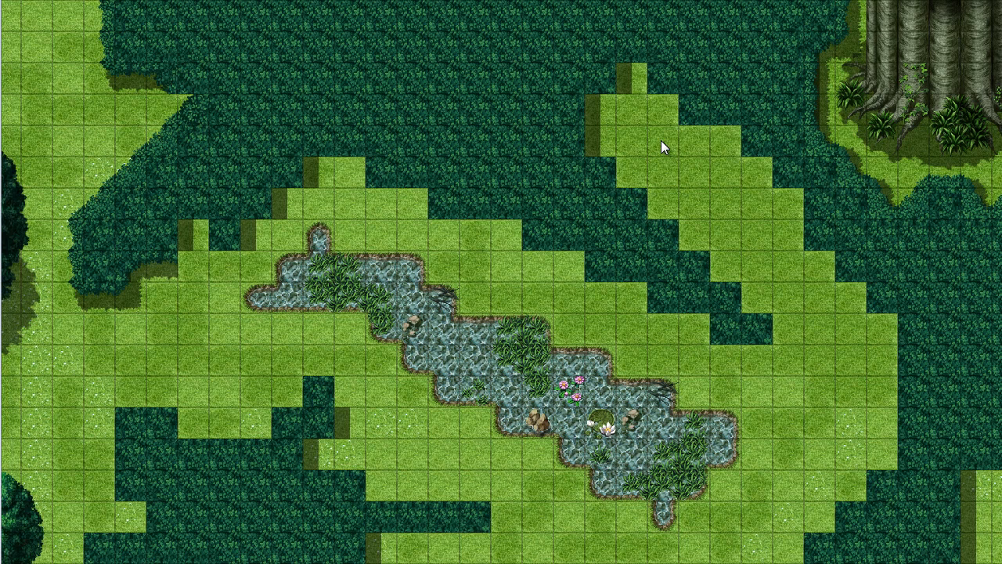
mouse_move(647, 146)
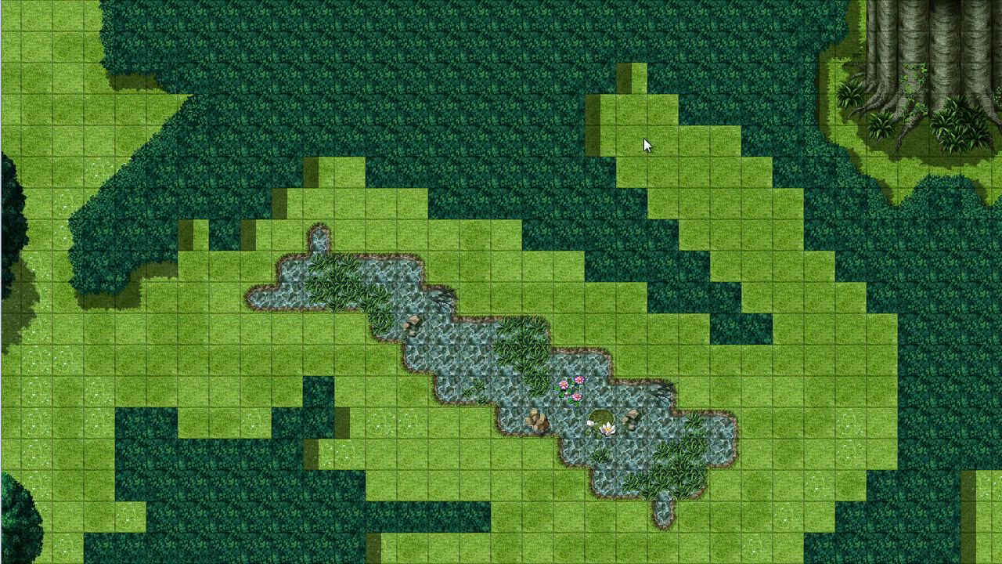
mouse_move(259, 113)
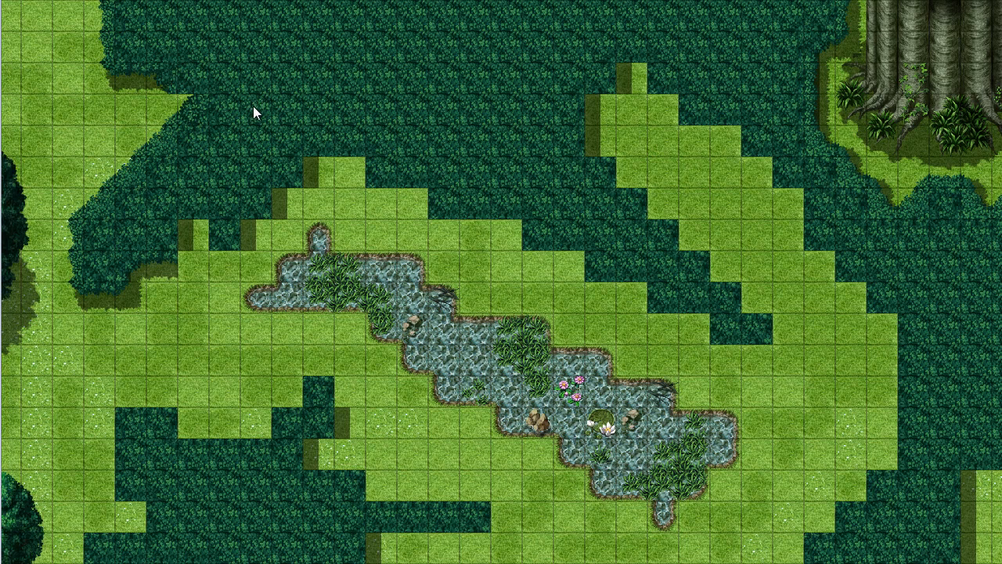
mouse_move(385, 111)
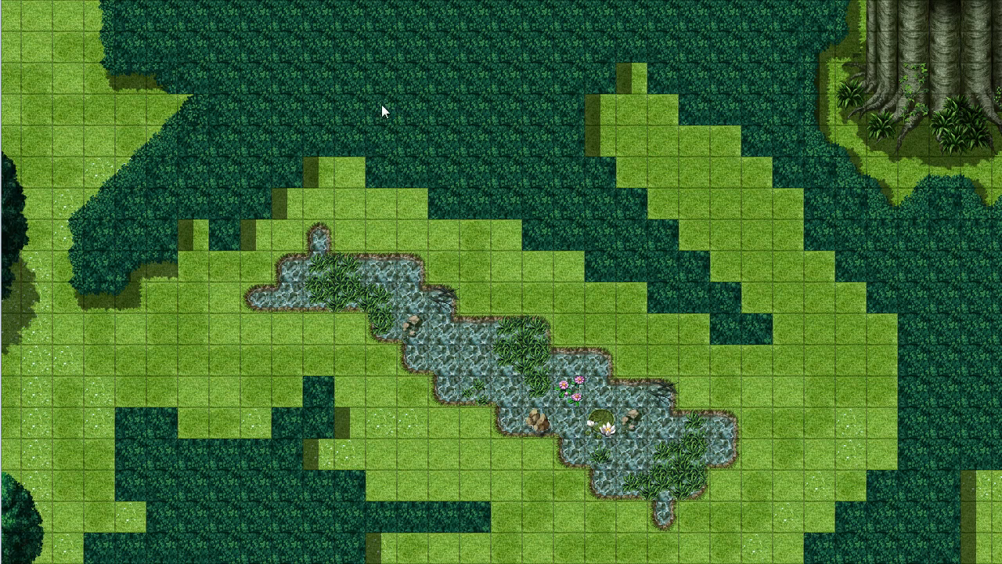
mouse_move(574, 205)
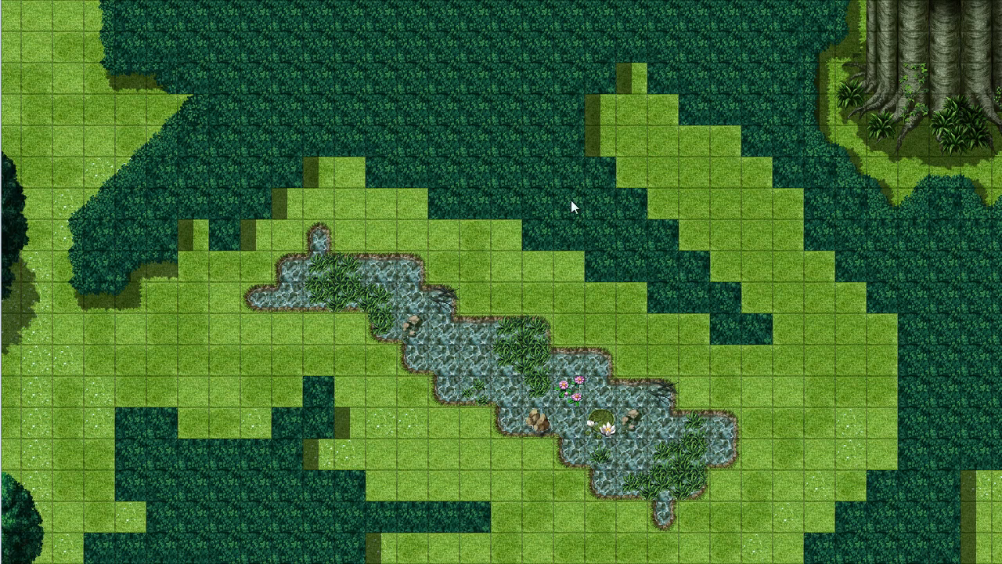
mouse_move(163, 207)
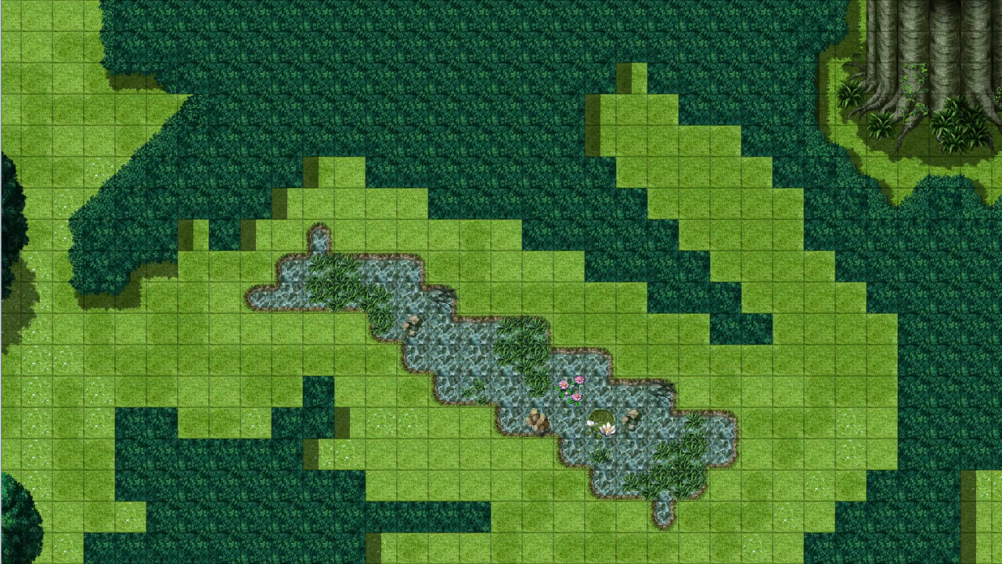
mouse_move(719, 114)
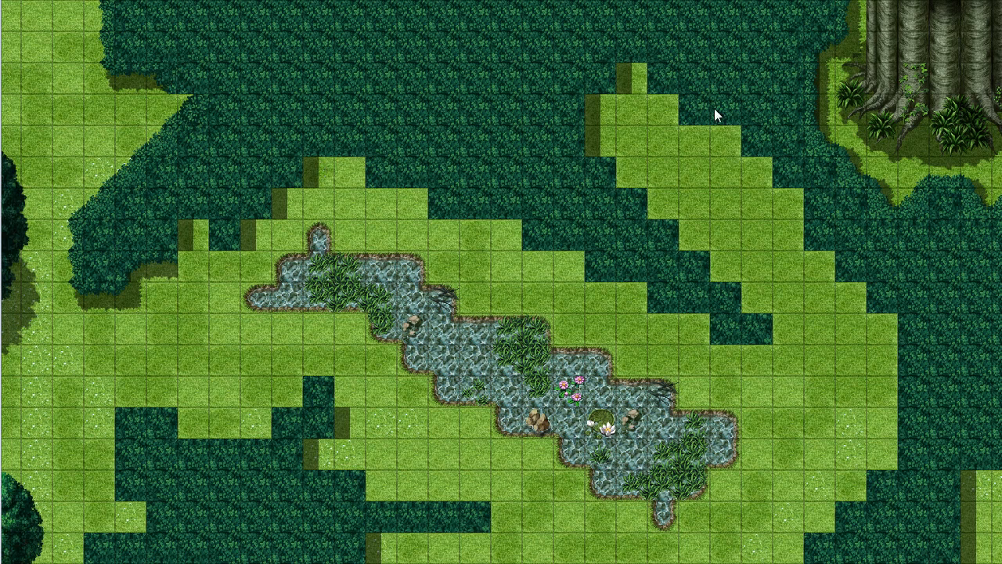
mouse_move(677, 106)
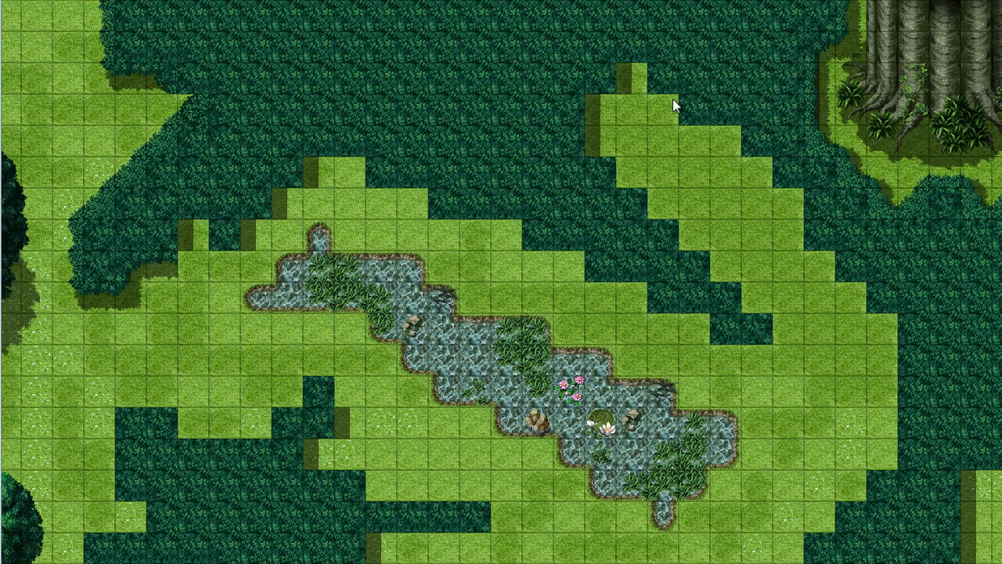
mouse_move(408, 87)
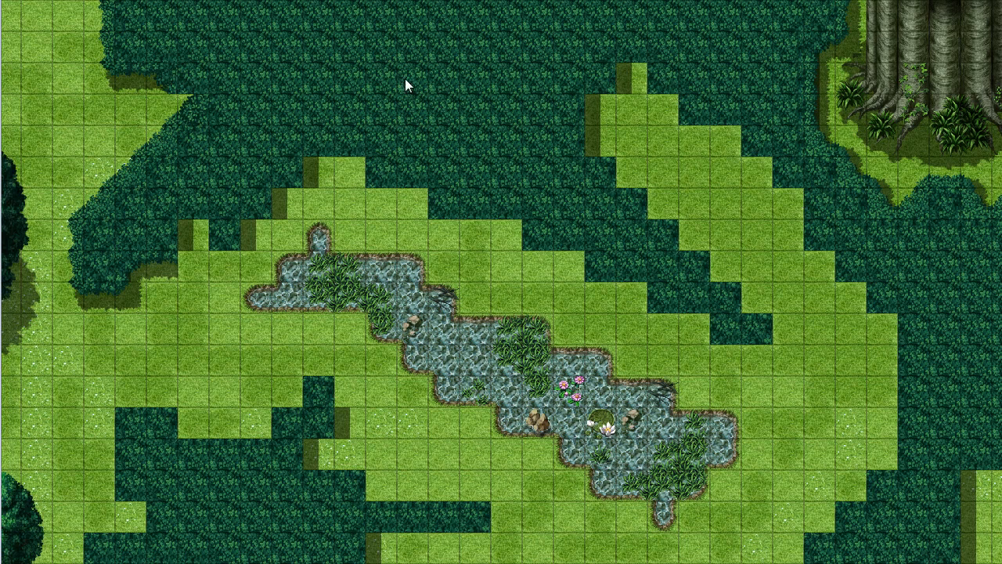
mouse_move(466, 76)
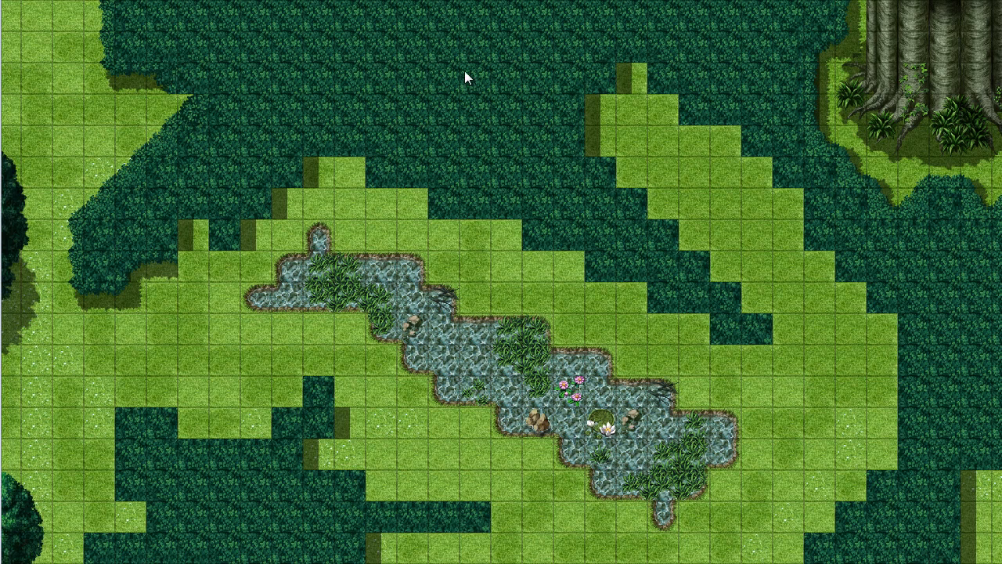
mouse_move(530, 111)
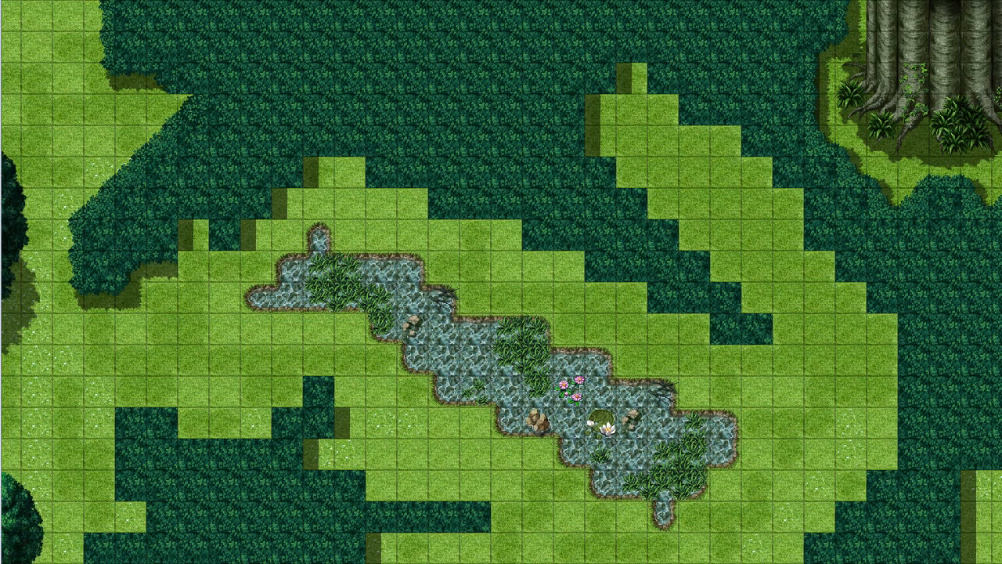
mouse_move(414, 65)
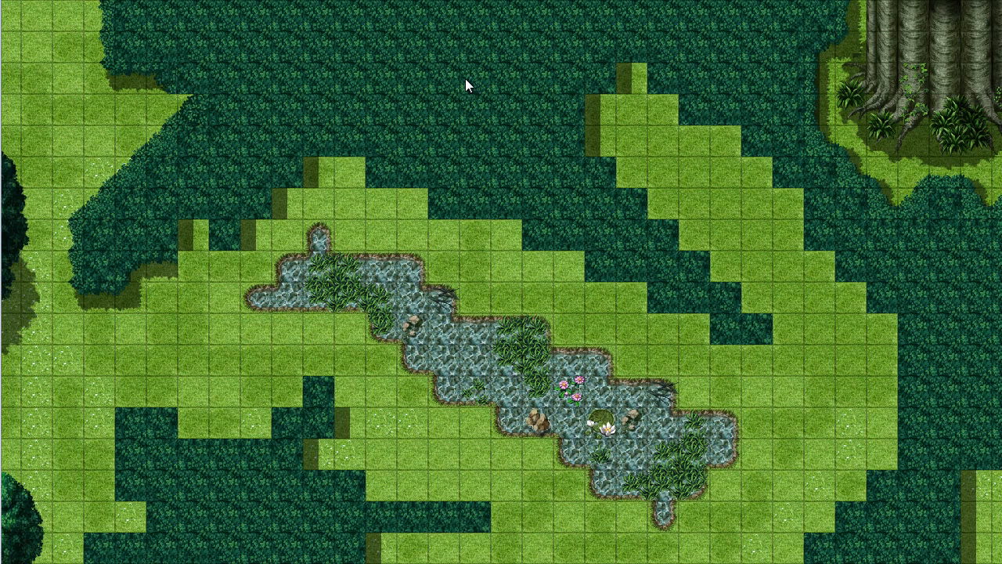
mouse_move(462, 107)
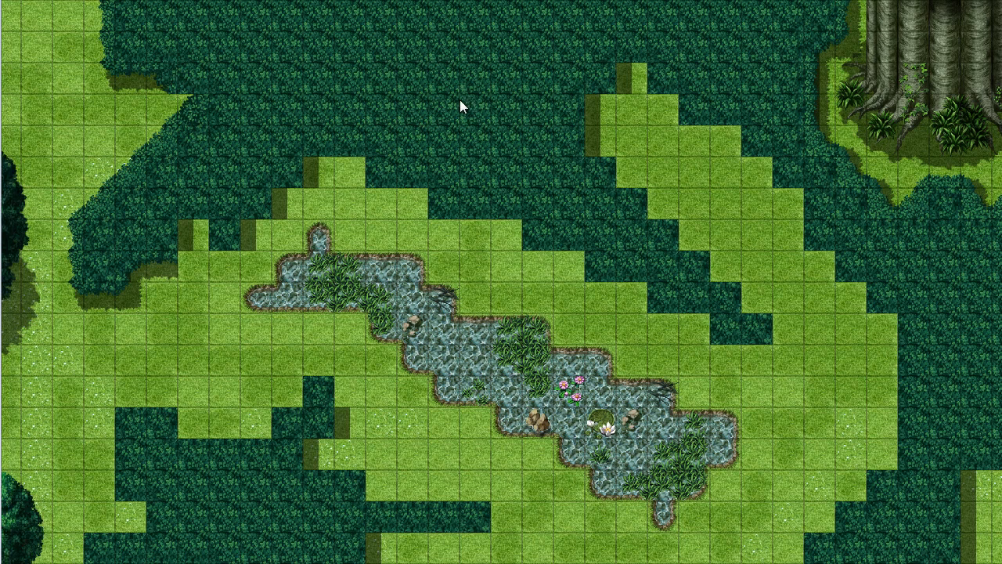
mouse_move(473, 86)
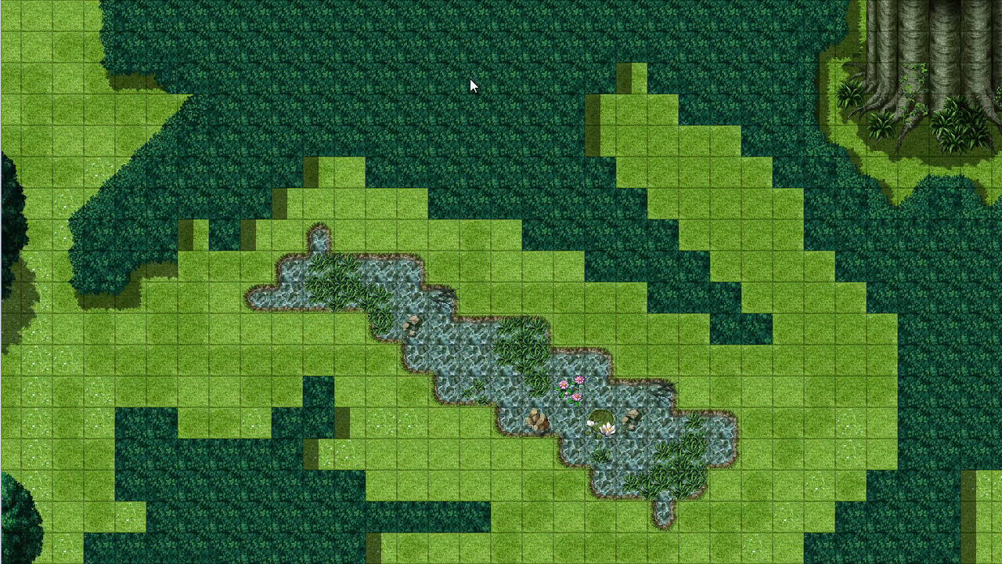
mouse_move(531, 202)
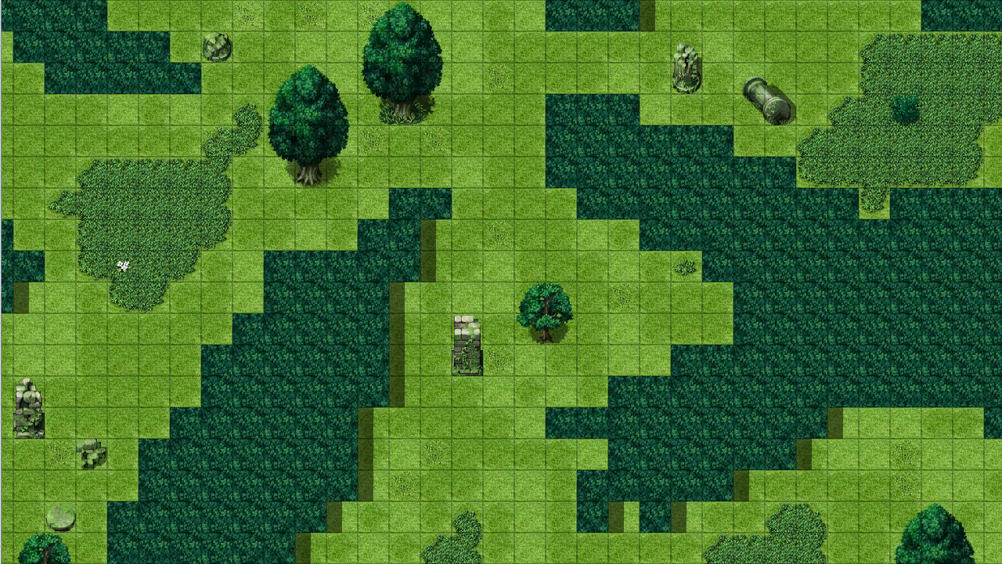
mouse_move(601, 72)
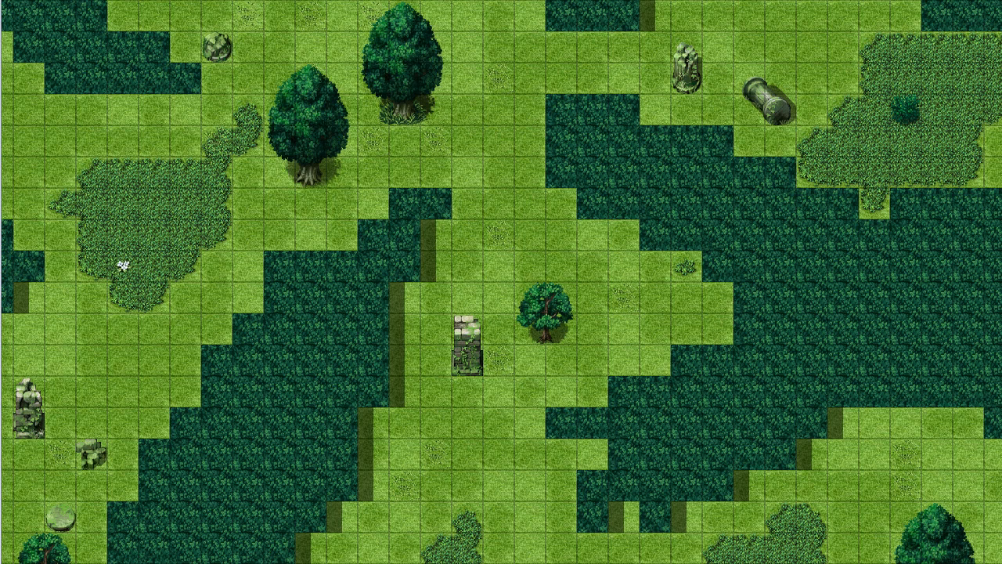
mouse_move(320, 88)
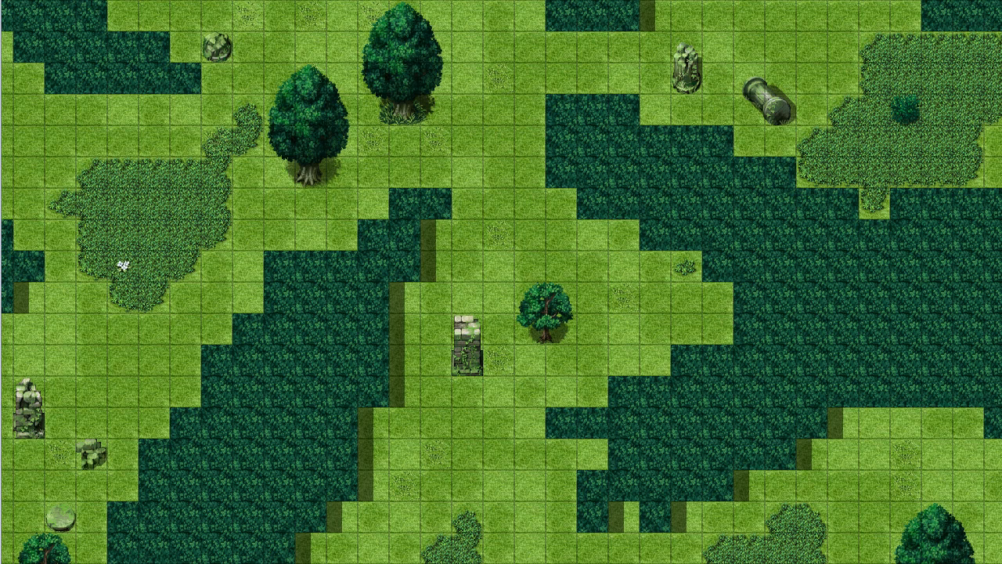
mouse_move(217, 477)
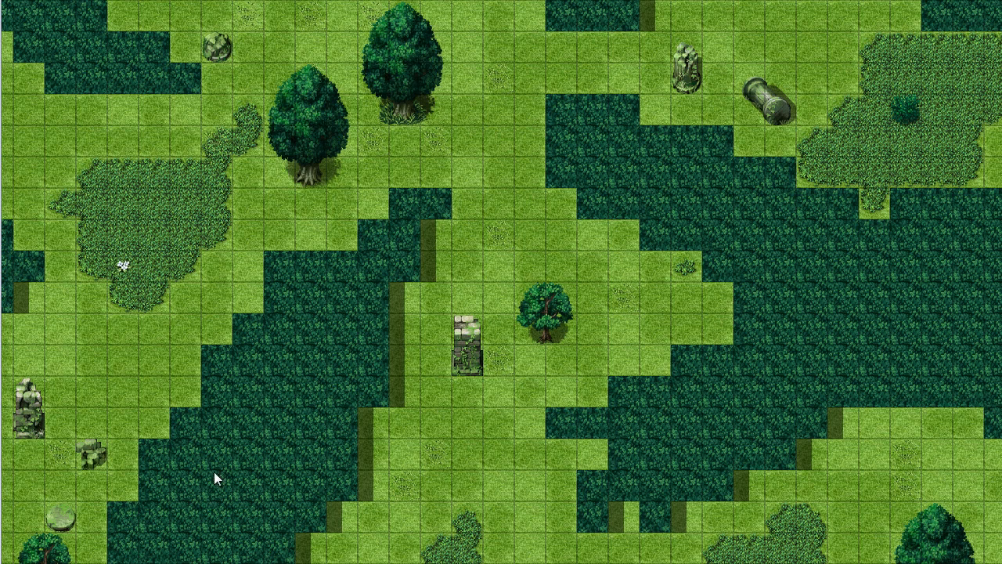
mouse_move(861, 282)
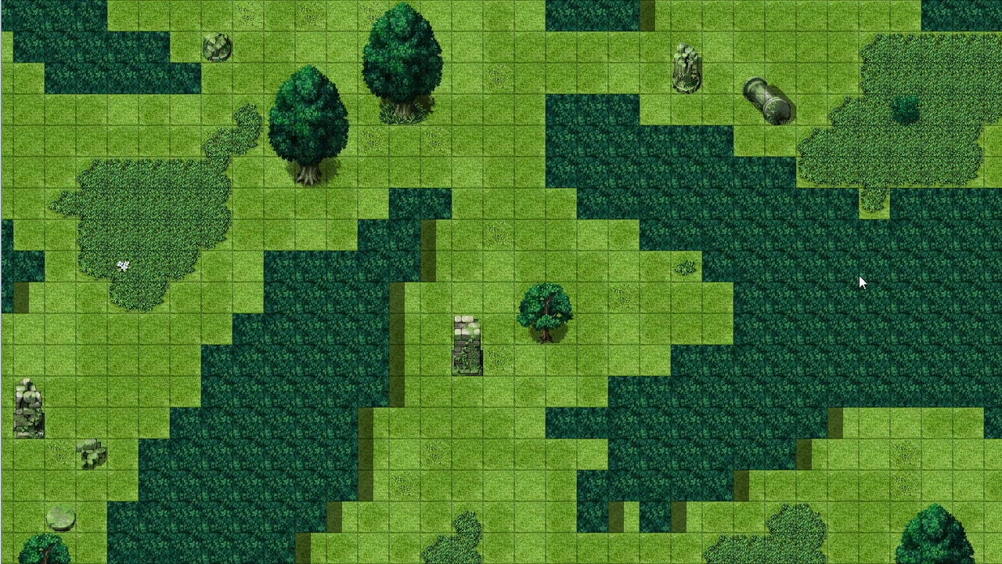
mouse_move(884, 354)
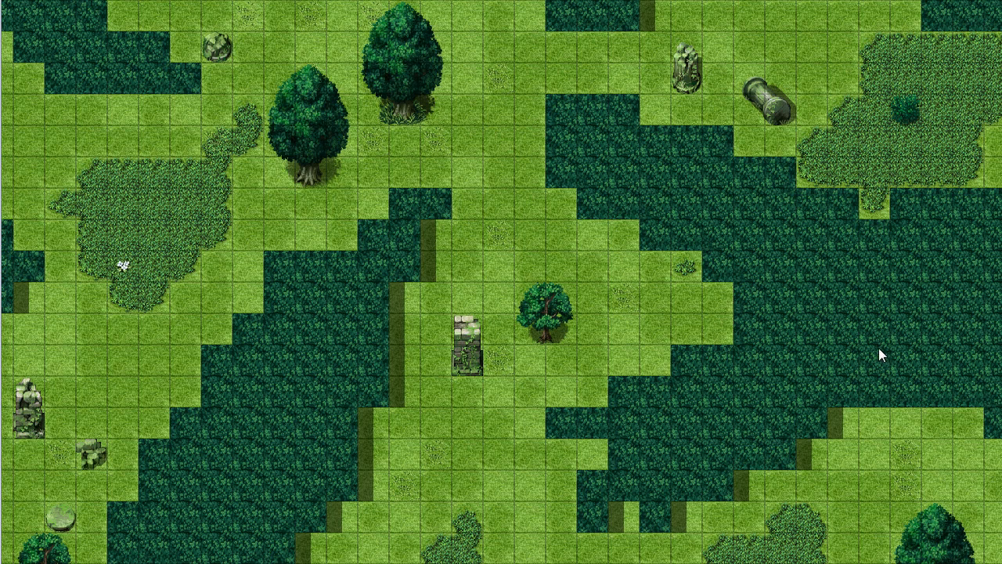
mouse_move(990, 296)
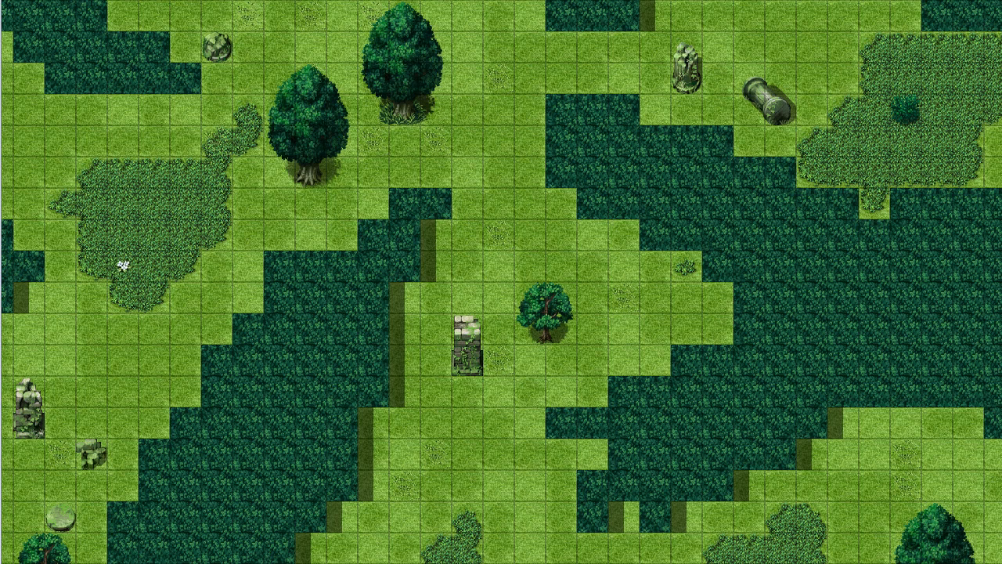
mouse_move(899, 284)
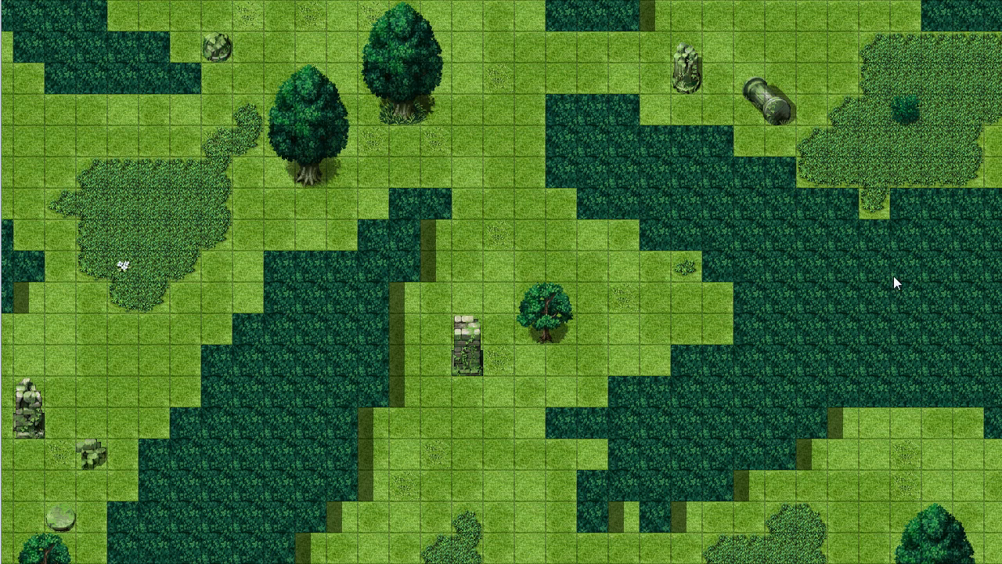
mouse_move(329, 360)
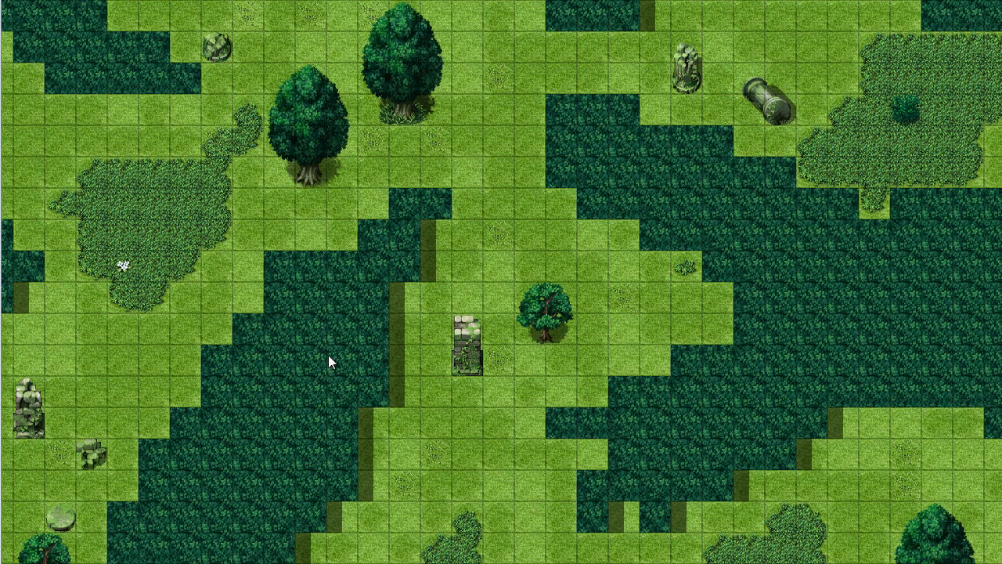
mouse_move(818, 338)
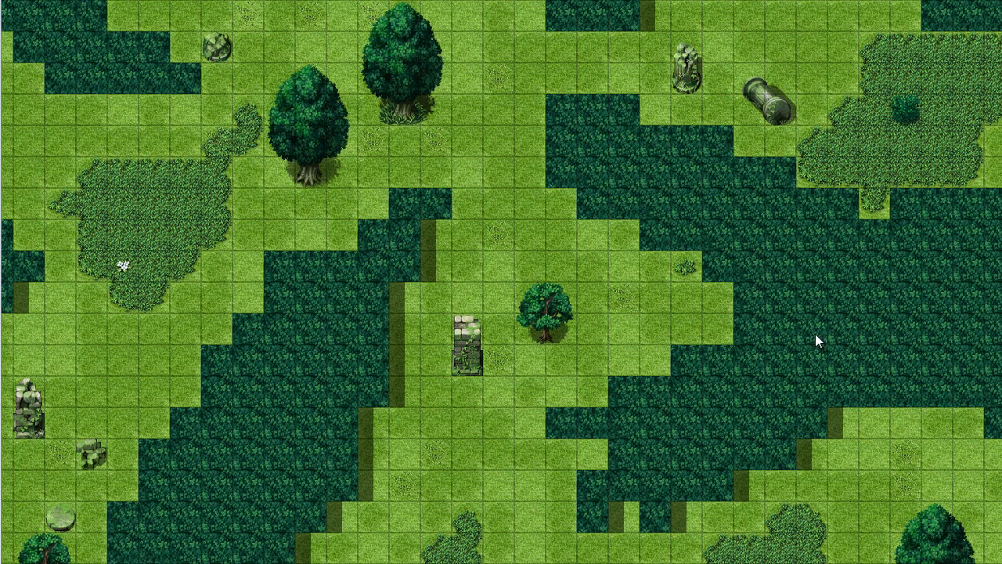
mouse_move(498, 382)
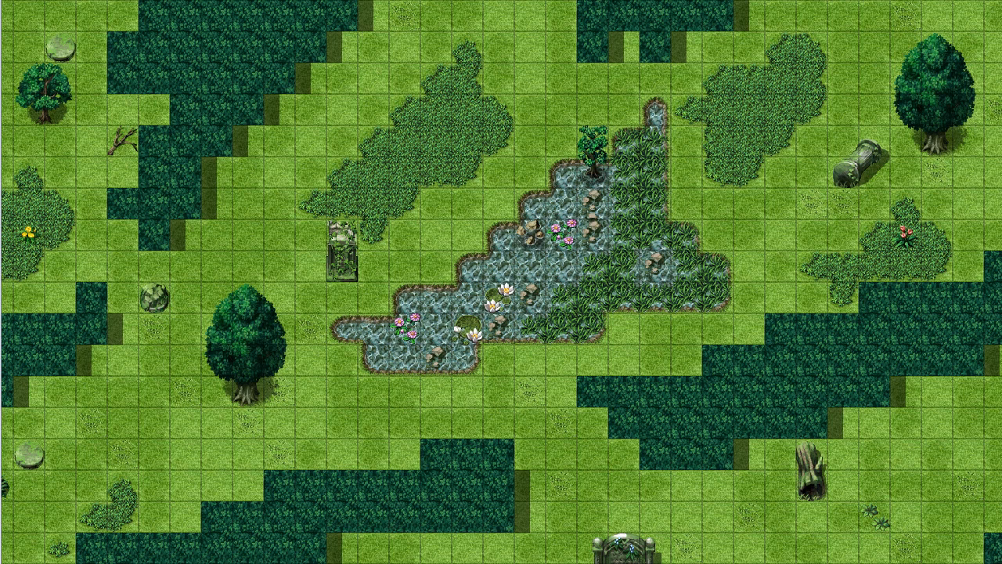
click(527, 202)
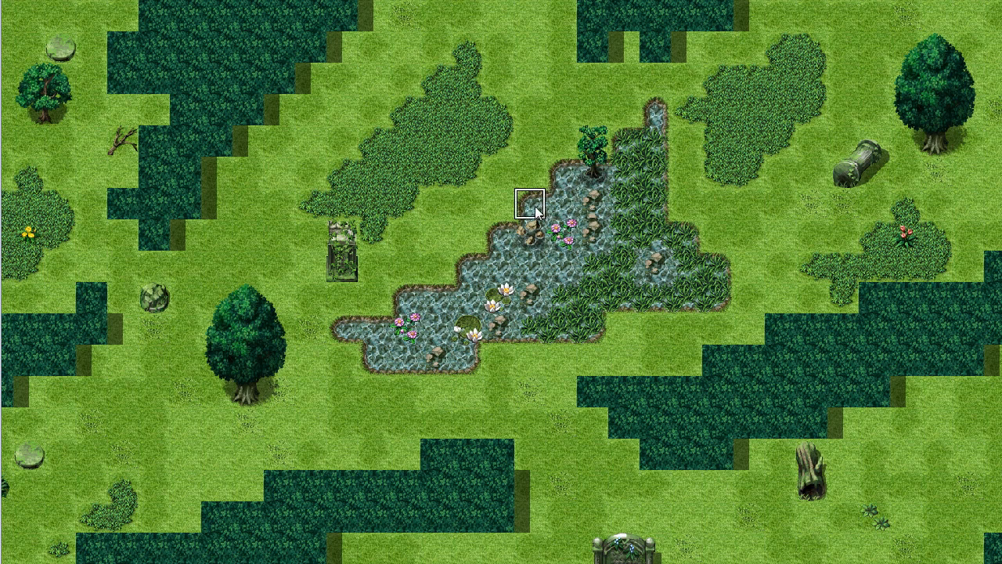
mouse_move(464, 267)
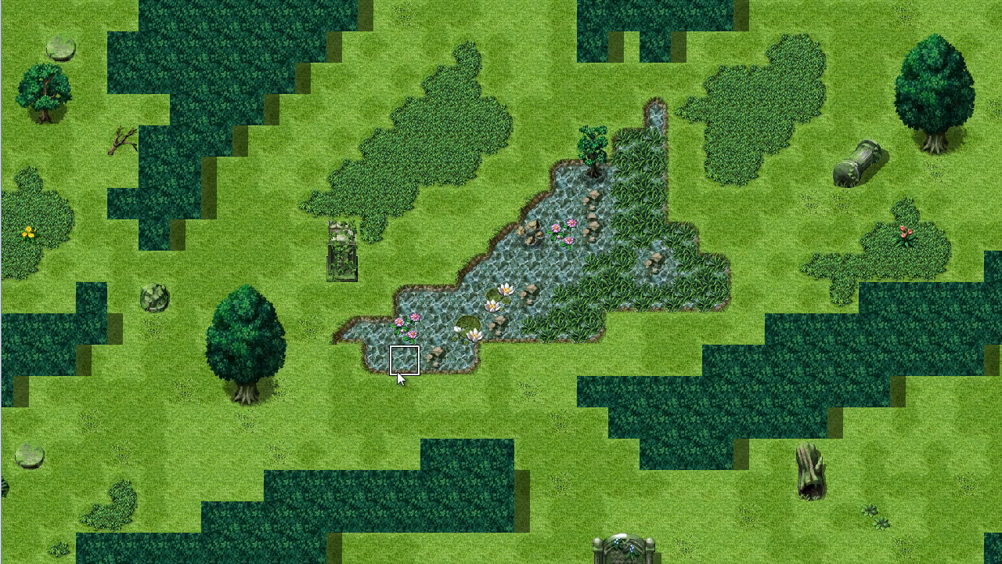
mouse_move(235, 366)
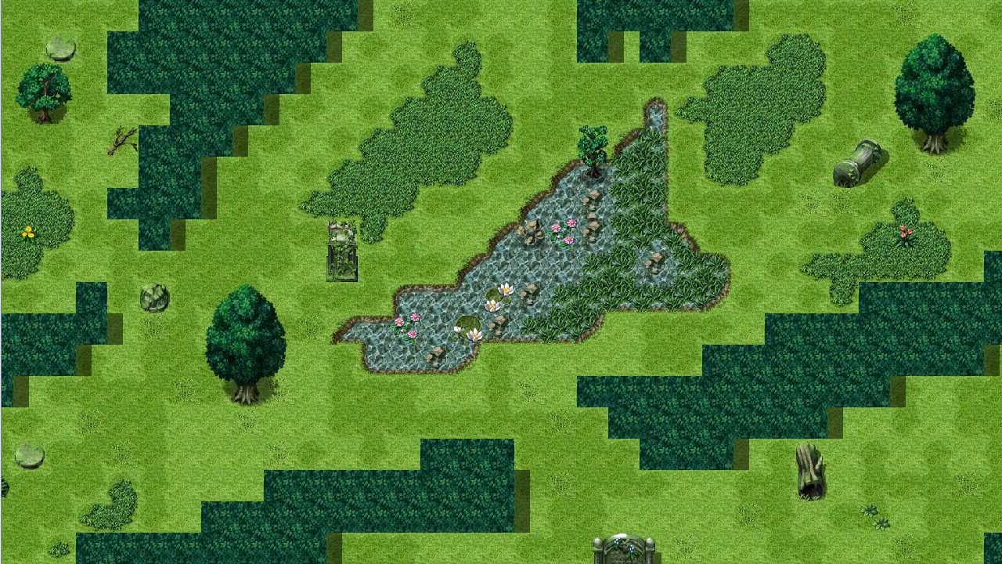
click(655, 110)
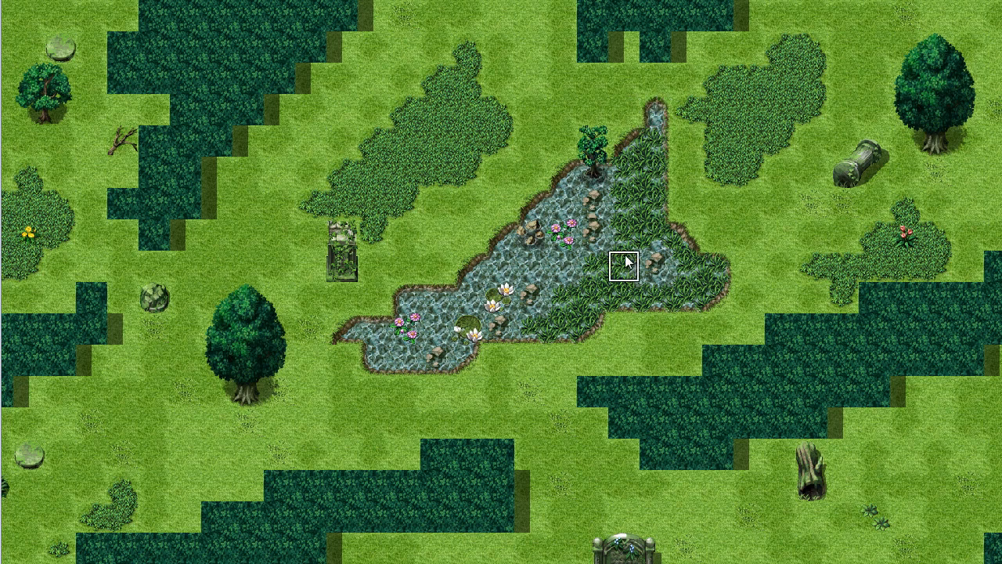
mouse_move(390, 332)
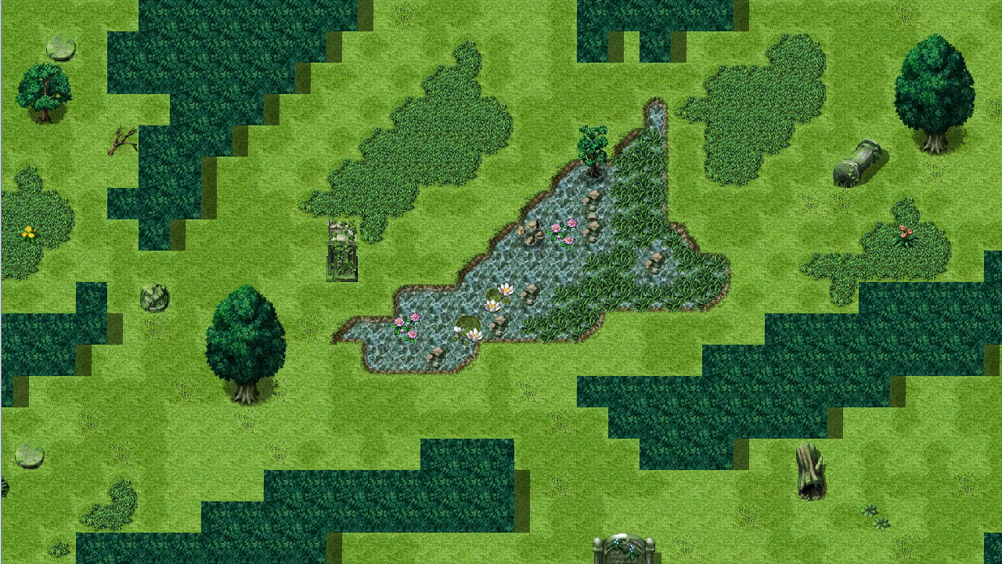
click(404, 297)
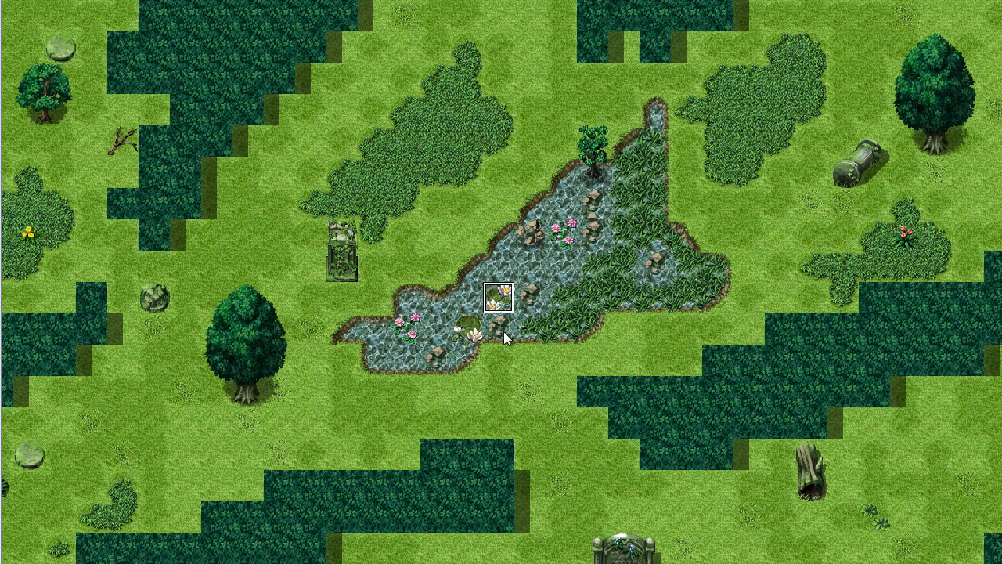
key(Down)
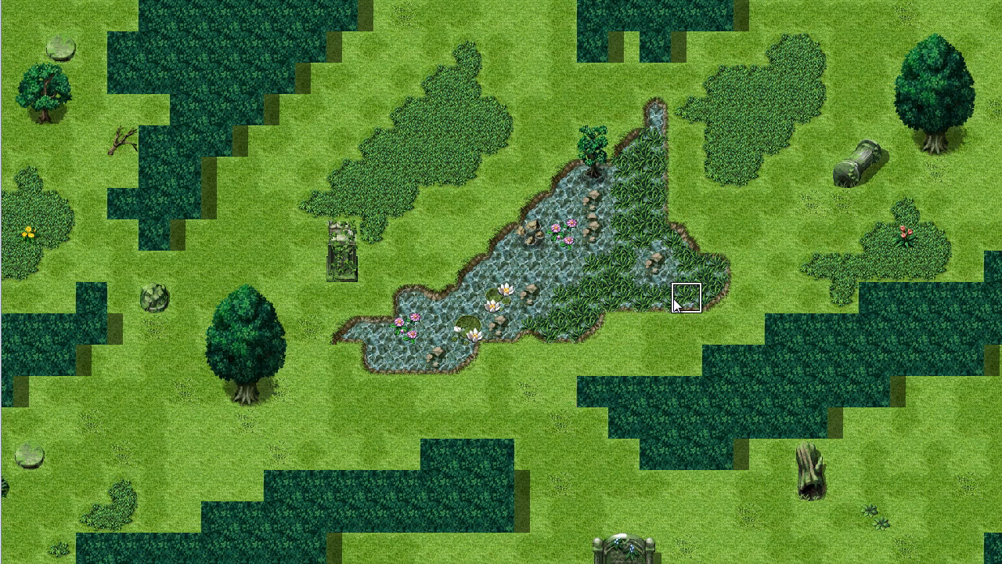
mouse_move(592, 359)
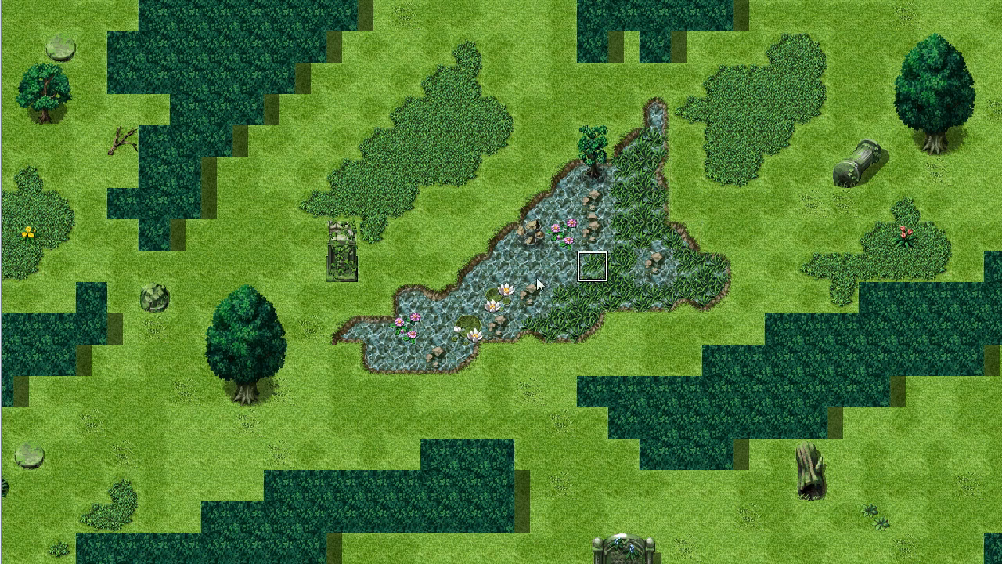
mouse_move(404, 297)
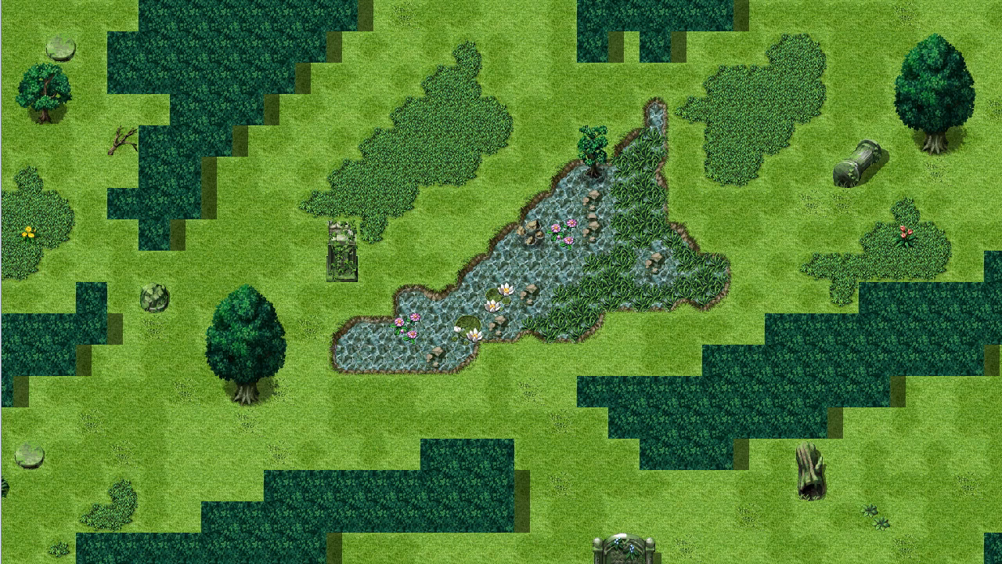
click(343, 360)
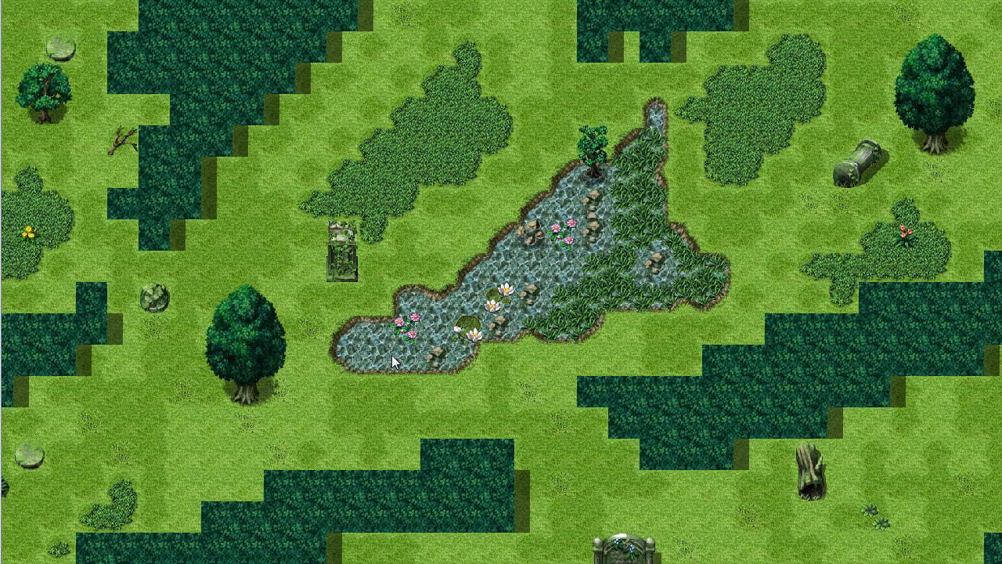
click(374, 360)
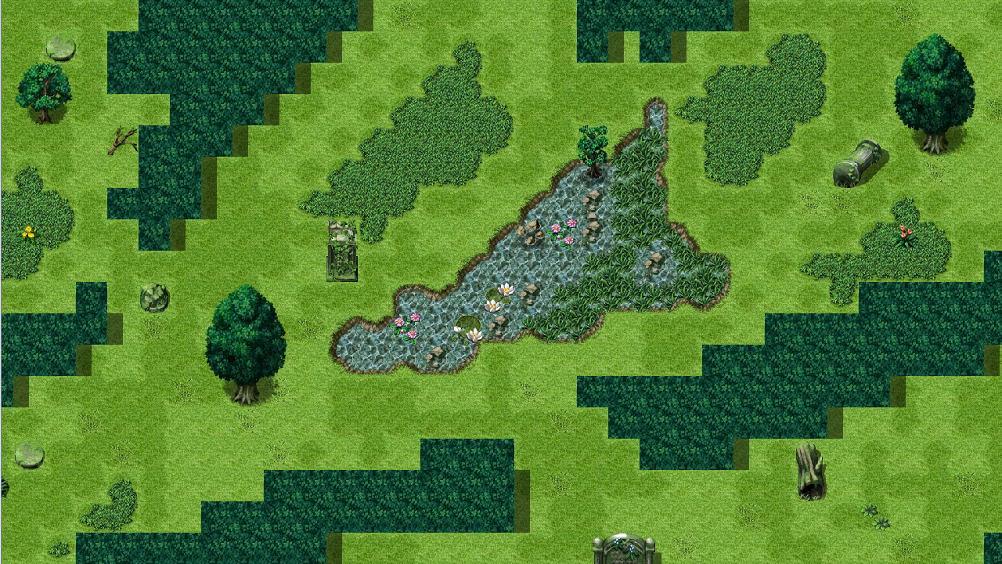
mouse_move(429, 43)
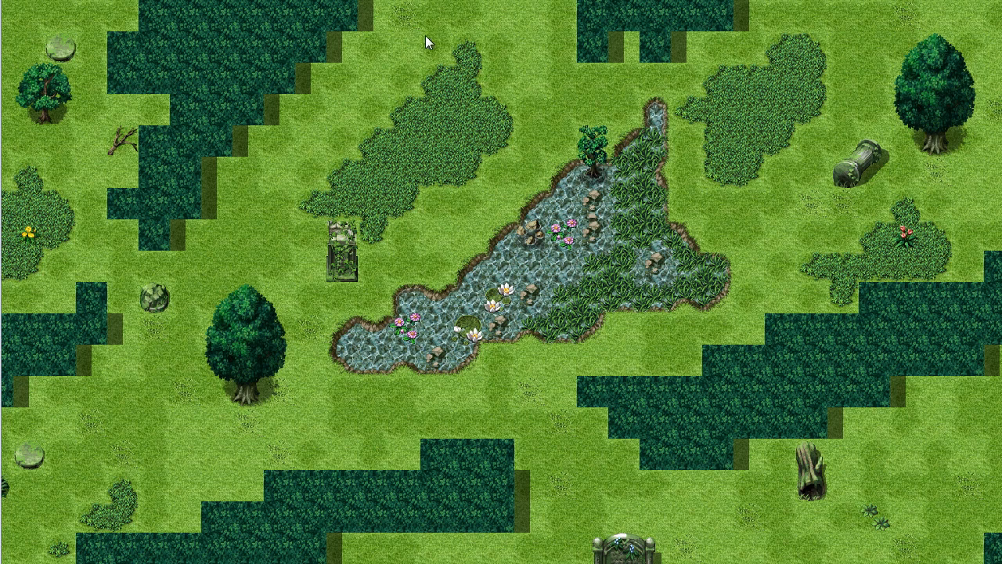
mouse_move(426, 41)
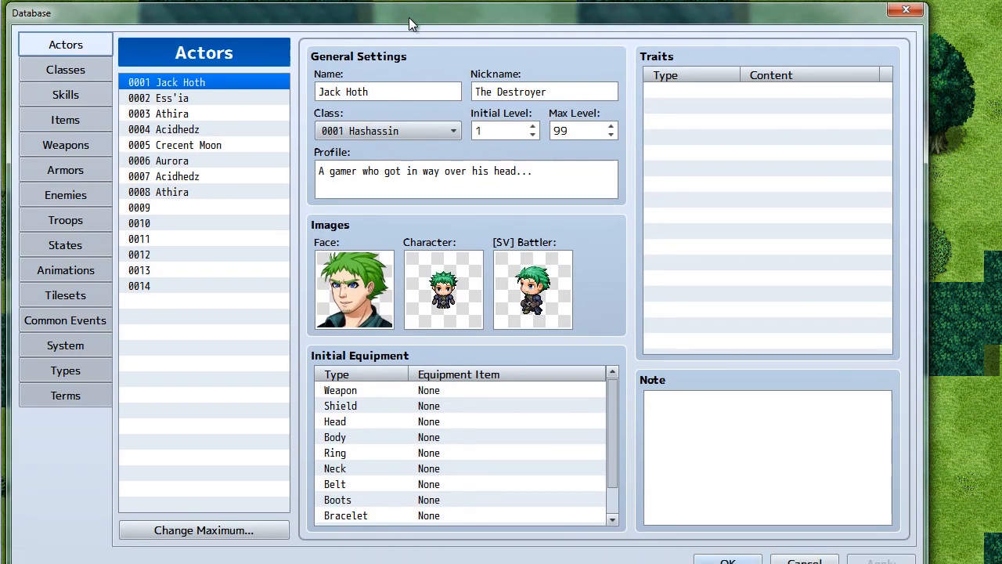
mouse_move(216, 107)
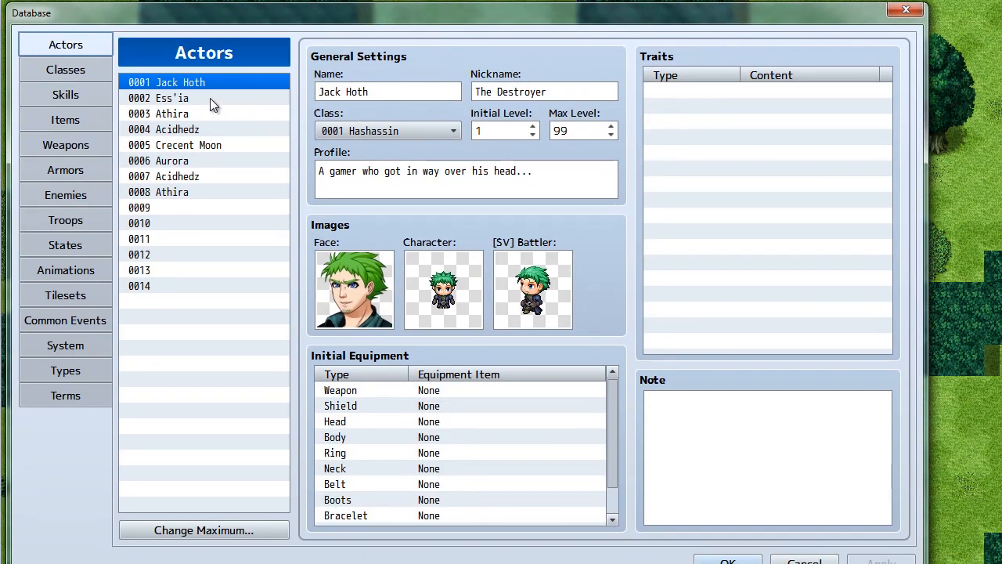
Step: Step through actors Ess'ia, Athira, Acidhedz, Crecent Moon and Aurora in the actor list
click(169, 97)
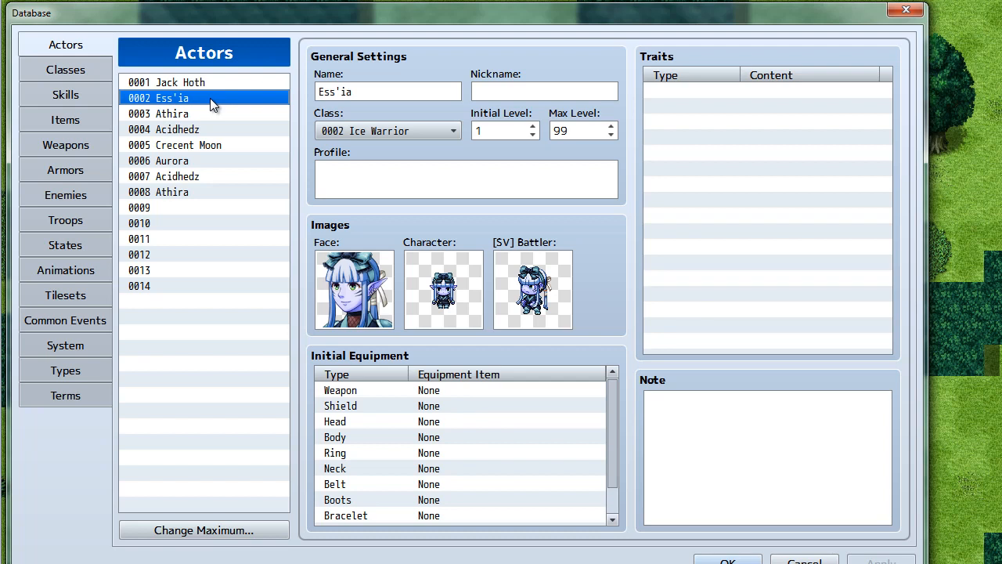
mouse_move(216, 122)
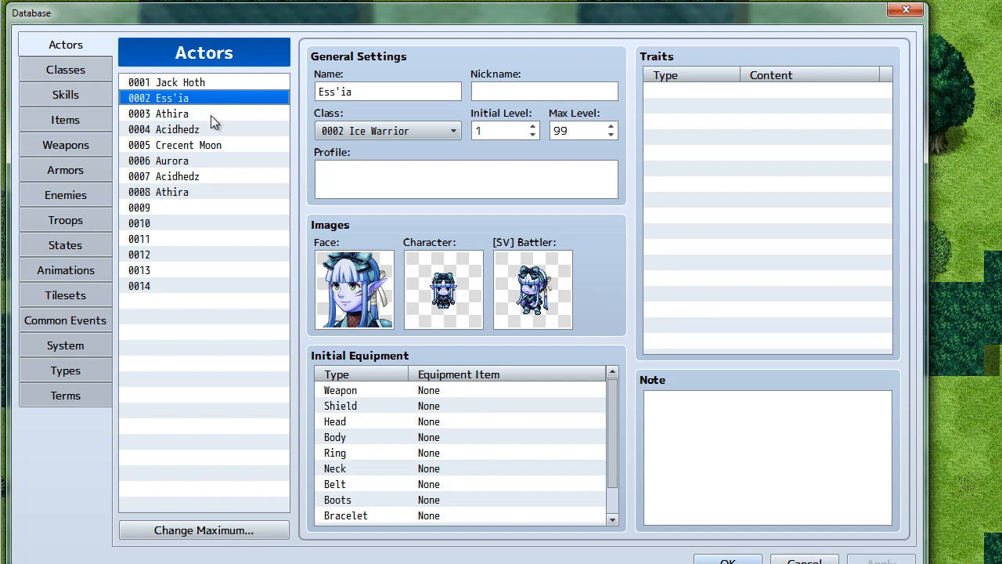
click(171, 113)
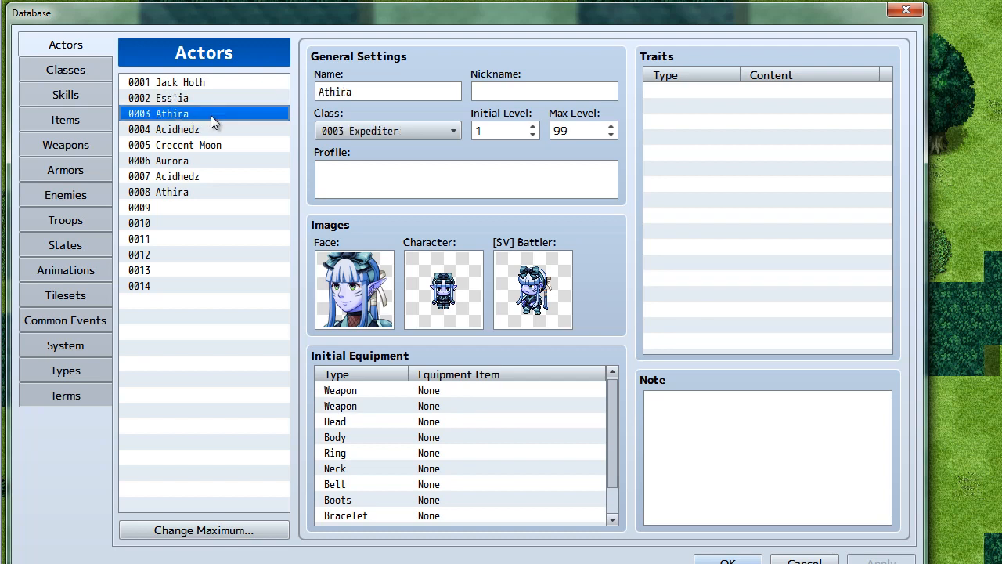
click(177, 129)
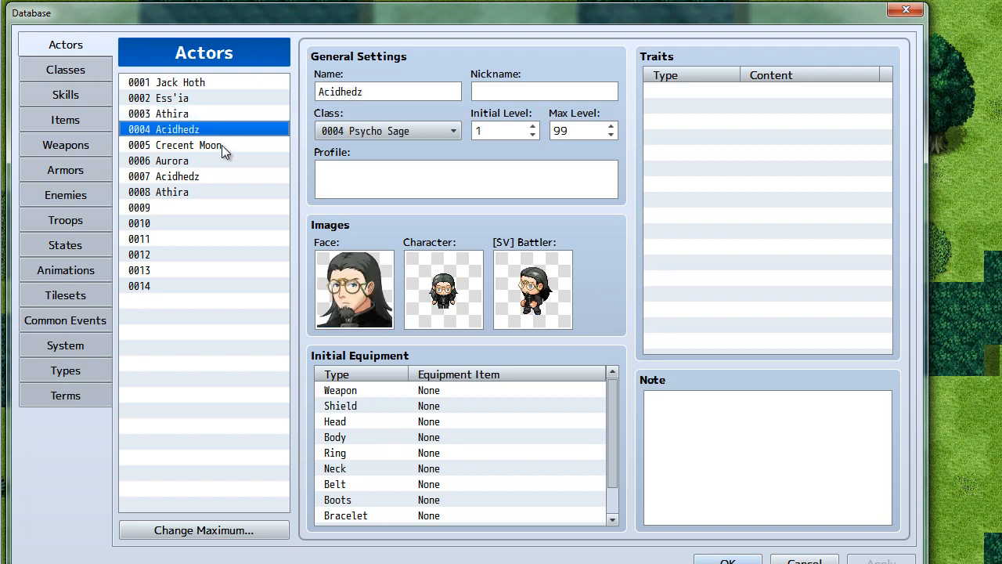
click(188, 144)
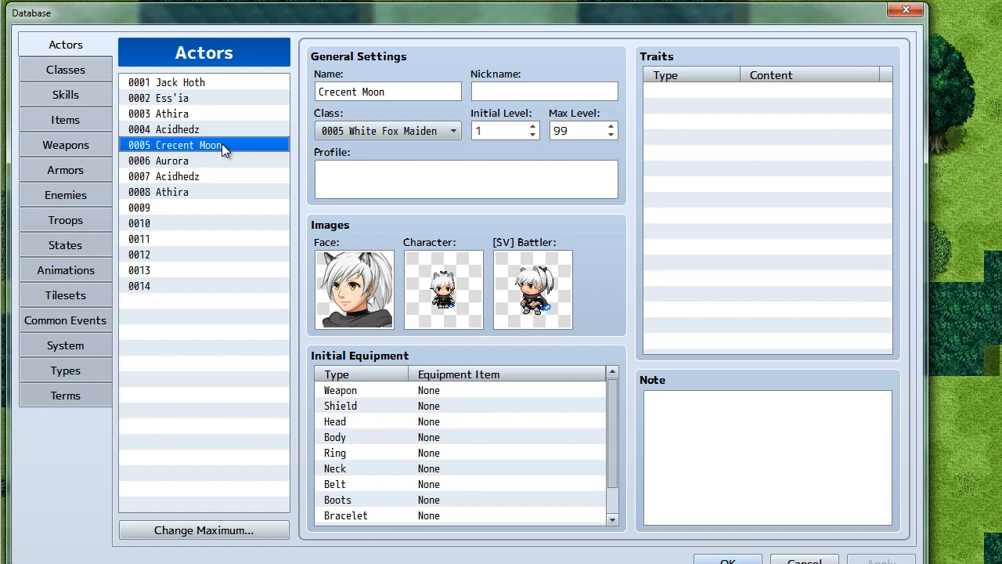
click(171, 160)
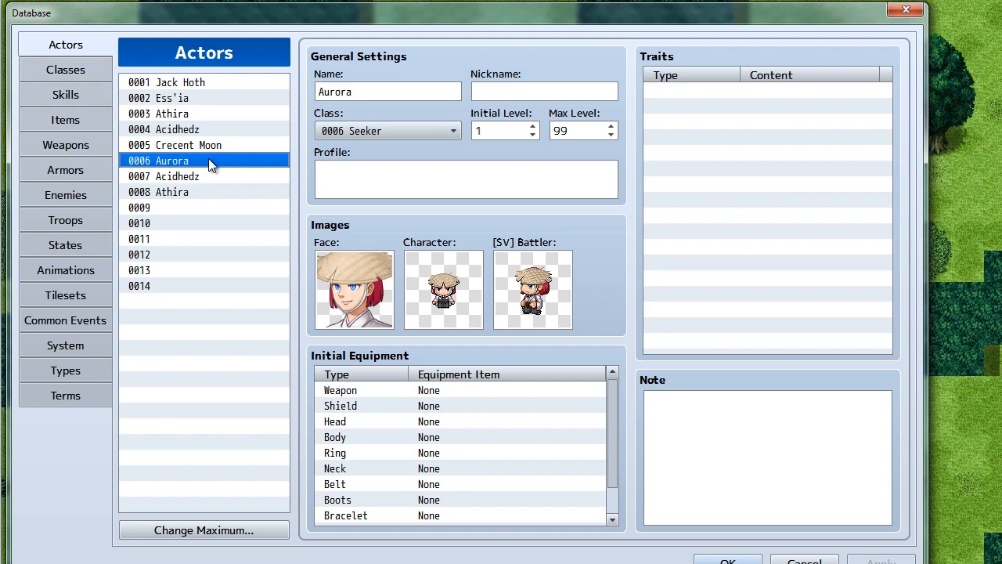
mouse_move(285, 159)
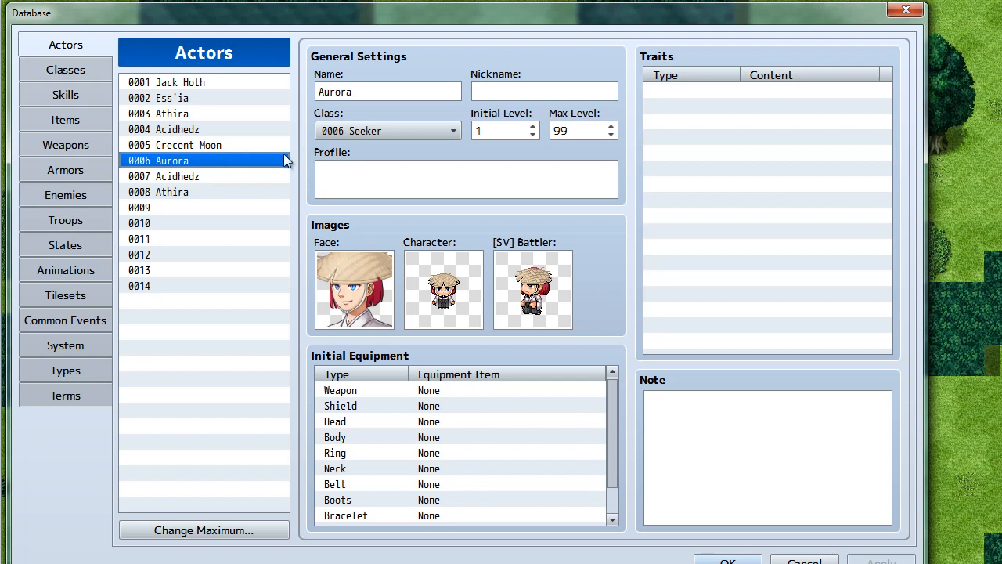
mouse_move(297, 159)
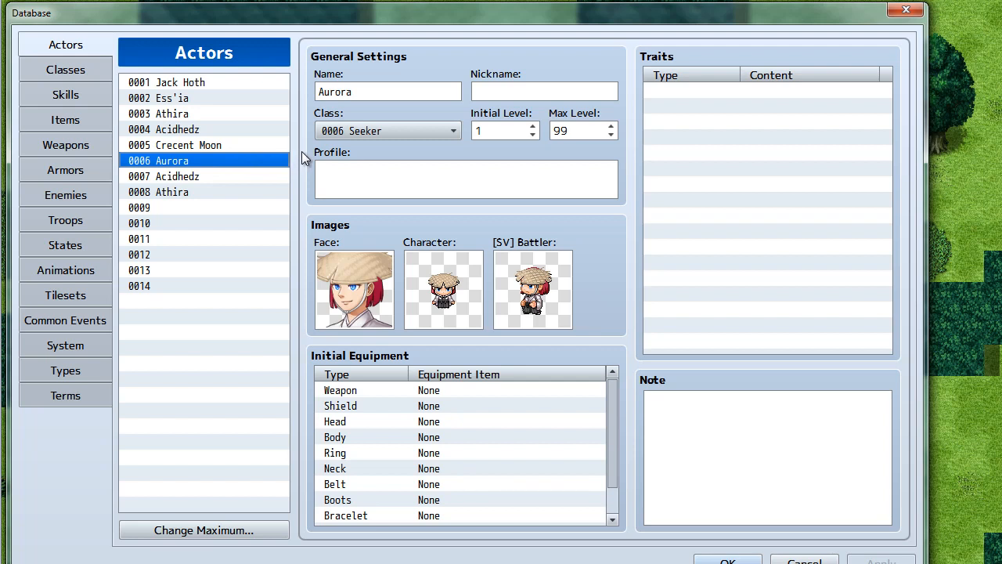
Step: Settle on the second Acidhedz actor 0007 after comparing with Athira 0008, reviewing its Psycho Sage class and images
click(175, 175)
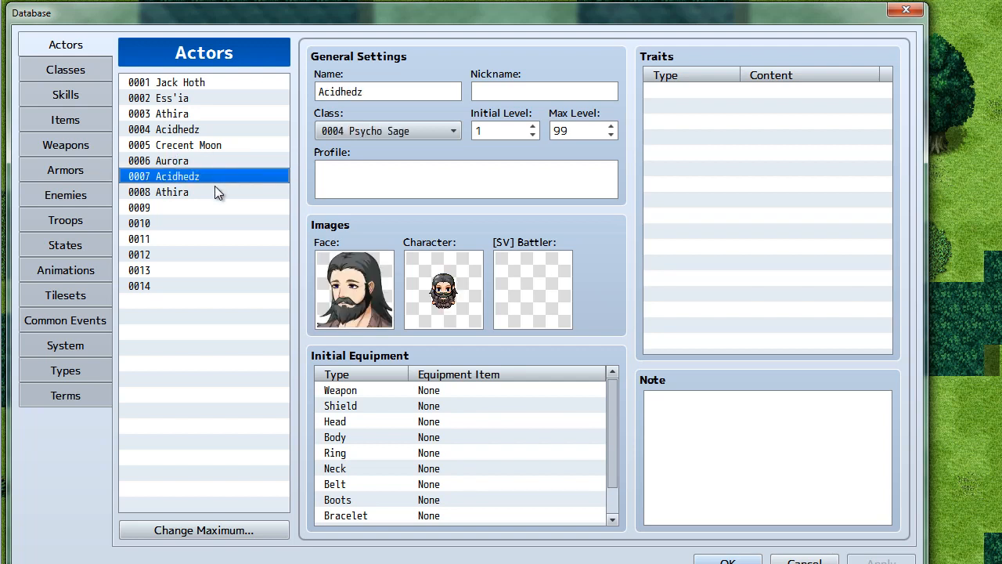
click(170, 191)
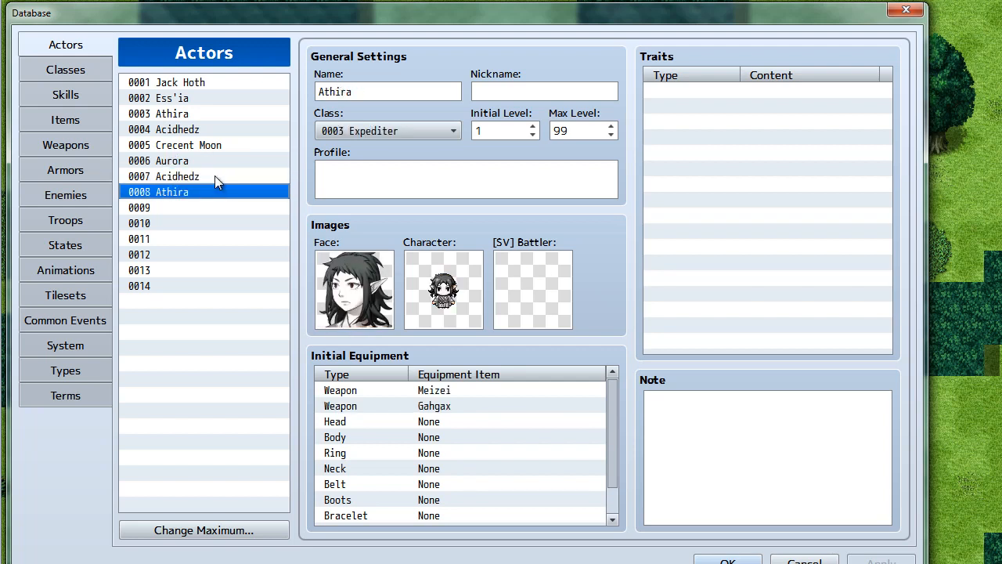
click(172, 175)
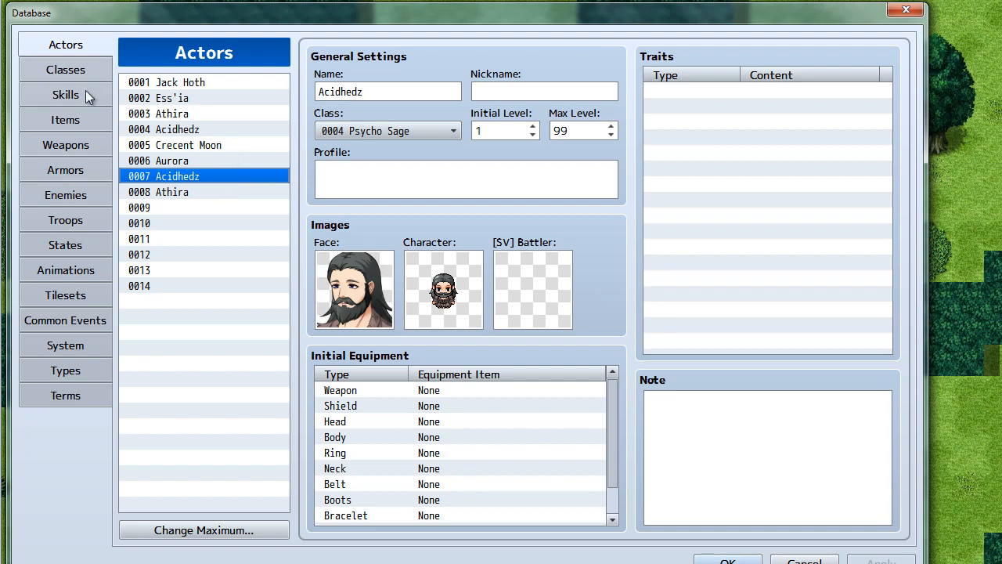
mouse_move(85, 131)
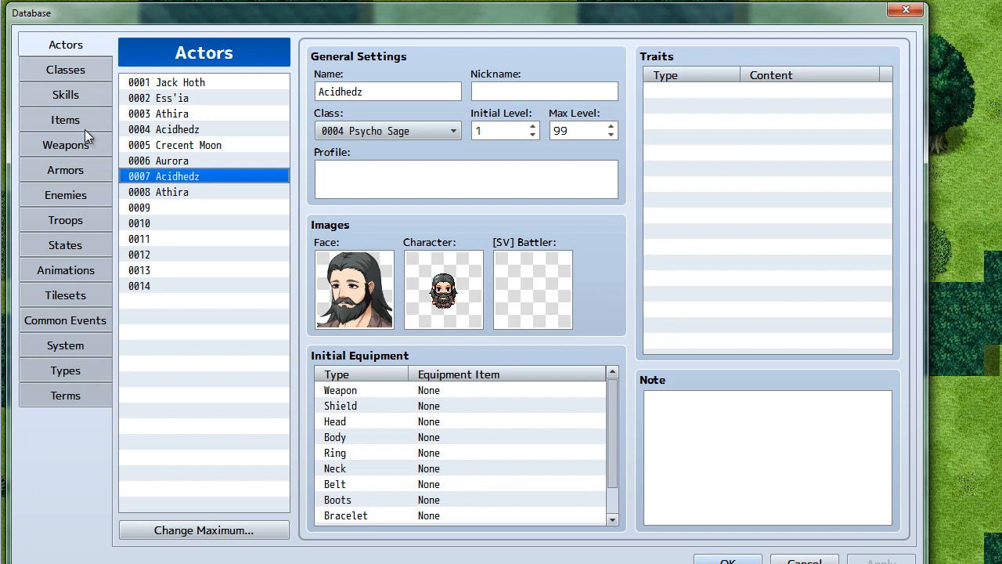
mouse_move(100, 124)
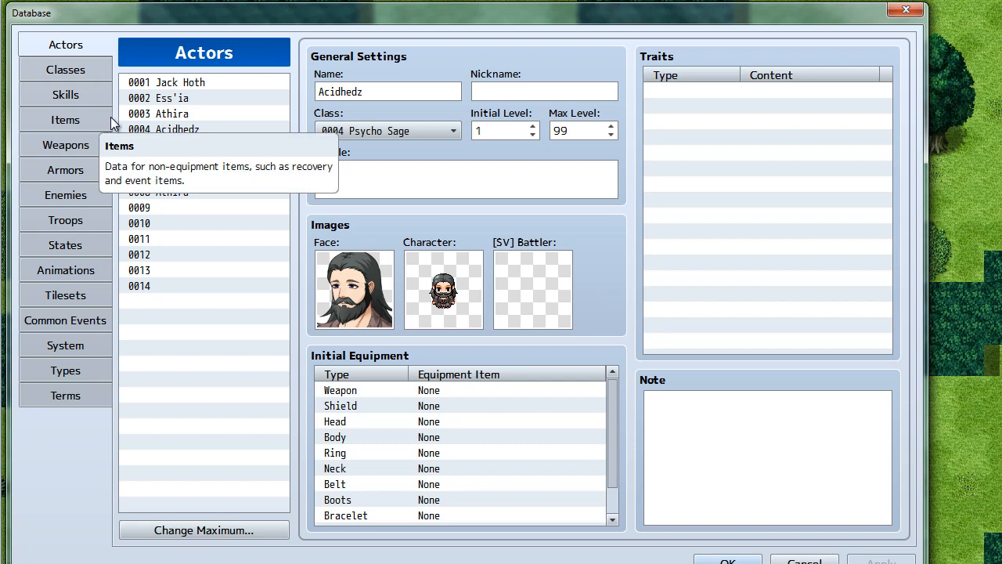
click(164, 176)
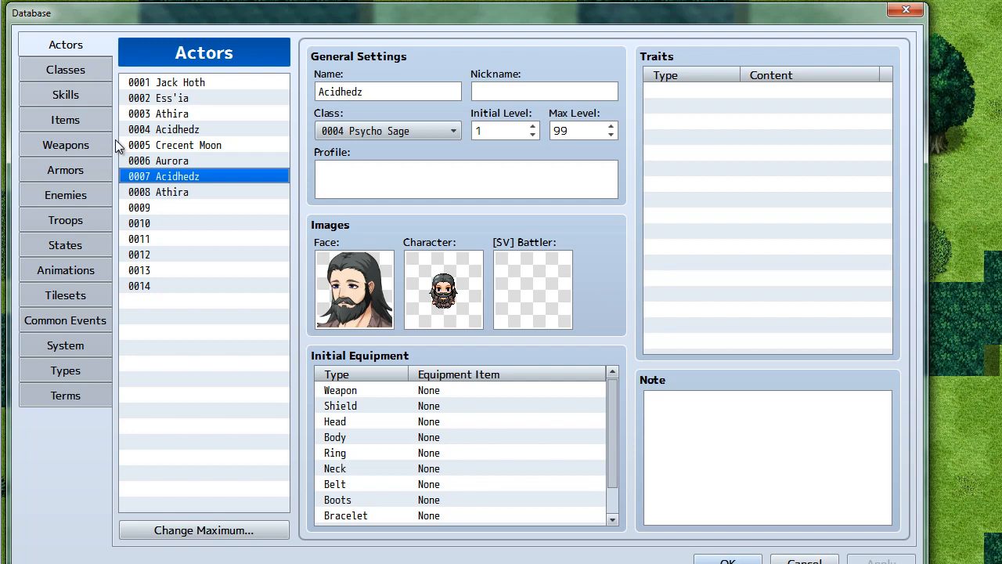
mouse_move(117, 146)
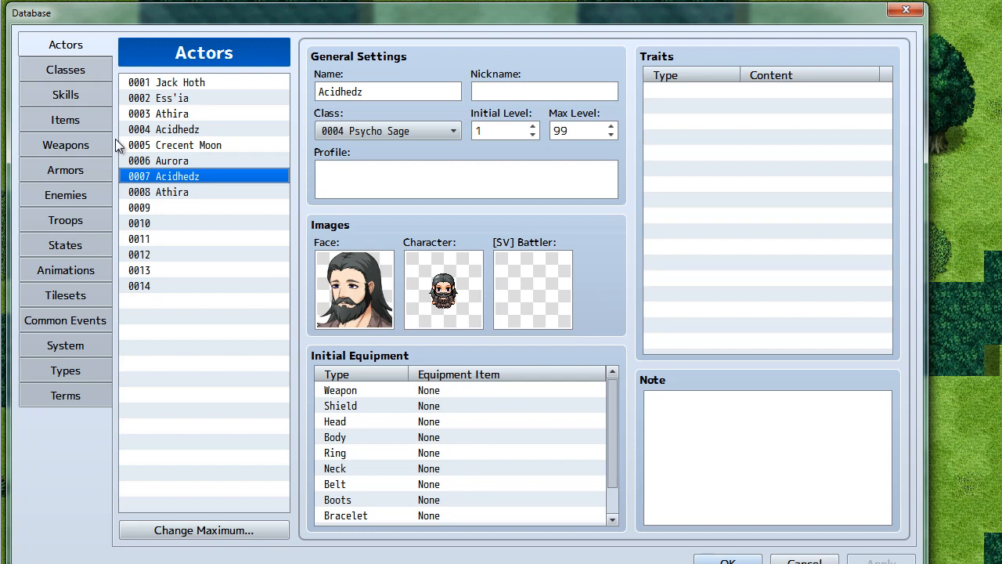
mouse_move(108, 142)
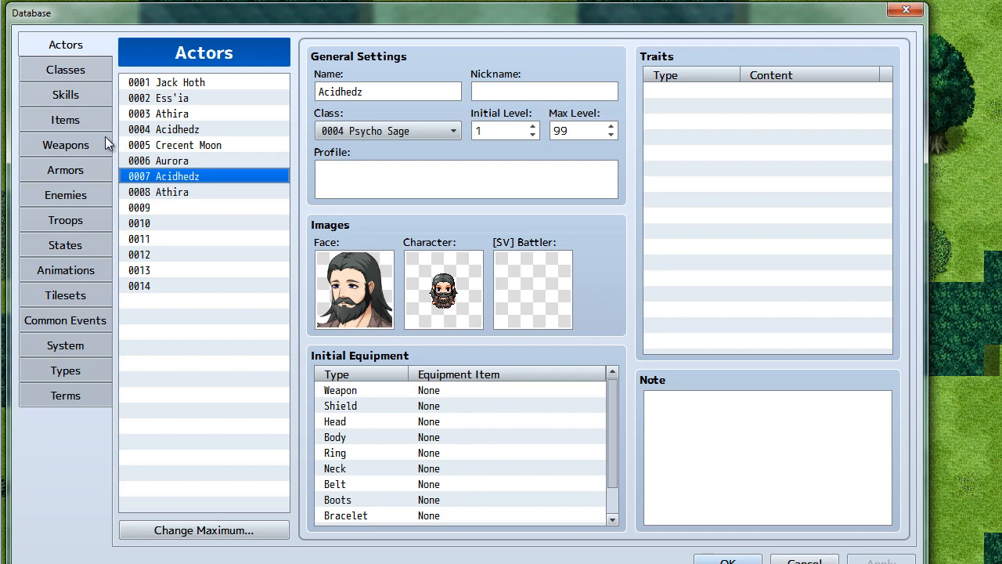
mouse_move(66, 144)
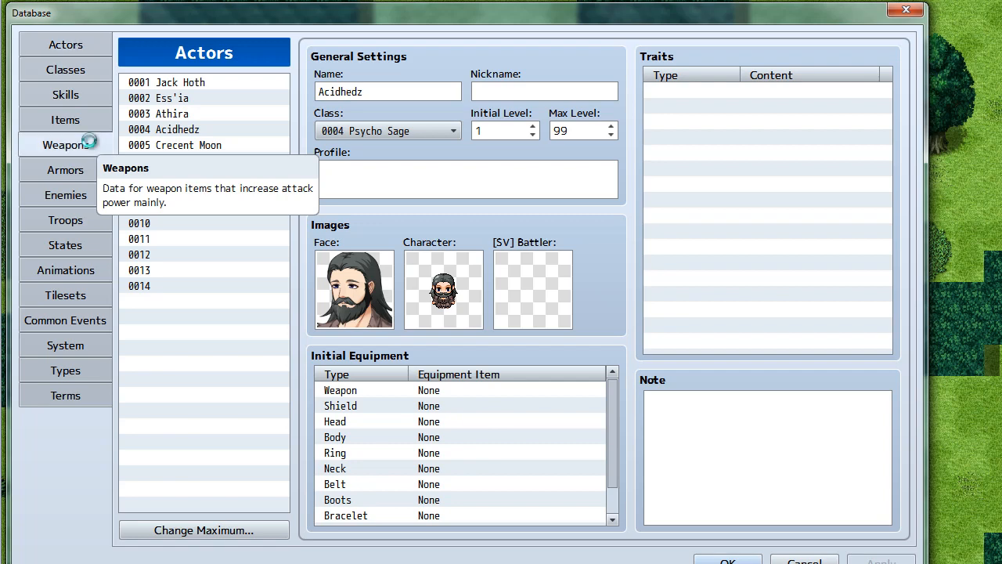
Step: Switch to Weapons and review the second Gahgax entry 0026, then Segilda the Bladestaff 0004
click(66, 144)
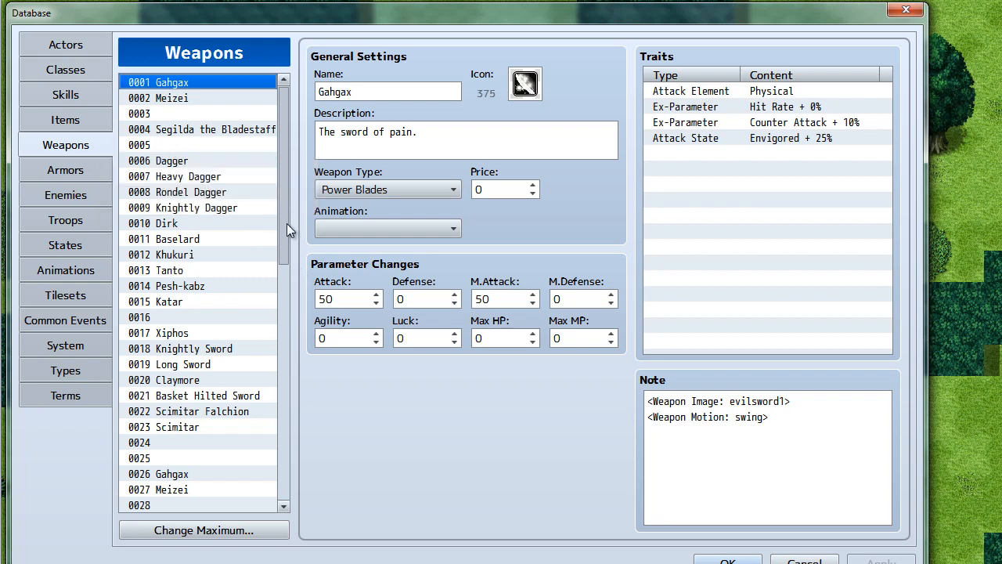
mouse_move(202, 185)
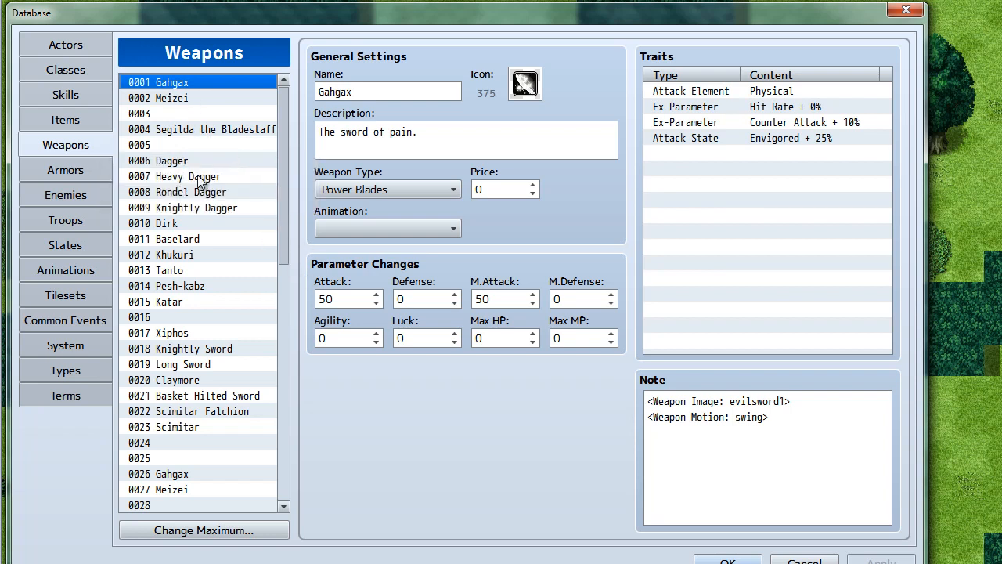
mouse_move(210, 482)
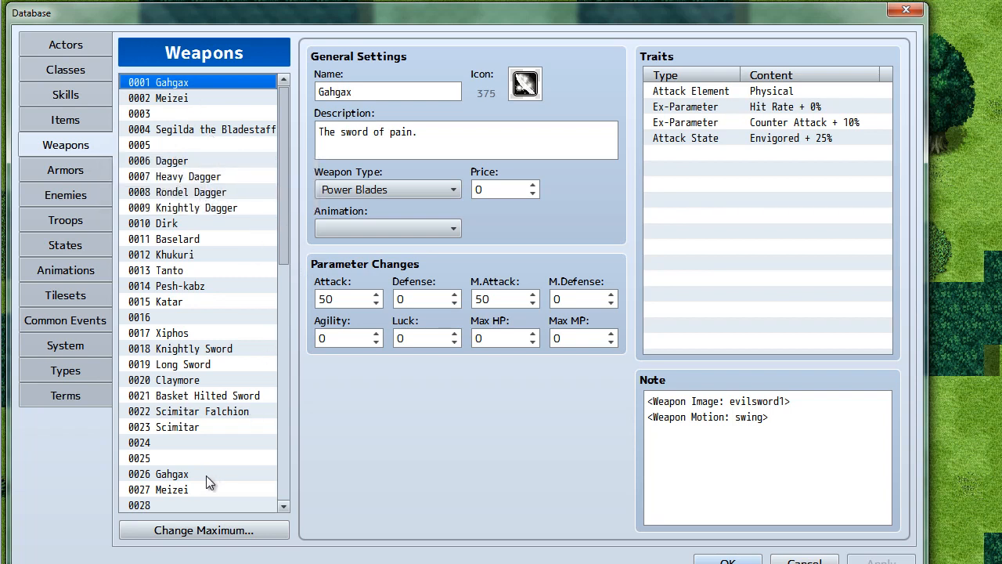
click(168, 473)
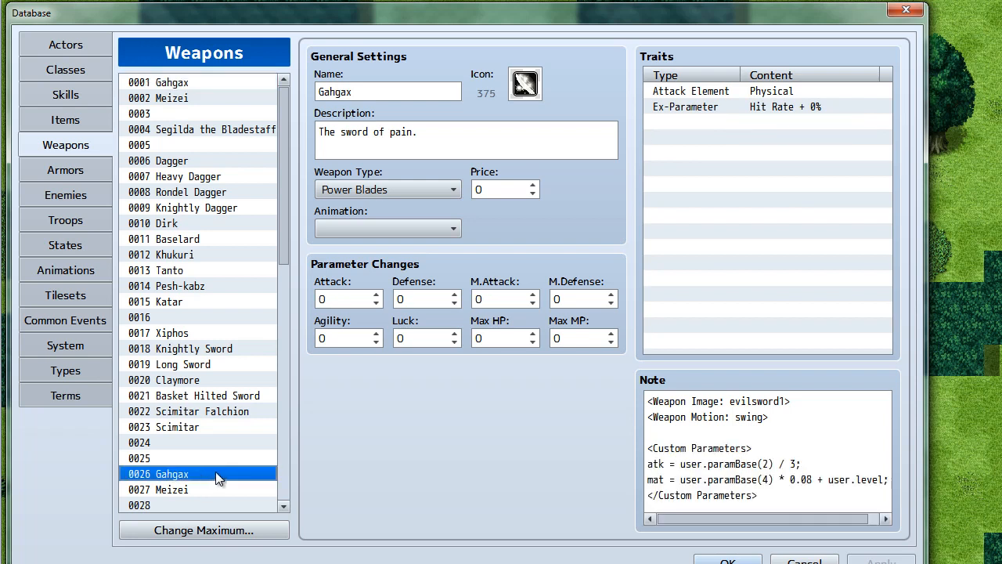
mouse_move(223, 479)
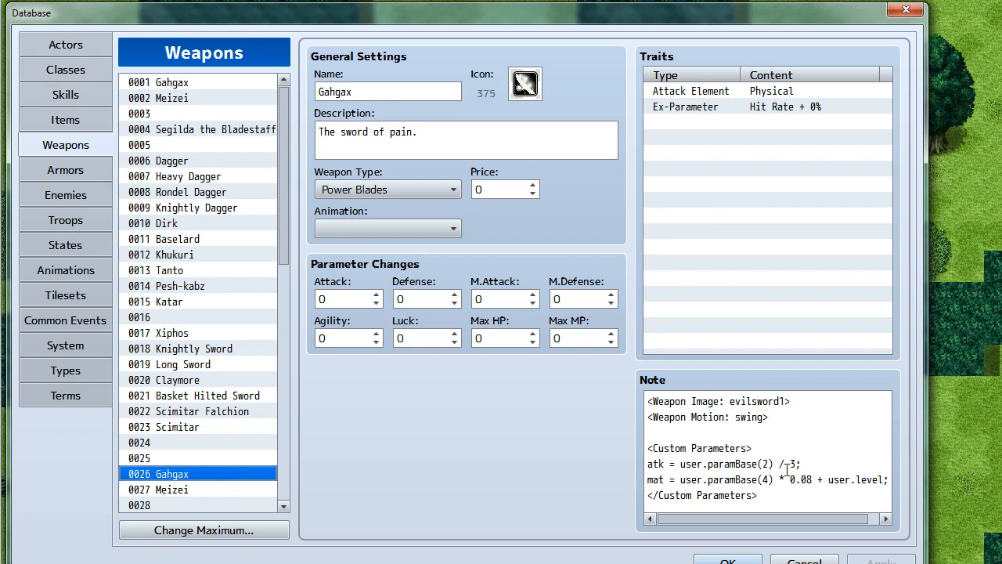
mouse_move(297, 346)
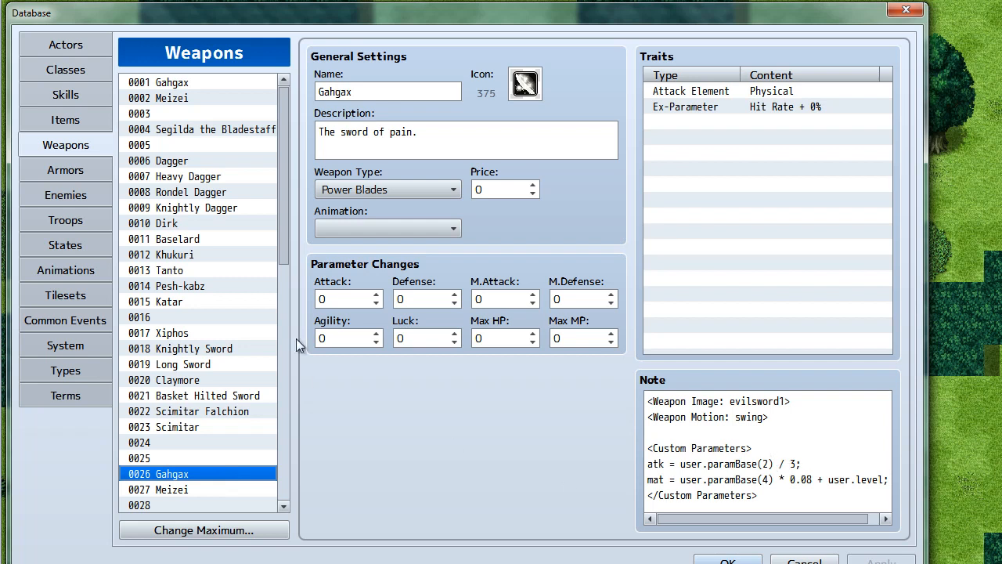
click(201, 129)
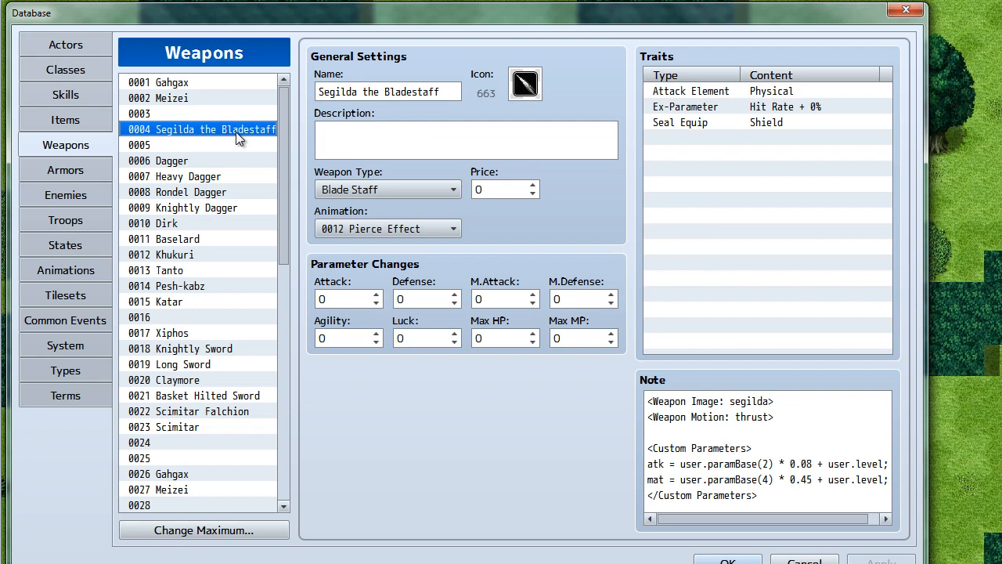
mouse_move(241, 166)
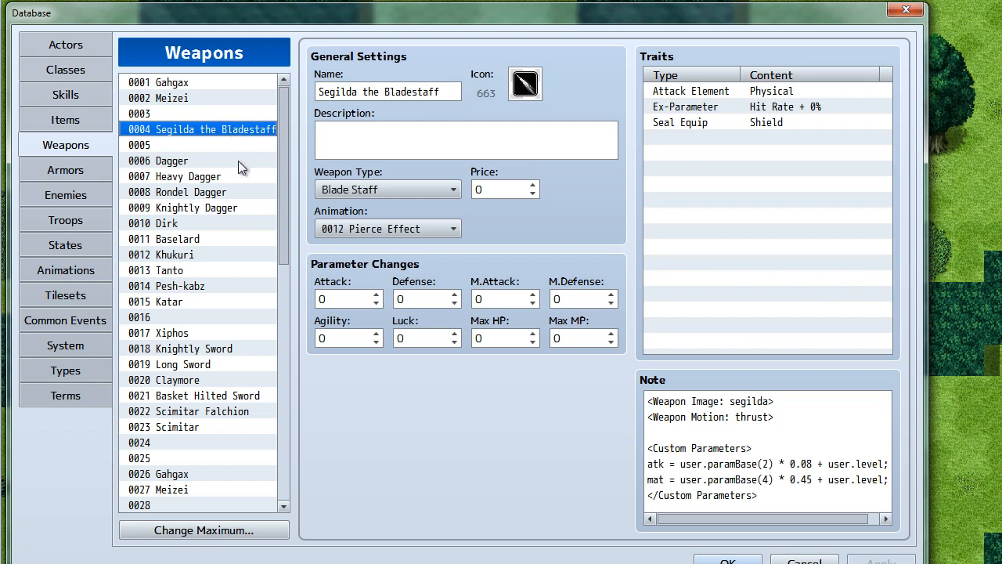
mouse_move(227, 169)
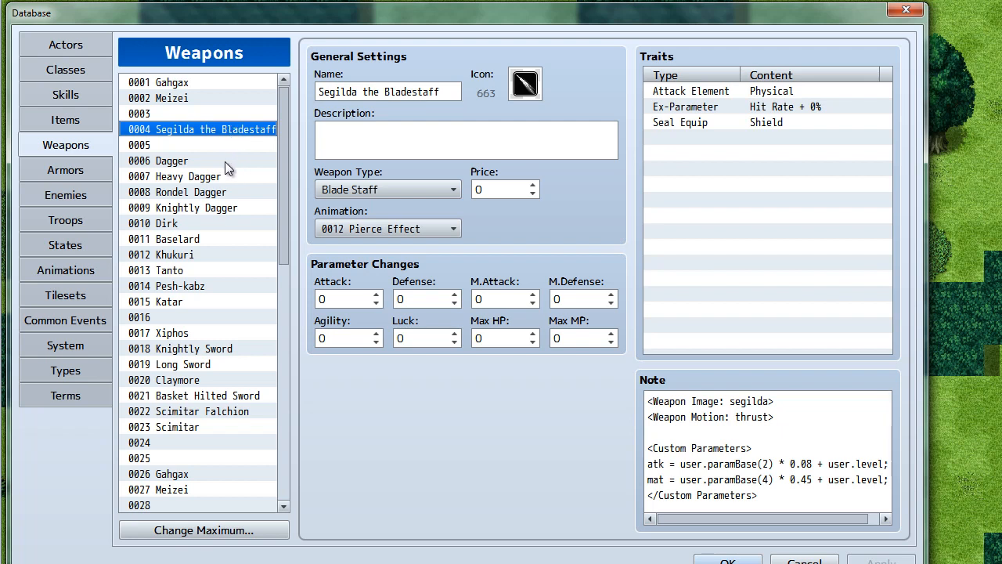
Step: View the Dagger, then the Katar 0015 with its armor-piercing attack 30, agility 35 and luck 35
click(173, 160)
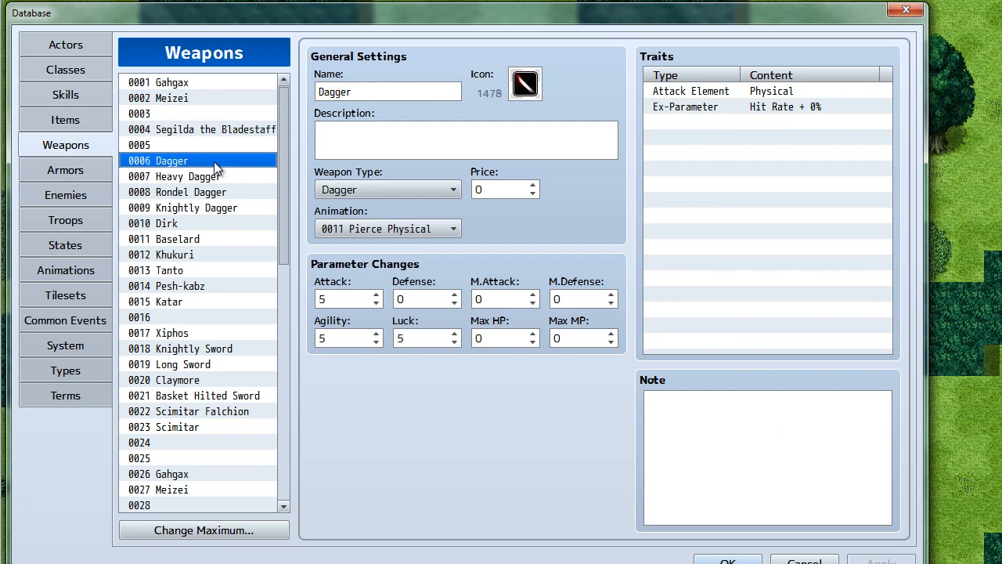
mouse_move(232, 187)
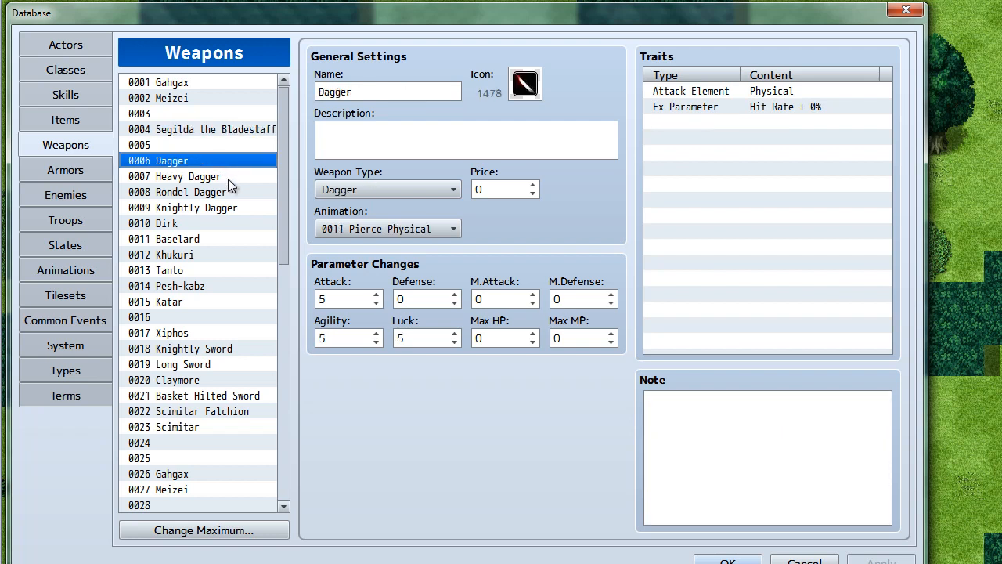
mouse_move(216, 204)
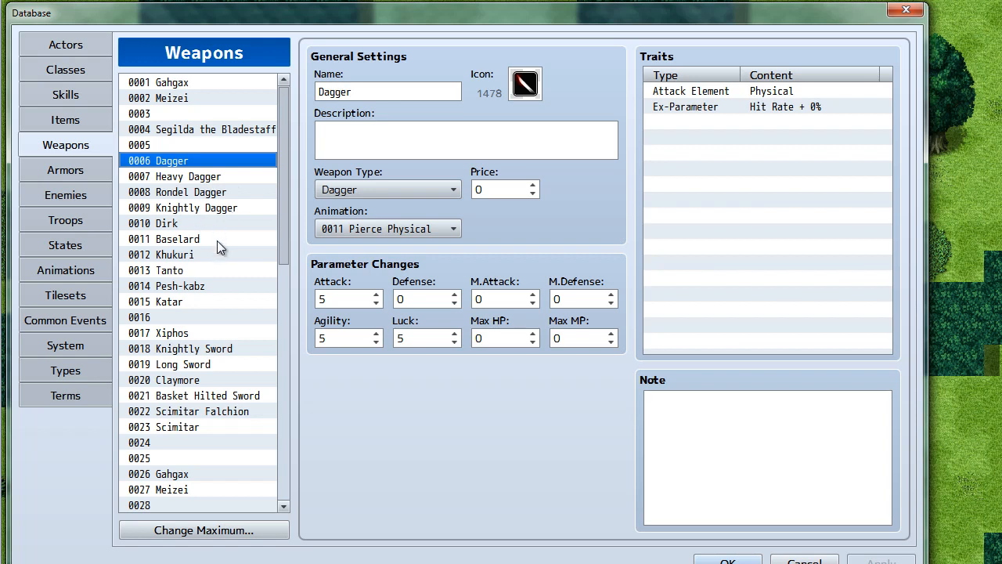
mouse_move(221, 250)
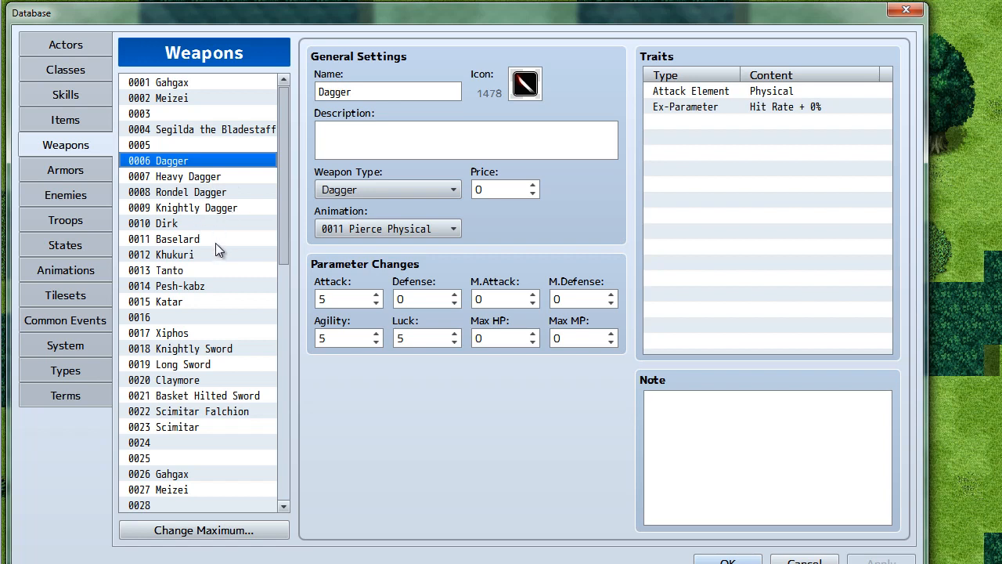
mouse_move(222, 256)
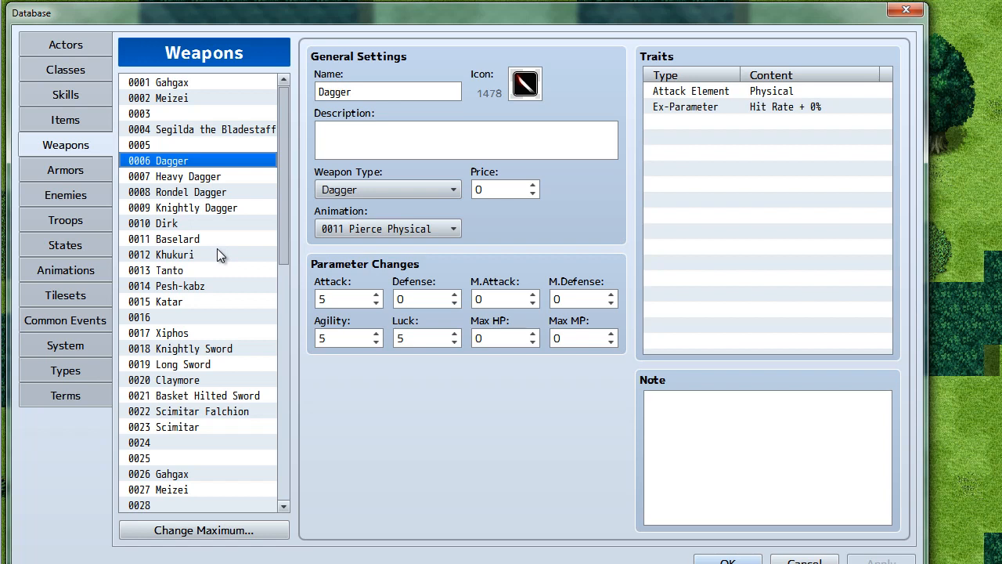
click(169, 301)
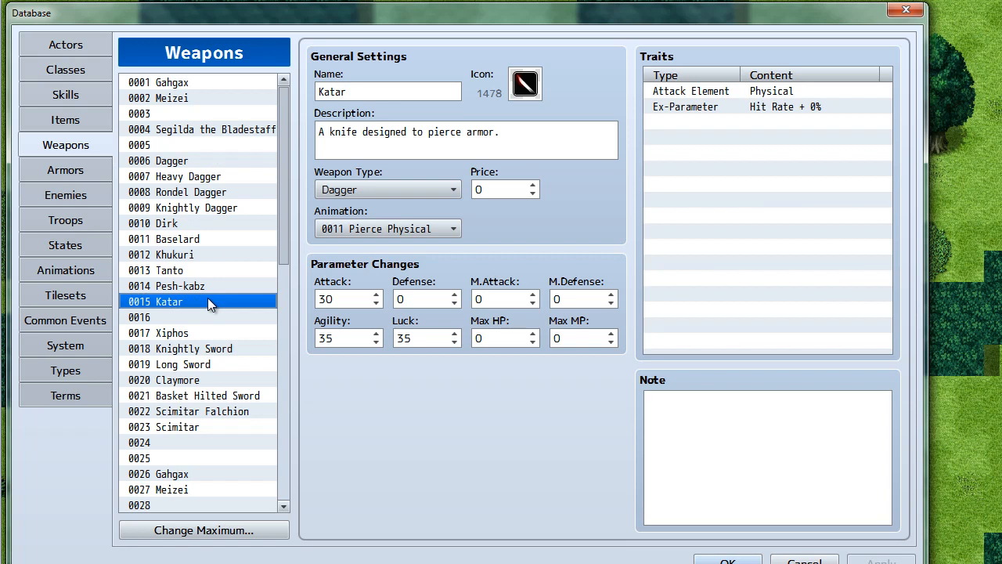
mouse_move(210, 297)
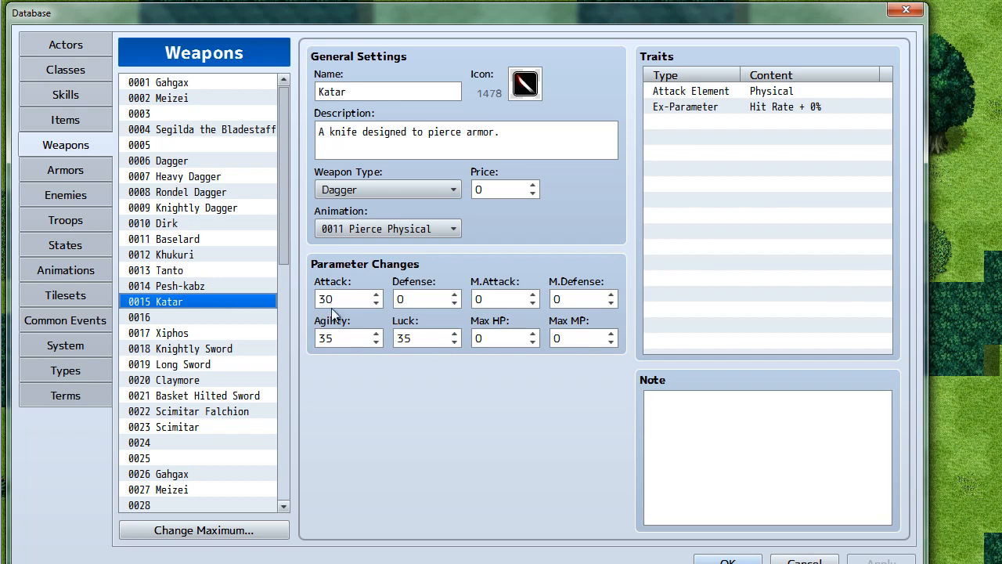
mouse_move(213, 285)
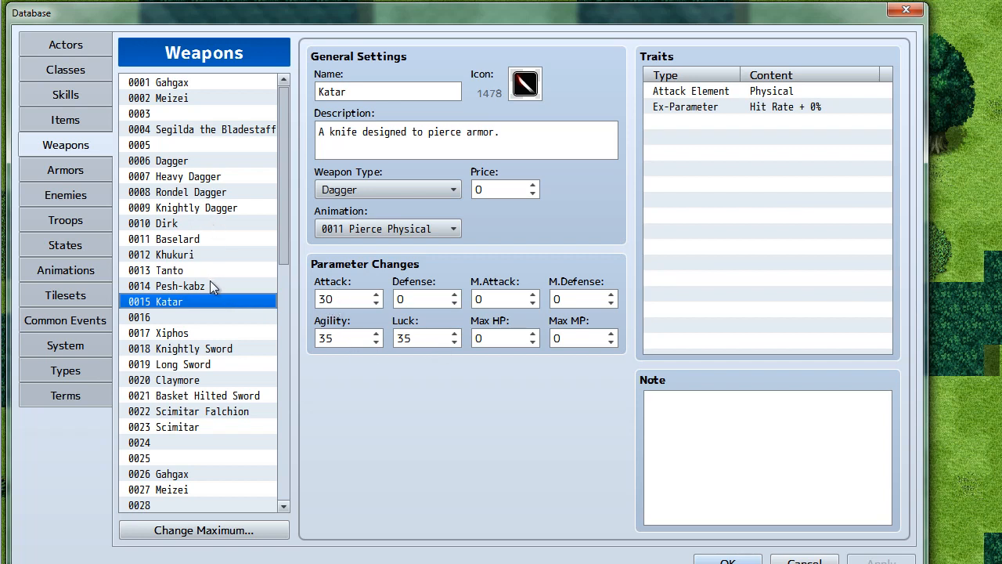
mouse_move(218, 341)
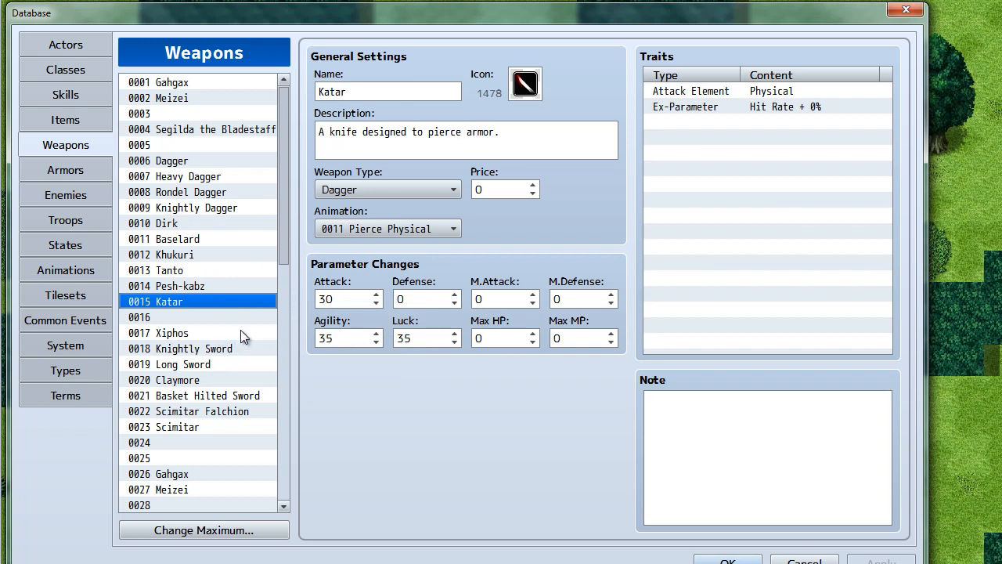
mouse_move(219, 391)
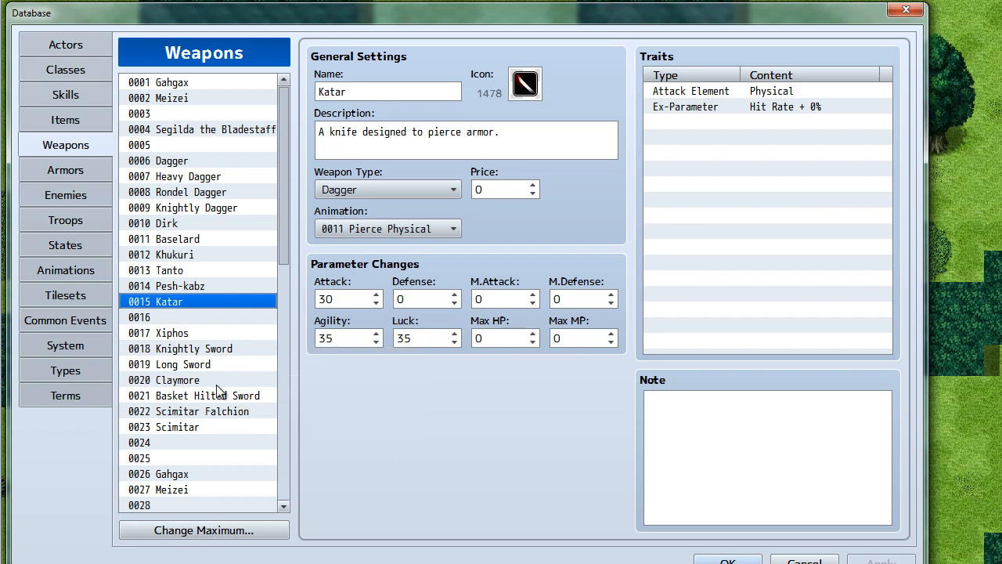
mouse_move(235, 391)
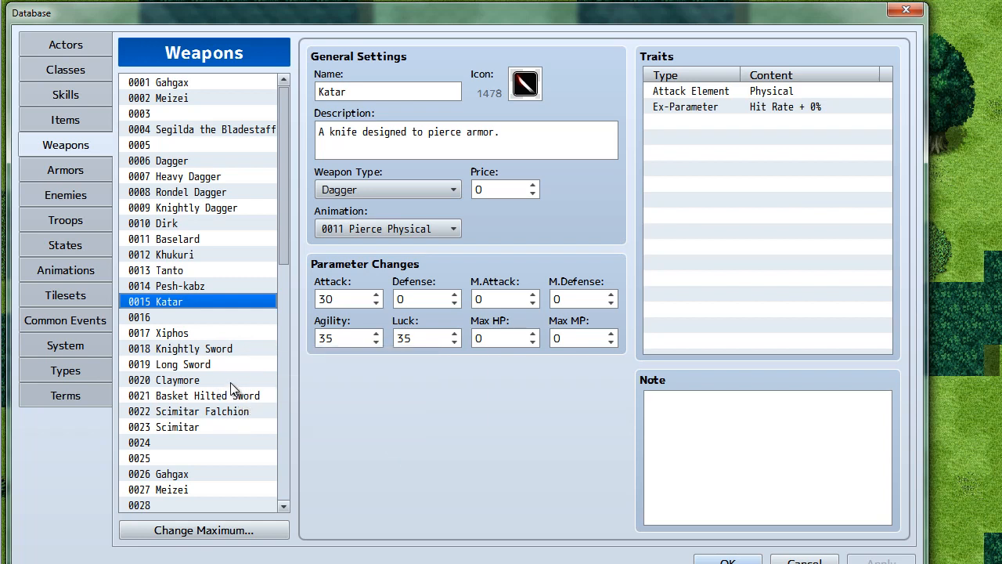
mouse_move(296, 377)
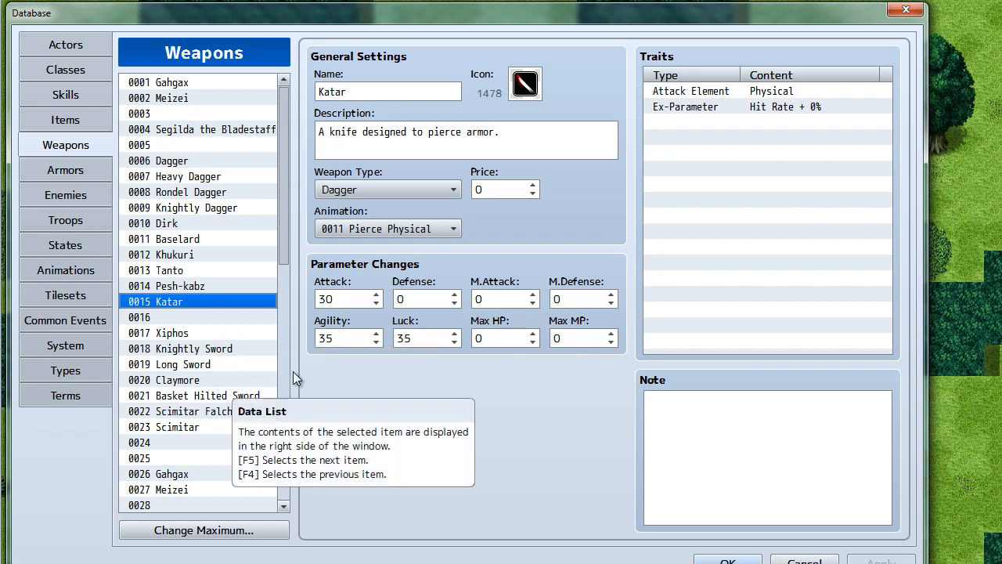
mouse_move(298, 376)
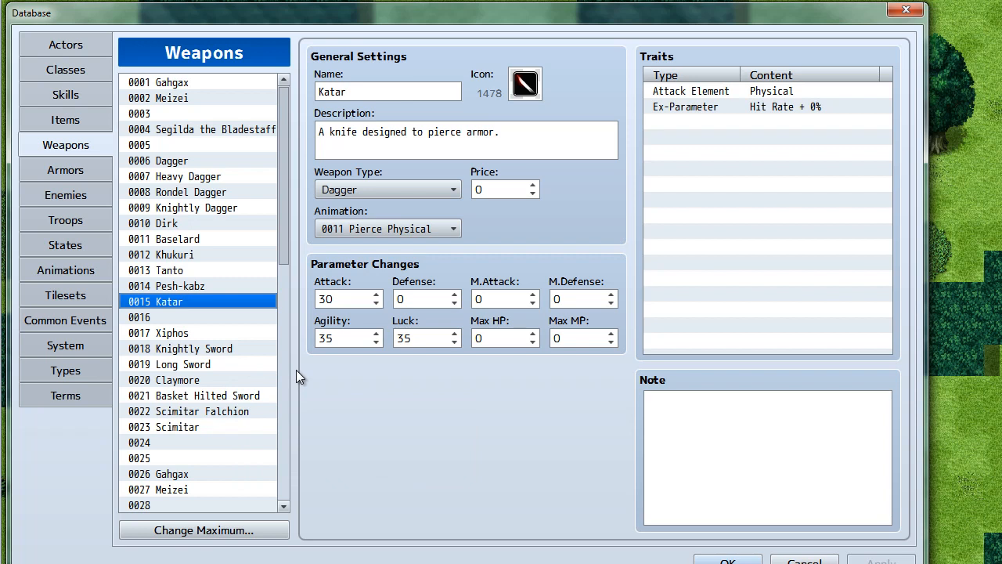
mouse_move(243, 351)
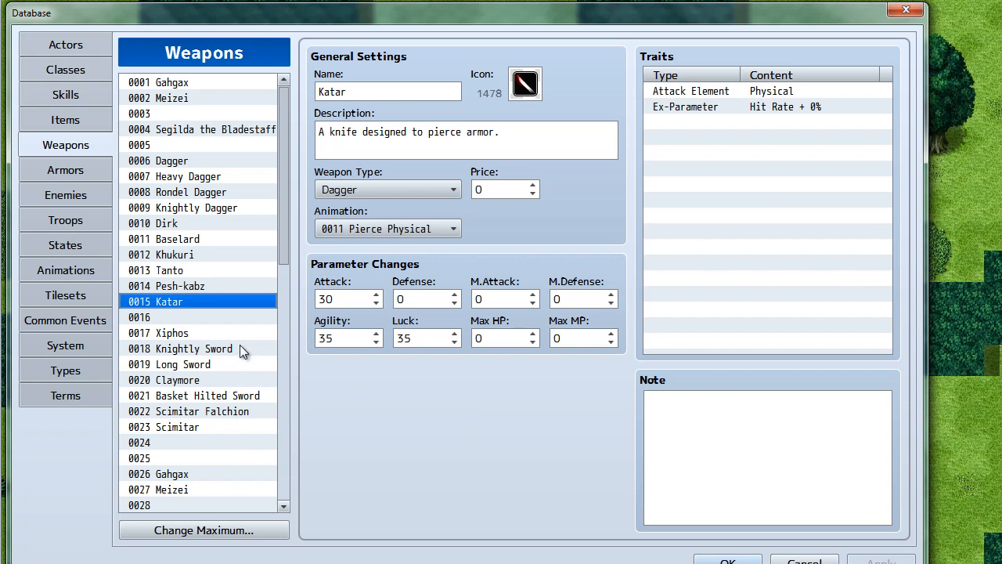
mouse_move(303, 375)
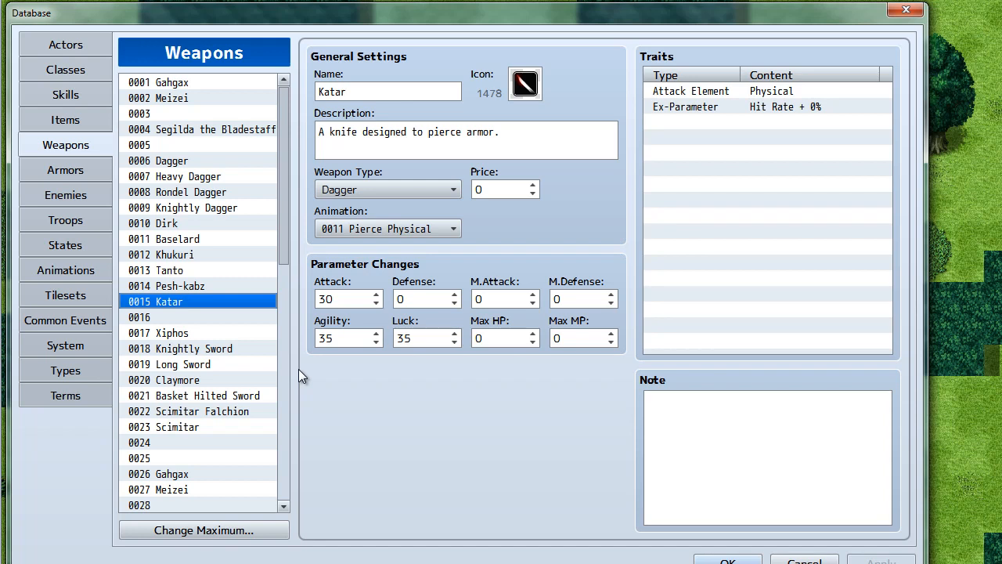
mouse_move(301, 373)
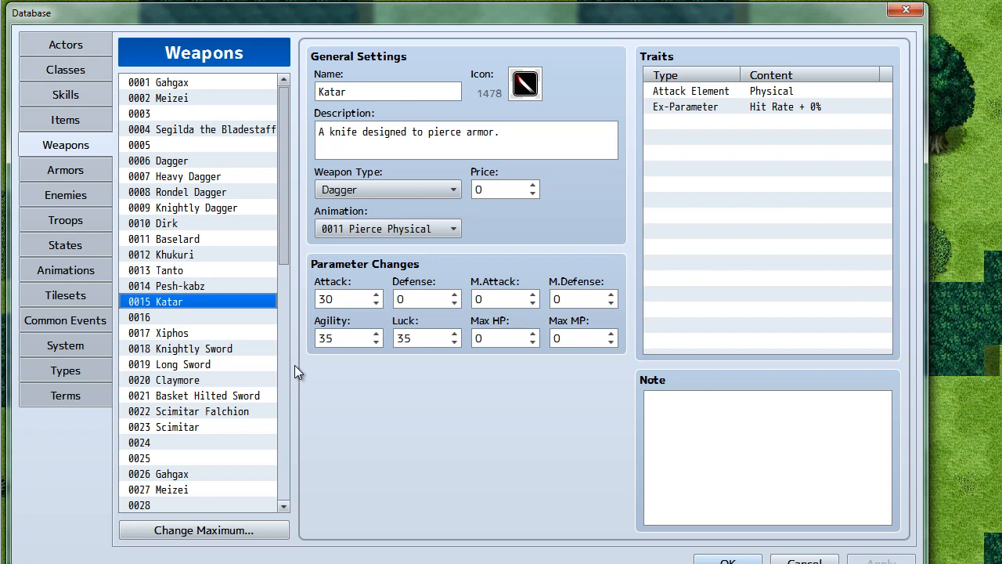
mouse_move(219, 169)
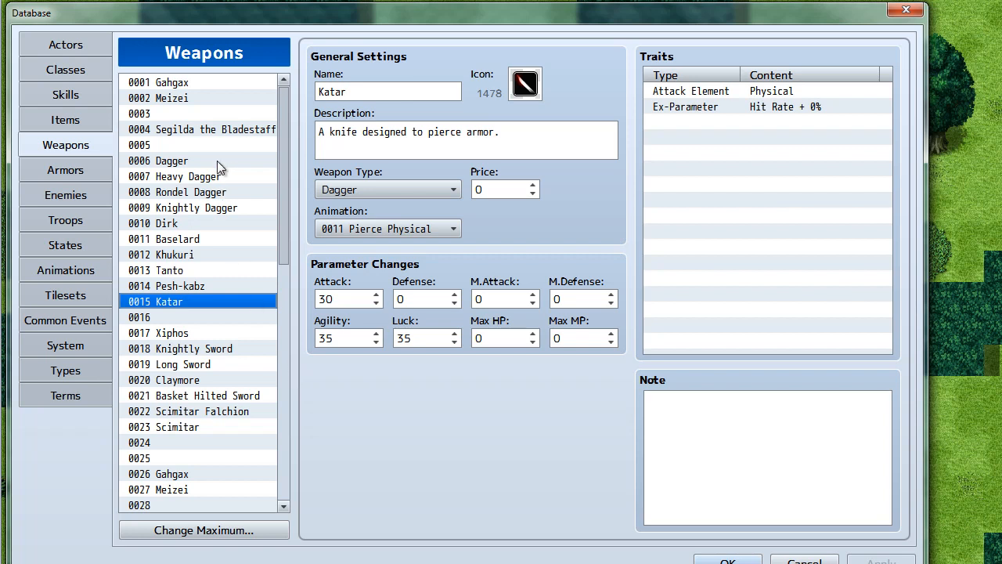
mouse_move(228, 312)
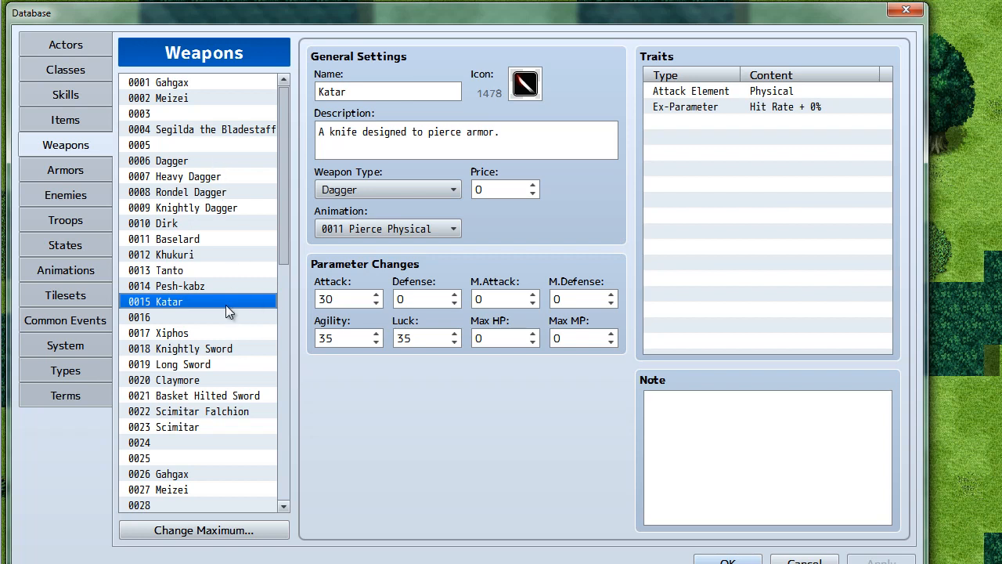
mouse_move(92, 125)
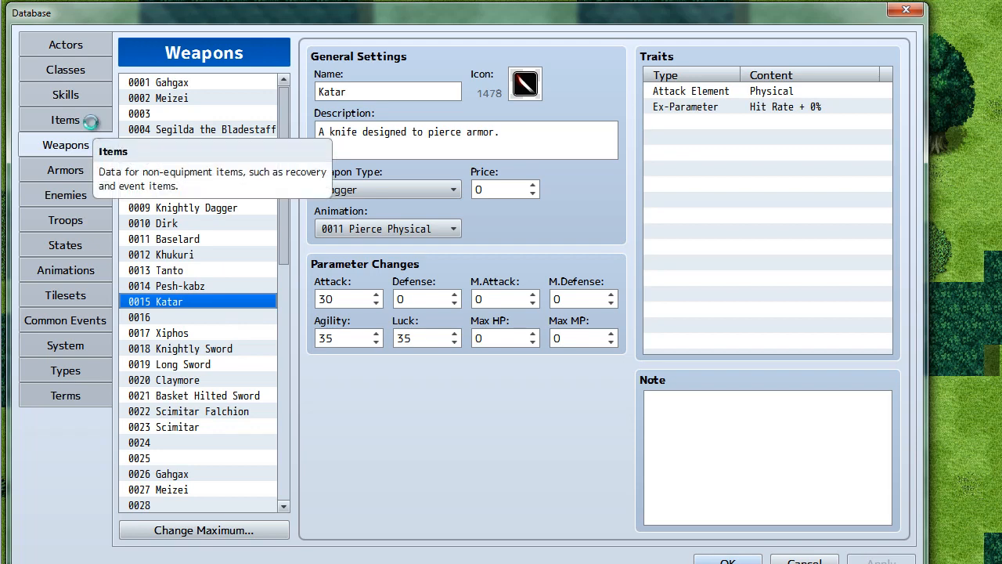
Step: Switch to Items and view Oil of Bear Strength 0003 with its ATK +30 upgrade note
click(66, 119)
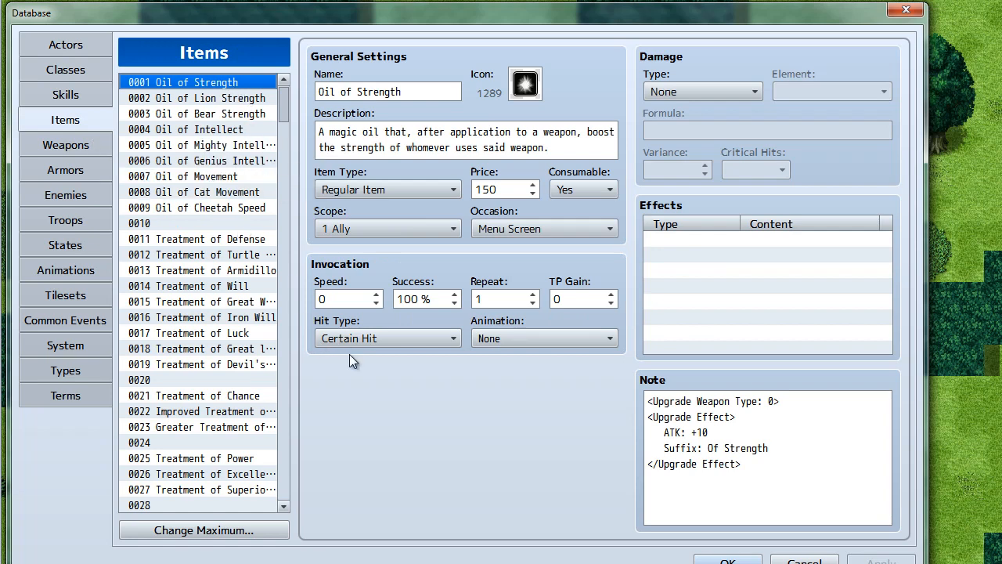
mouse_move(559, 454)
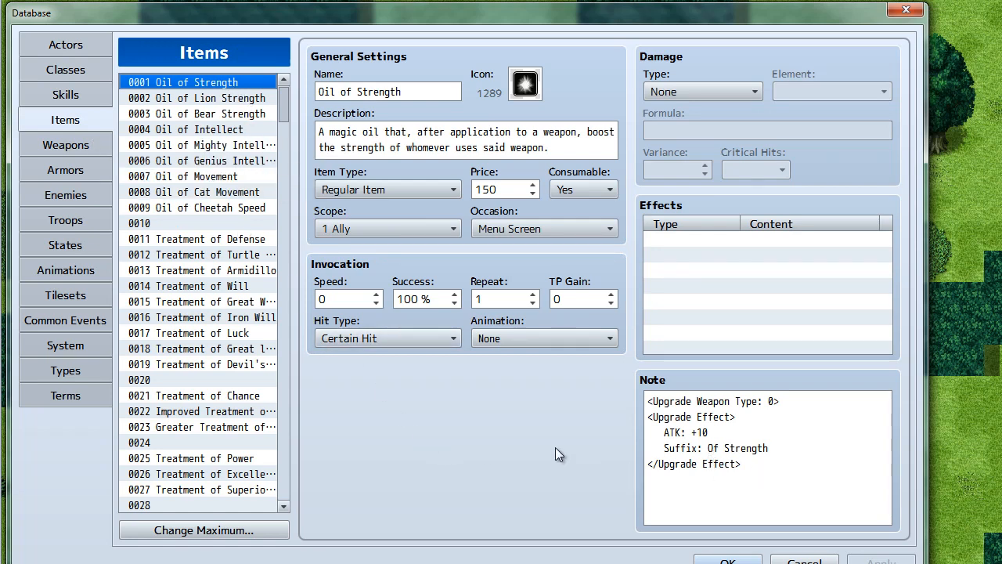
mouse_move(232, 228)
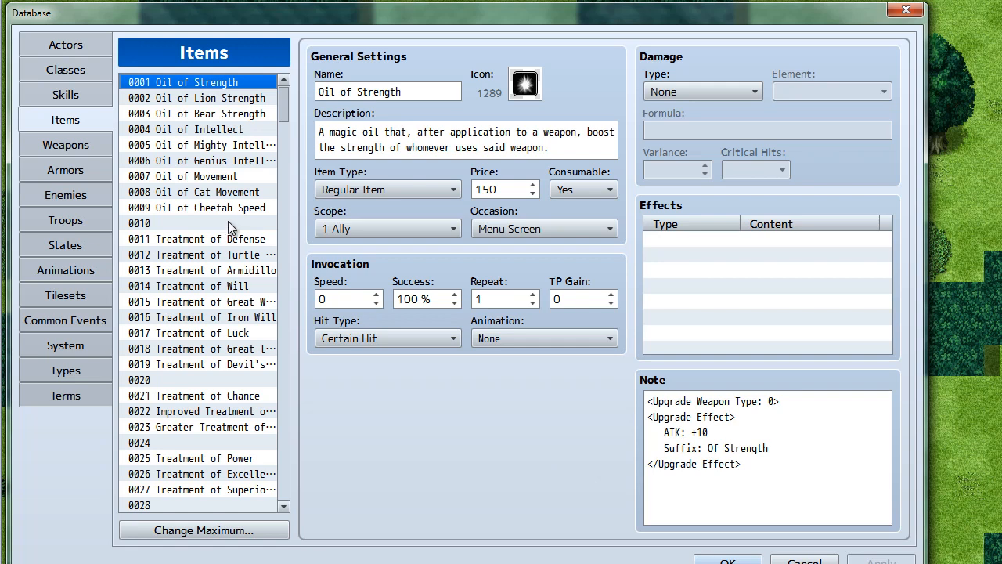
mouse_move(223, 235)
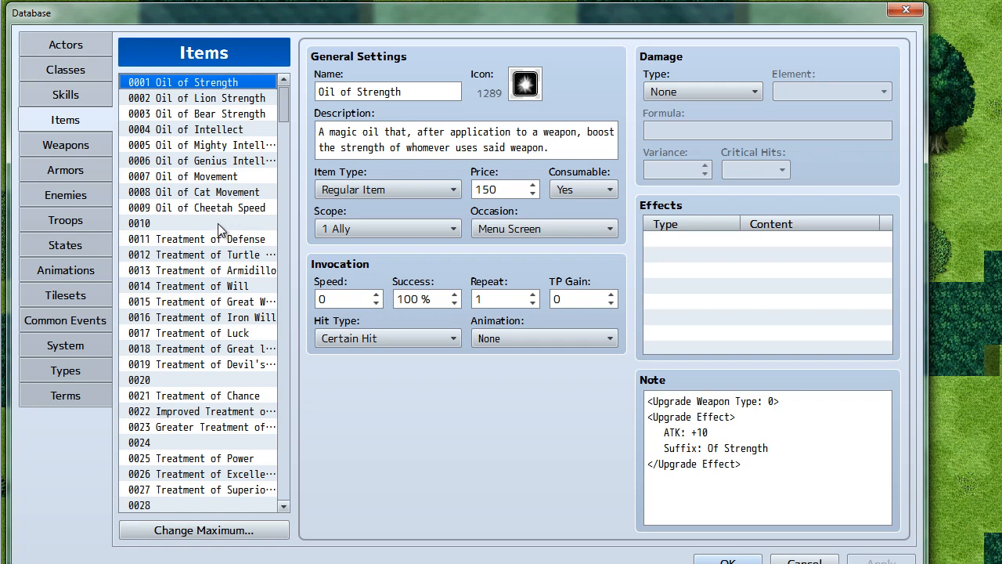
mouse_move(298, 244)
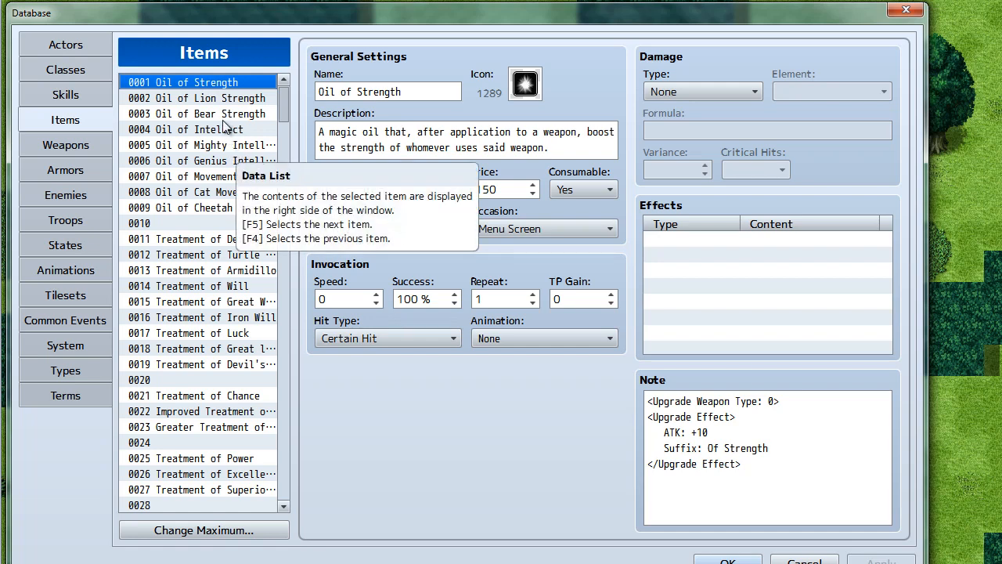
click(197, 113)
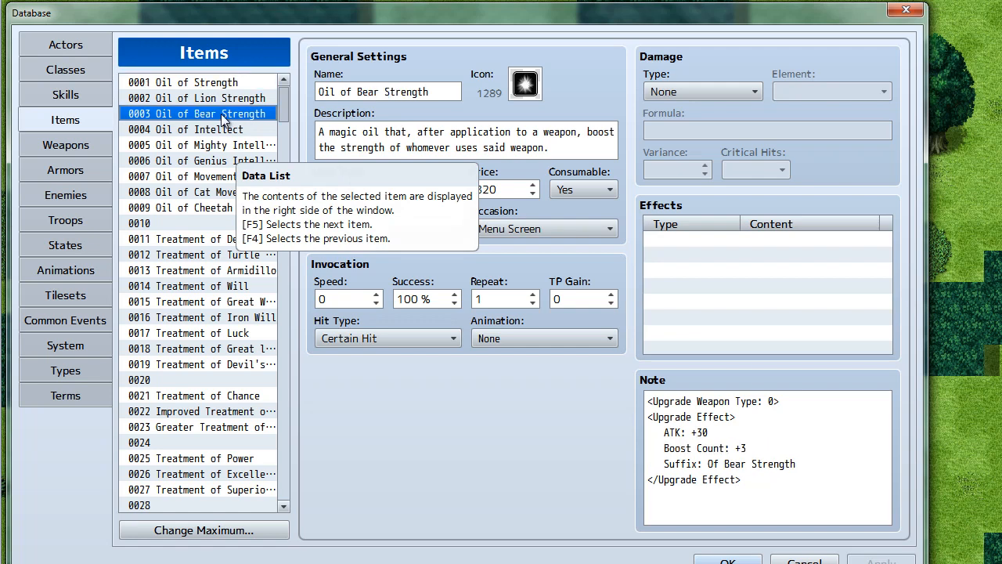
mouse_move(222, 113)
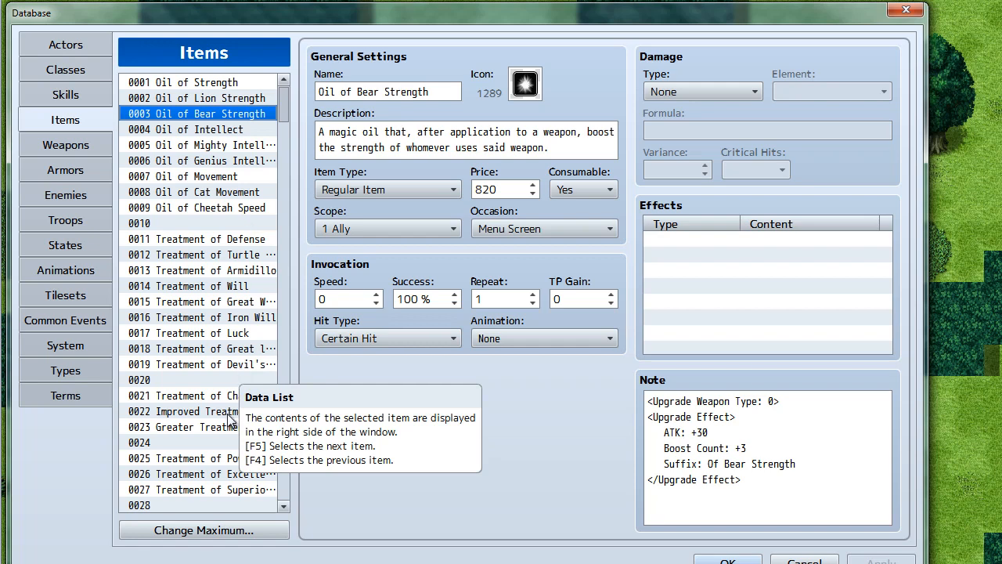
mouse_move(211, 182)
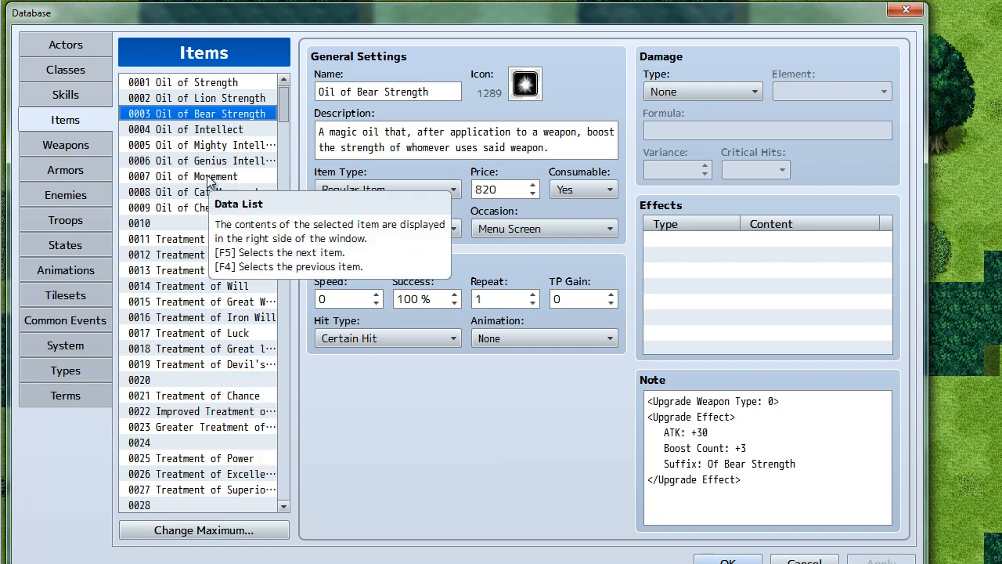
mouse_move(307, 368)
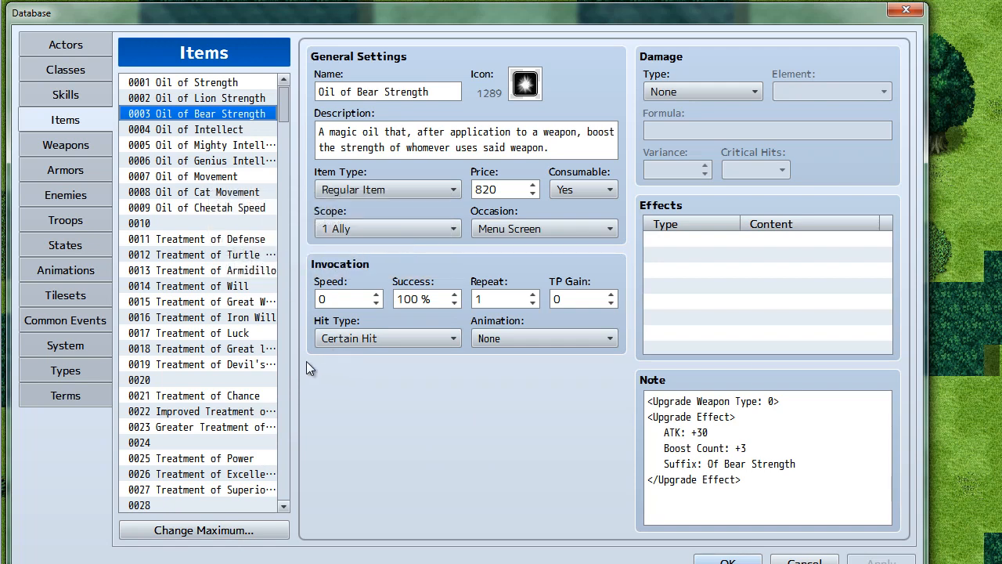
mouse_move(91, 175)
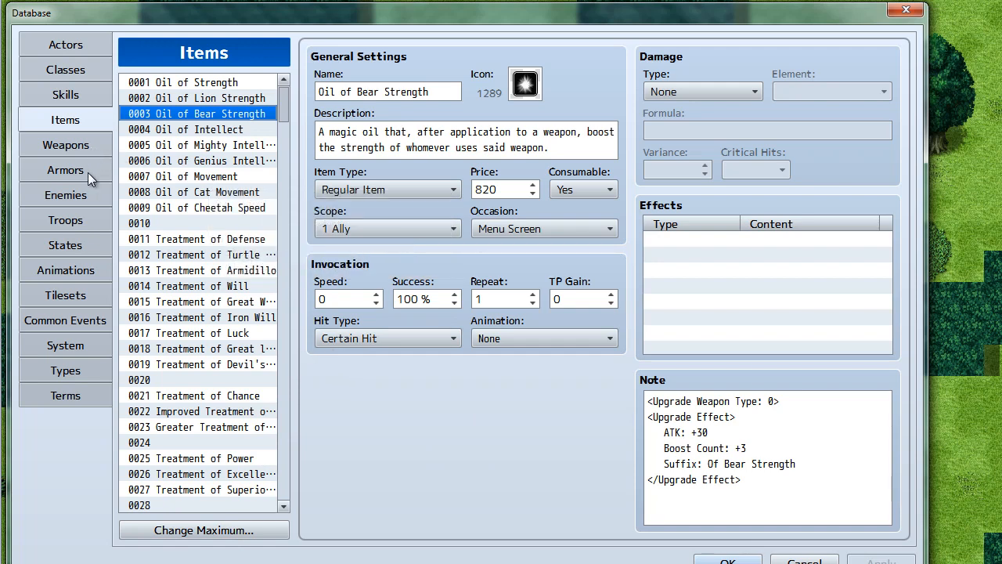
mouse_move(93, 169)
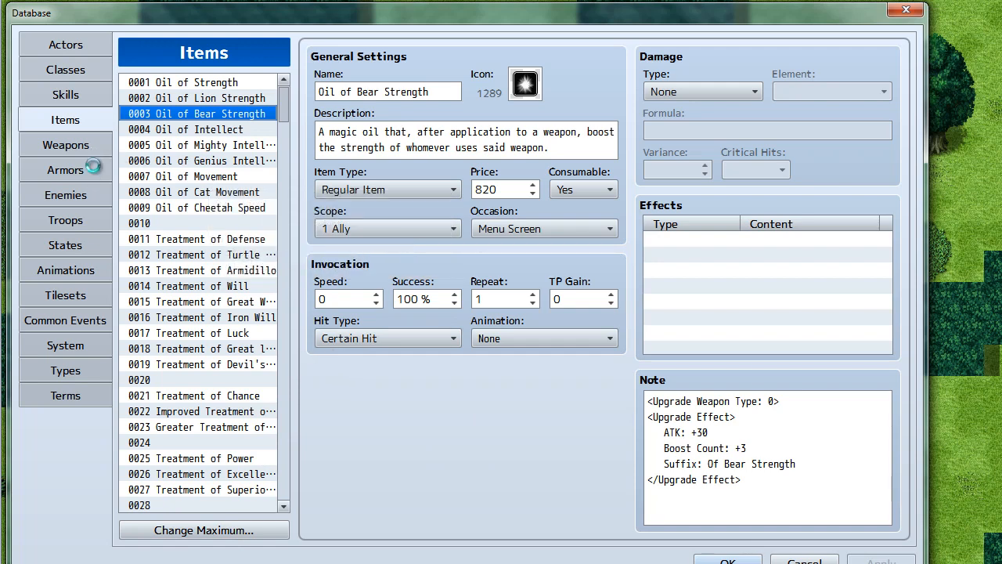
Step: Switch to Armors, select Cloth Armor with its augment slot note, and browse down past robes and headgear to accessories
click(66, 170)
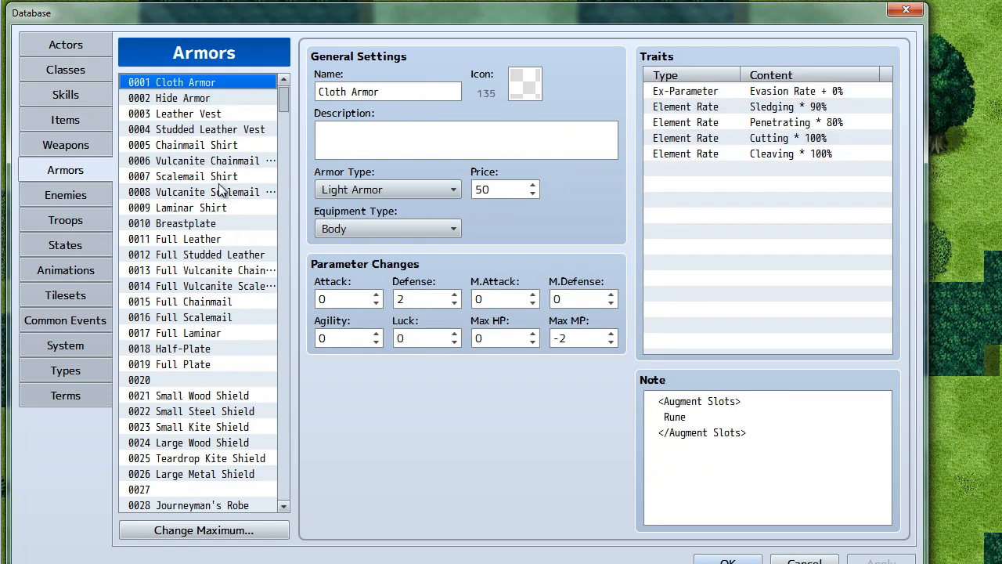
click(524, 85)
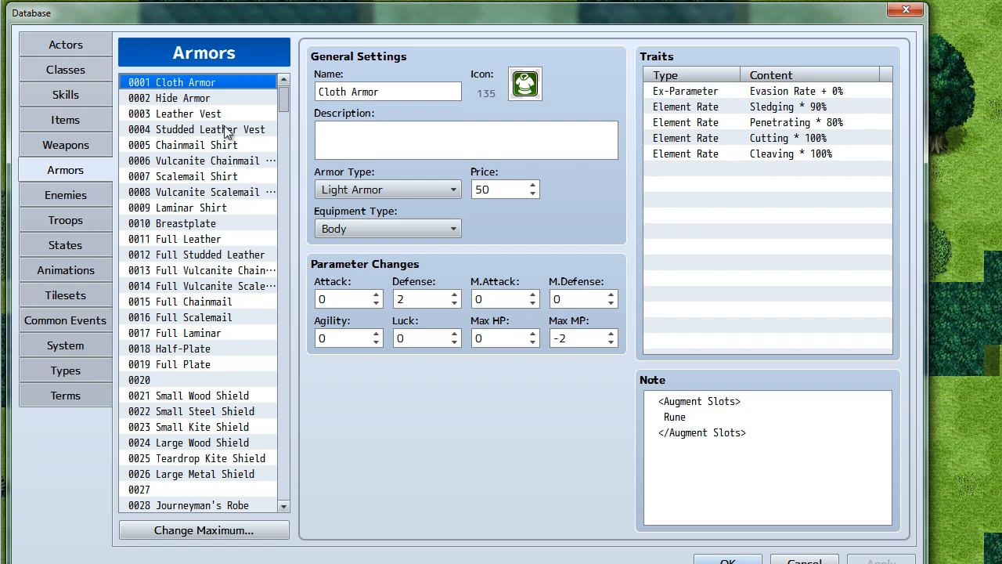
mouse_move(229, 369)
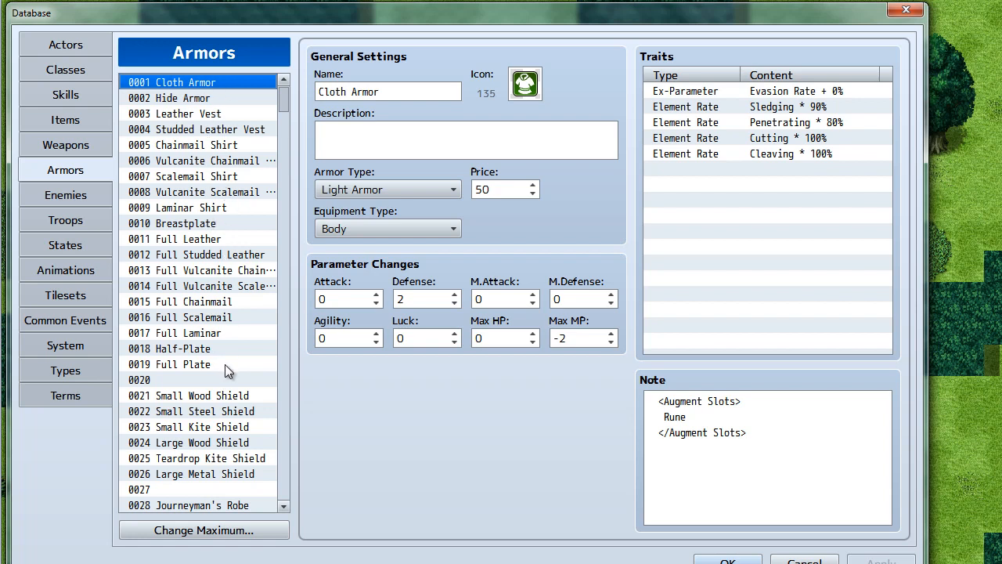
mouse_move(227, 368)
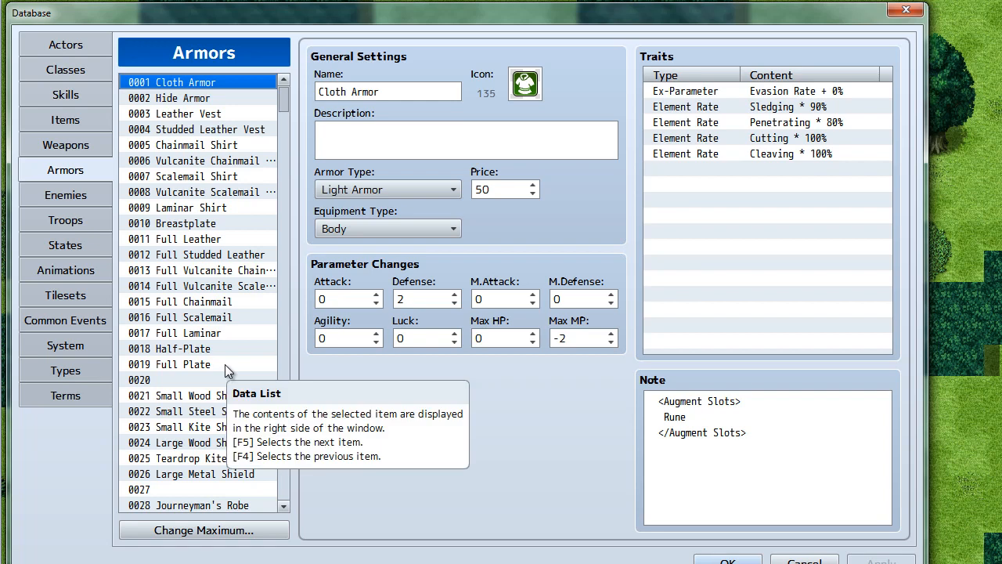
mouse_move(298, 363)
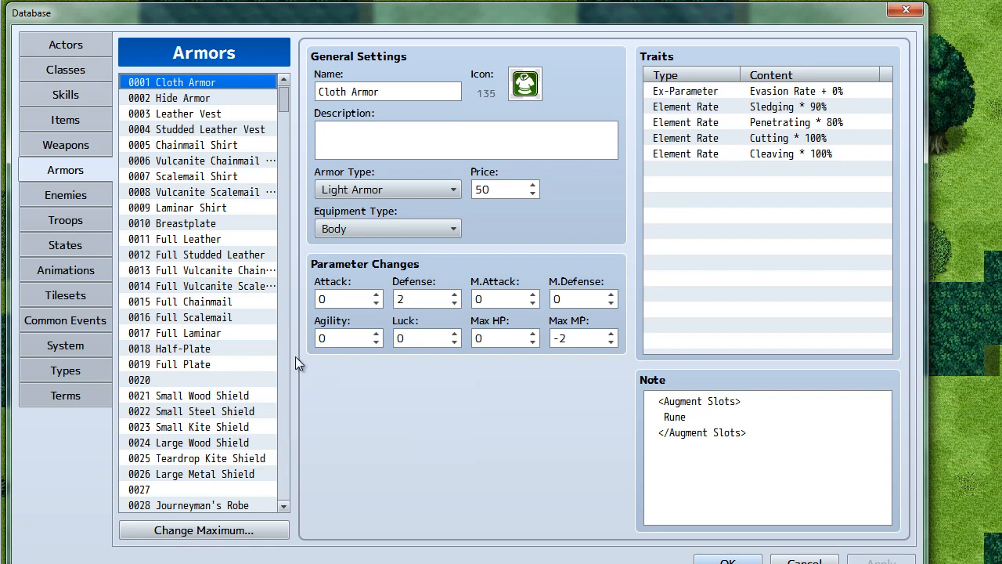
mouse_move(223, 94)
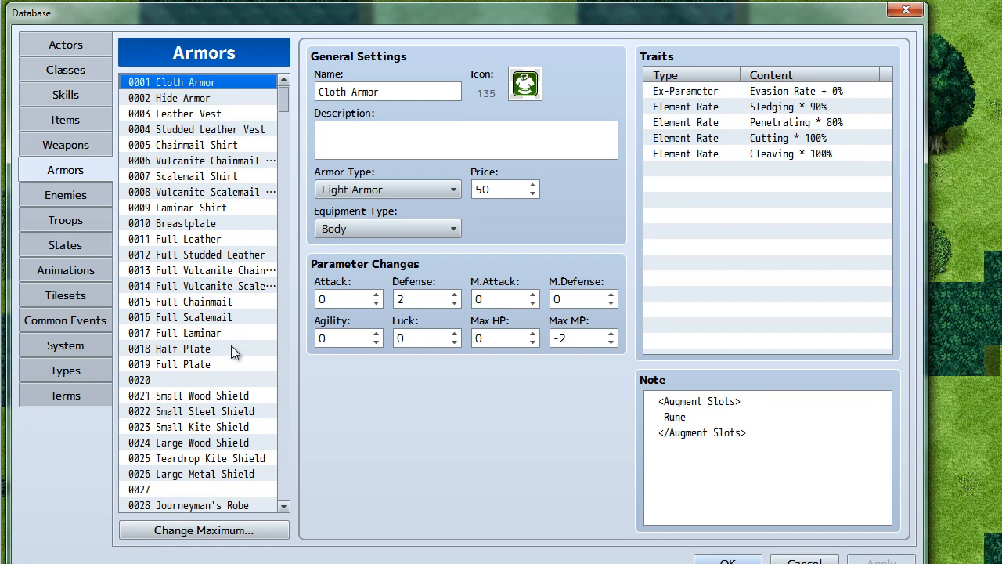
mouse_move(232, 367)
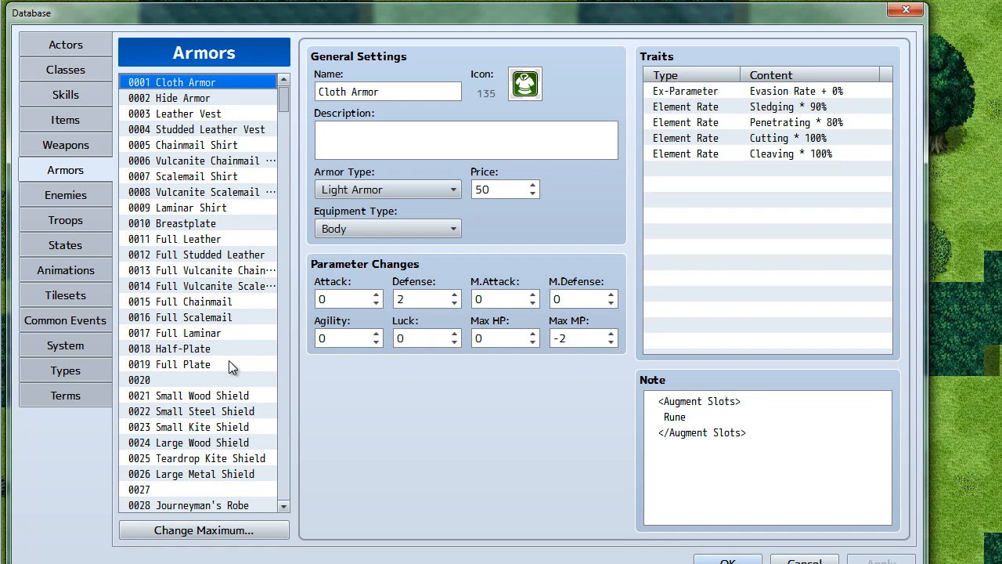
scroll(down, 3)
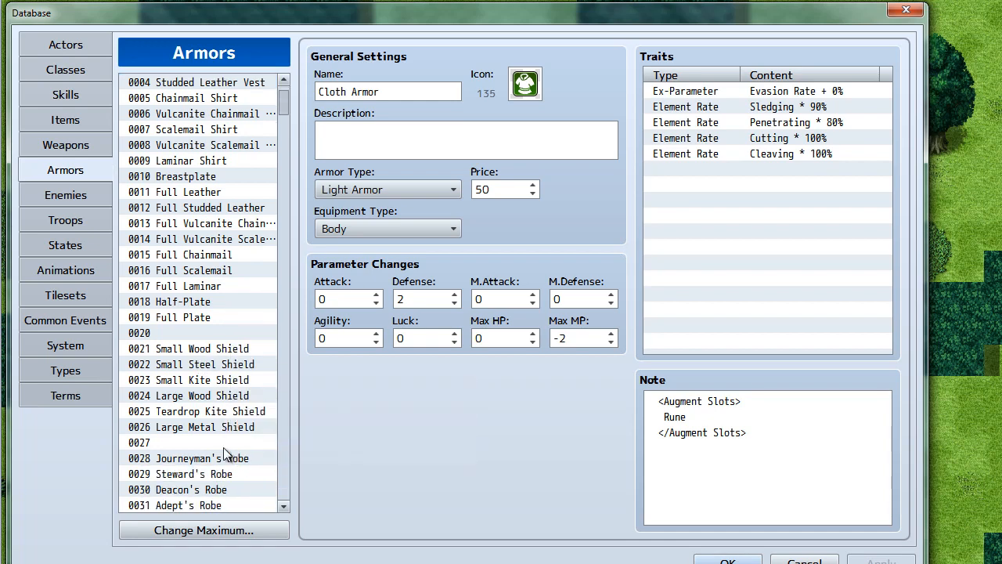
scroll(down, 3)
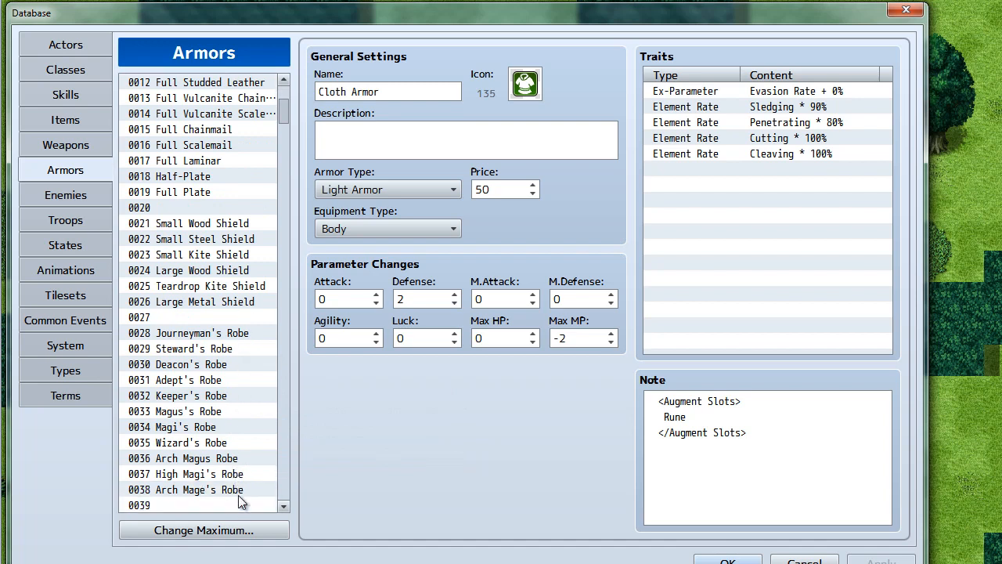
scroll(down, 3)
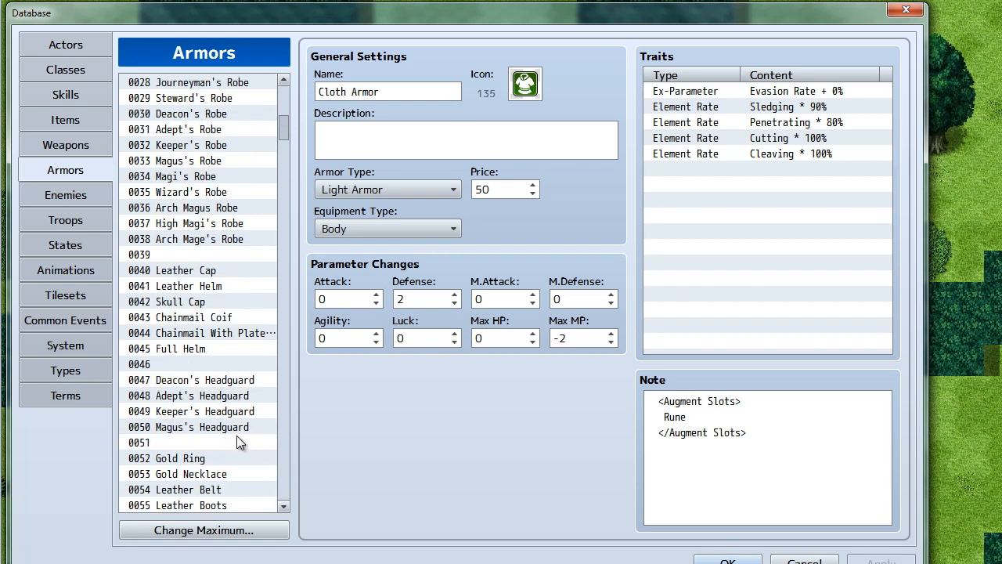
scroll(down, 3)
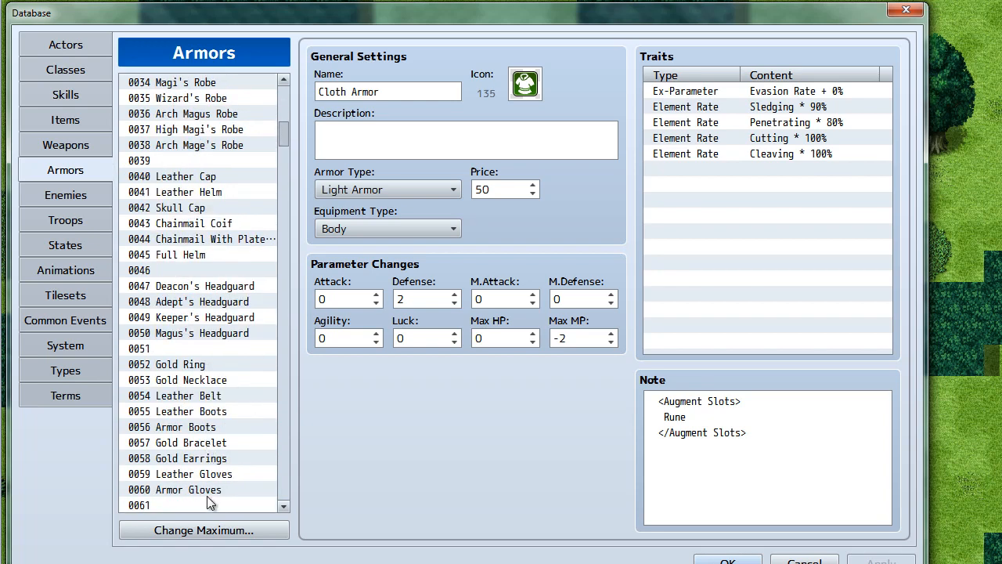
mouse_move(229, 488)
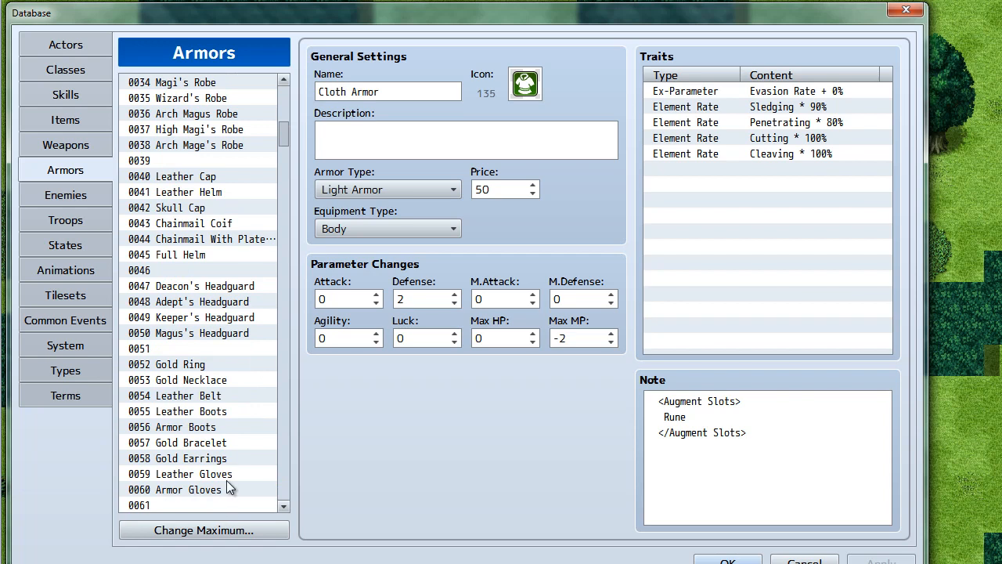
mouse_move(229, 393)
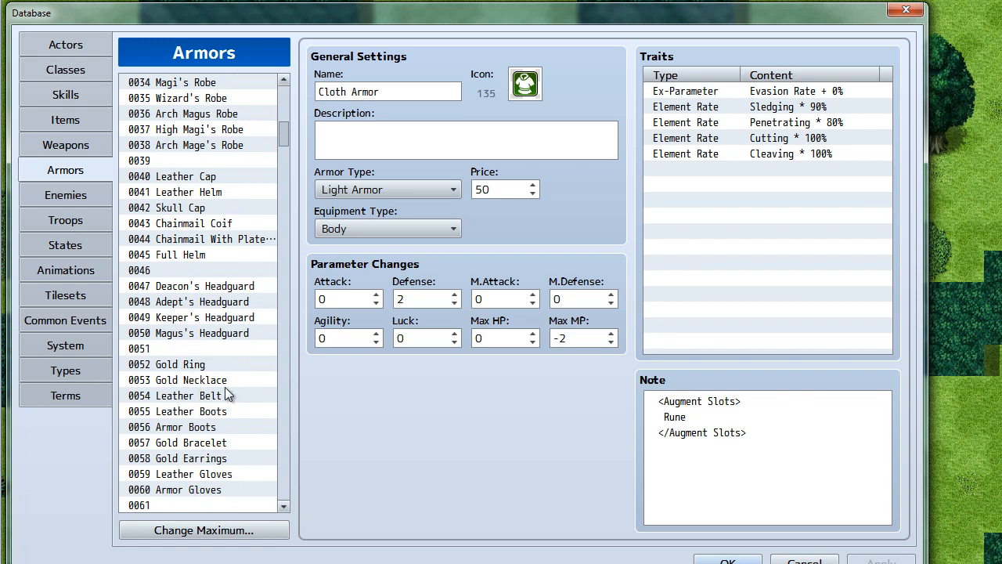
mouse_move(250, 436)
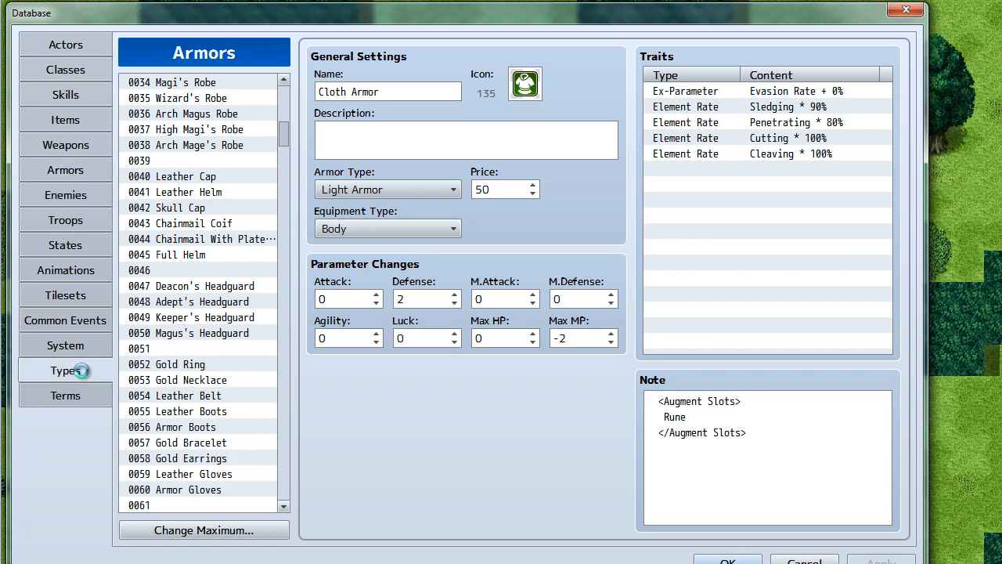
click(65, 370)
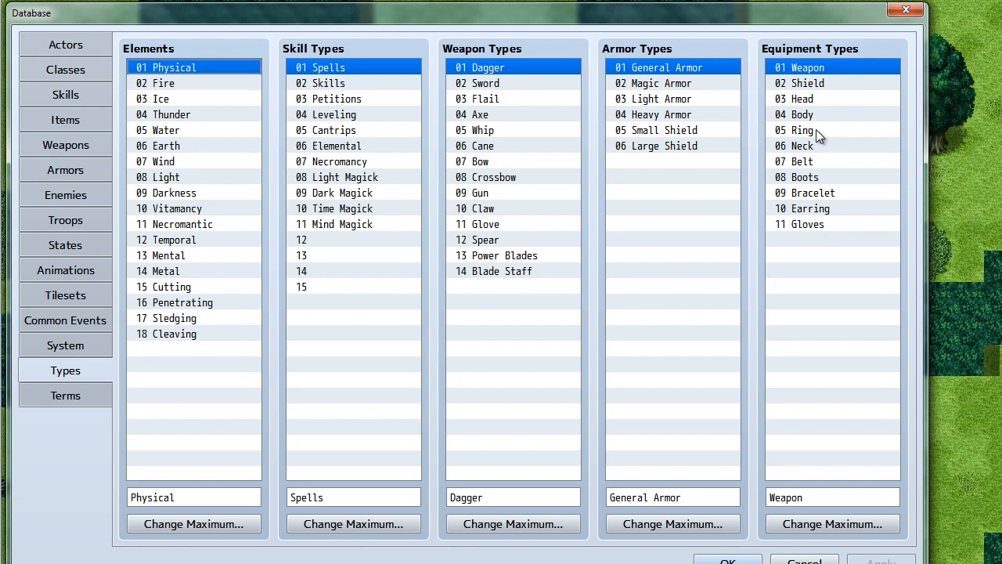
mouse_move(916, 186)
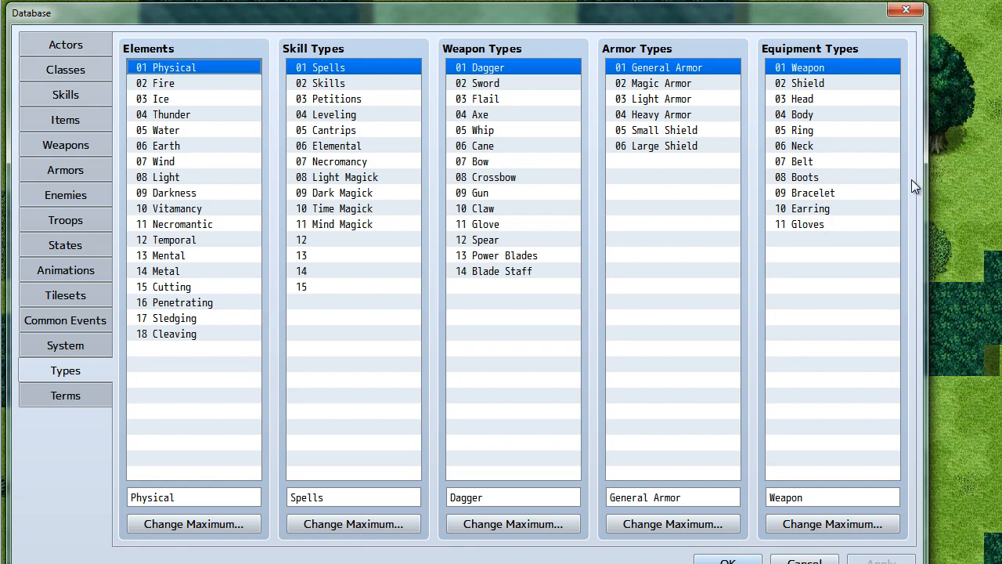
mouse_move(823, 154)
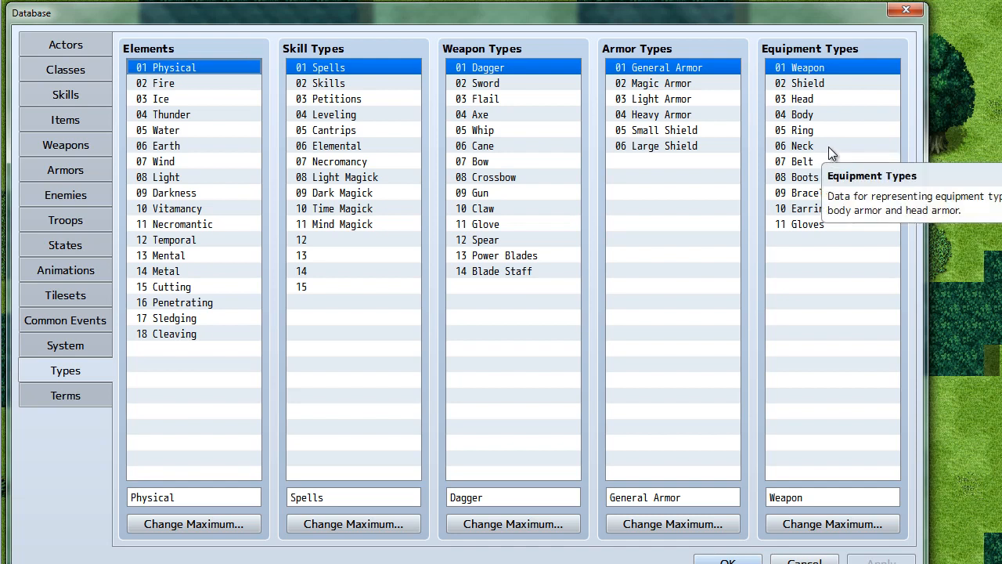
mouse_move(844, 149)
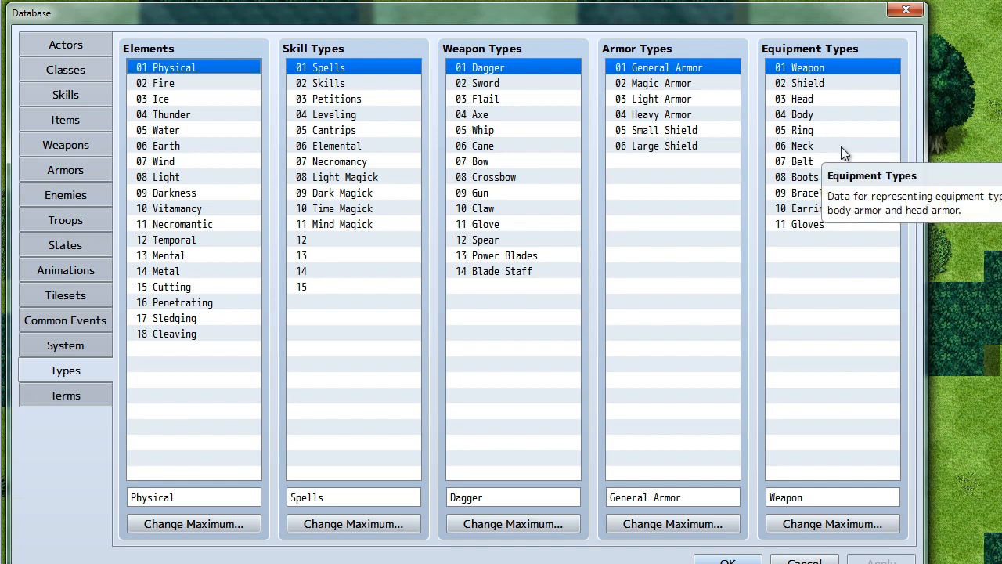
mouse_move(916, 160)
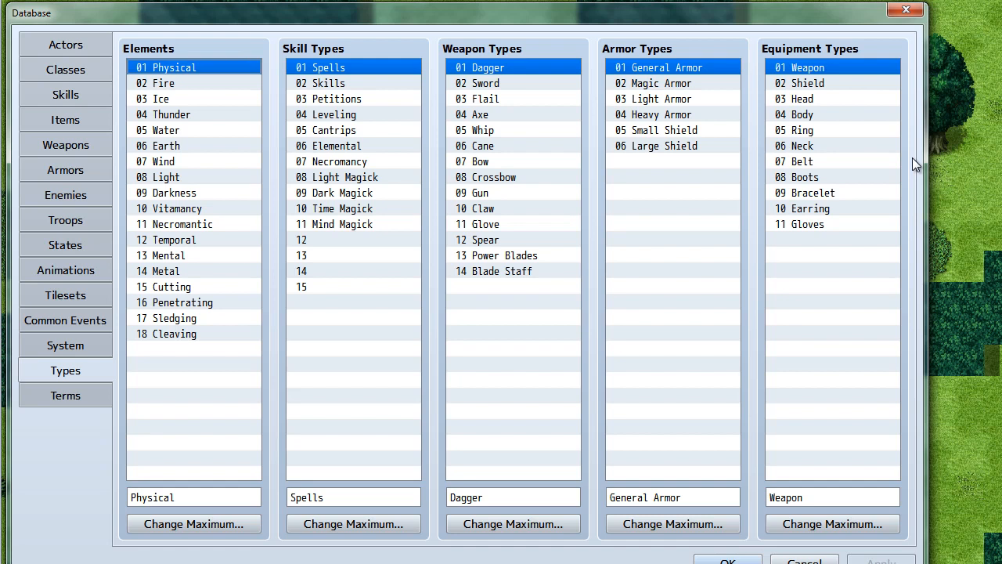
mouse_move(918, 173)
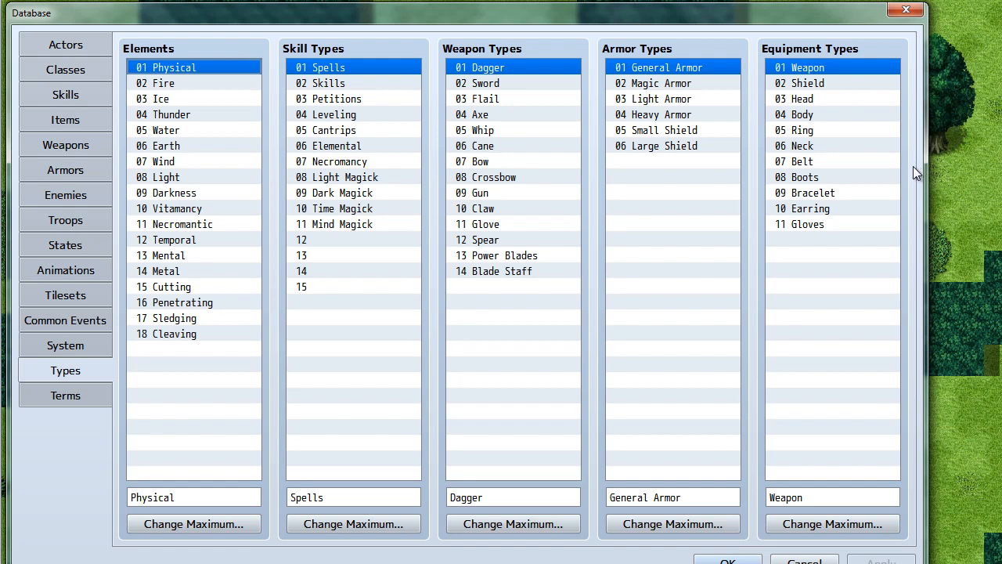
mouse_move(822, 134)
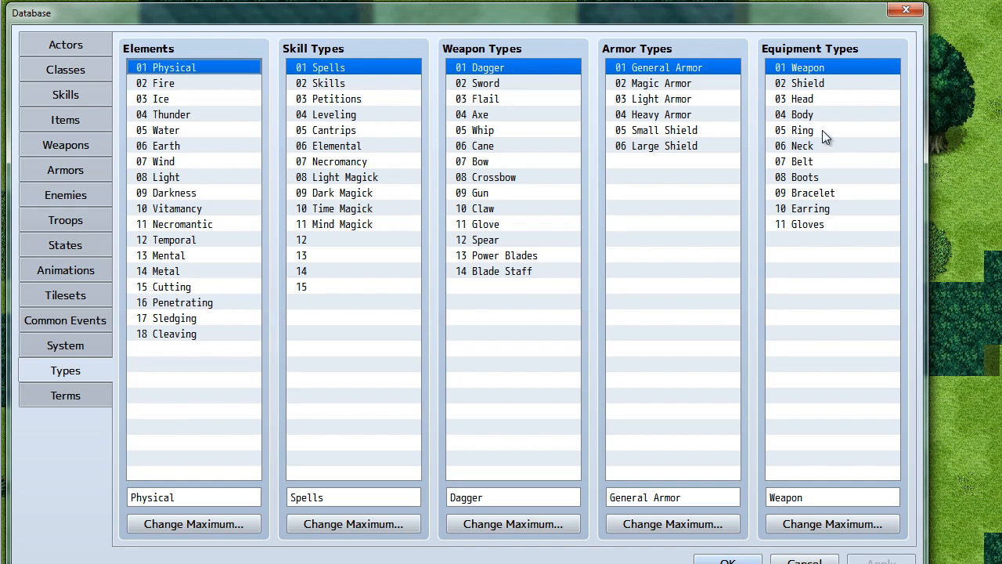
mouse_move(827, 151)
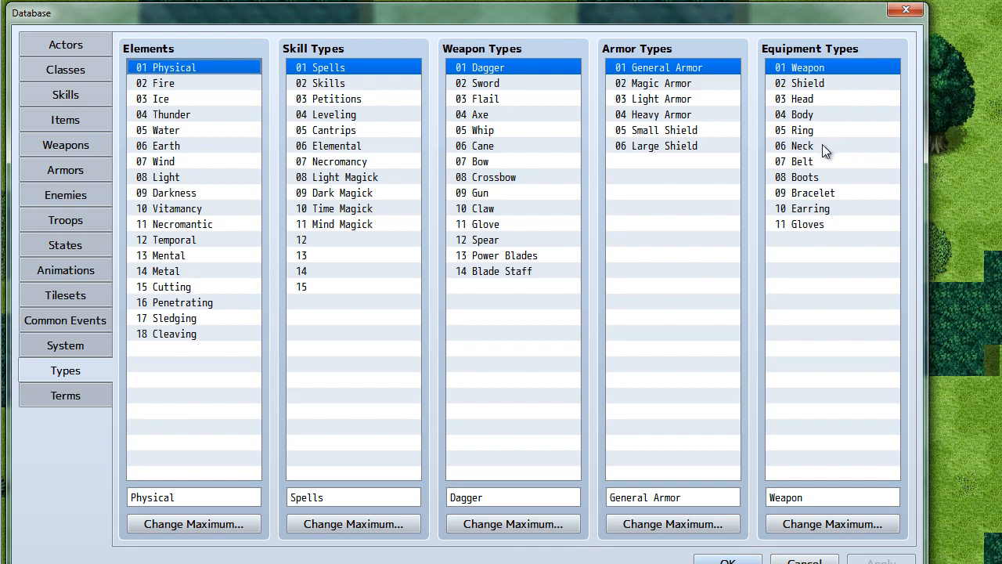
mouse_move(833, 219)
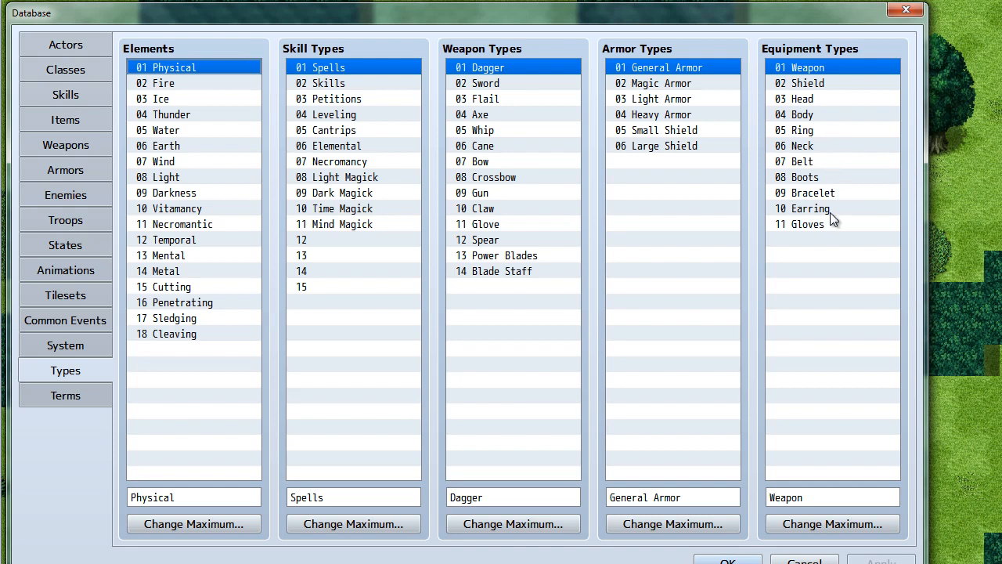
mouse_move(157, 176)
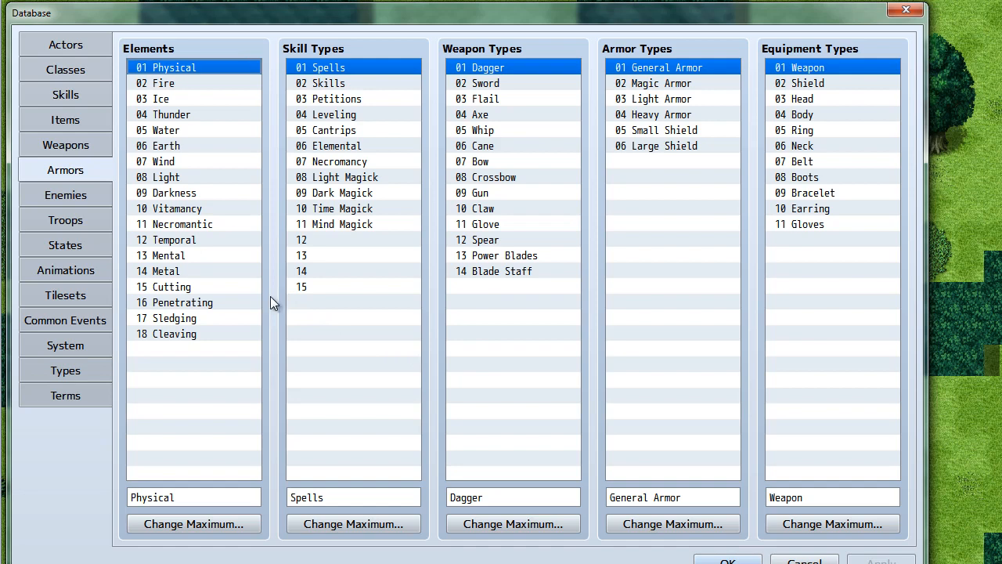
Step: In Armors, inspect Gold Ring, Leather Belt, then compare Leather Boots against Armor Boots
click(66, 169)
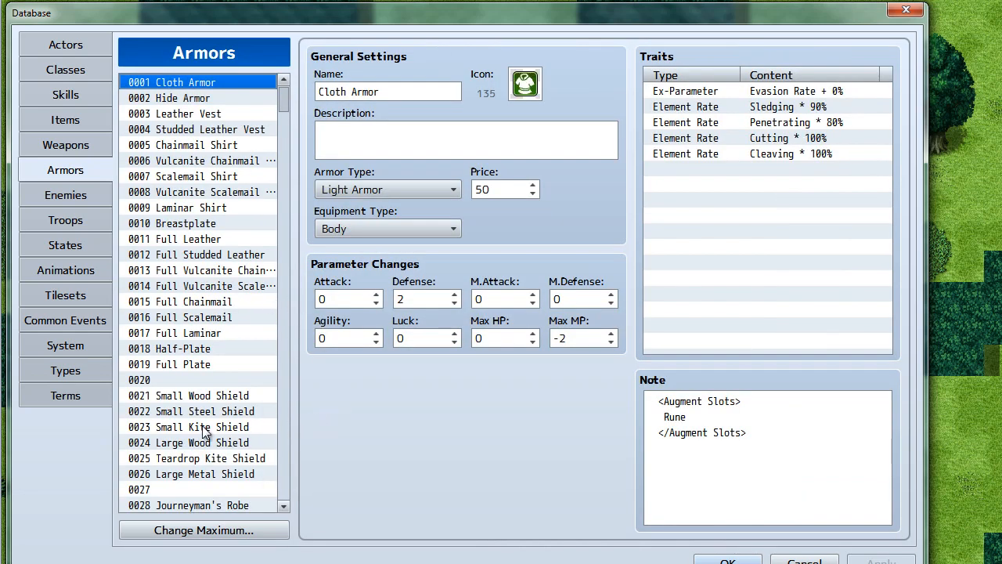
scroll(down, 3)
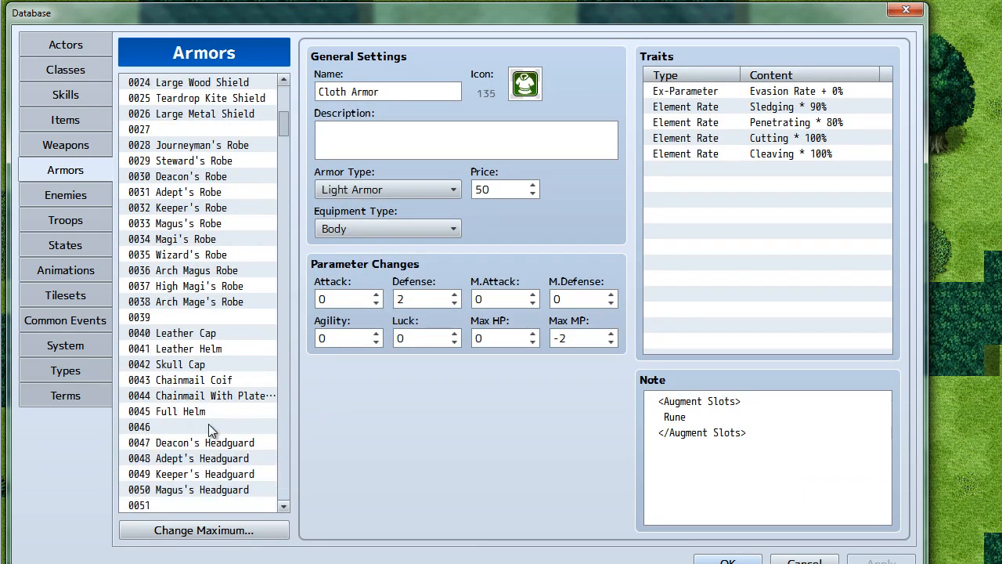
click(181, 347)
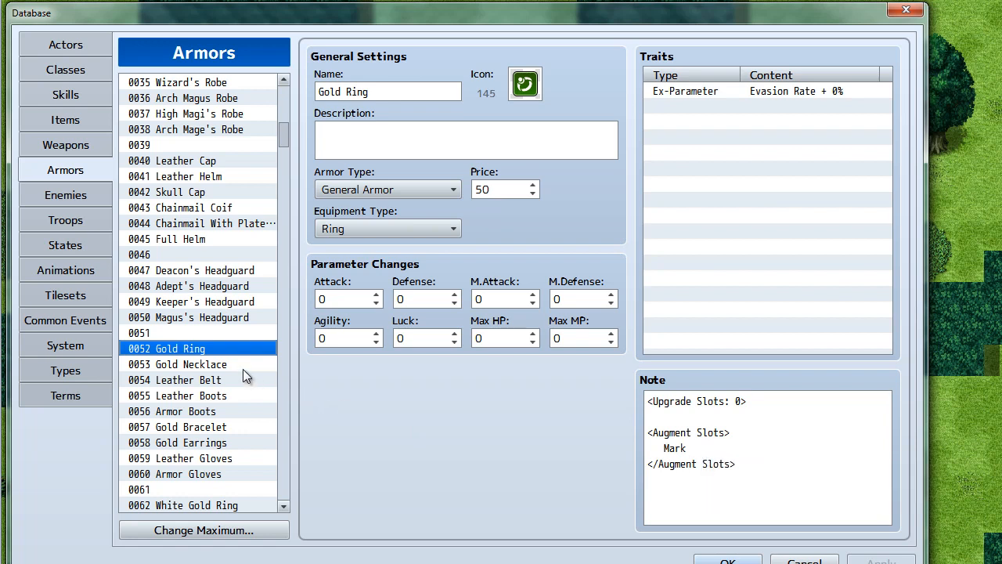
click(187, 381)
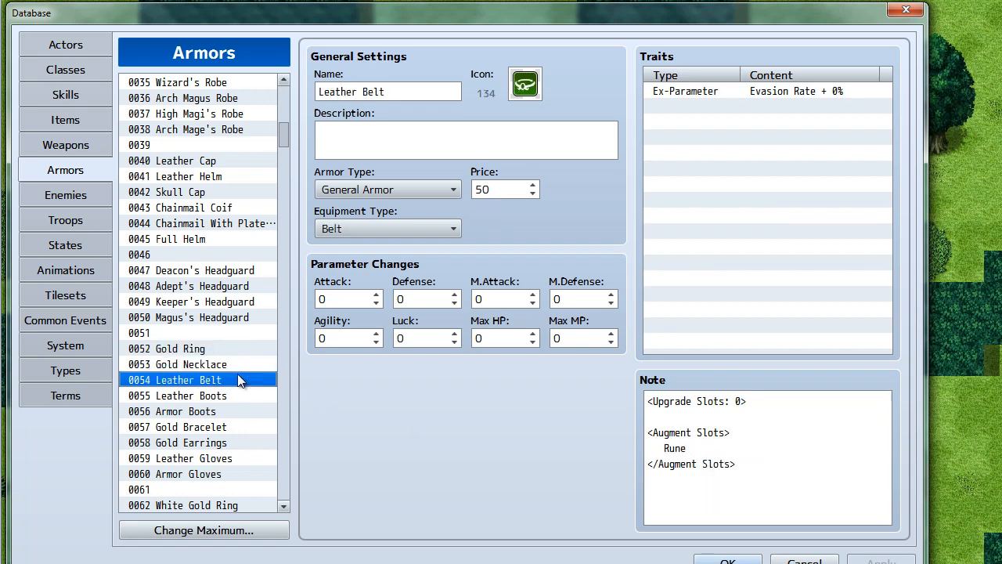
click(188, 394)
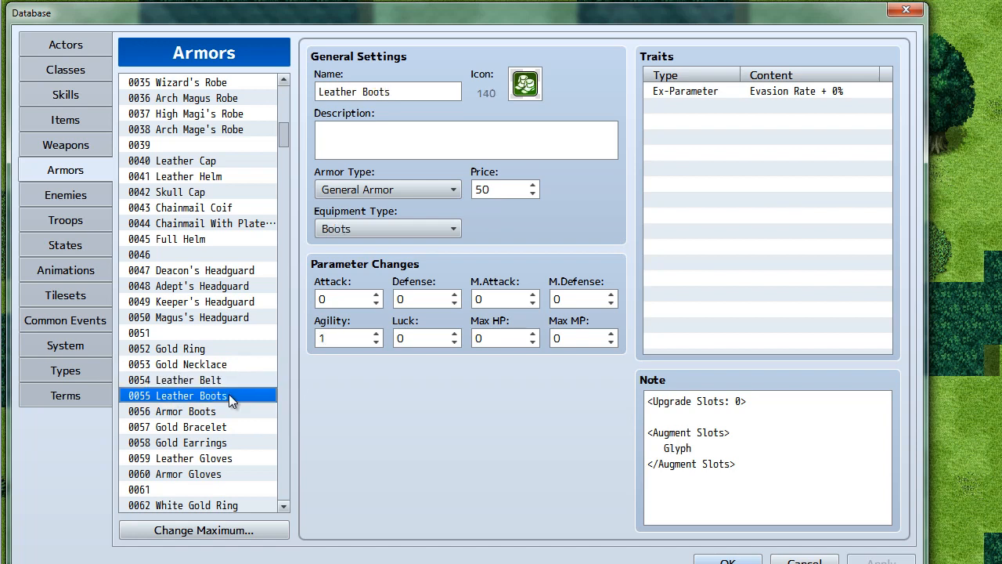
click(185, 410)
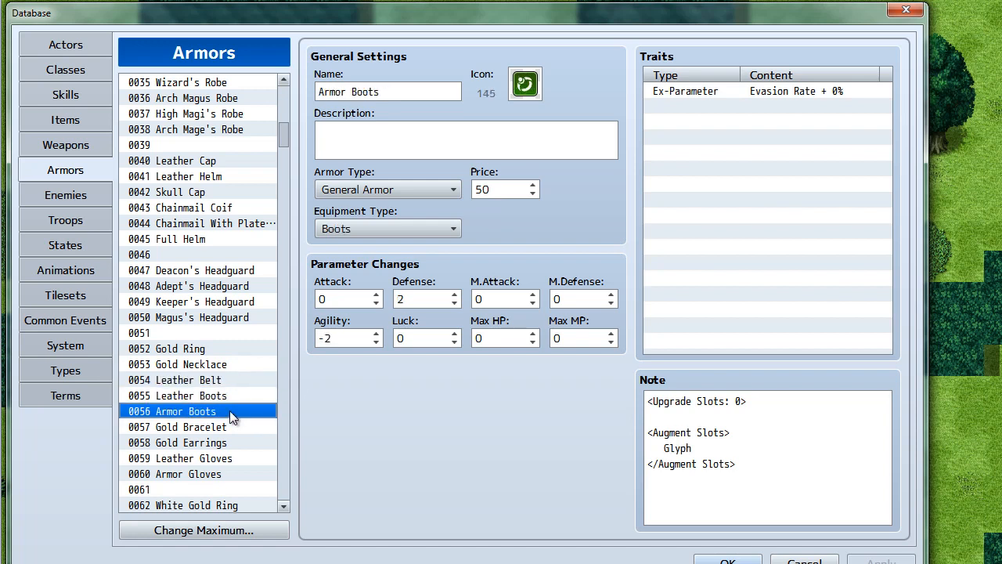
click(188, 395)
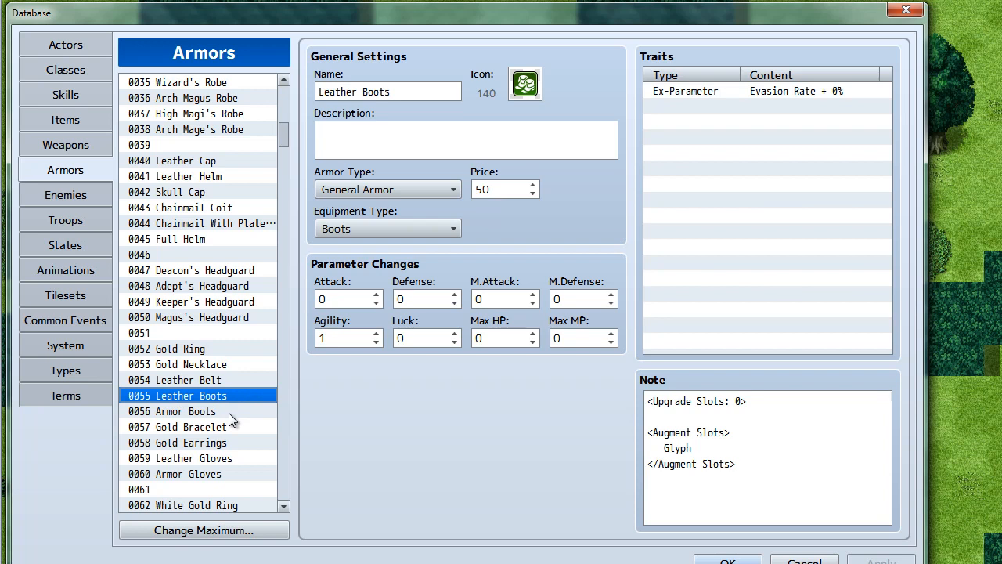
mouse_move(238, 420)
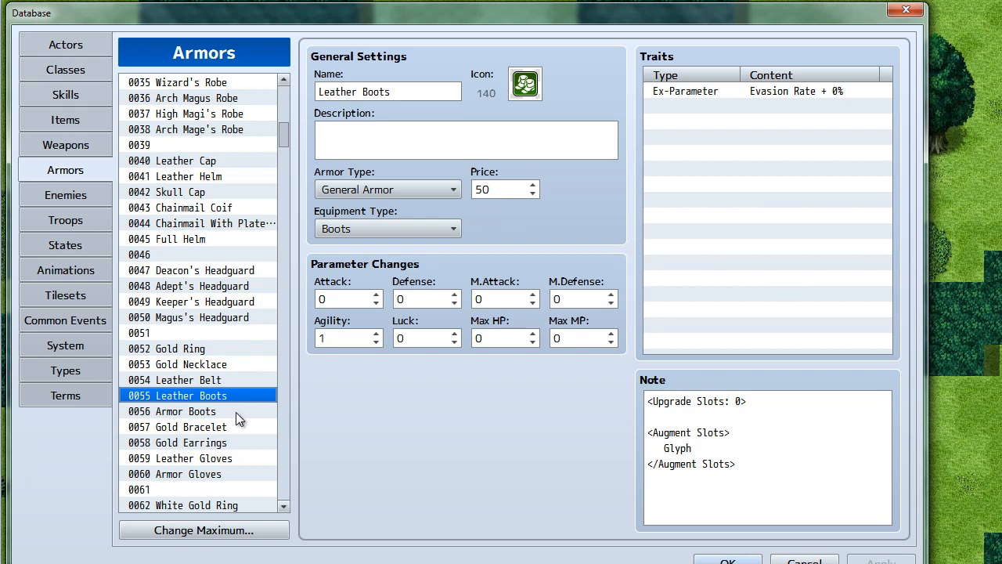
click(185, 410)
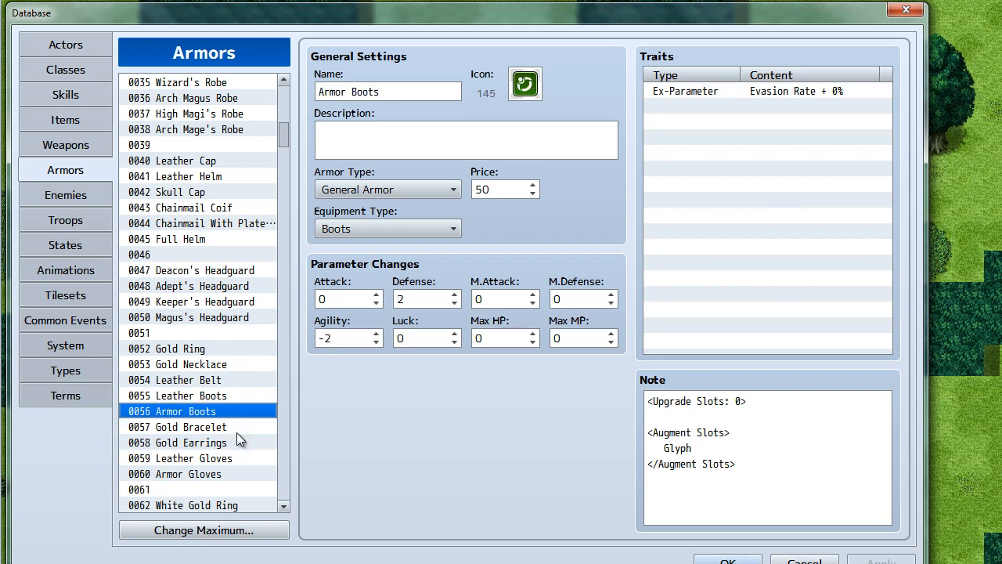
Step: Inspect Gold Bracelet, Gold Earrings, and compare Leather Gloves against Armor Gloves
click(188, 426)
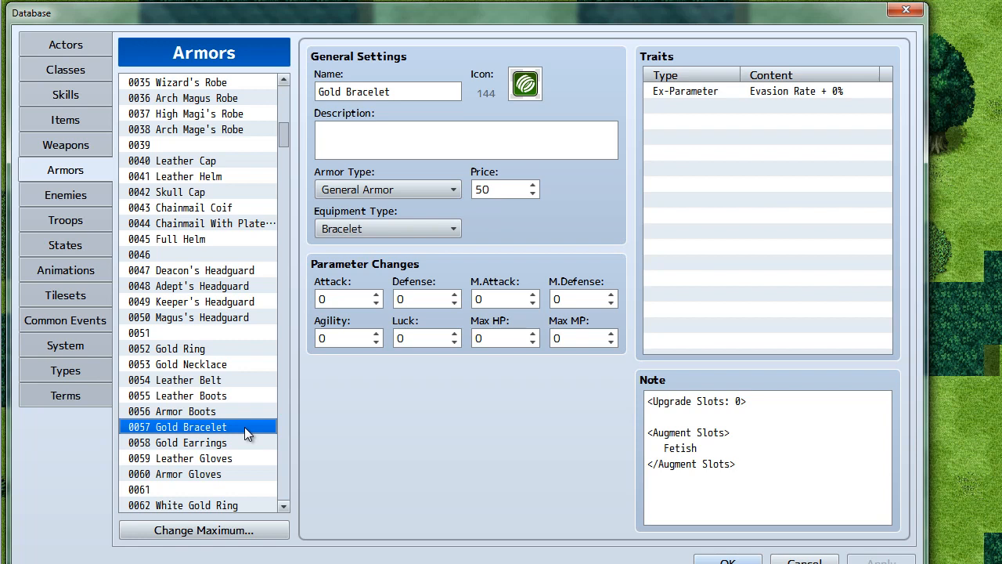
click(191, 442)
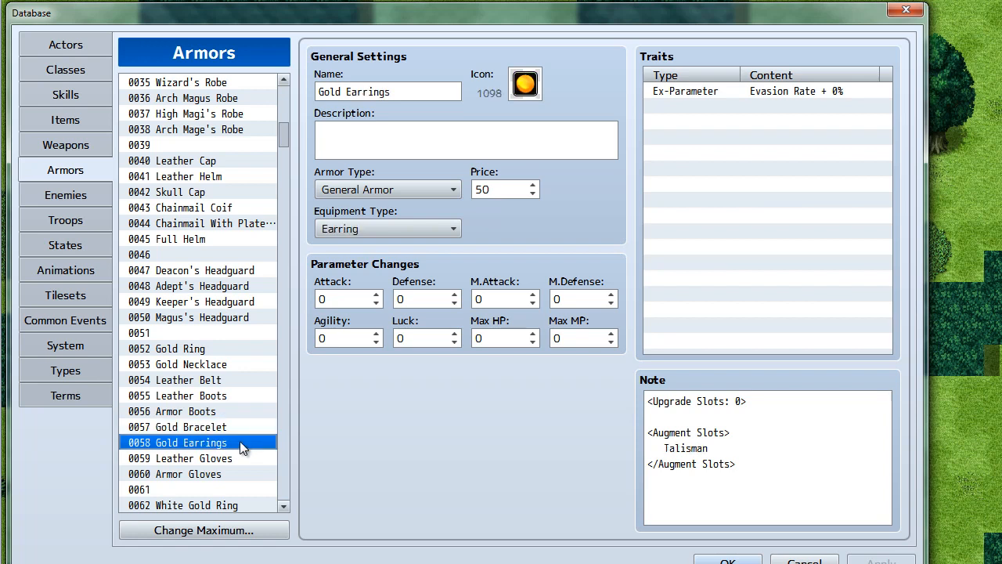
click(188, 473)
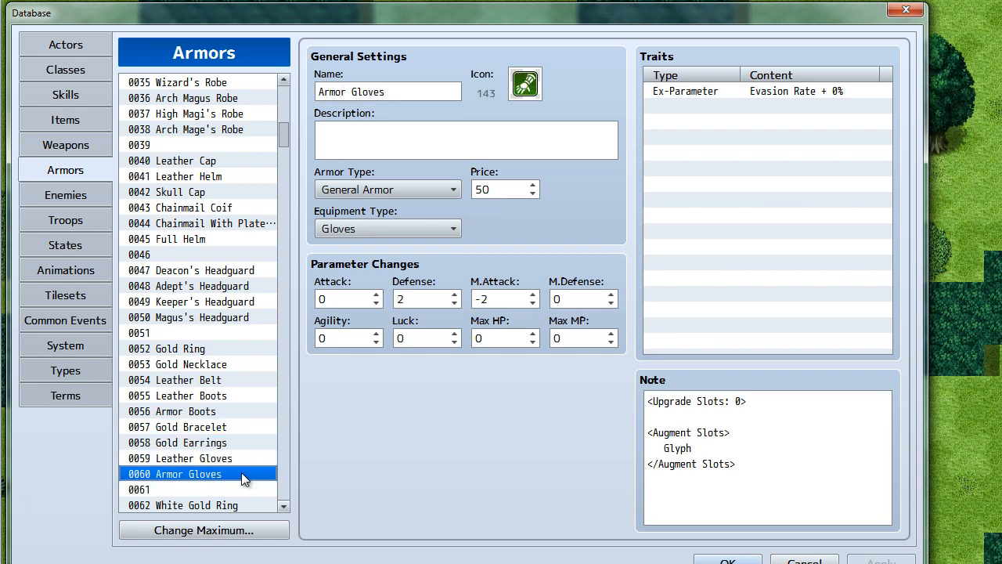
click(189, 457)
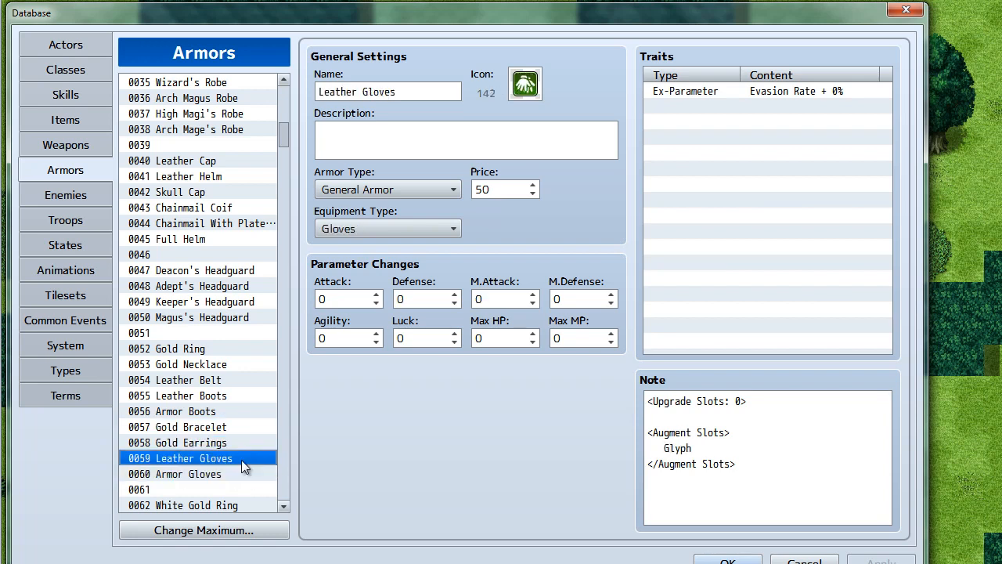
click(188, 473)
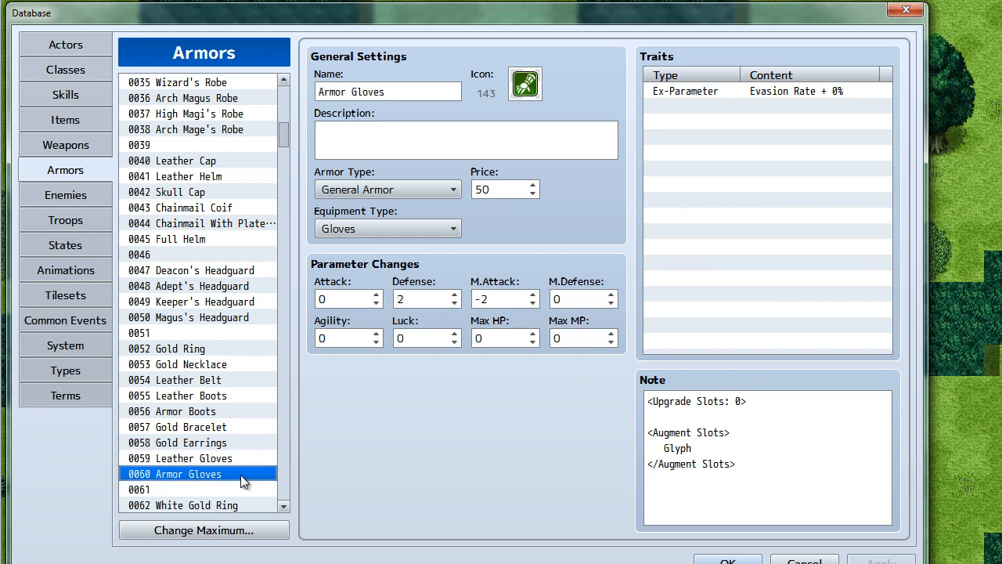
mouse_move(244, 473)
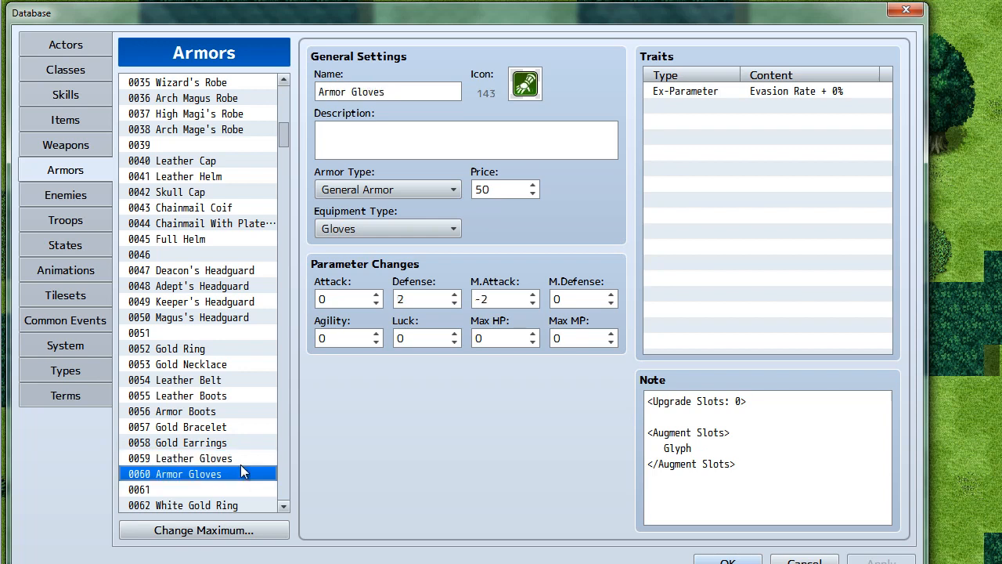
mouse_move(248, 426)
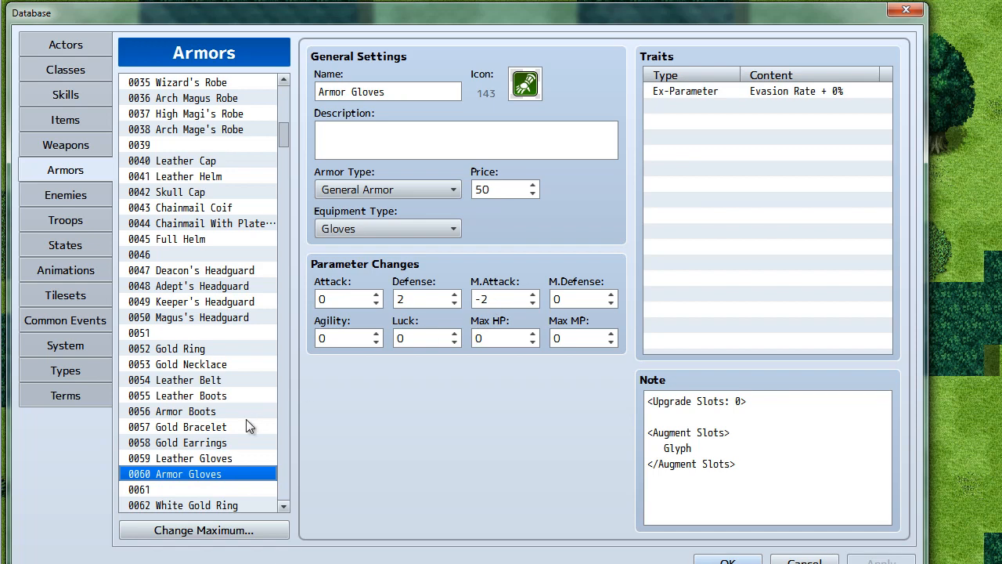
mouse_move(219, 116)
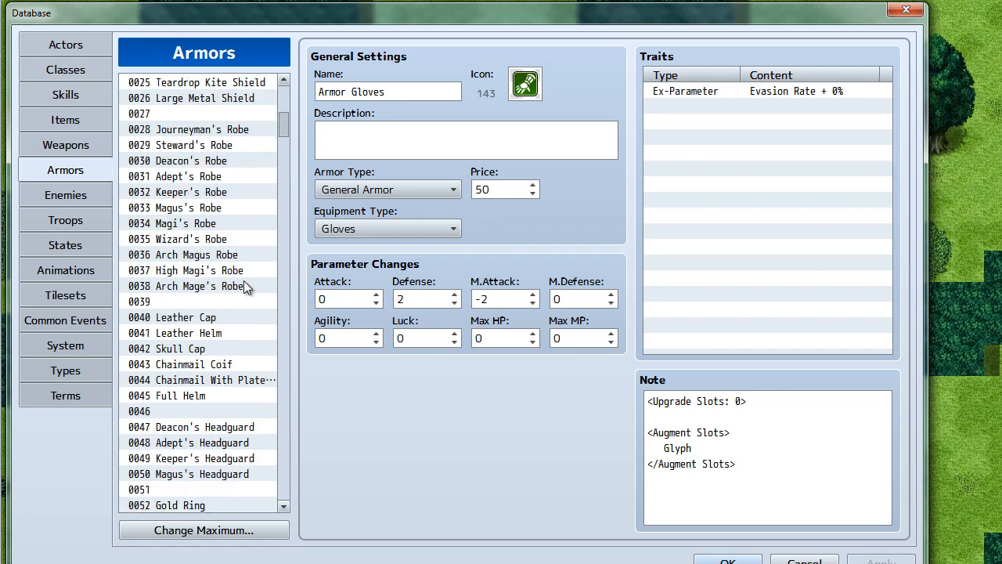
Step: View White Gold Ring, then Gold Ring 0052 with its ring type, 50 price and Mark augment slot
scroll(down, 3)
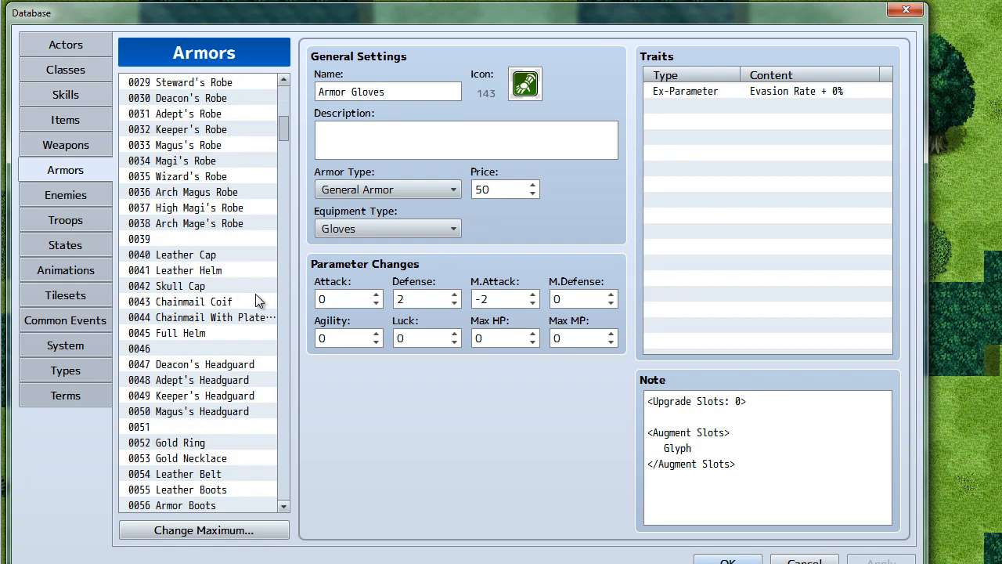
scroll(down, 3)
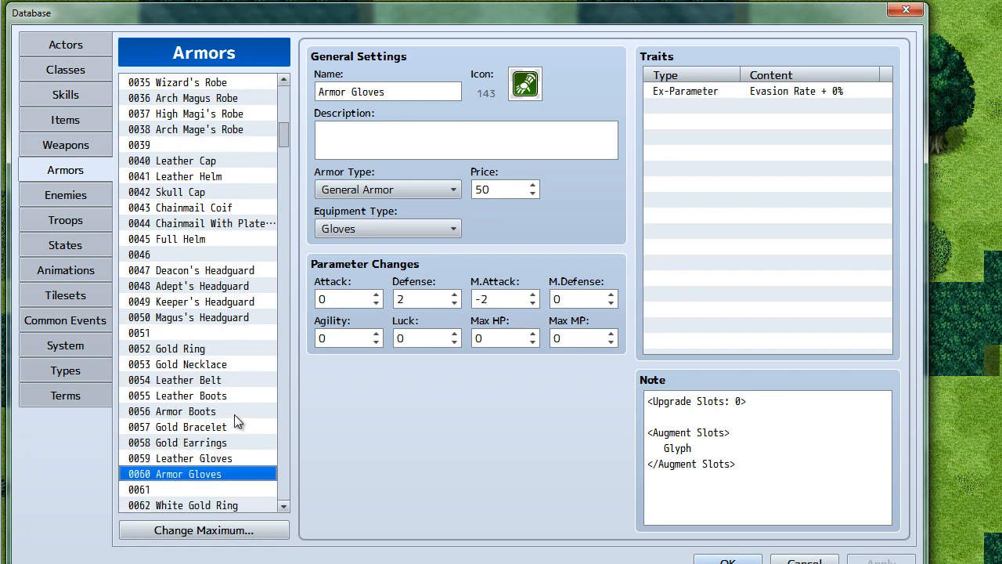
mouse_move(222, 414)
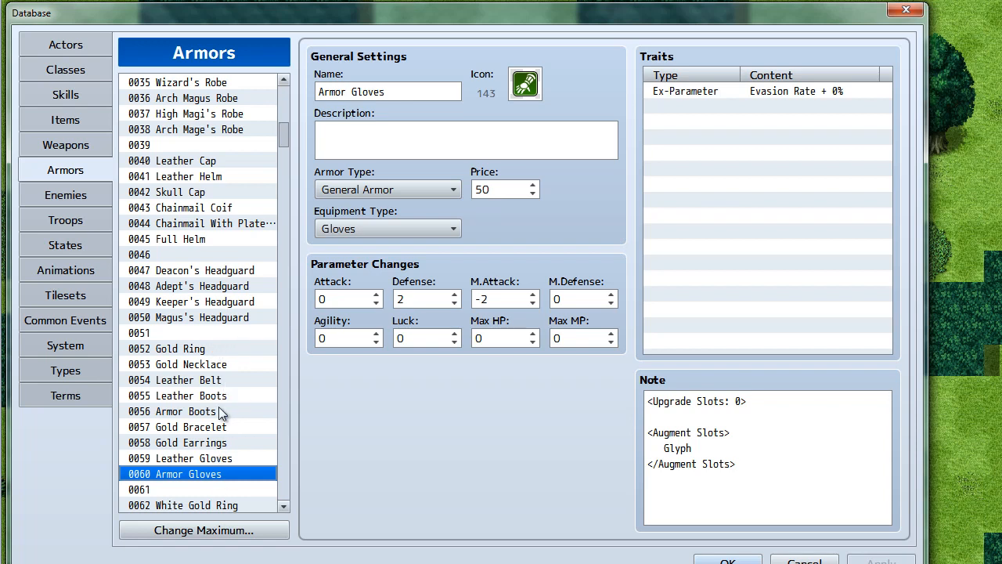
mouse_move(218, 354)
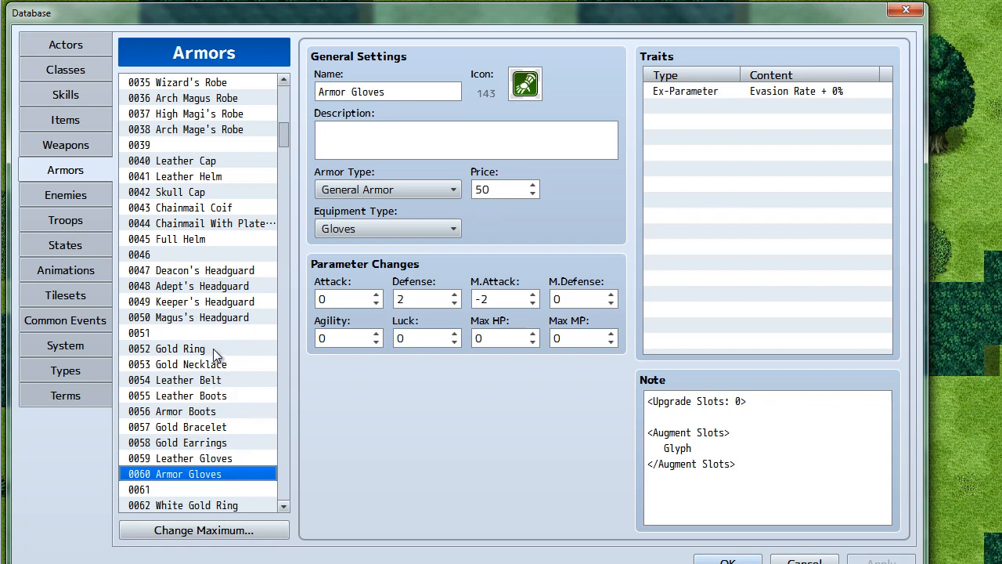
mouse_move(222, 351)
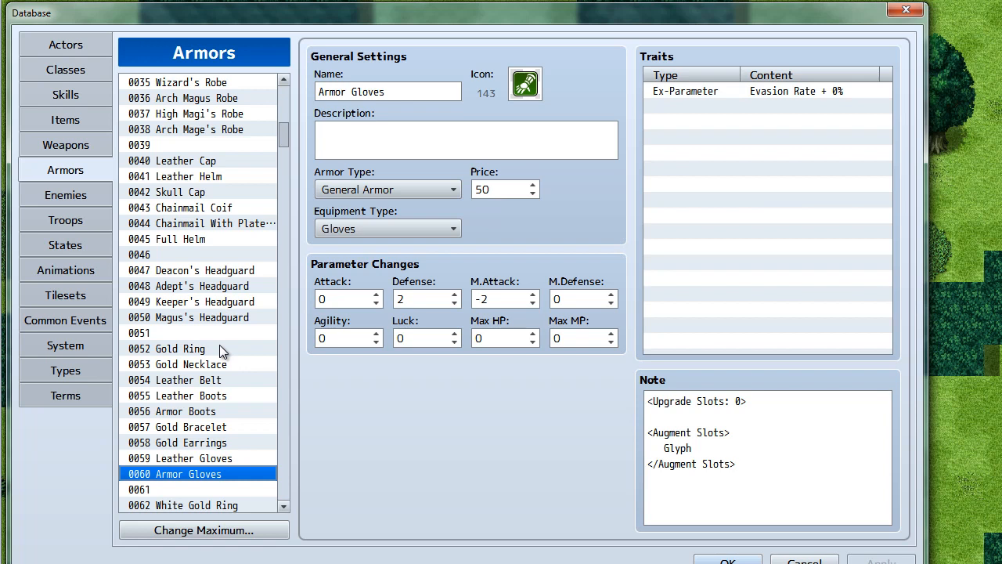
mouse_move(218, 359)
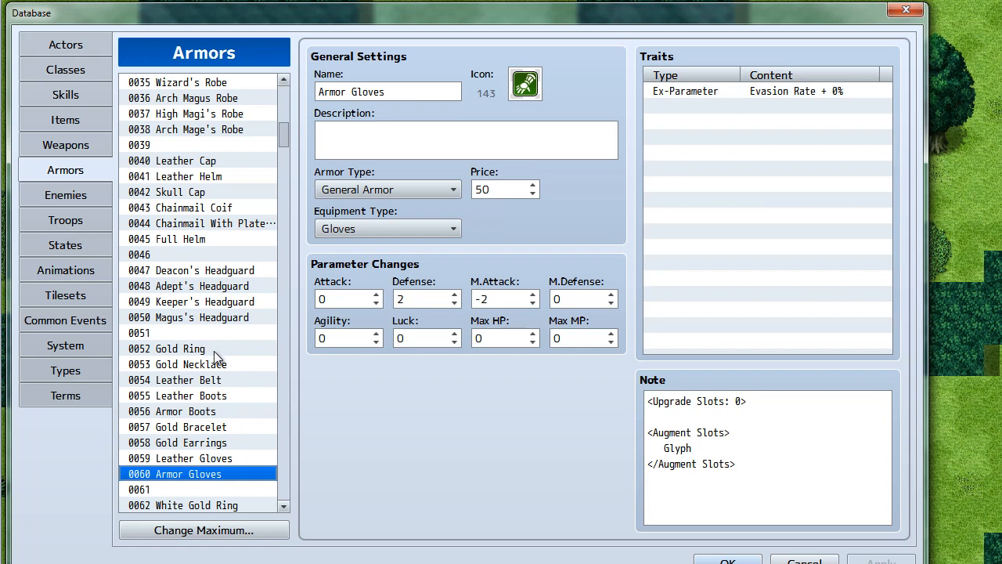
scroll(down, 3)
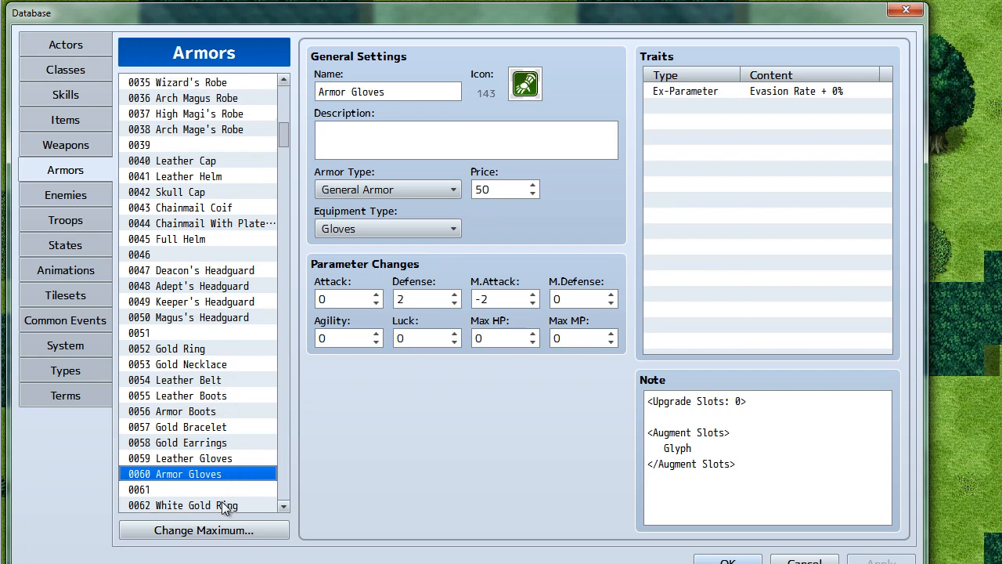
click(183, 504)
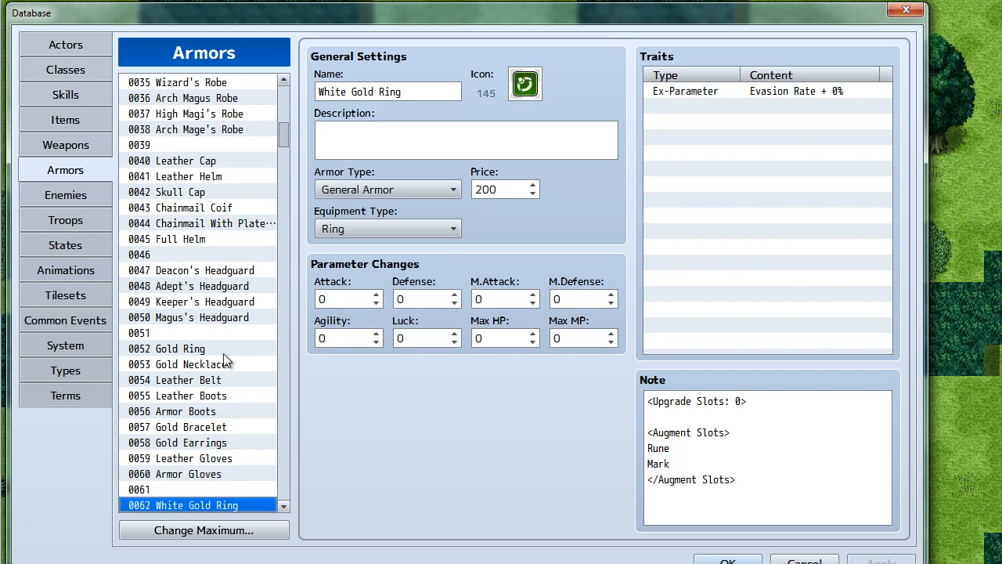
click(177, 347)
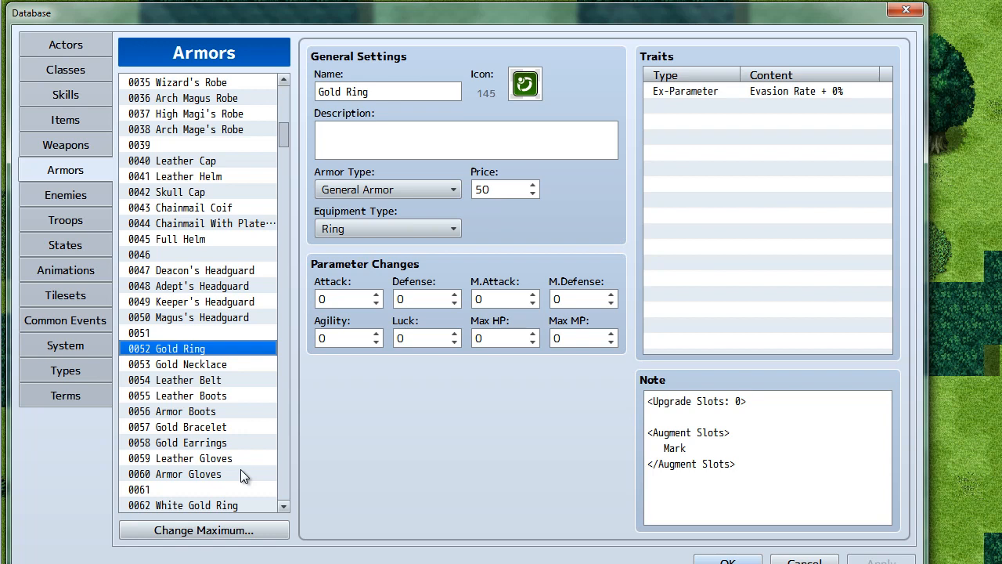
mouse_move(513, 478)
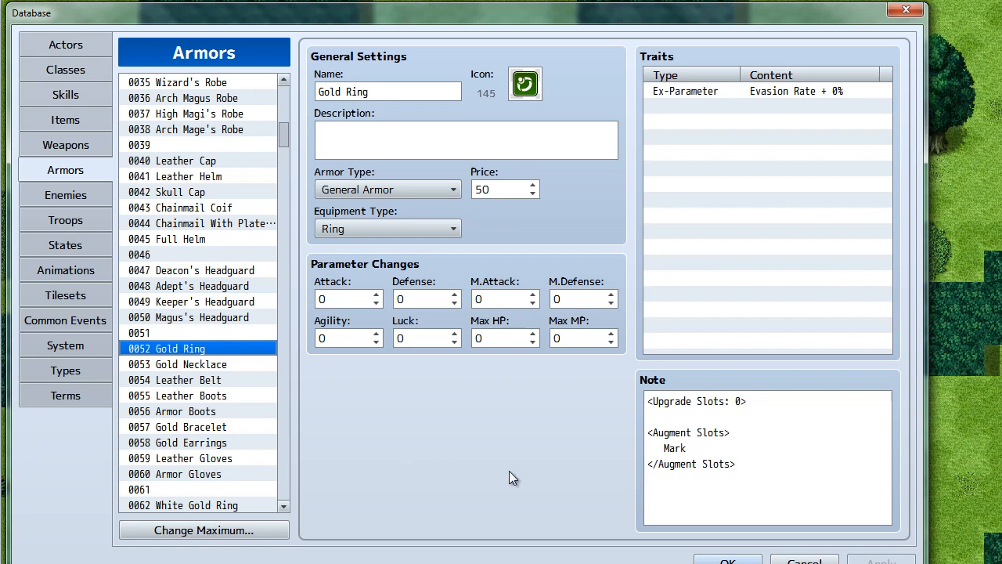
mouse_move(243, 504)
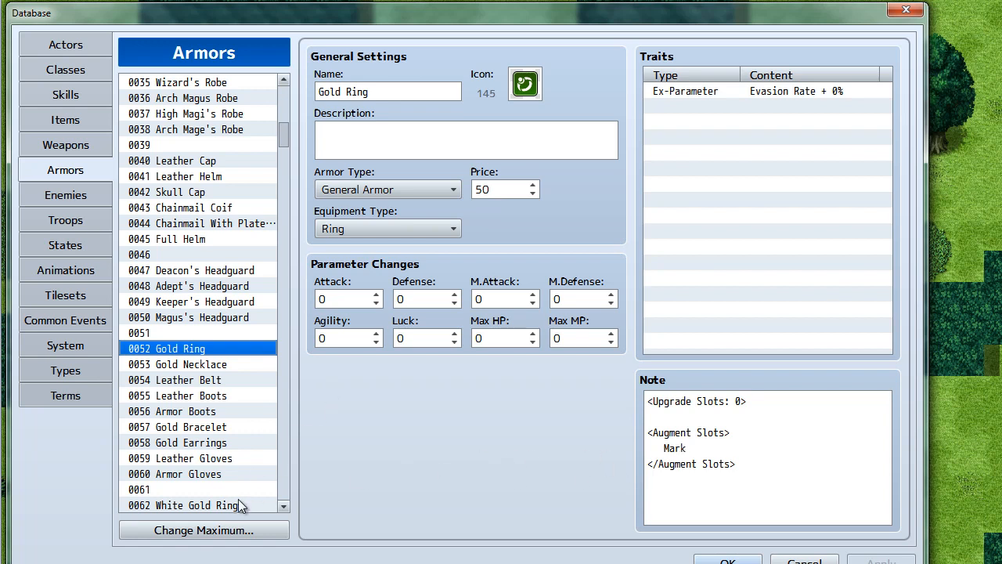
mouse_move(238, 520)
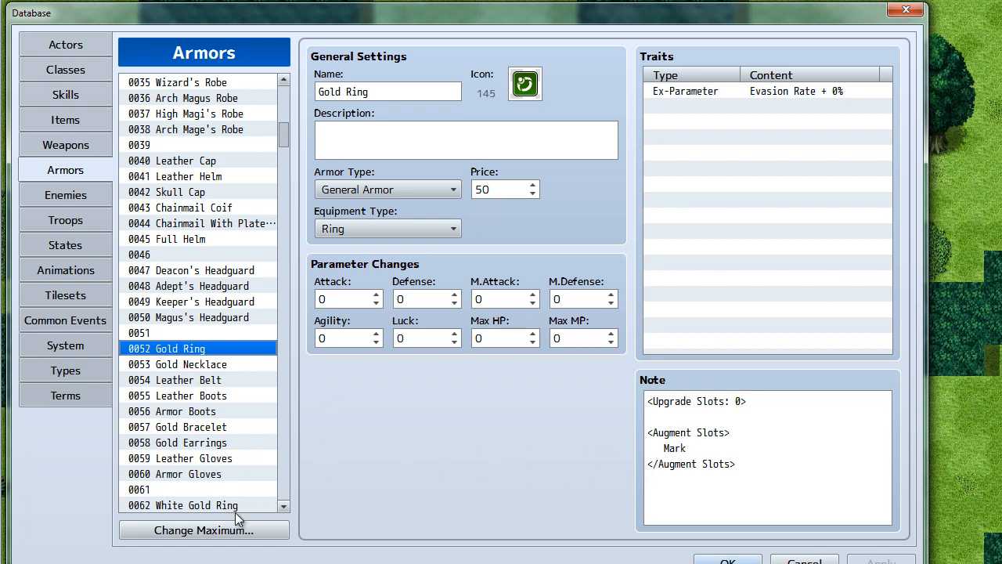
mouse_move(317, 396)
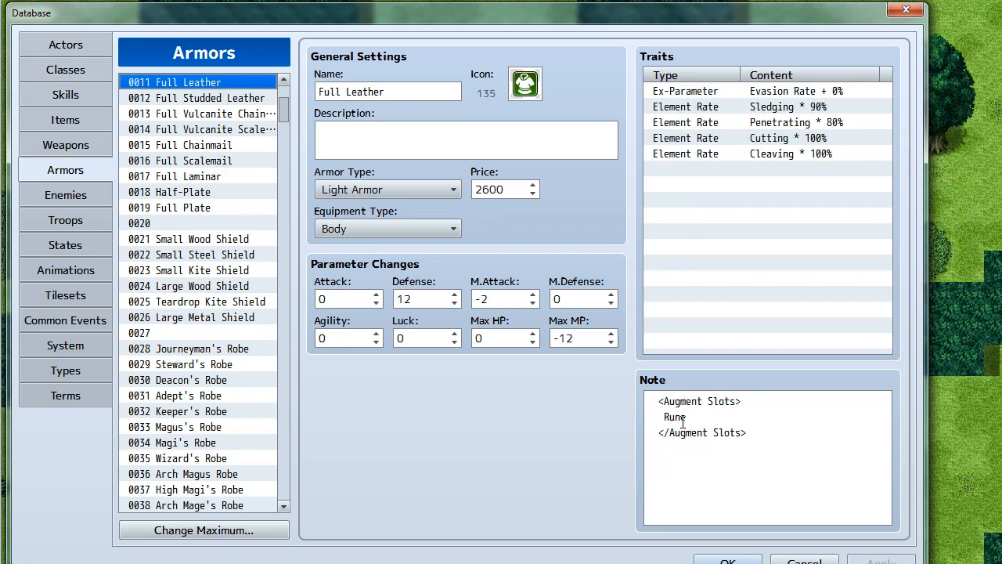
Step: Browse down the armors to Fine Full Leather 0082, then Superb Full Leather 0101 with its Rune, Glyph and Mark slots
scroll(down, 3)
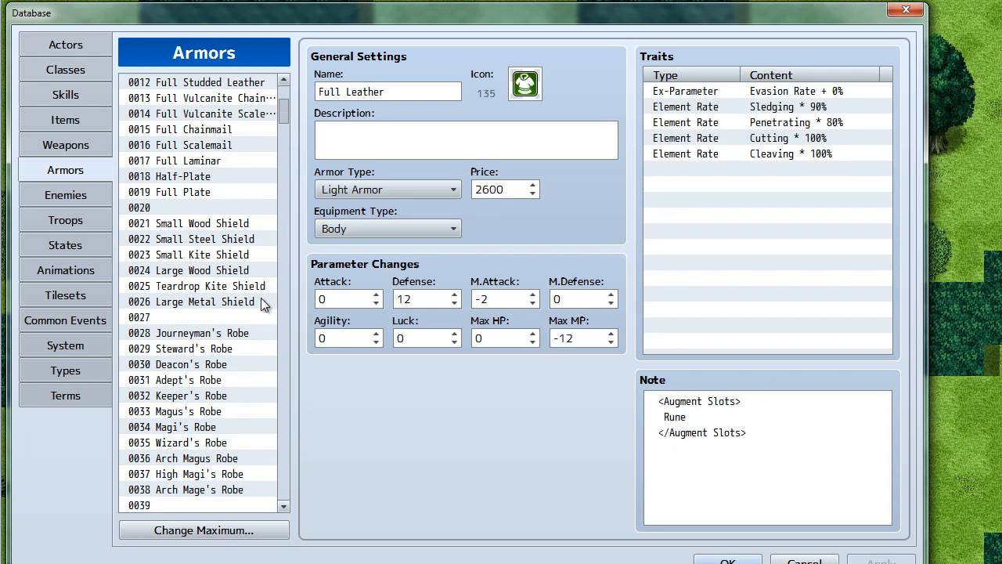
scroll(down, 3)
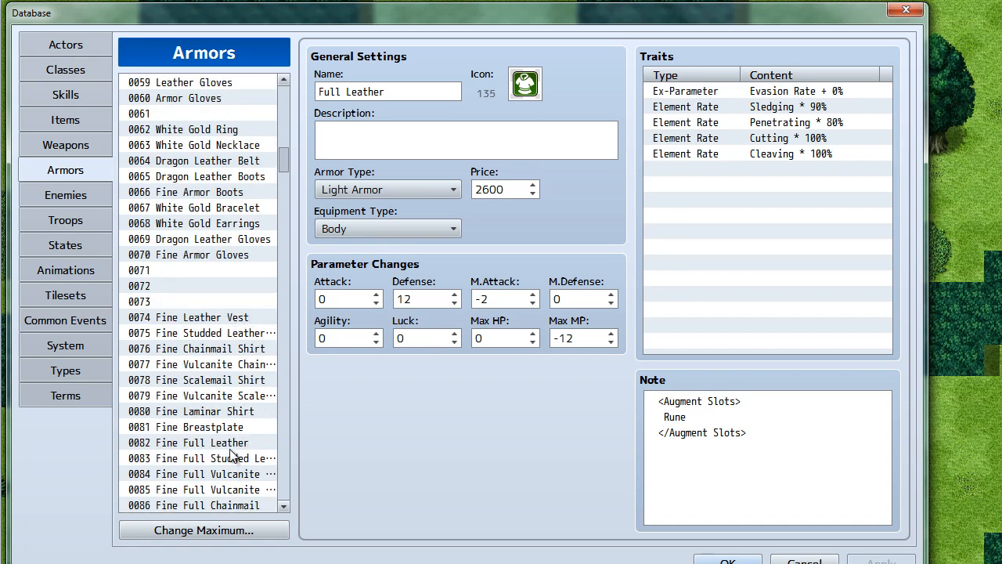
scroll(down, 3)
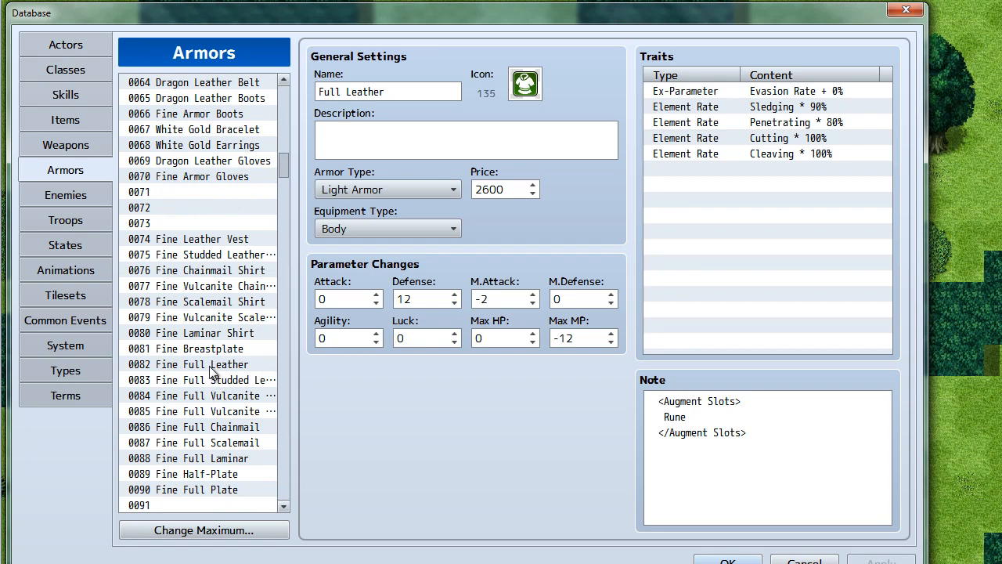
click(199, 363)
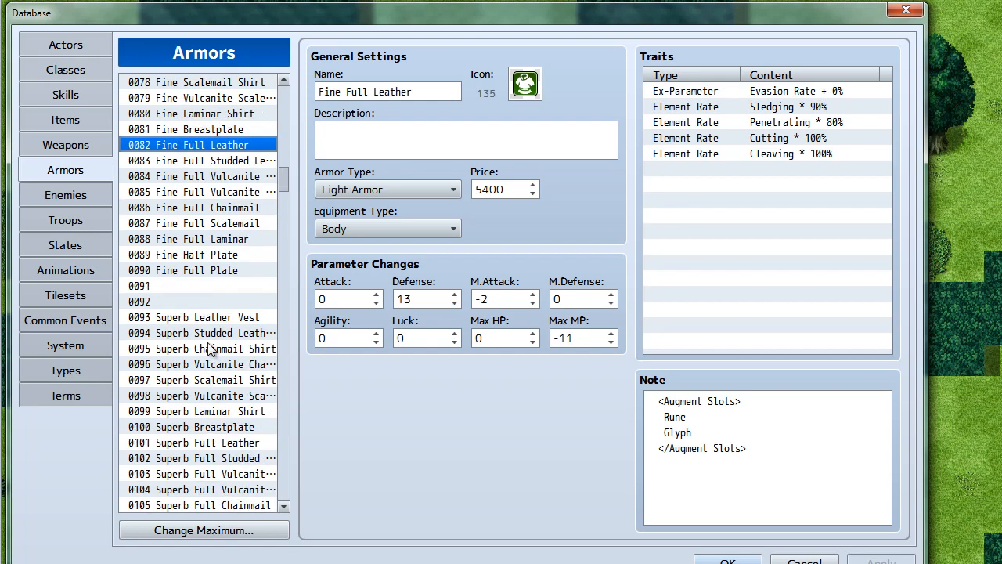
scroll(down, 3)
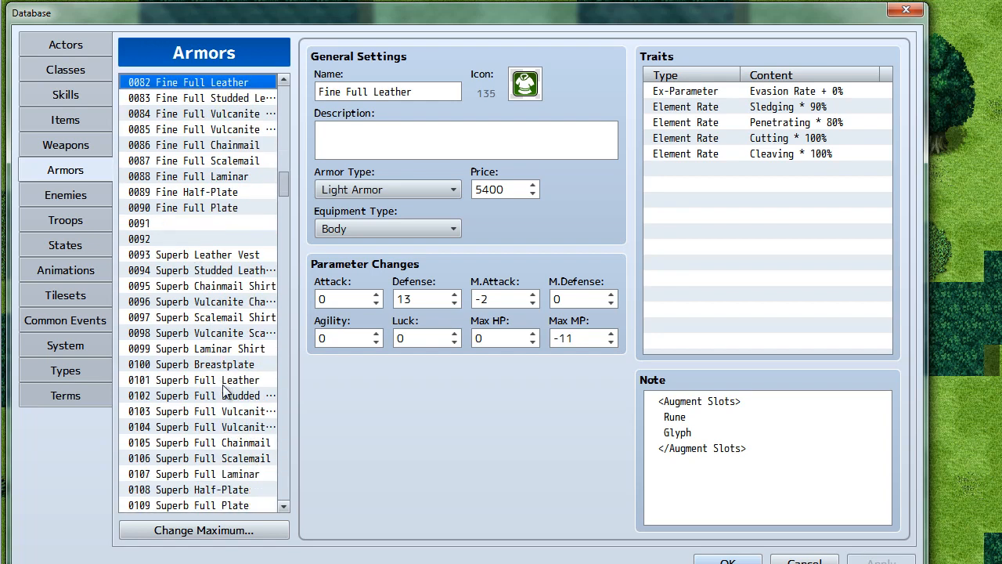
click(194, 381)
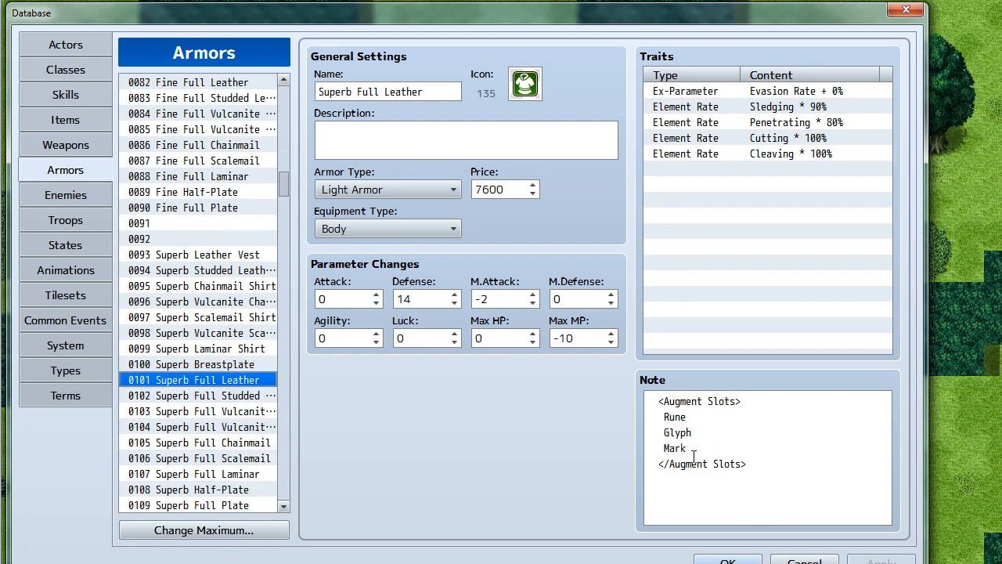
scroll(down, 3)
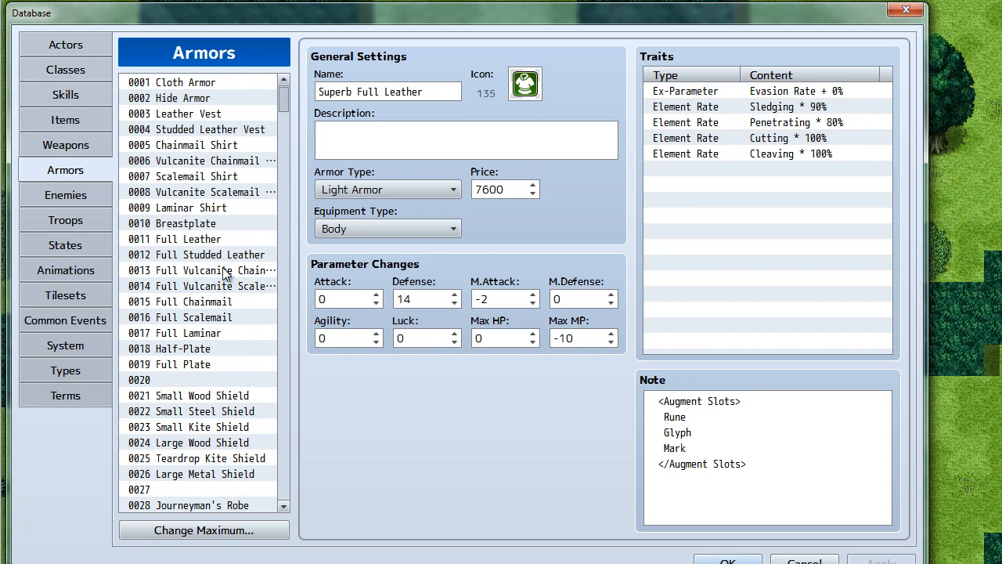
mouse_move(229, 241)
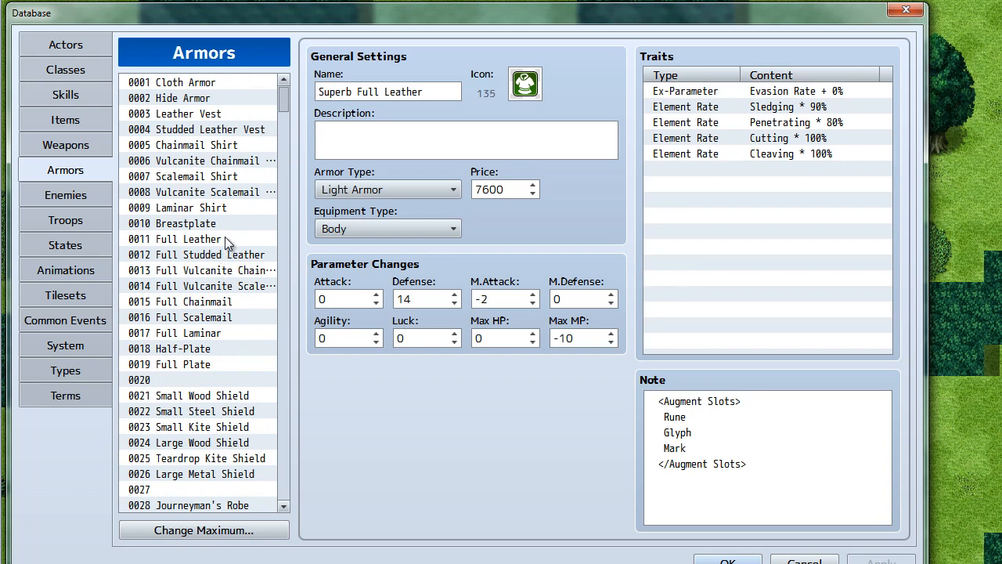
mouse_move(523, 200)
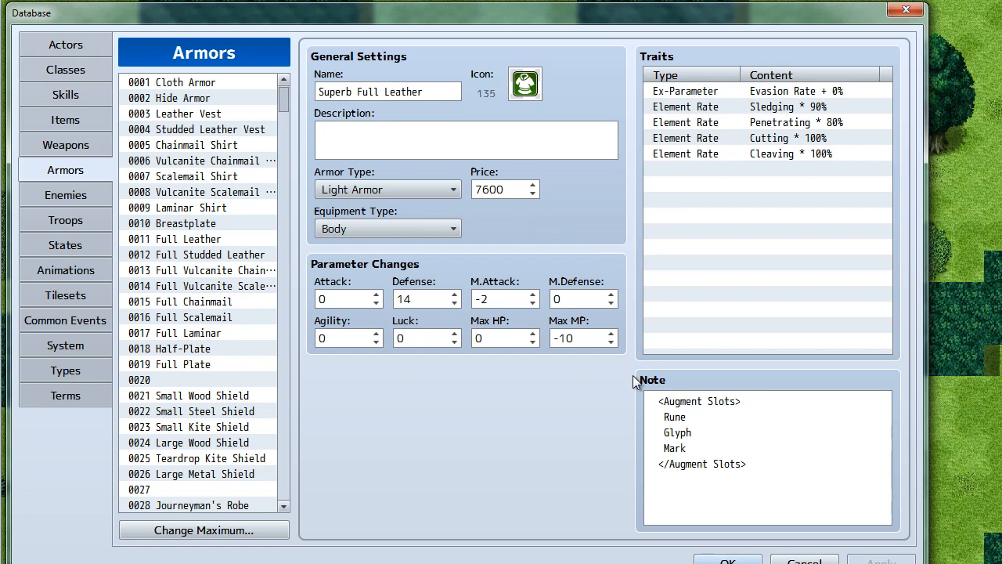
mouse_move(630, 366)
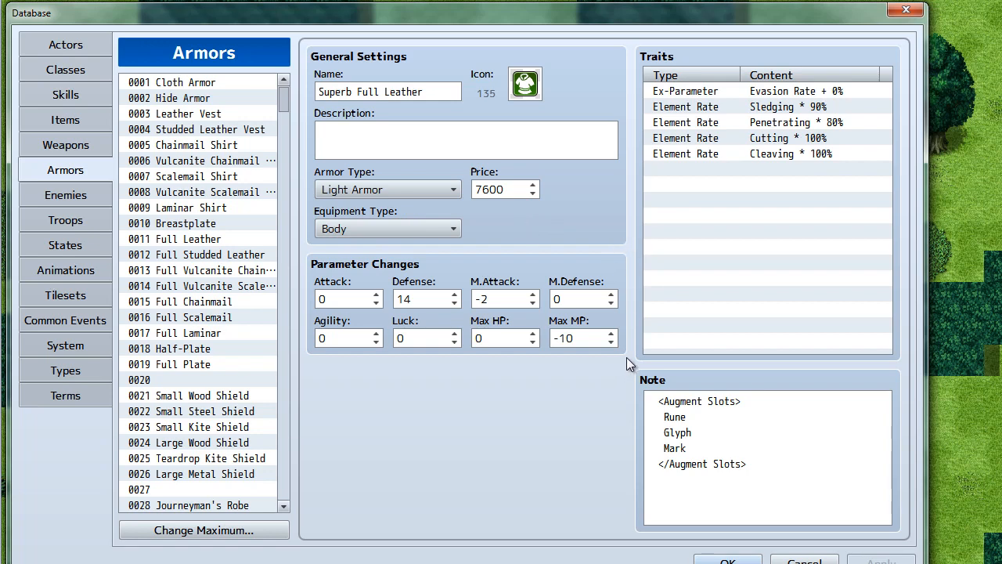
mouse_move(307, 370)
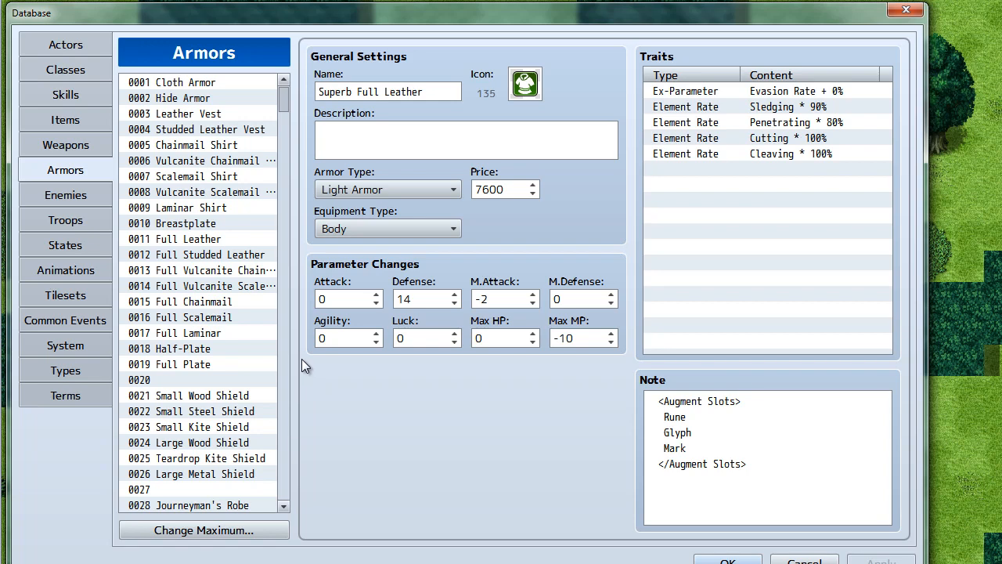
mouse_move(248, 329)
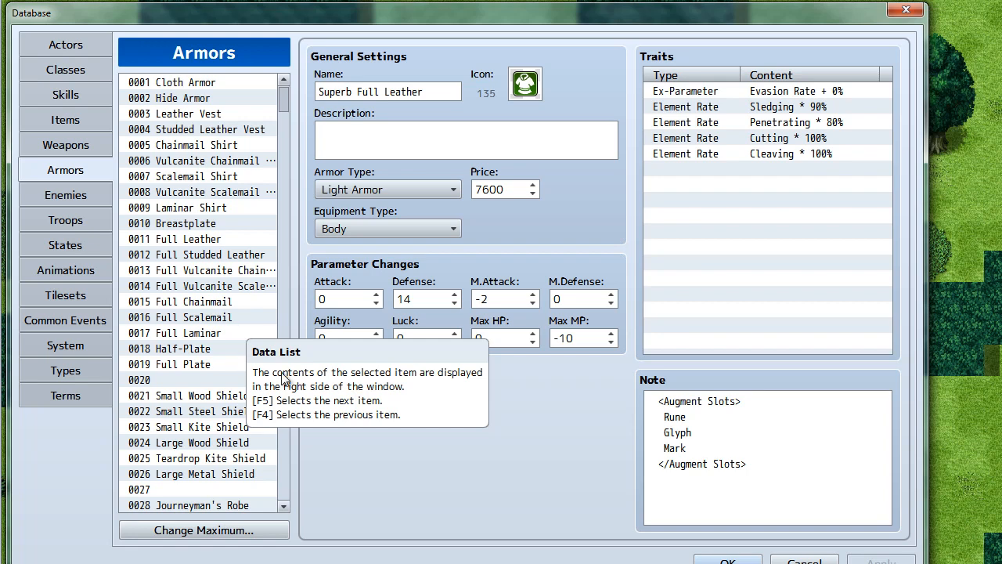
mouse_move(310, 367)
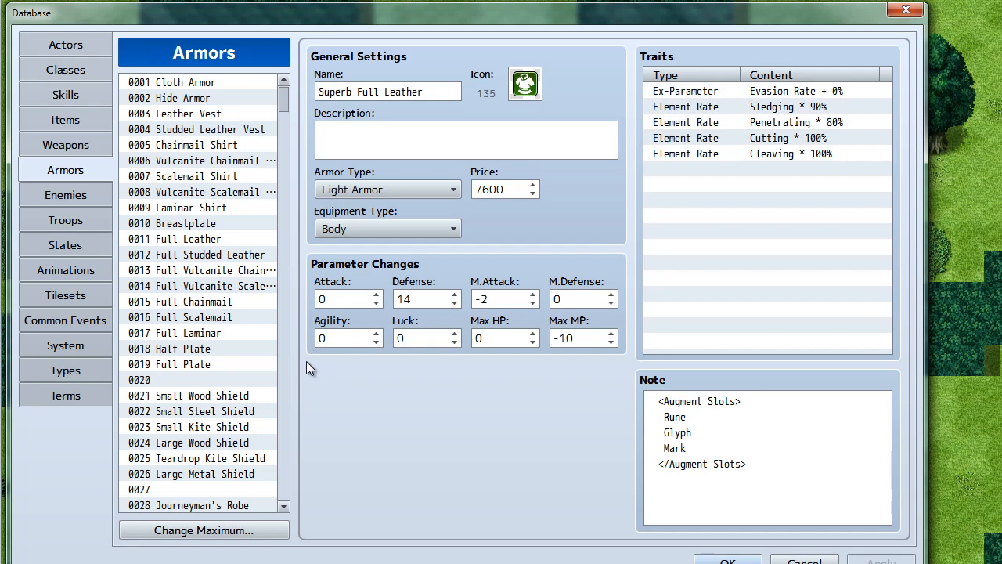
mouse_move(633, 252)
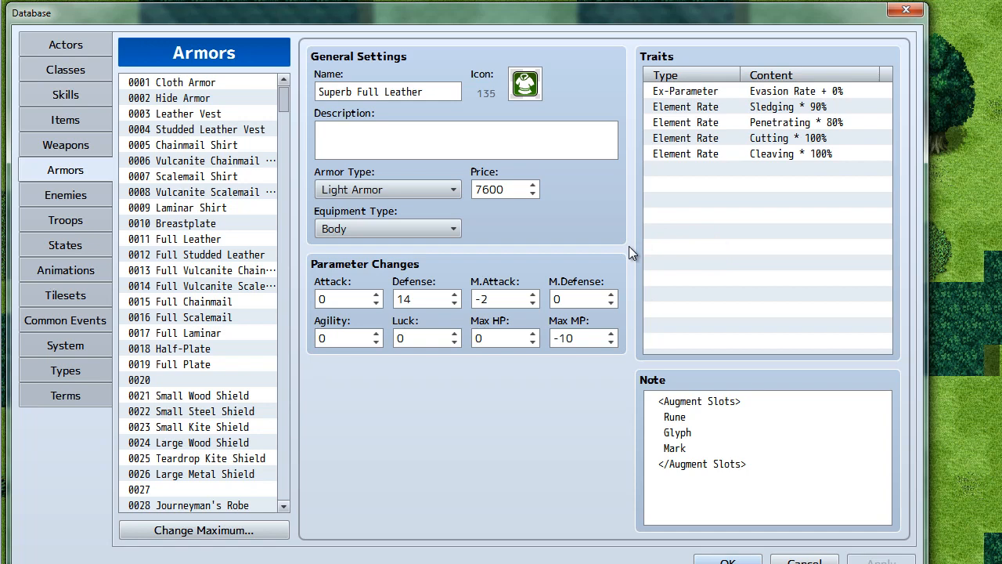
mouse_move(627, 254)
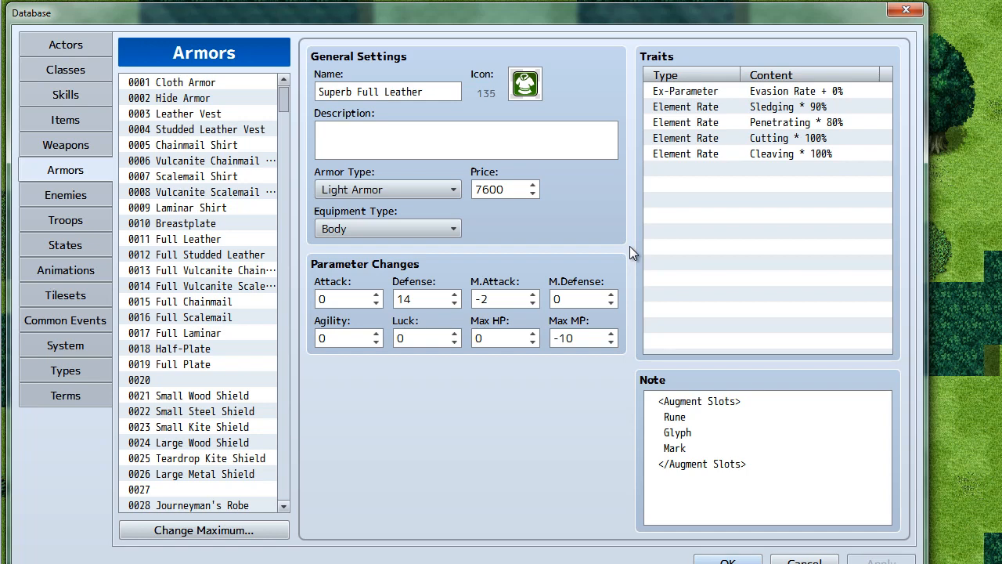
mouse_move(795, 112)
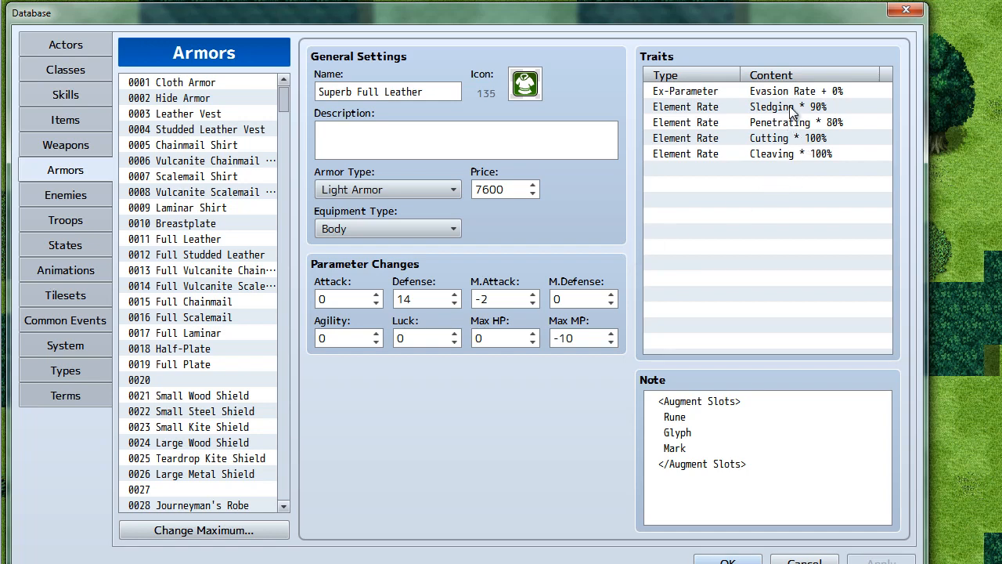
mouse_move(783, 101)
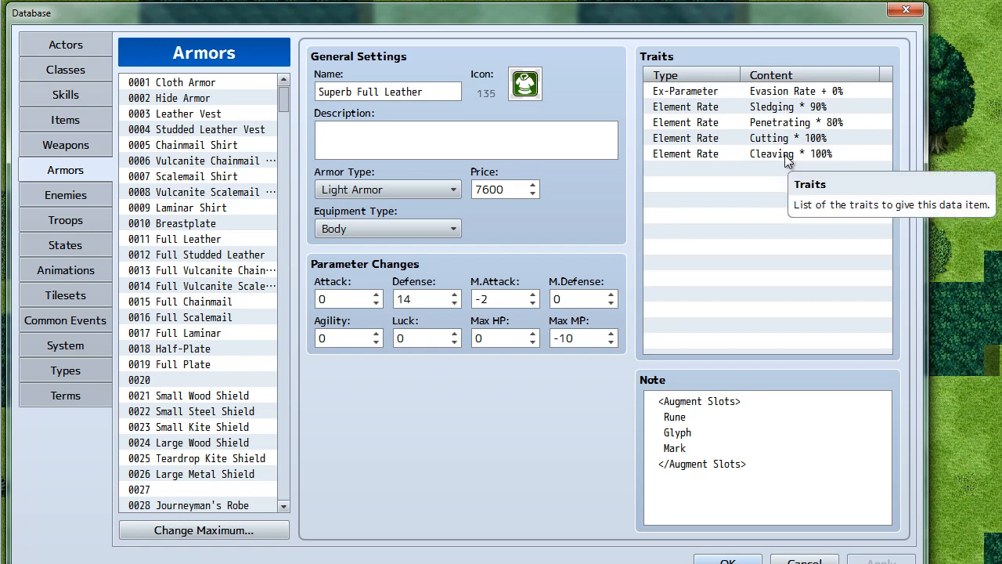
mouse_move(655, 193)
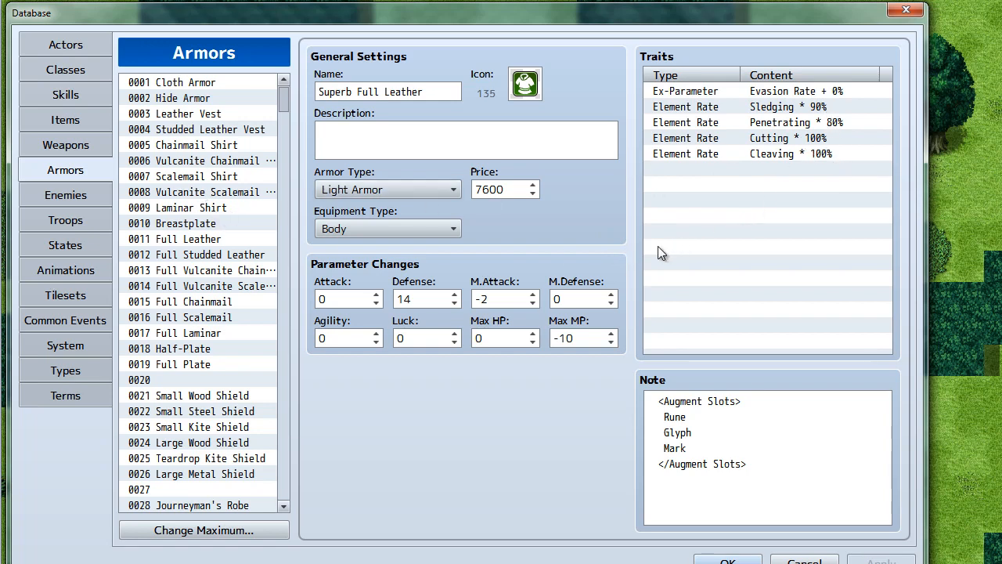
mouse_move(630, 253)
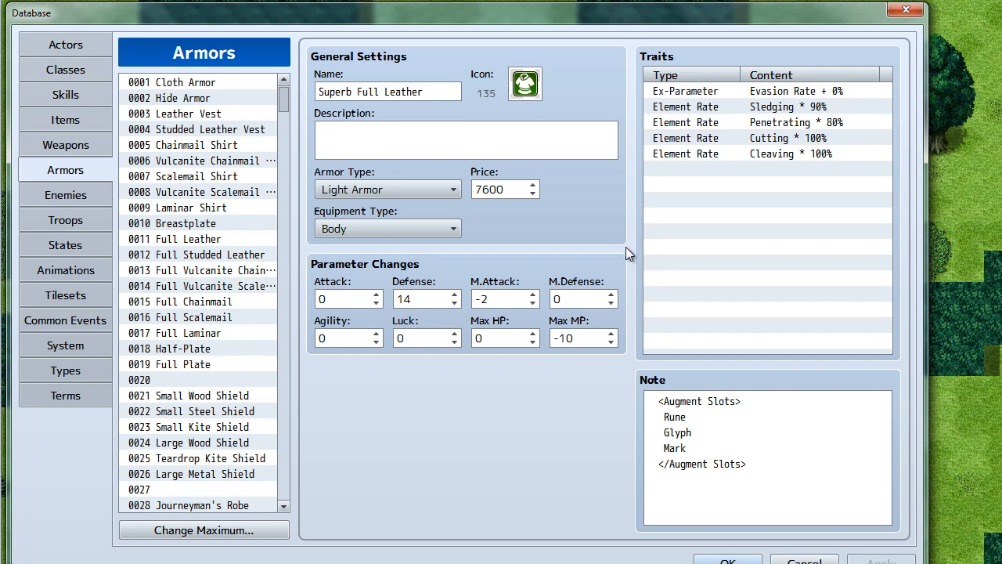
mouse_move(303, 247)
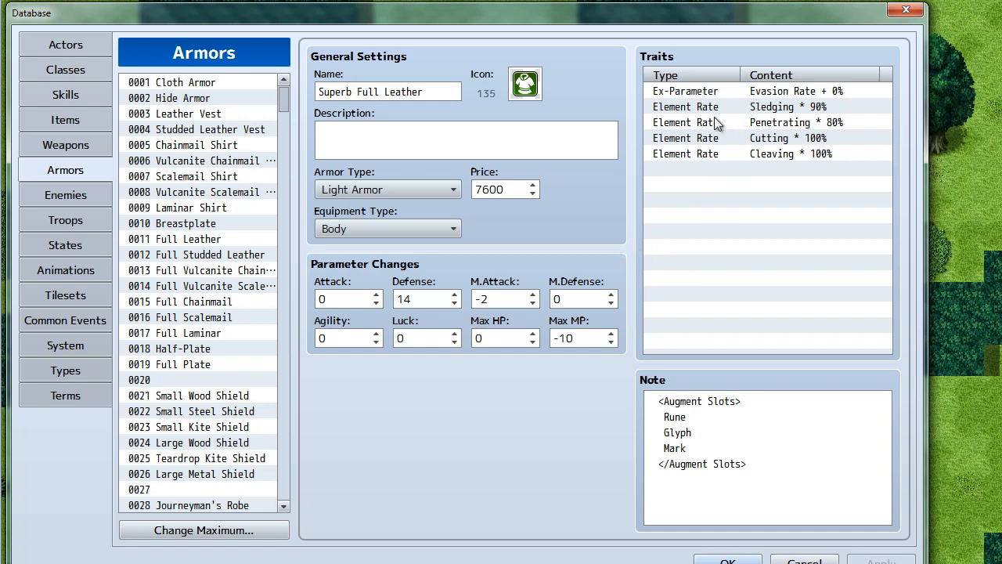
mouse_move(636, 254)
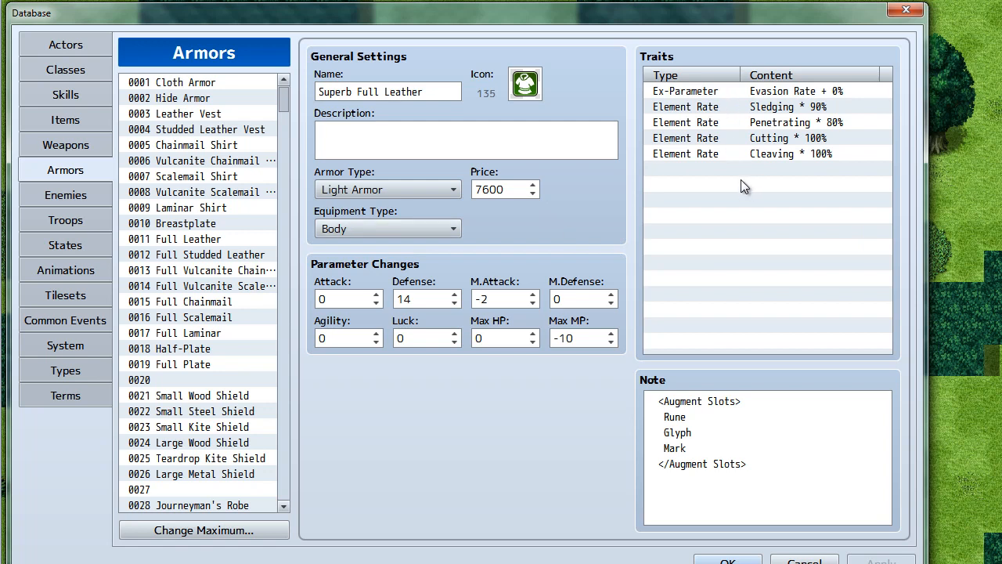
mouse_move(736, 191)
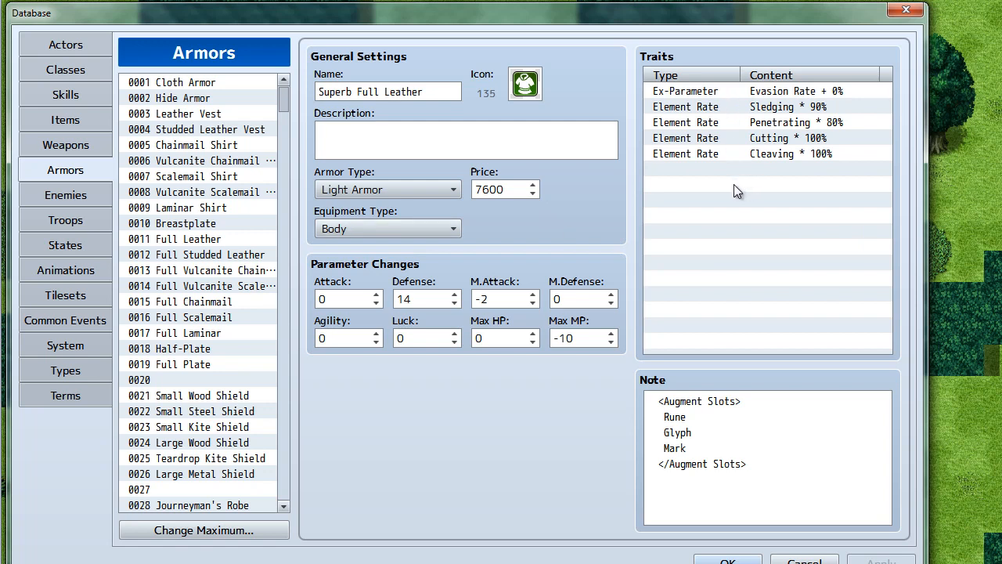
mouse_move(633, 254)
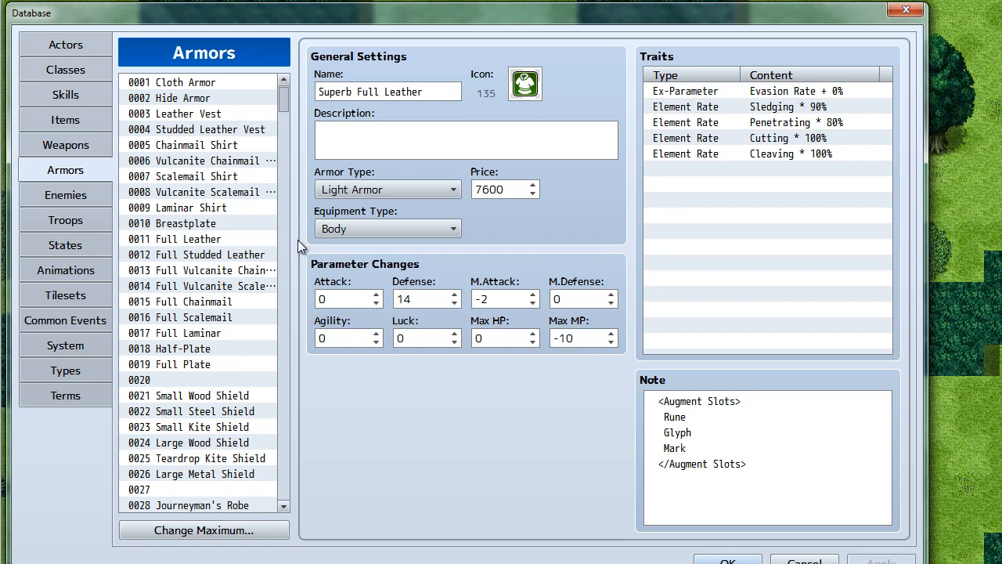
mouse_move(426, 273)
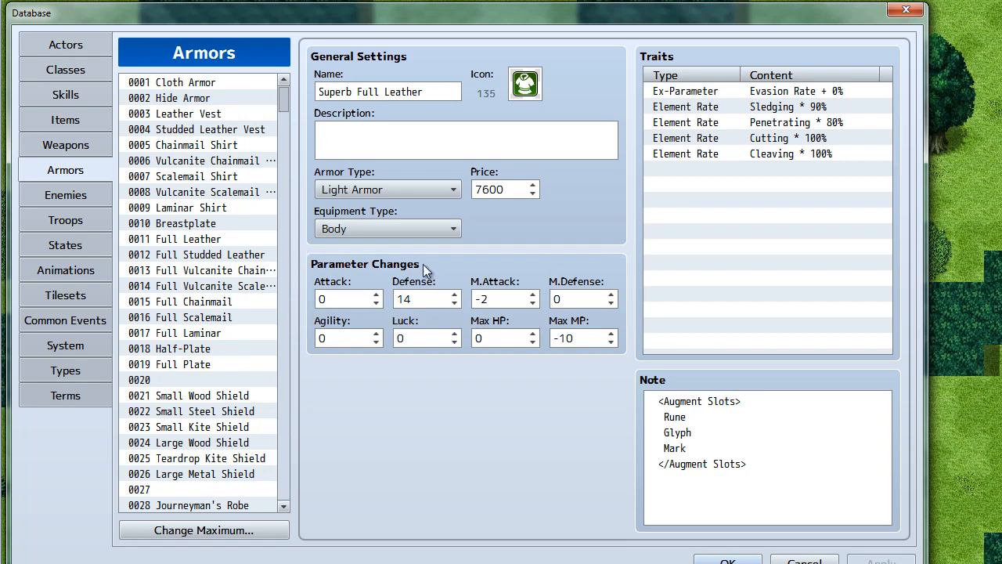
mouse_move(655, 243)
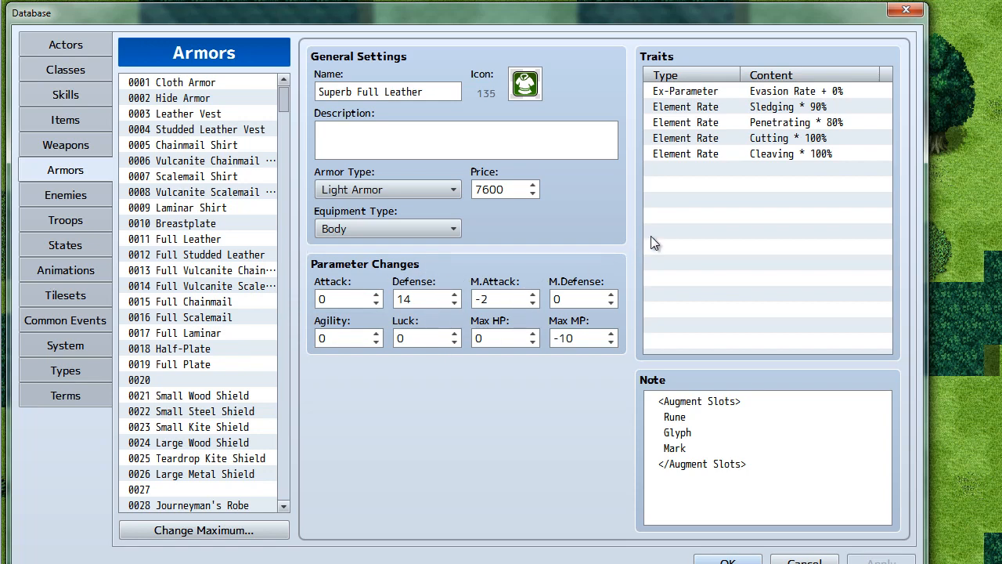
mouse_move(633, 364)
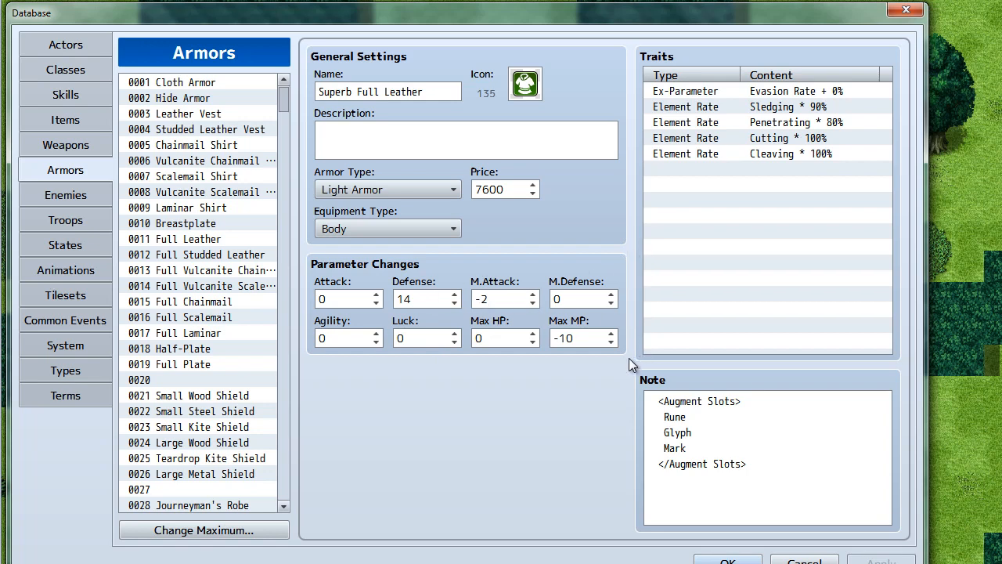
mouse_move(633, 254)
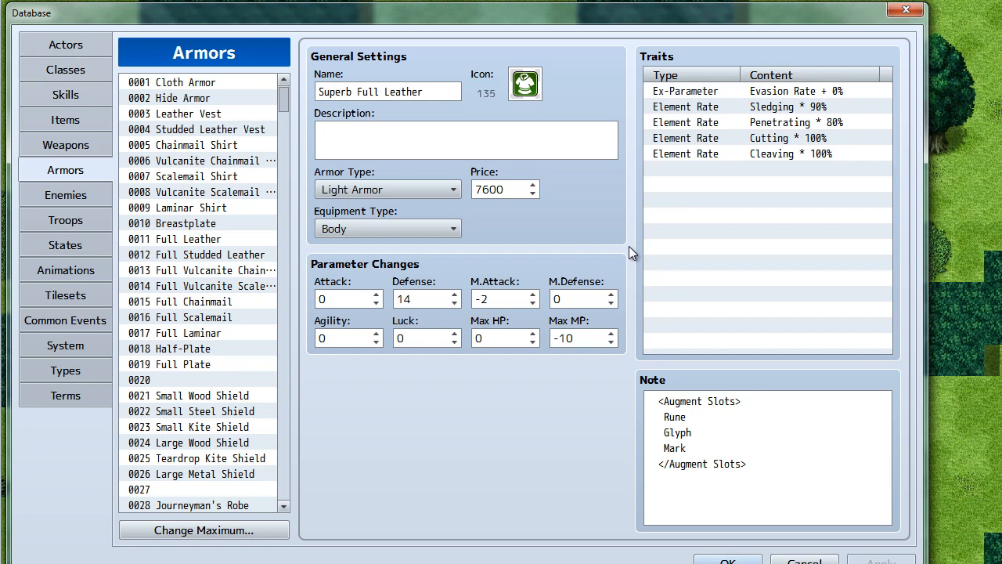
mouse_move(633, 252)
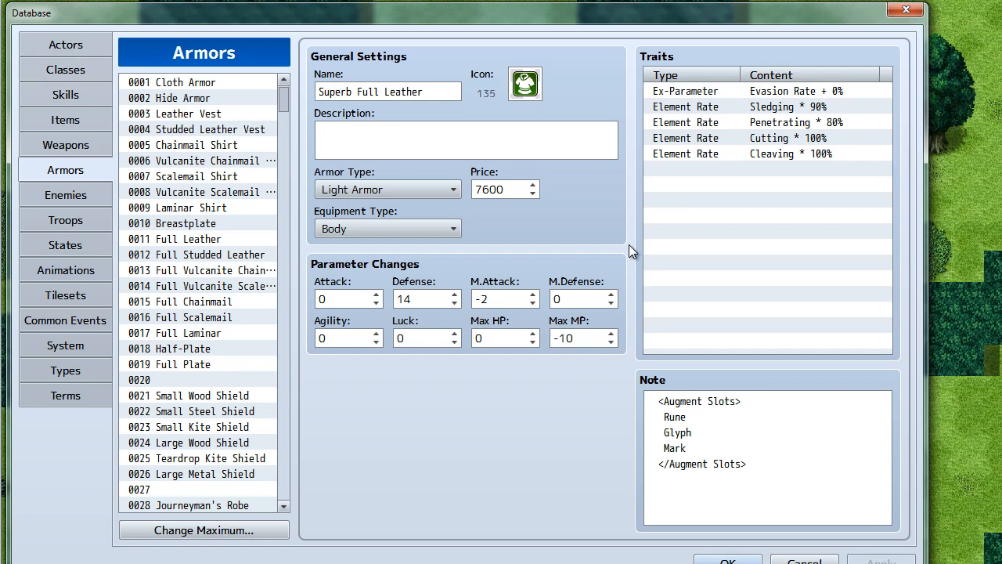
mouse_move(636, 343)
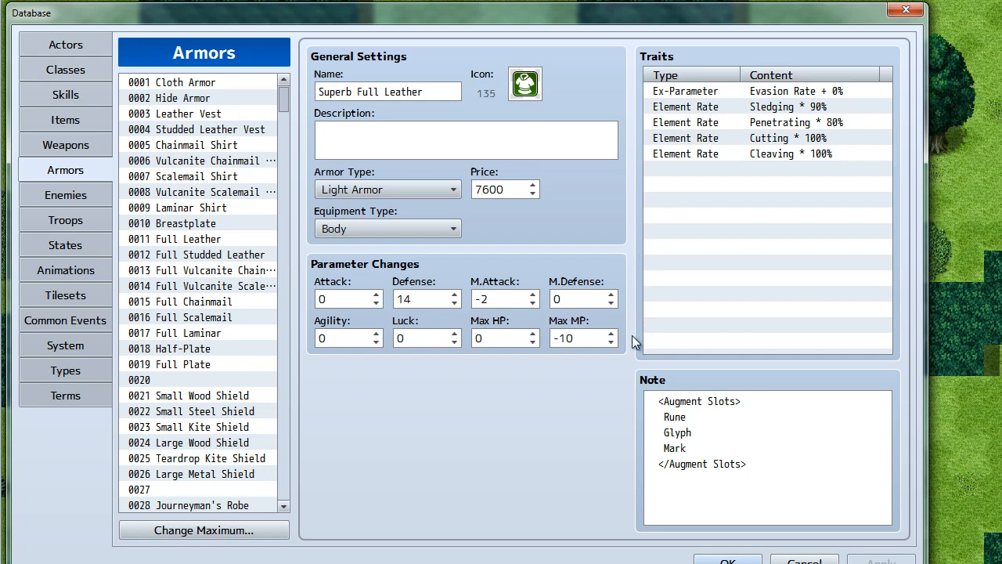
mouse_move(632, 362)
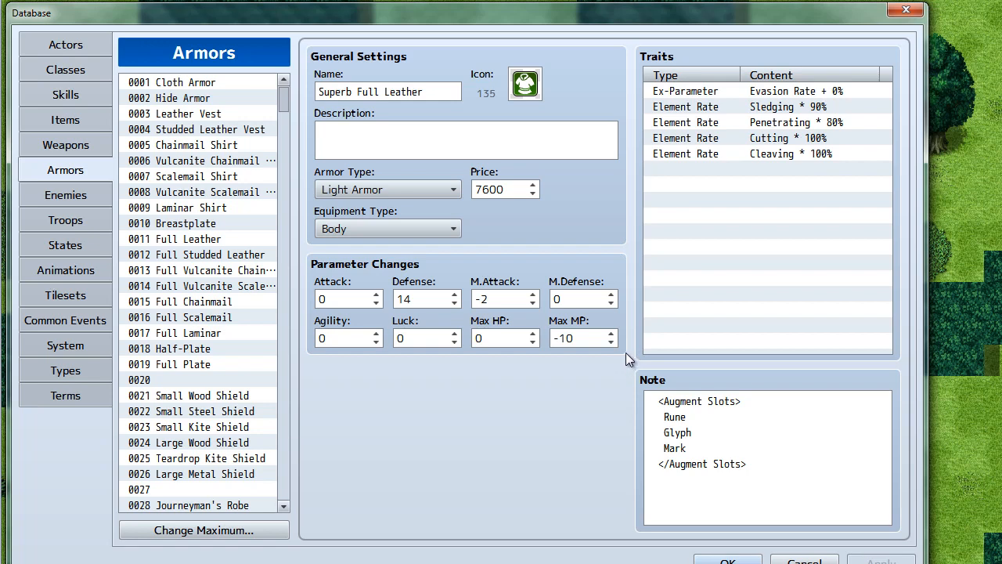
mouse_move(307, 368)
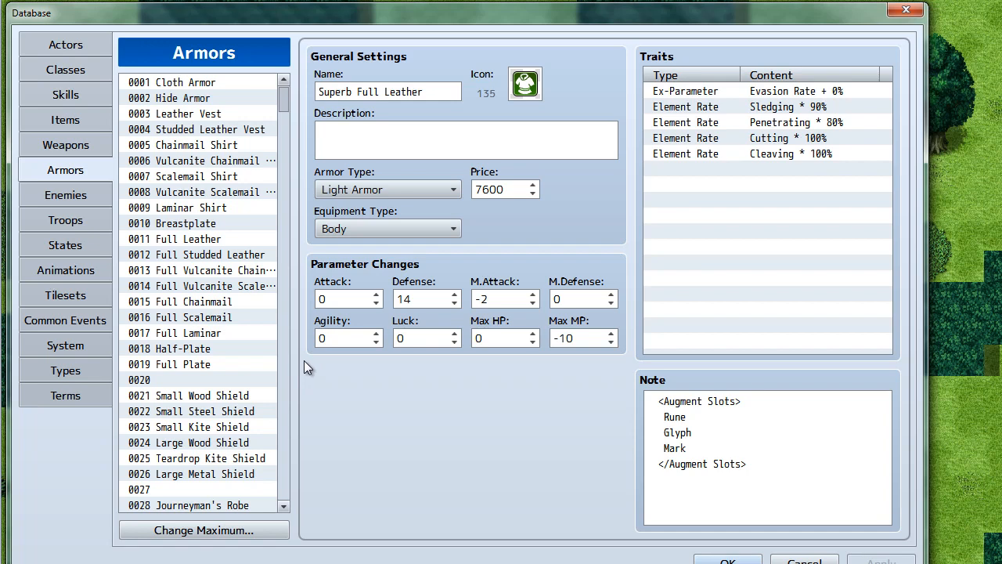
mouse_move(88, 235)
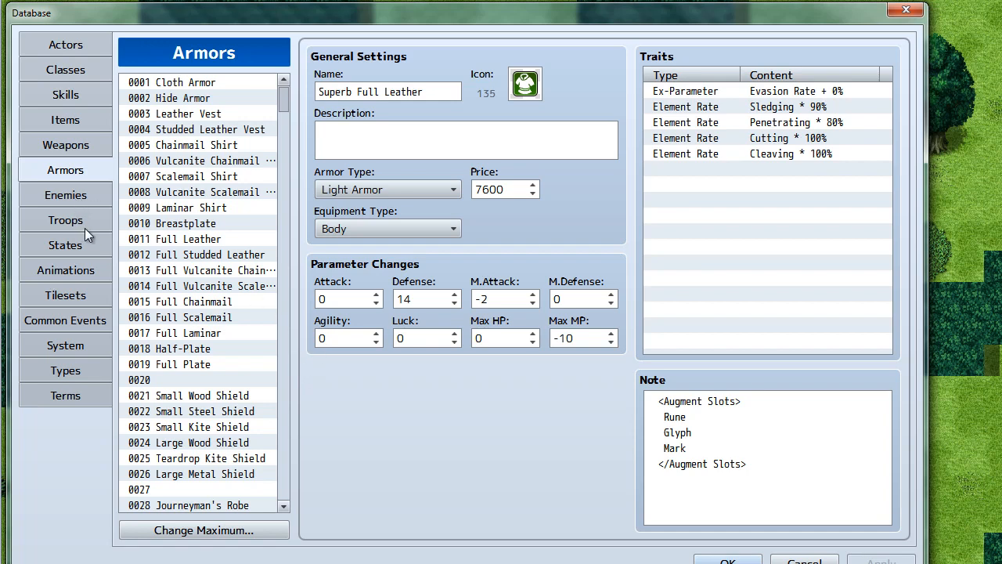
mouse_move(93, 247)
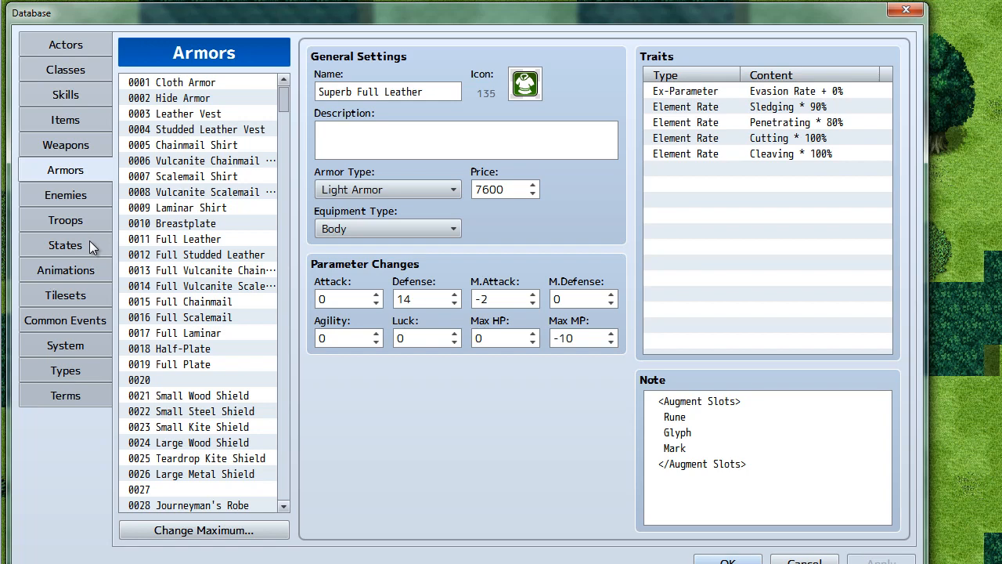
mouse_move(90, 244)
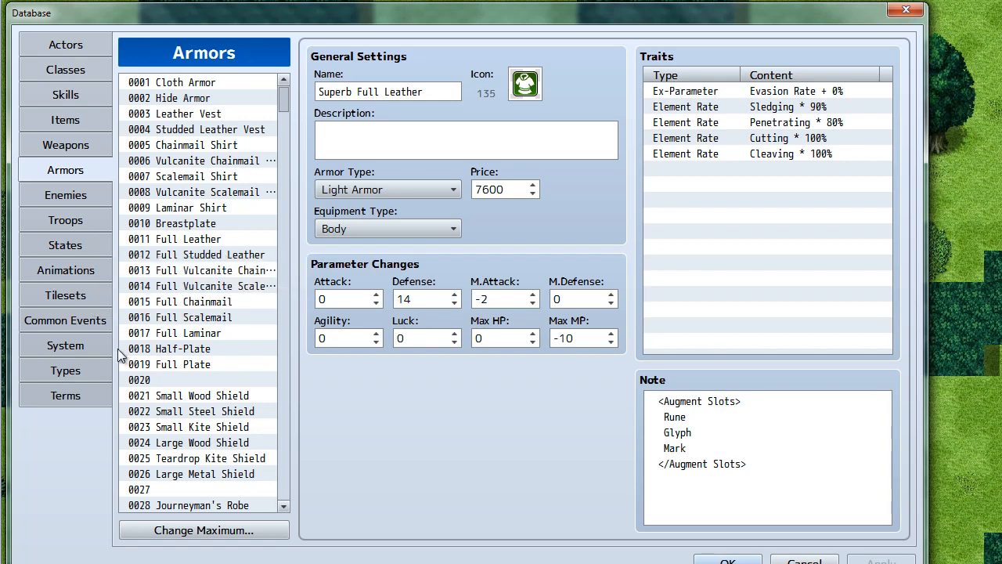
mouse_move(297, 385)
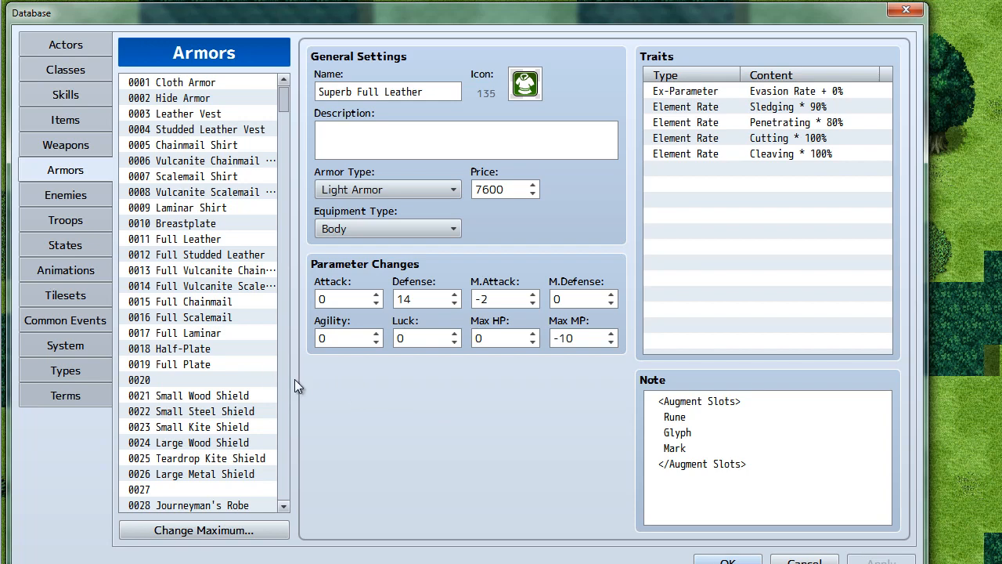
mouse_move(323, 404)
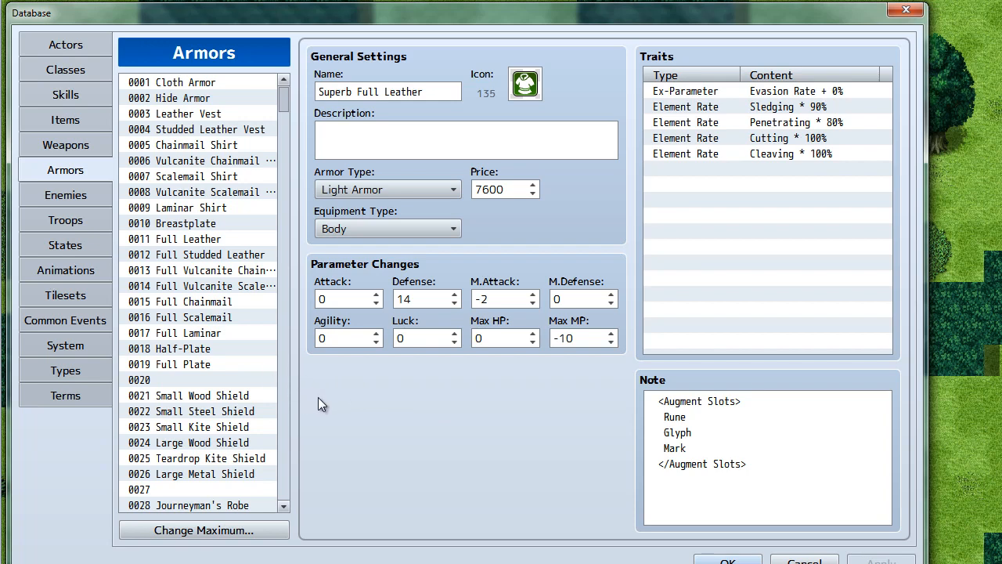
mouse_move(357, 412)
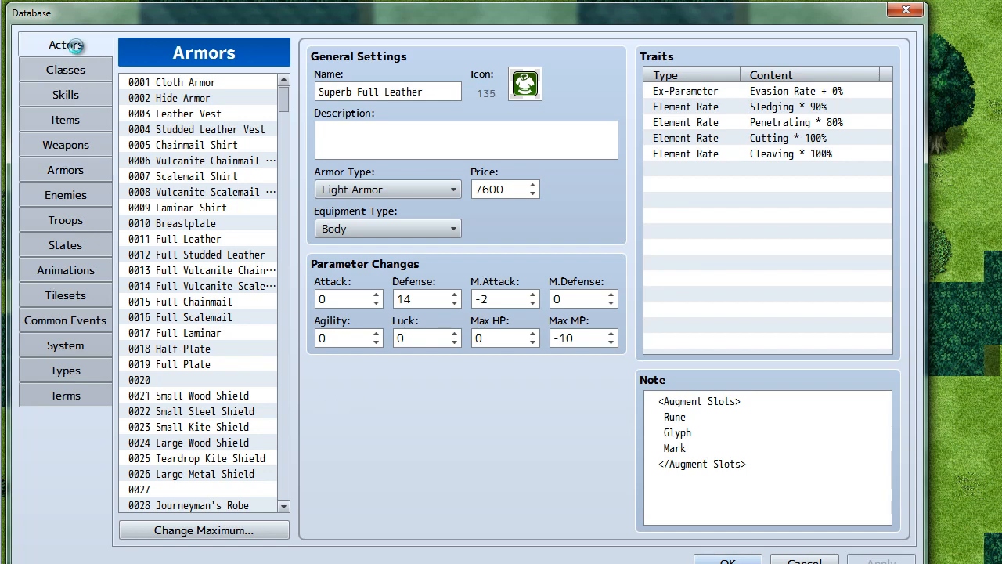
Step: Switch to Actors and step through Jack Hoth, Ess'ia, Athira, Acidhedz and Crecent Moon to Aurora 0006, a Seeker
click(65, 43)
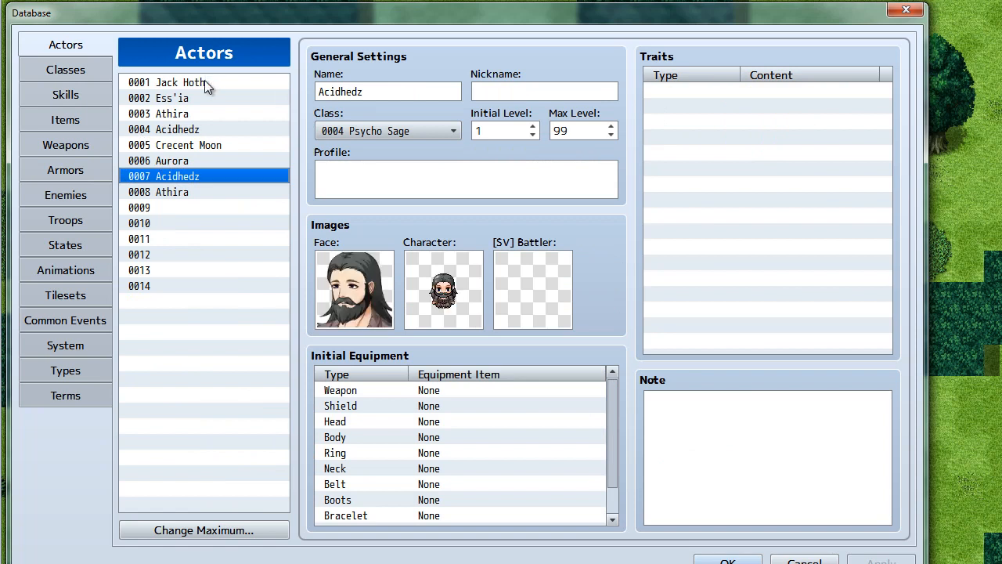
click(180, 82)
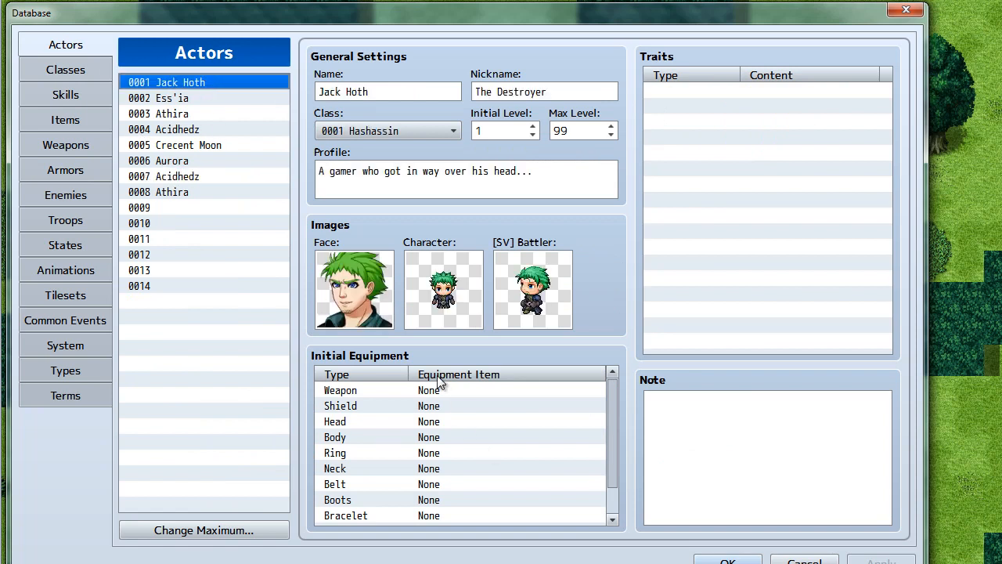
mouse_move(211, 108)
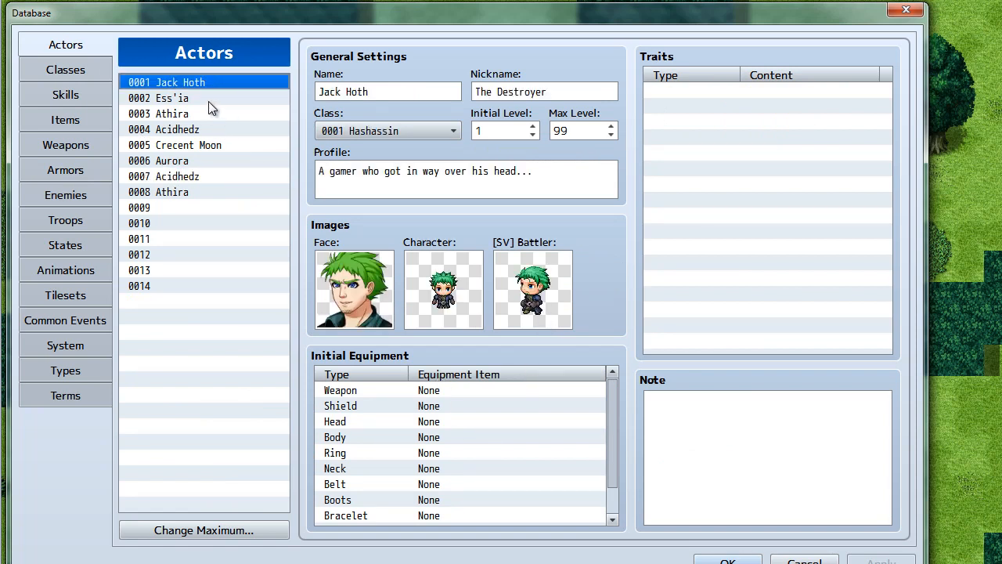
click(164, 97)
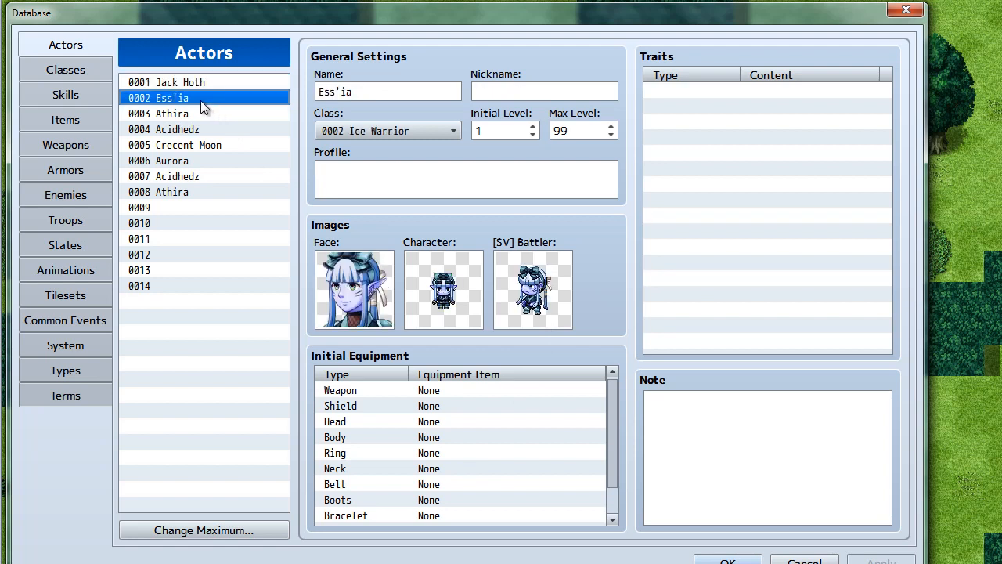
click(170, 113)
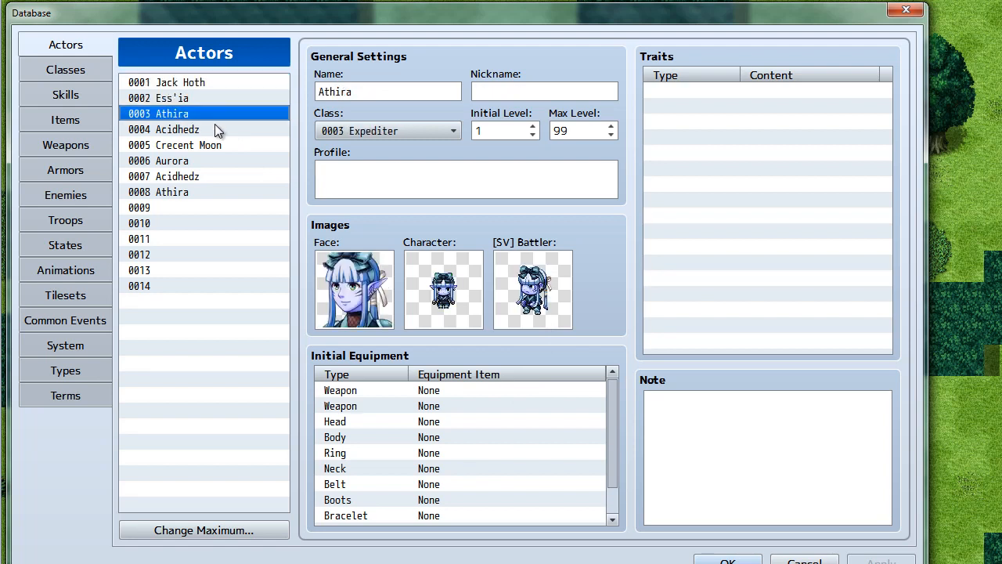
click(177, 129)
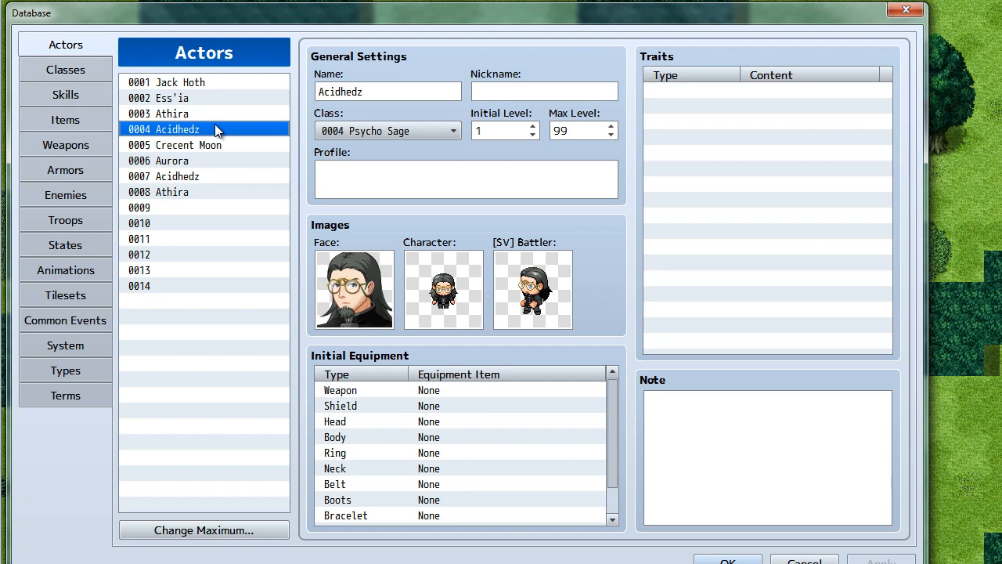
mouse_move(451, 306)
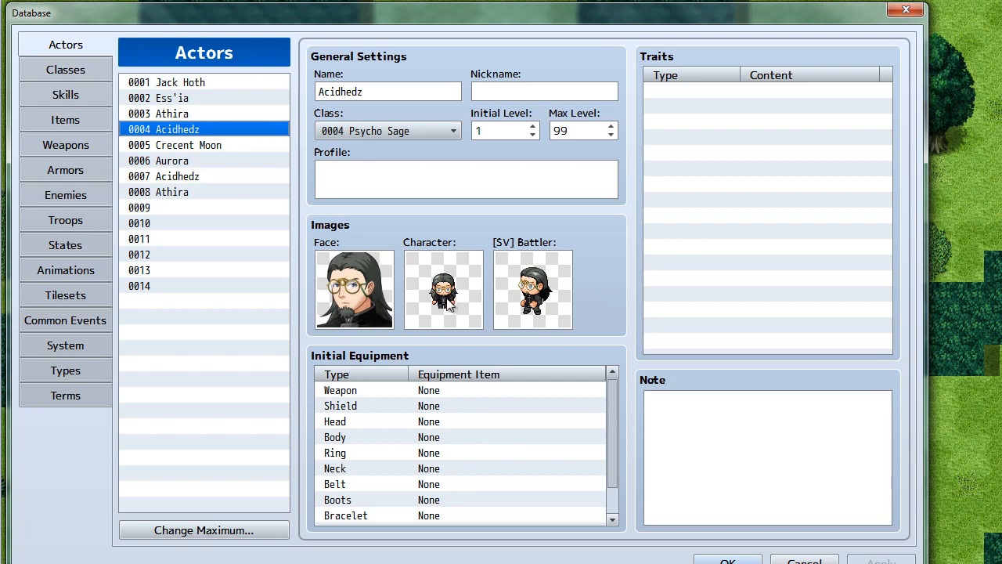
click(188, 144)
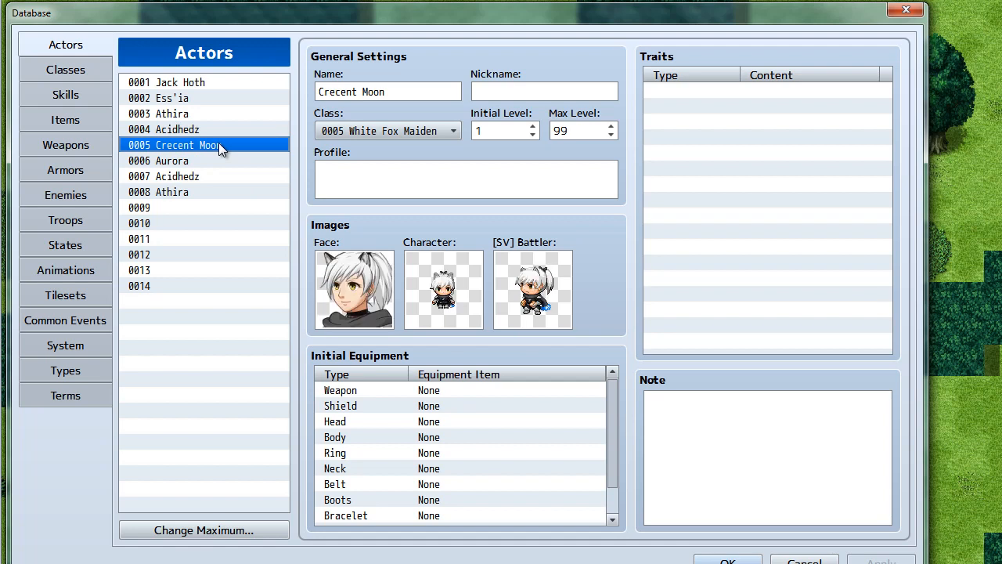
mouse_move(216, 174)
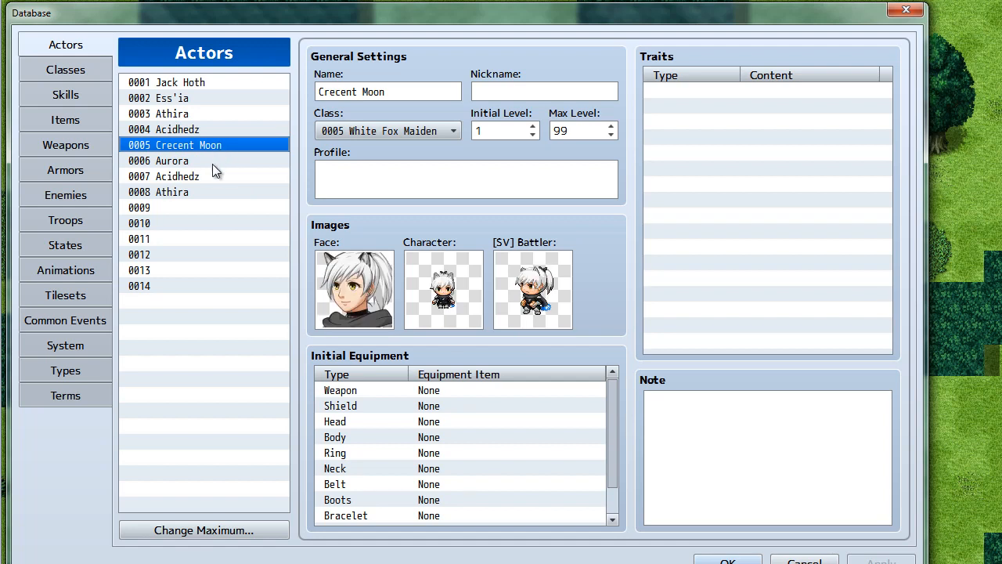
click(171, 160)
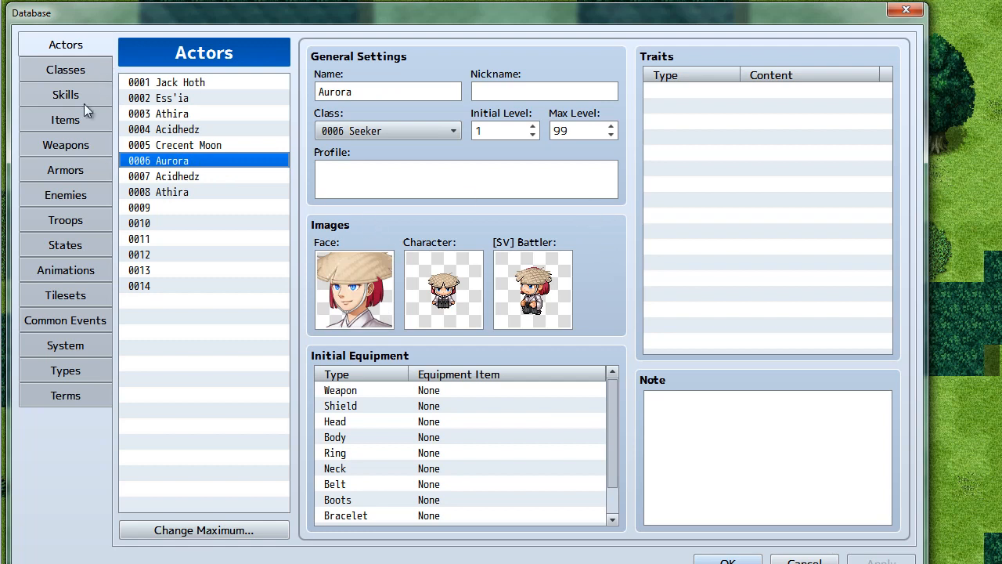
mouse_move(304, 211)
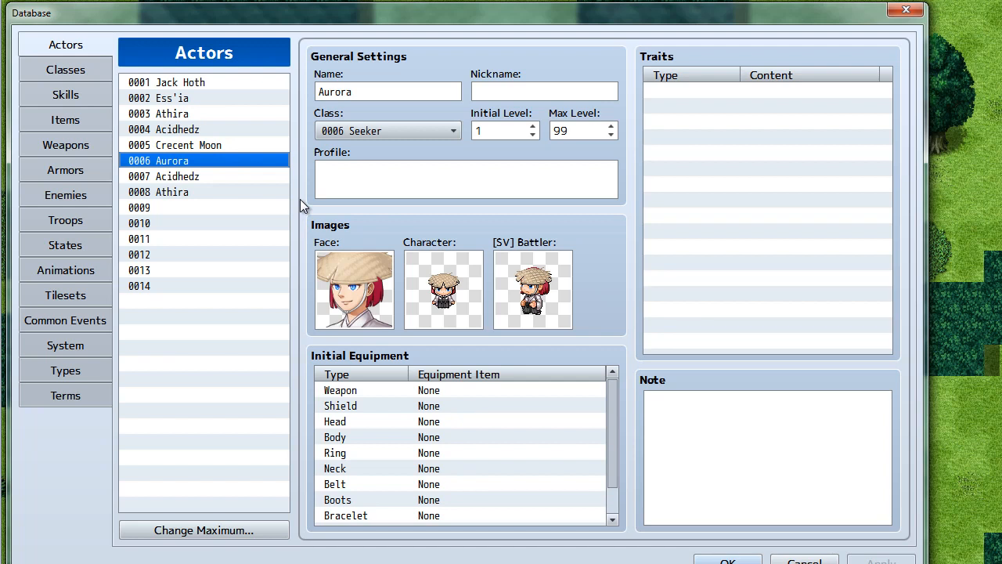
mouse_move(633, 360)
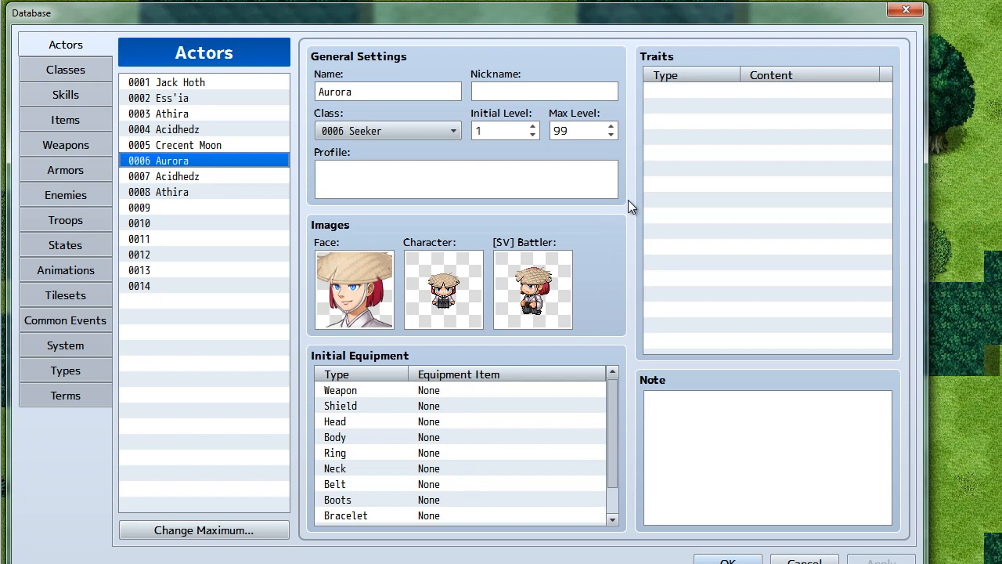
mouse_move(216, 89)
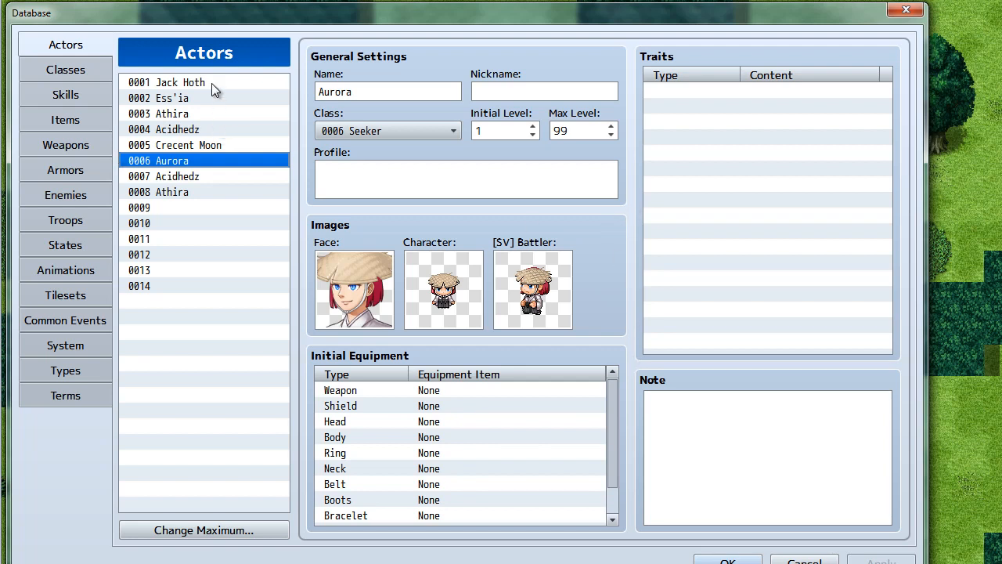
mouse_move(217, 88)
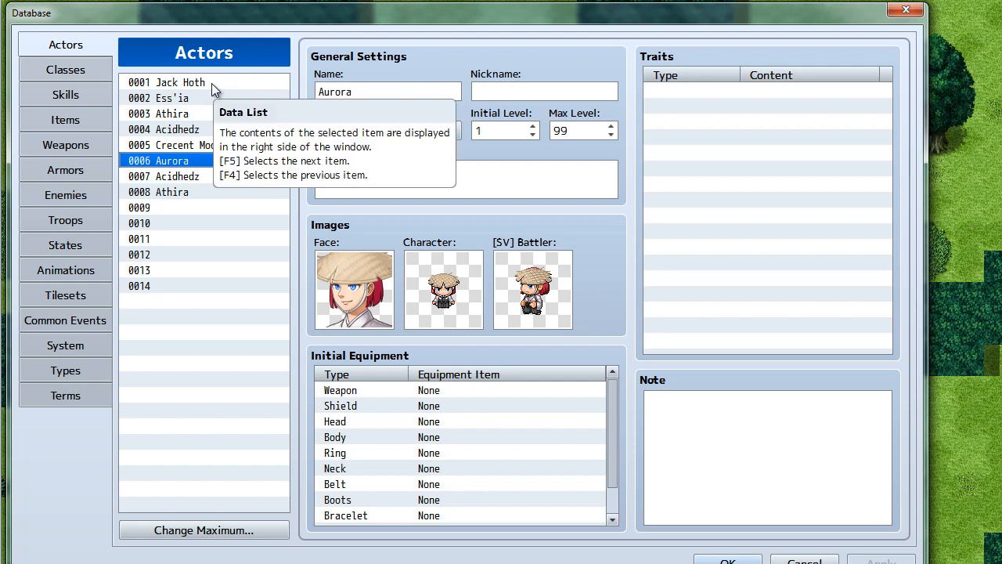
mouse_move(207, 116)
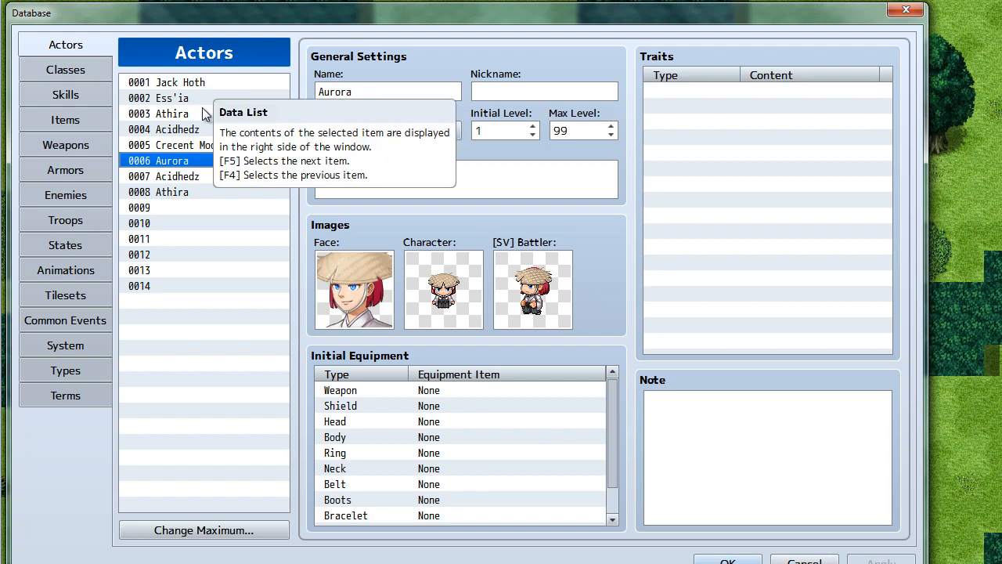
mouse_move(198, 135)
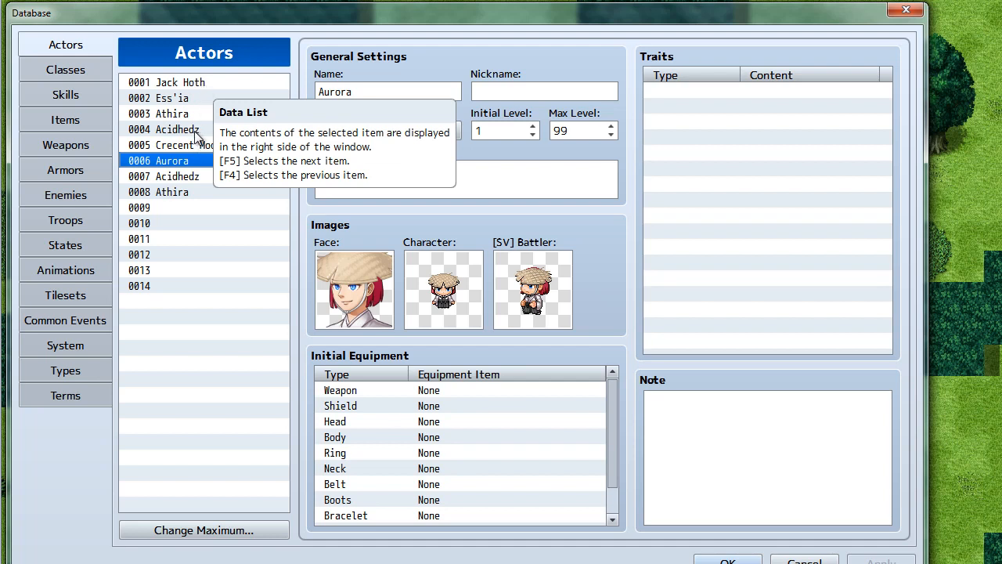
Step: View actor 0004 Acidhedz, the Psycho Sage with the bespectacled face
click(176, 128)
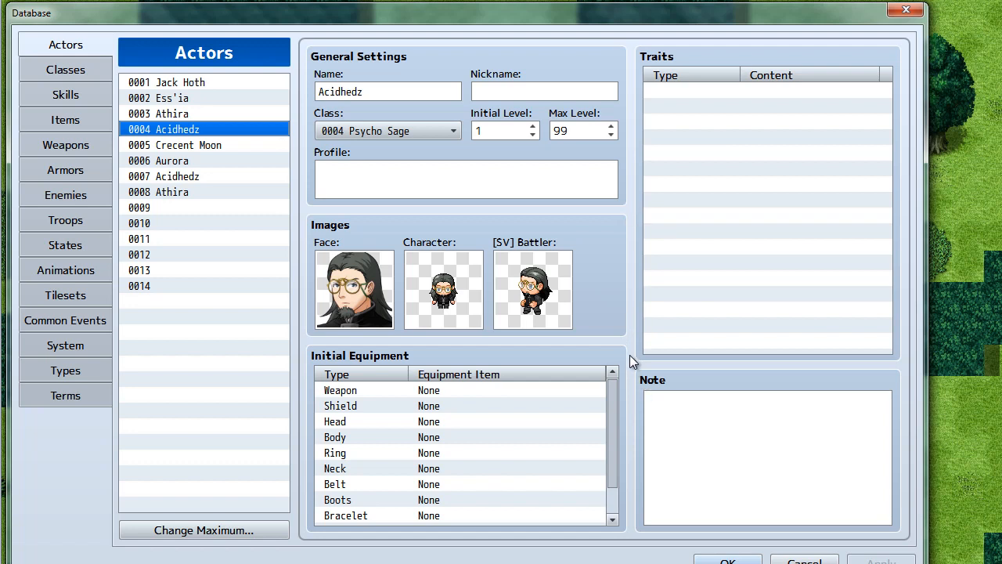
mouse_move(633, 360)
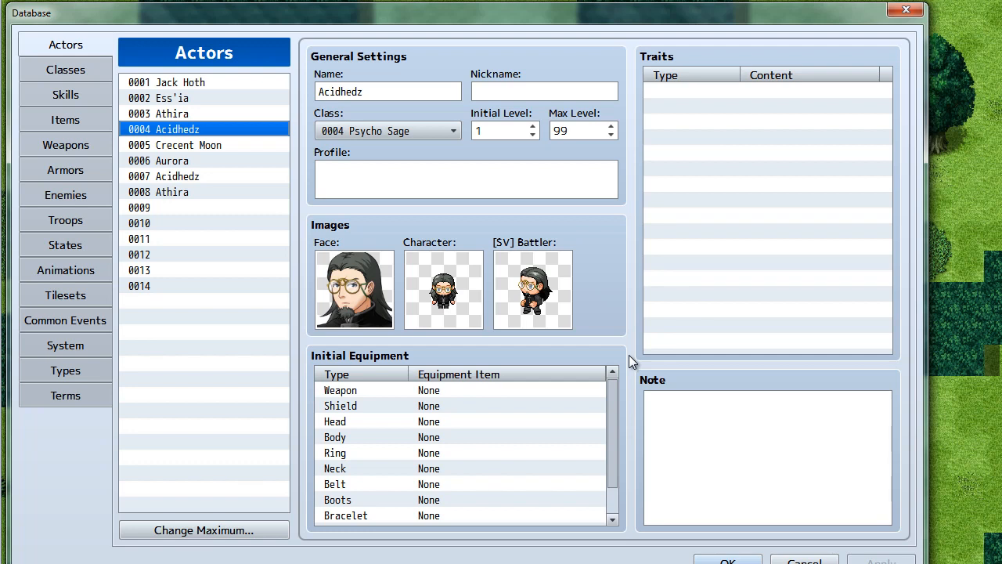
mouse_move(627, 358)
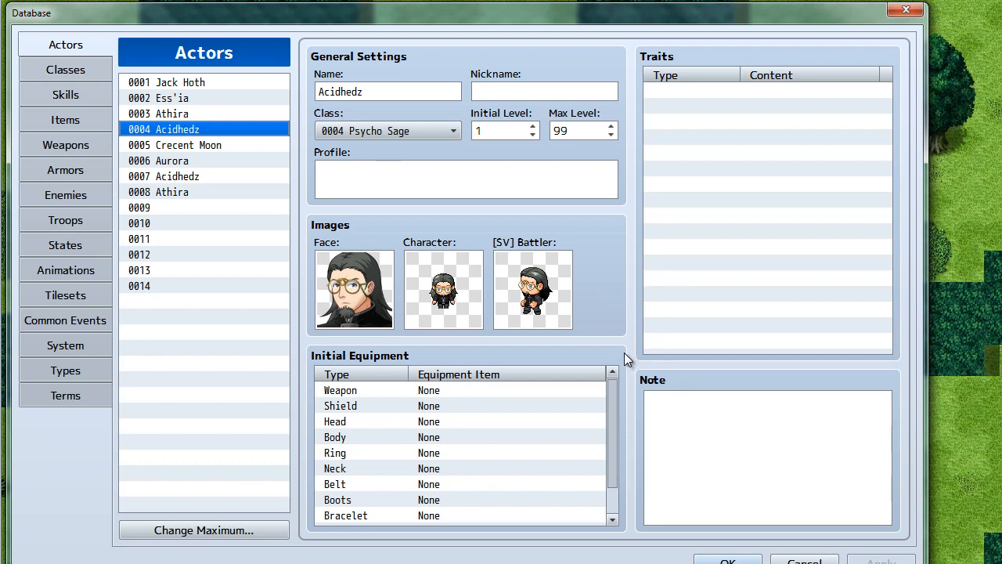
mouse_move(633, 360)
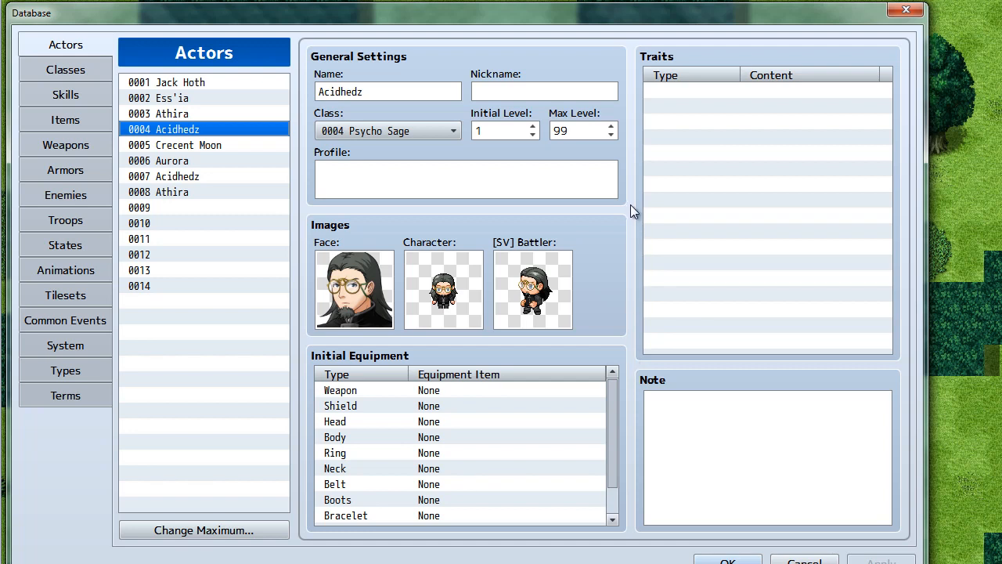
mouse_move(634, 211)
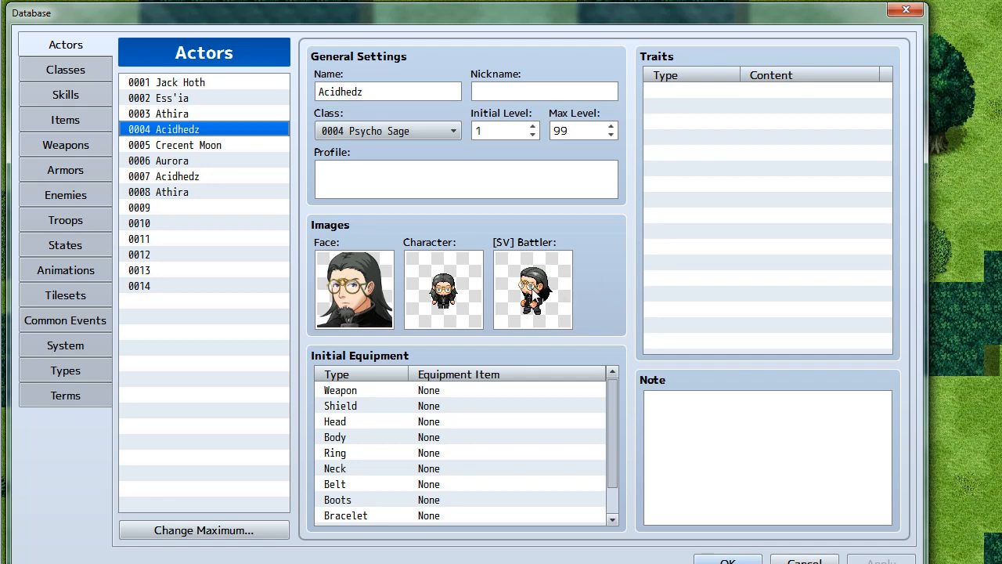
Step: Reconfirm the acidhedz sprite sheet as Acidhedz's walking character image
click(441, 289)
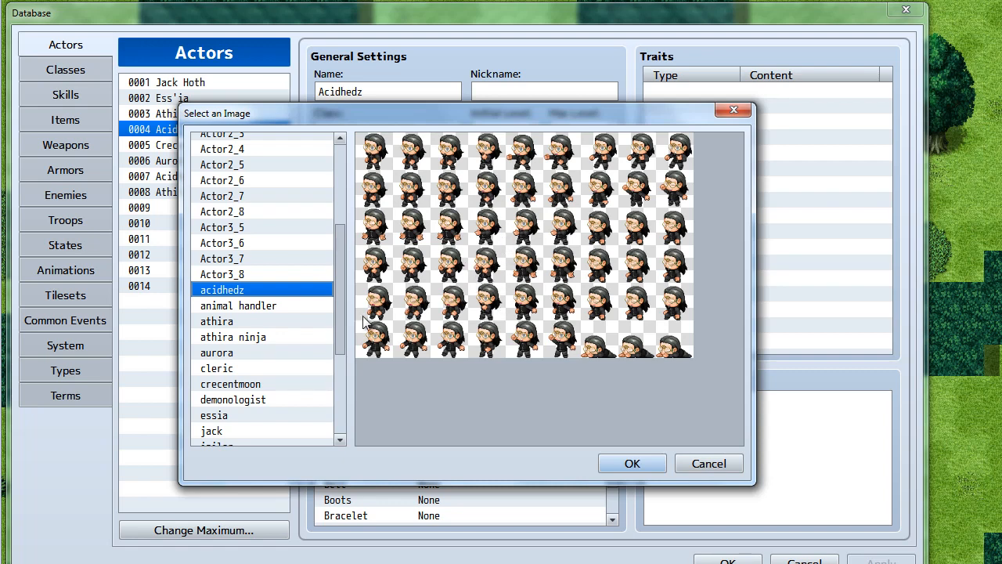
mouse_move(561, 264)
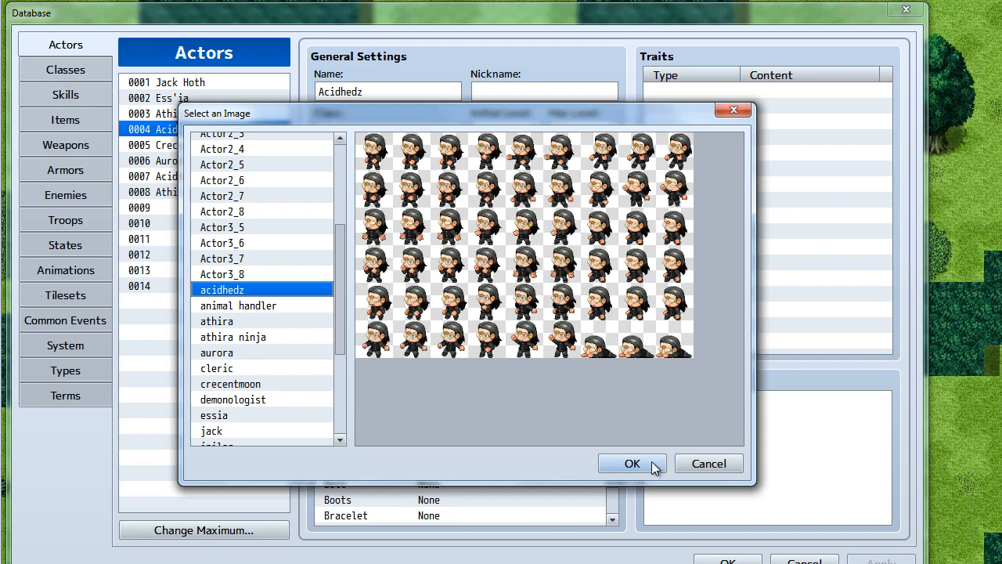
click(633, 463)
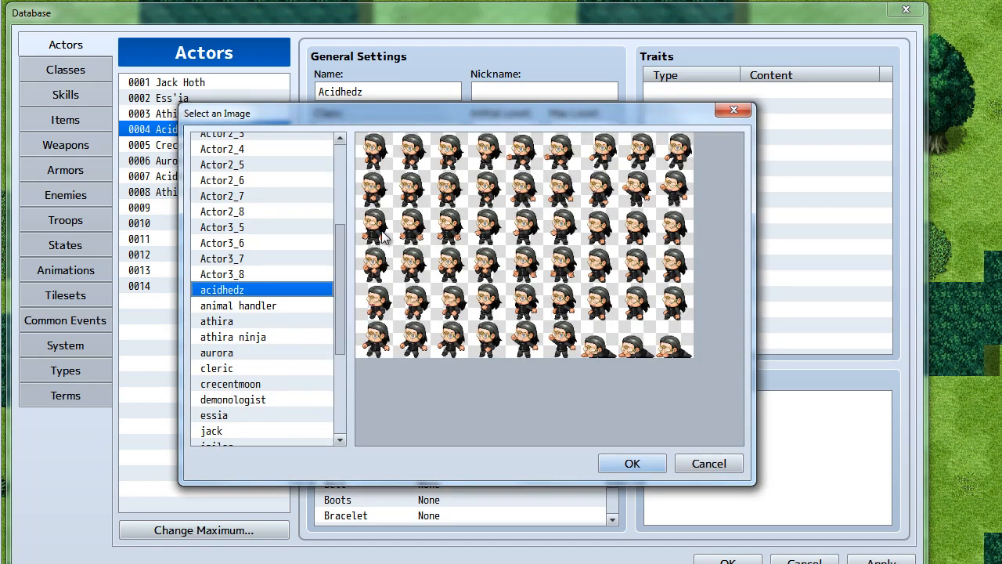
mouse_move(448, 238)
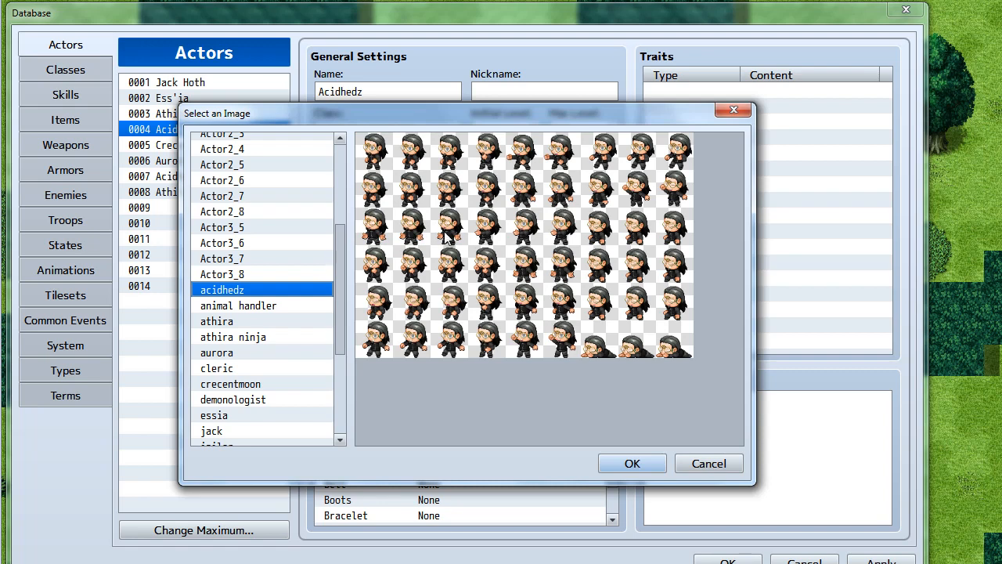
mouse_move(454, 236)
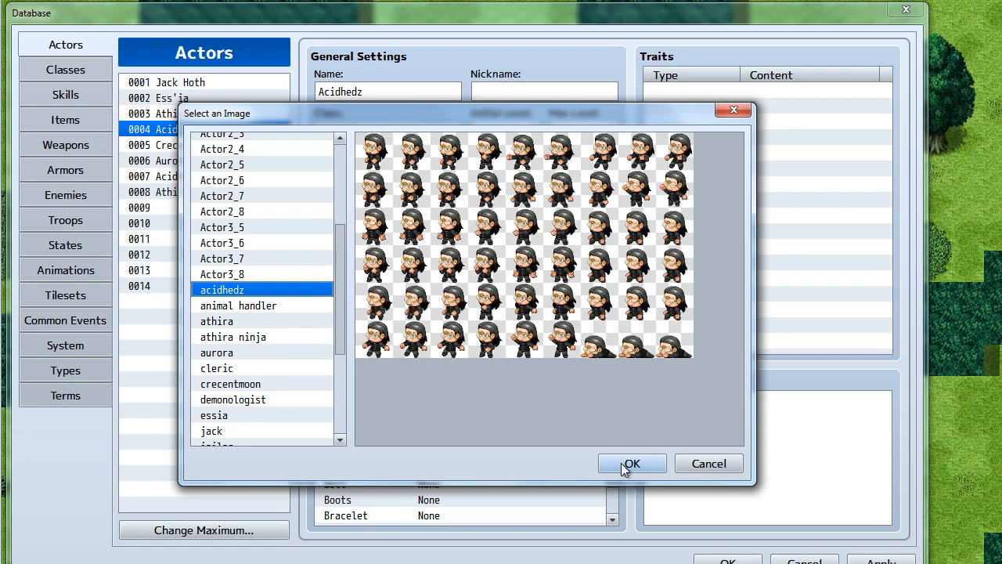
click(632, 464)
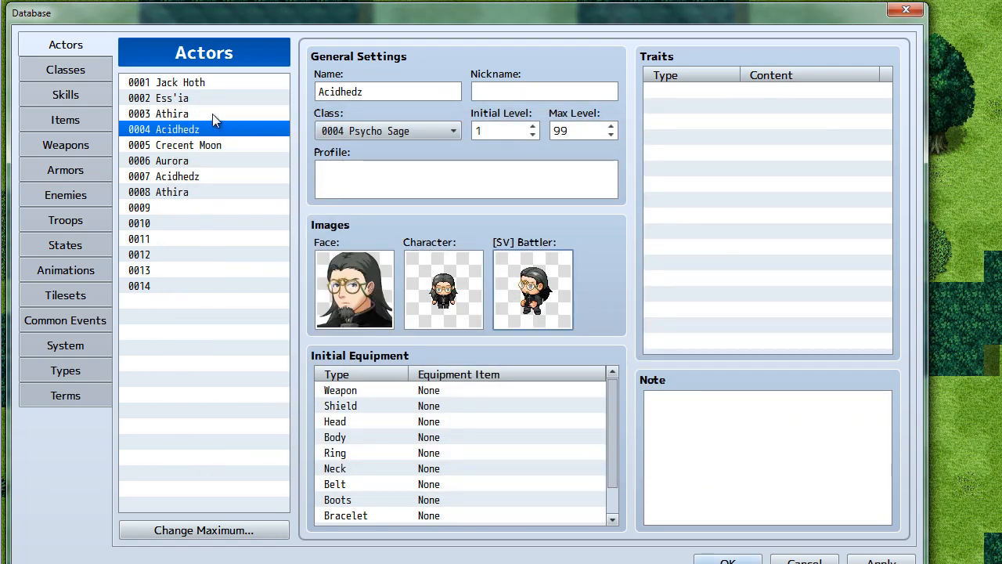
Step: Select actor 0001 Jack Hoth, 'The Destroyer', and review his green-haired face and sprite settings
click(166, 82)
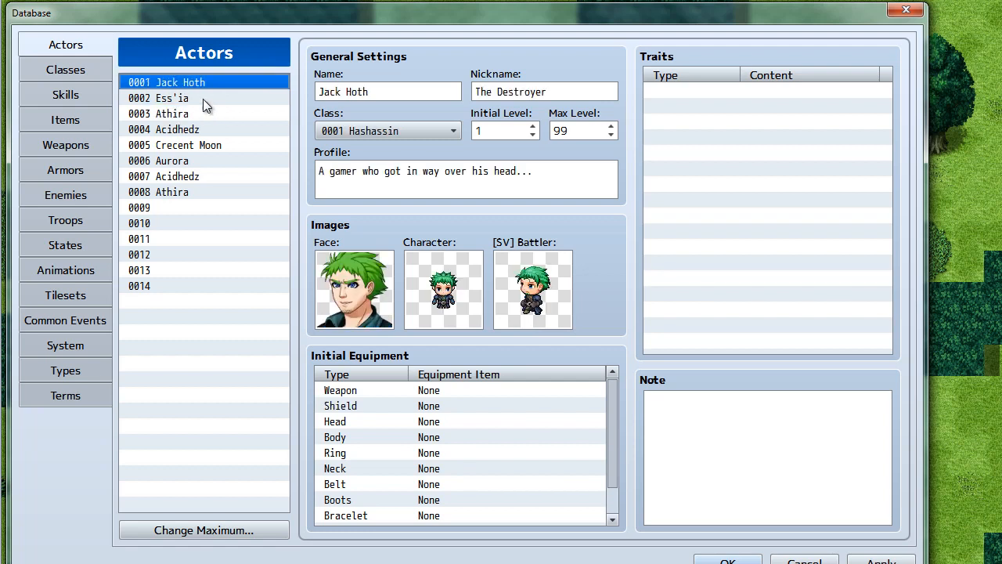
mouse_move(226, 119)
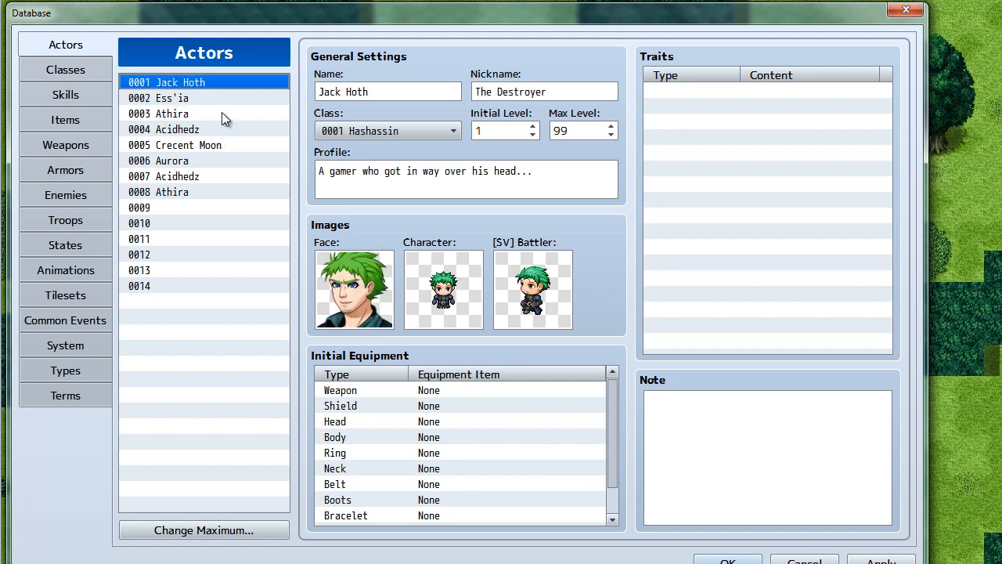
mouse_move(225, 103)
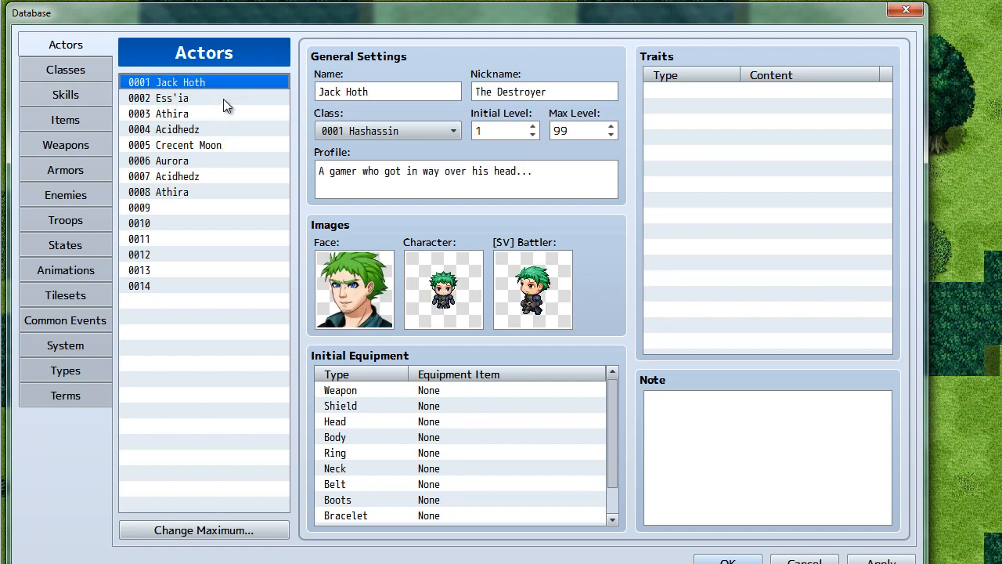
mouse_move(238, 149)
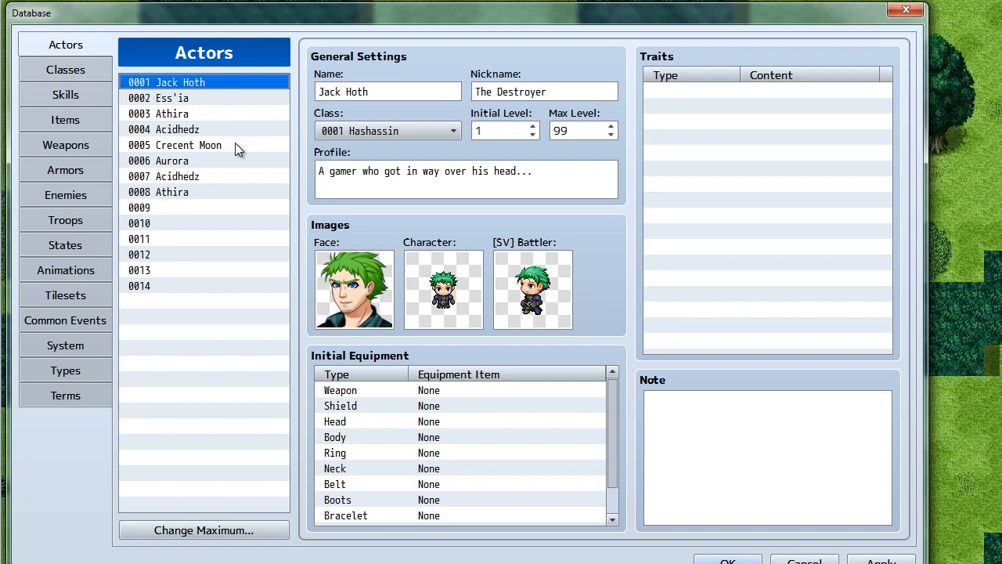
mouse_move(636, 367)
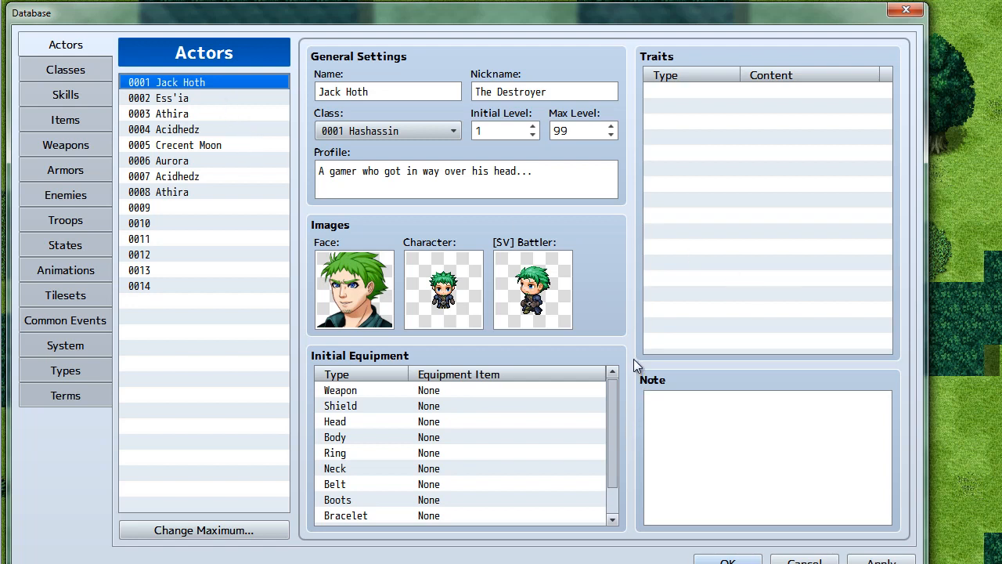
scroll(down, 3)
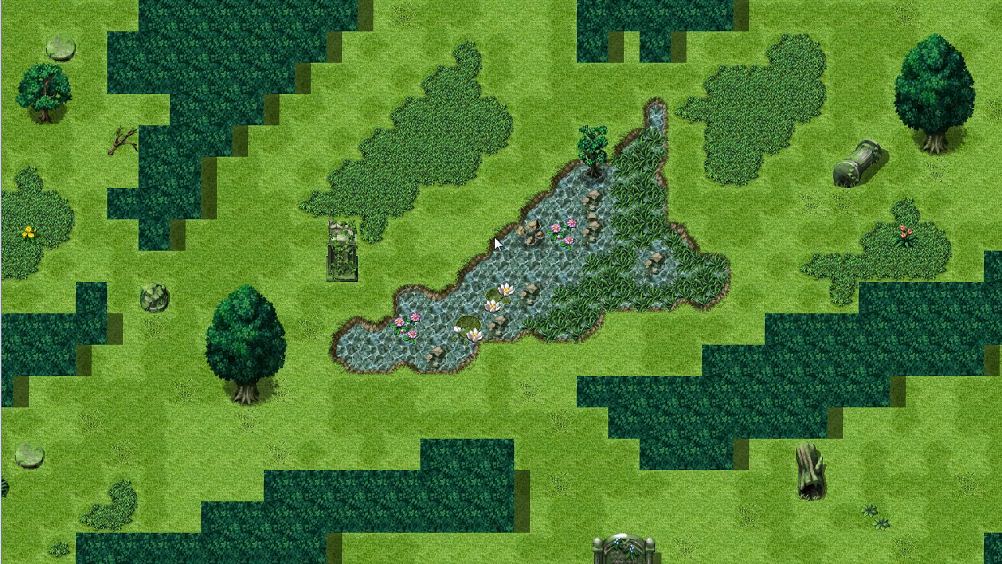
mouse_move(480, 238)
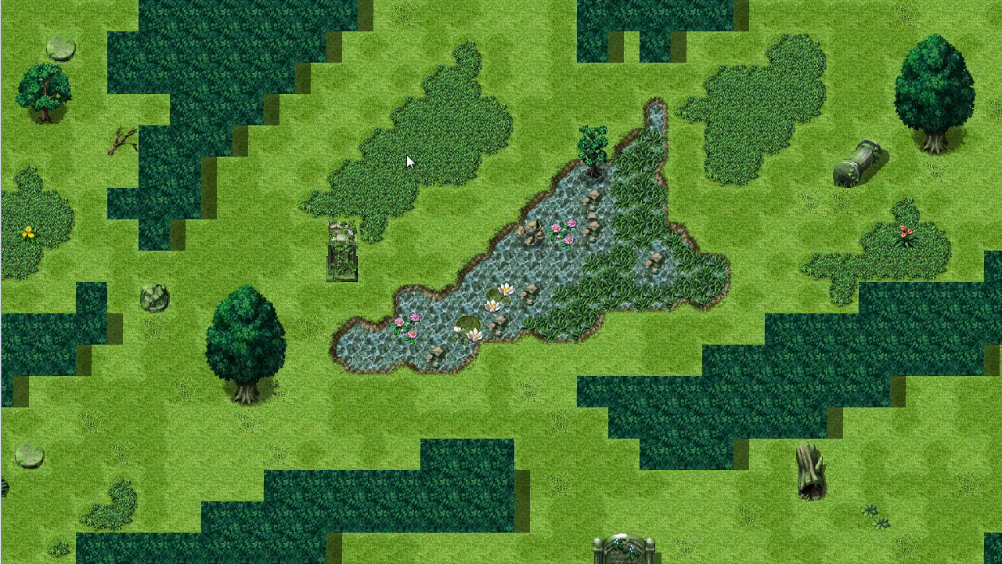
Step: Mark a tile in the dark grass above the lily pond on the forest map
click(373, 144)
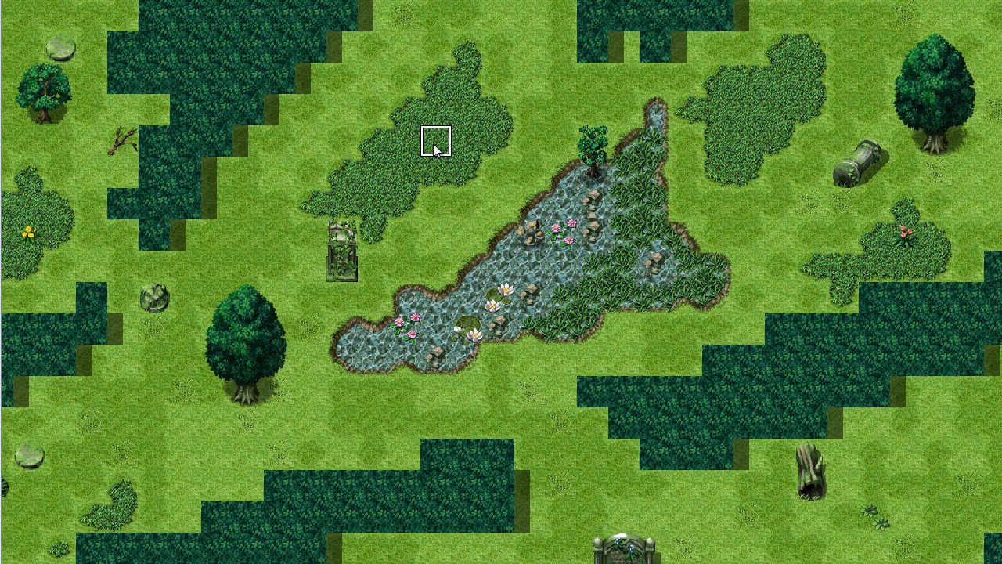
mouse_move(432, 146)
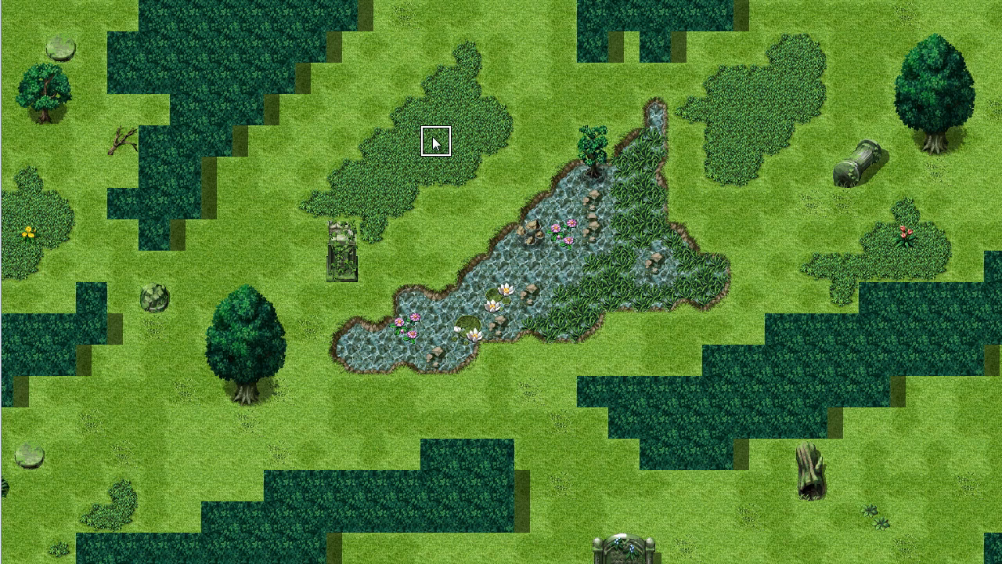
mouse_move(414, 154)
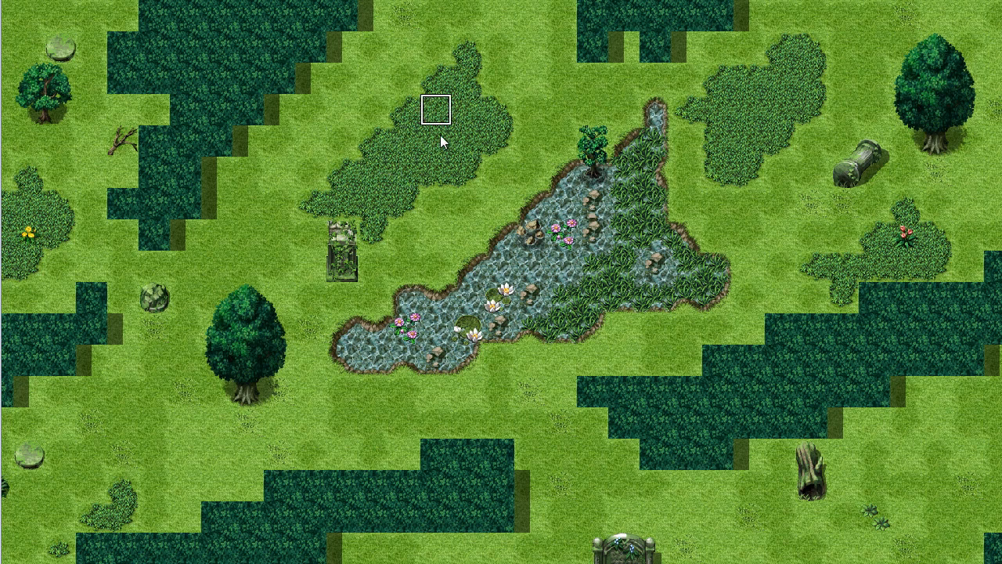
mouse_move(437, 141)
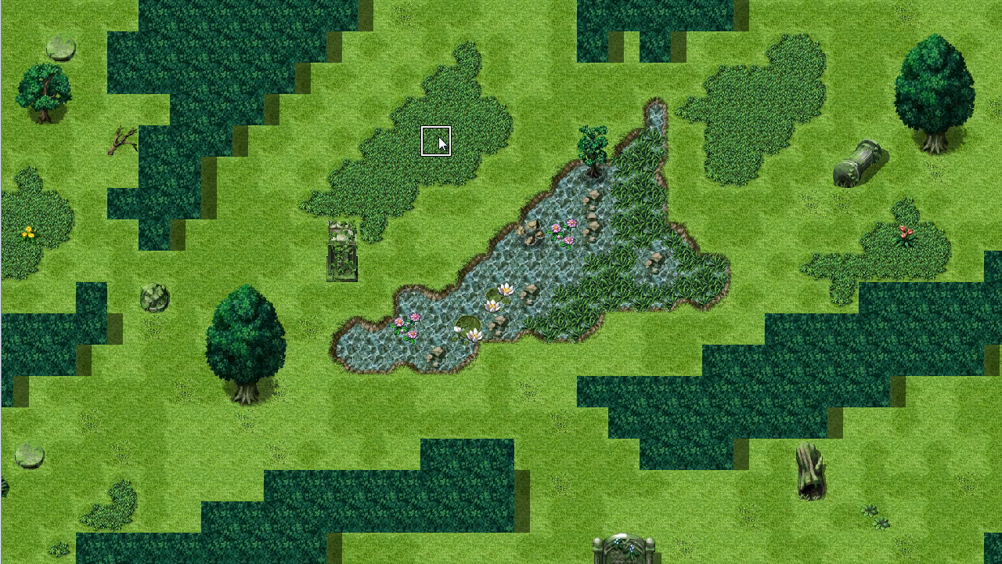